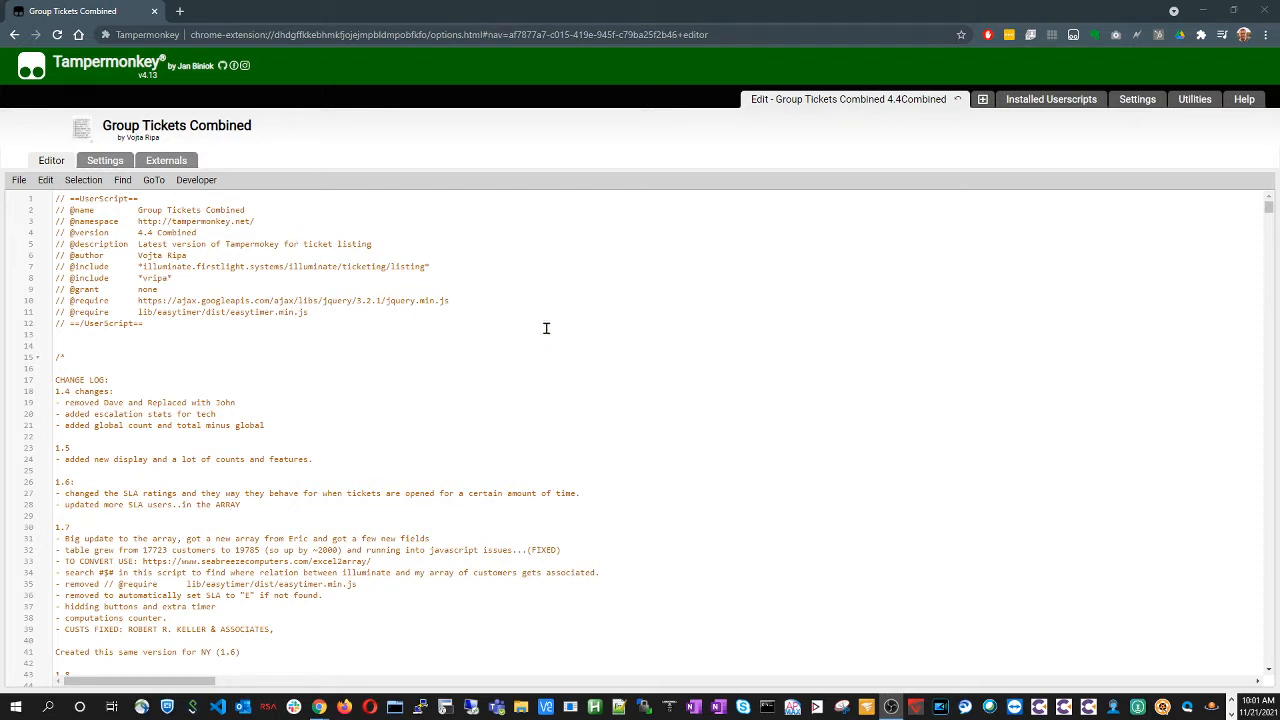
{"action": "mouse_move", "coordinate": [540, 320]}
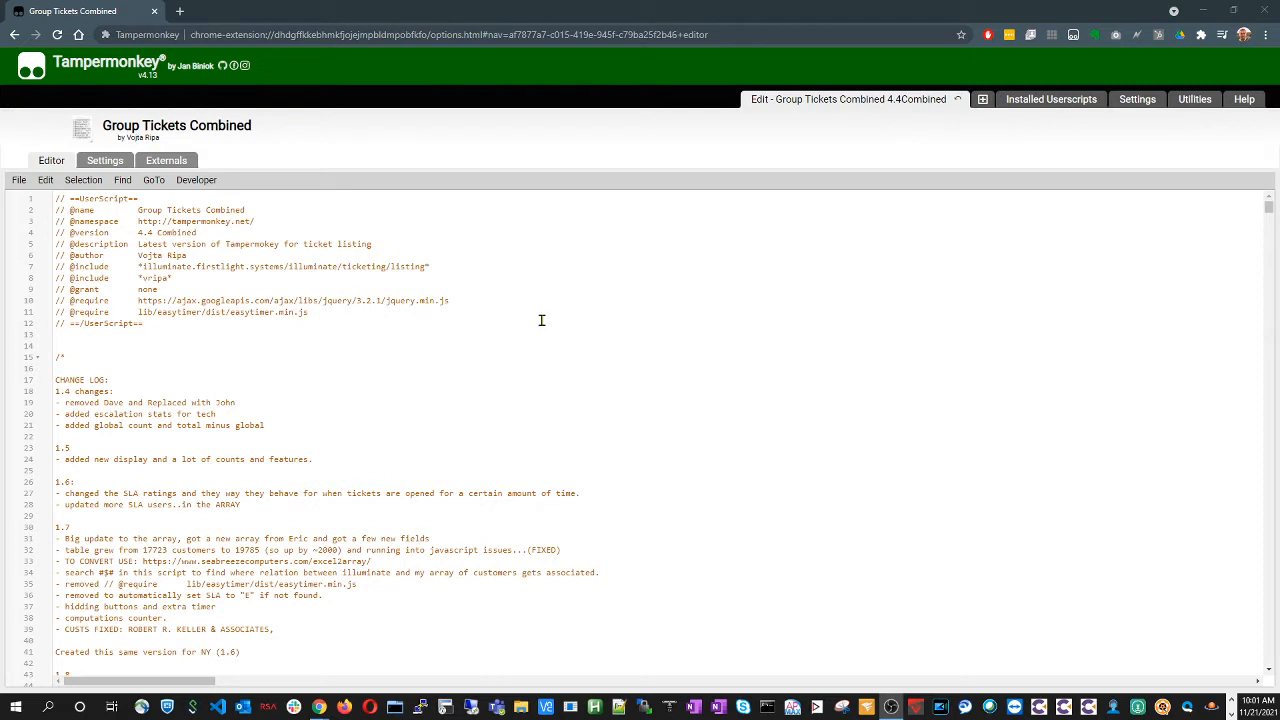
{"action": "mouse_move", "coordinate": [548, 320]}
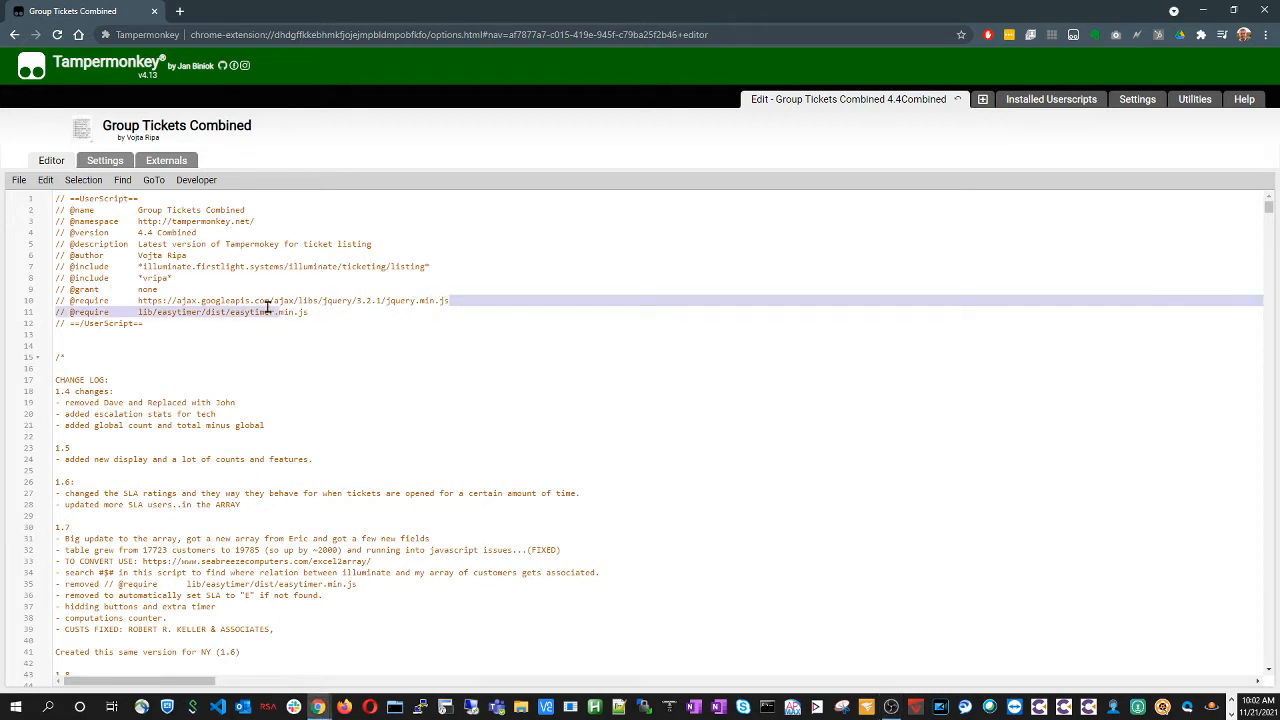
Review the technician ticket counts on the Ticket Listing page, then return to the script editor window
{"action": "left_click", "coordinate": [436, 300]}
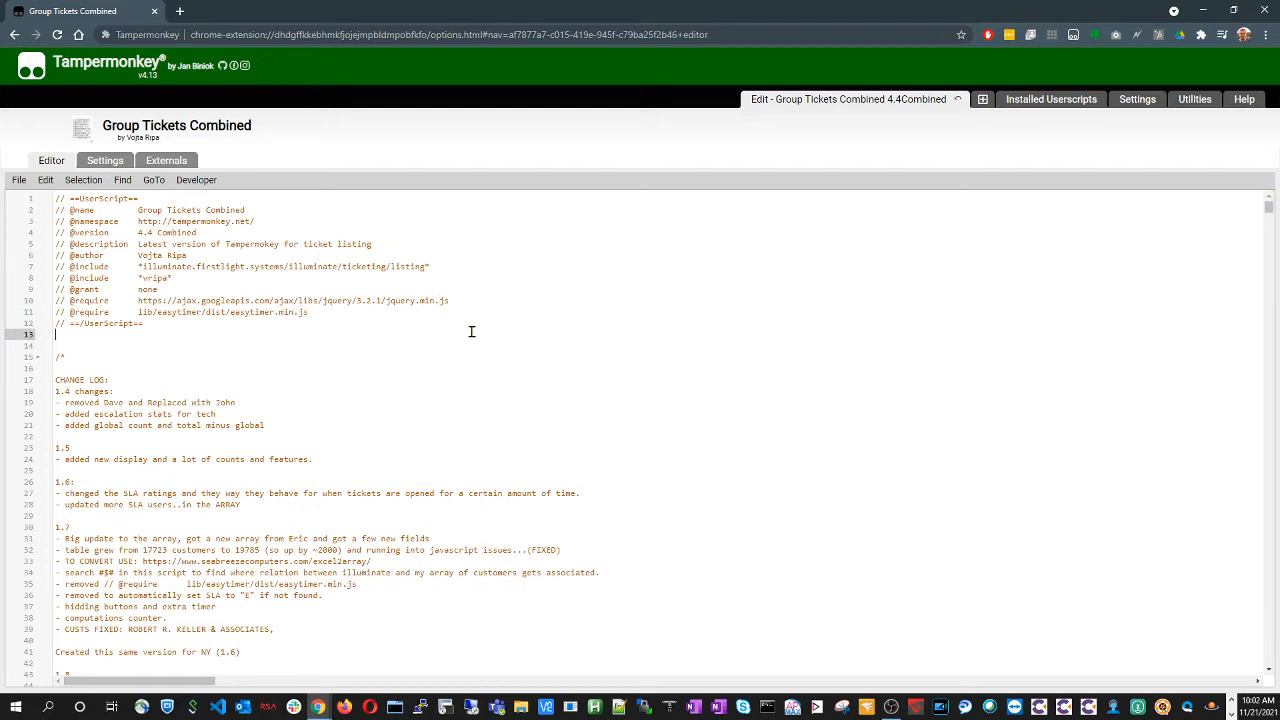
{"action": "mouse_move", "coordinate": [524, 304]}
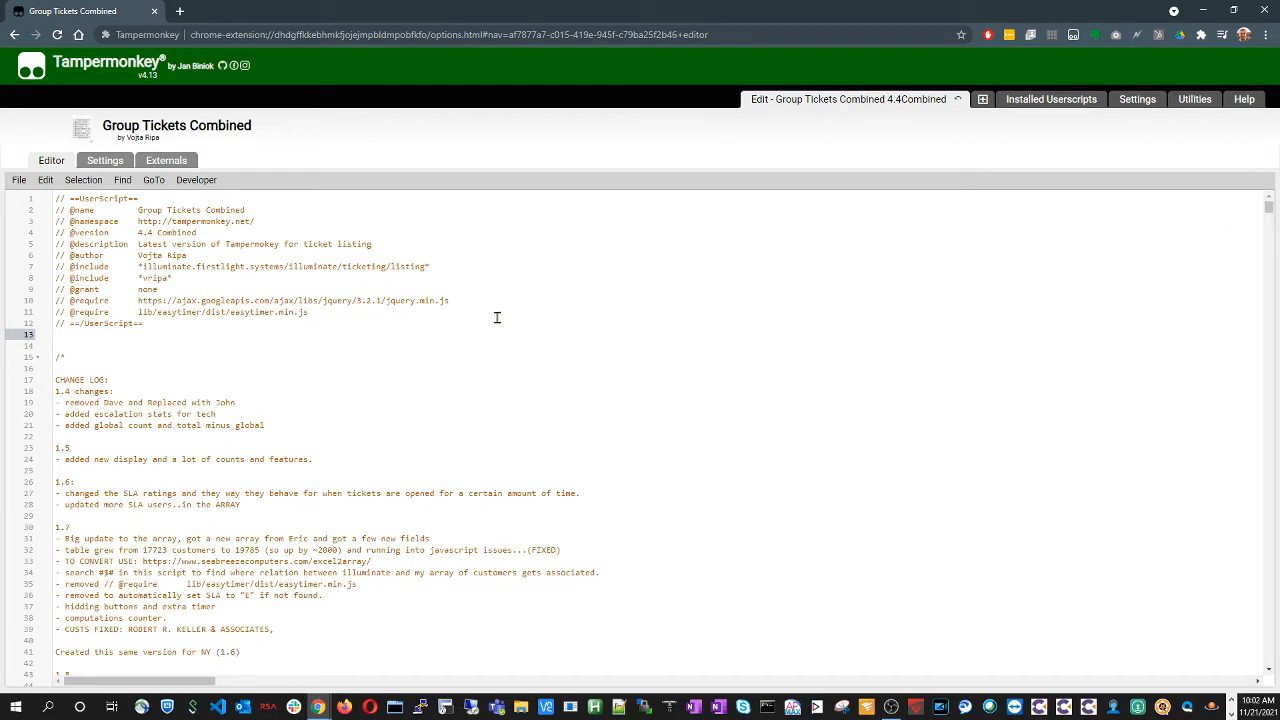
{"action": "scroll", "scroll_direction": "down", "scroll_amount": 3}
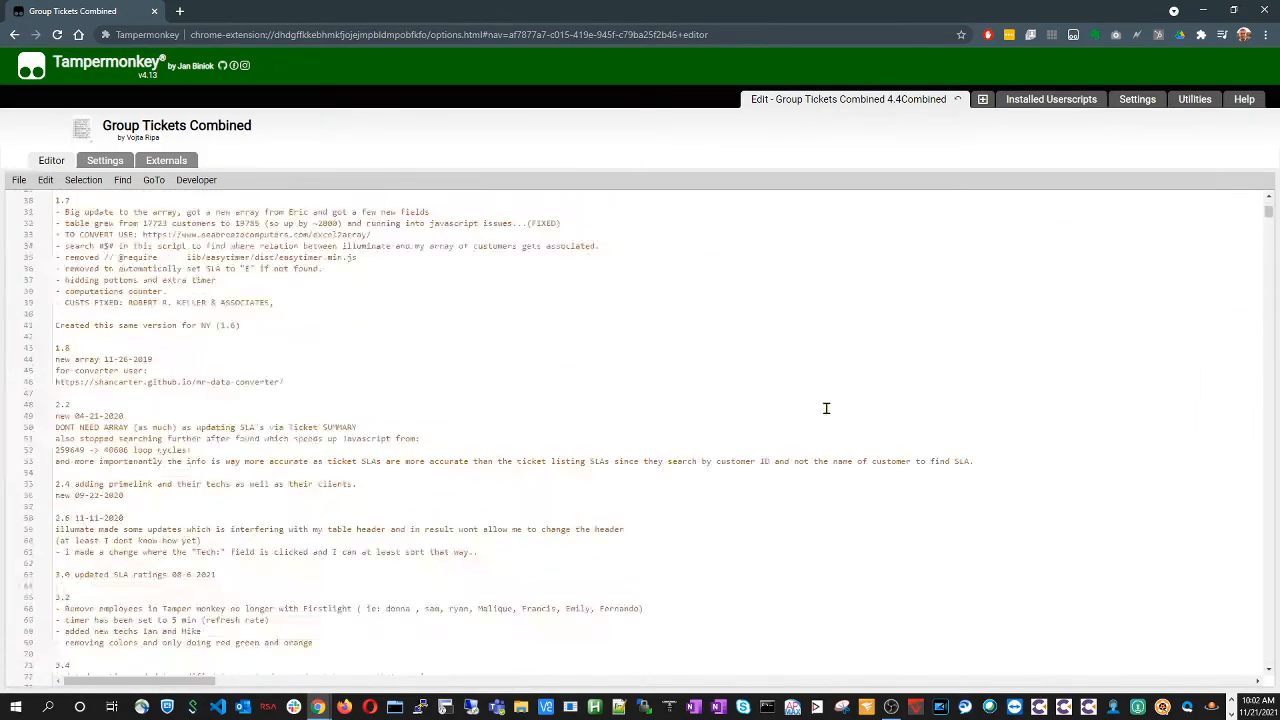
{"action": "scroll", "scroll_direction": "down", "scroll_amount": 3}
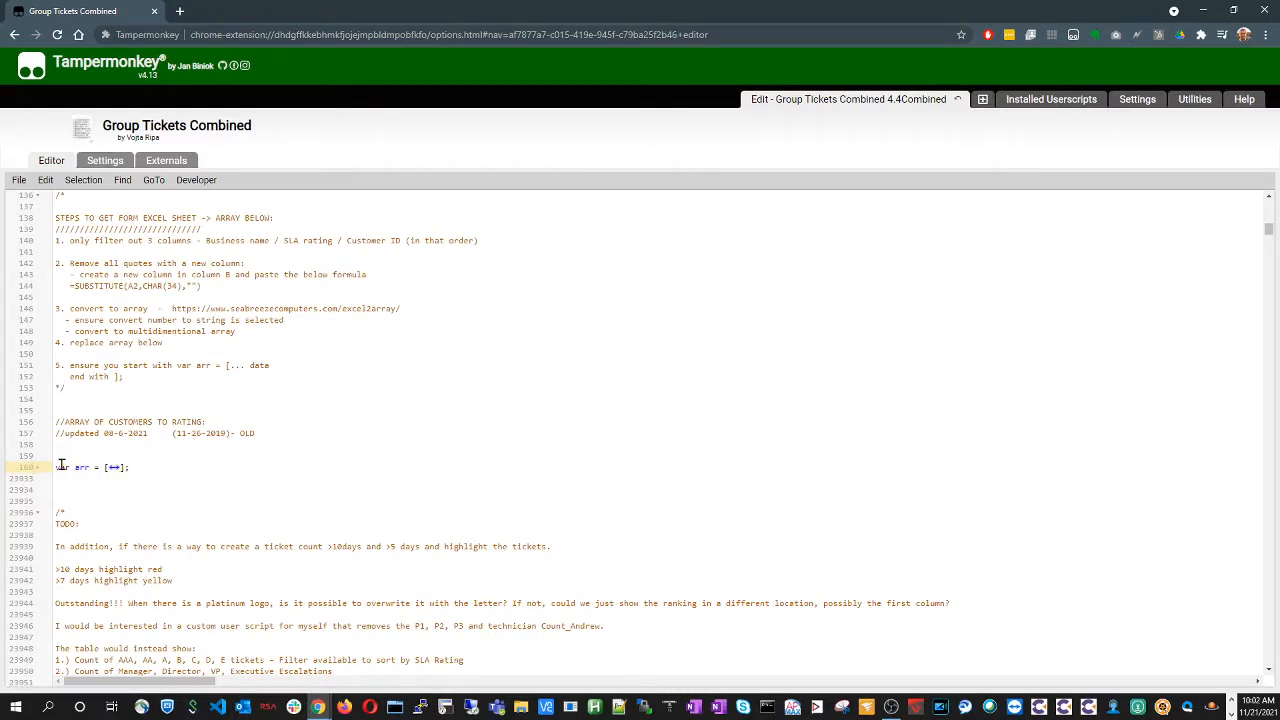
{"action": "left_click", "coordinate": [136, 466]}
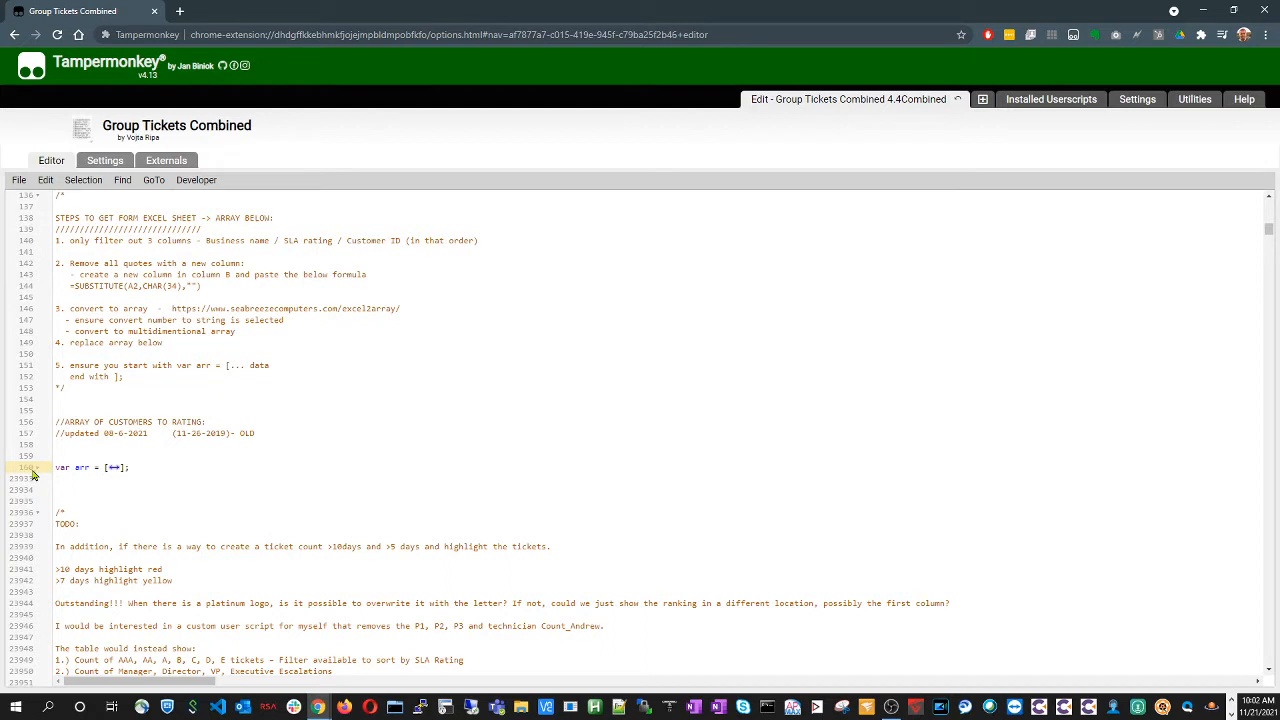
{"action": "mouse_move", "coordinate": [30, 488]}
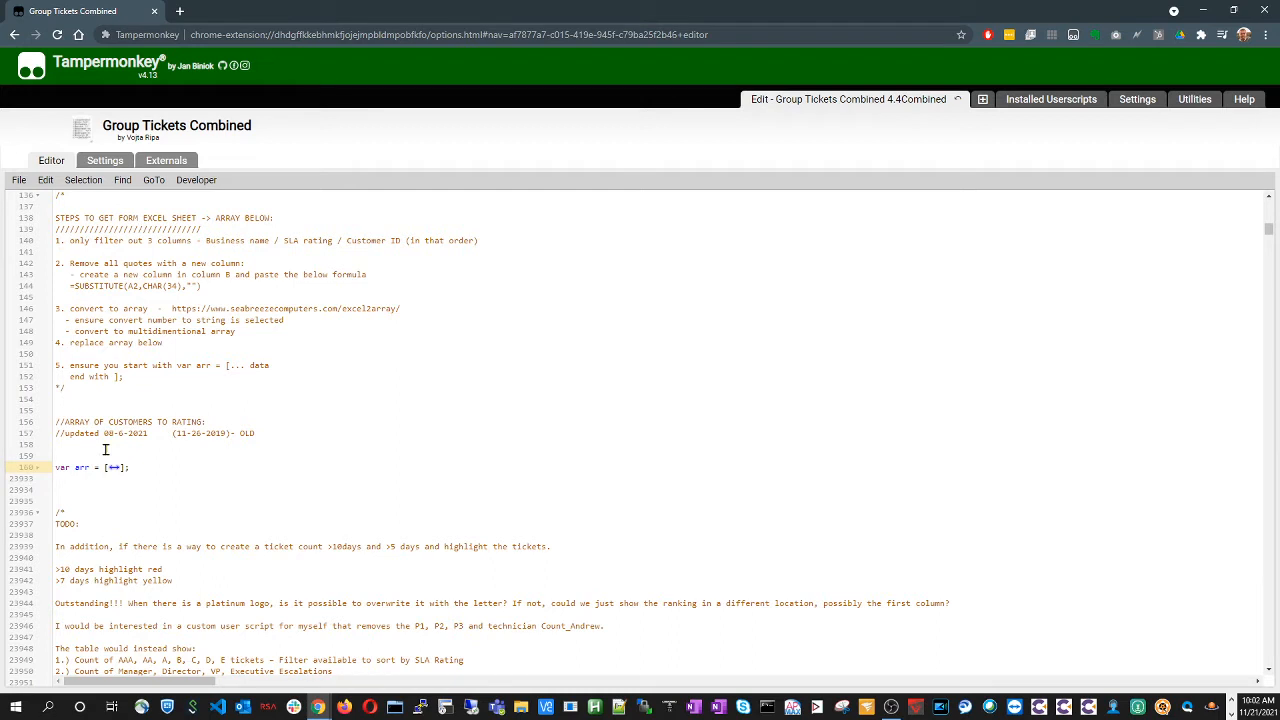
{"action": "mouse_move", "coordinate": [454, 584]}
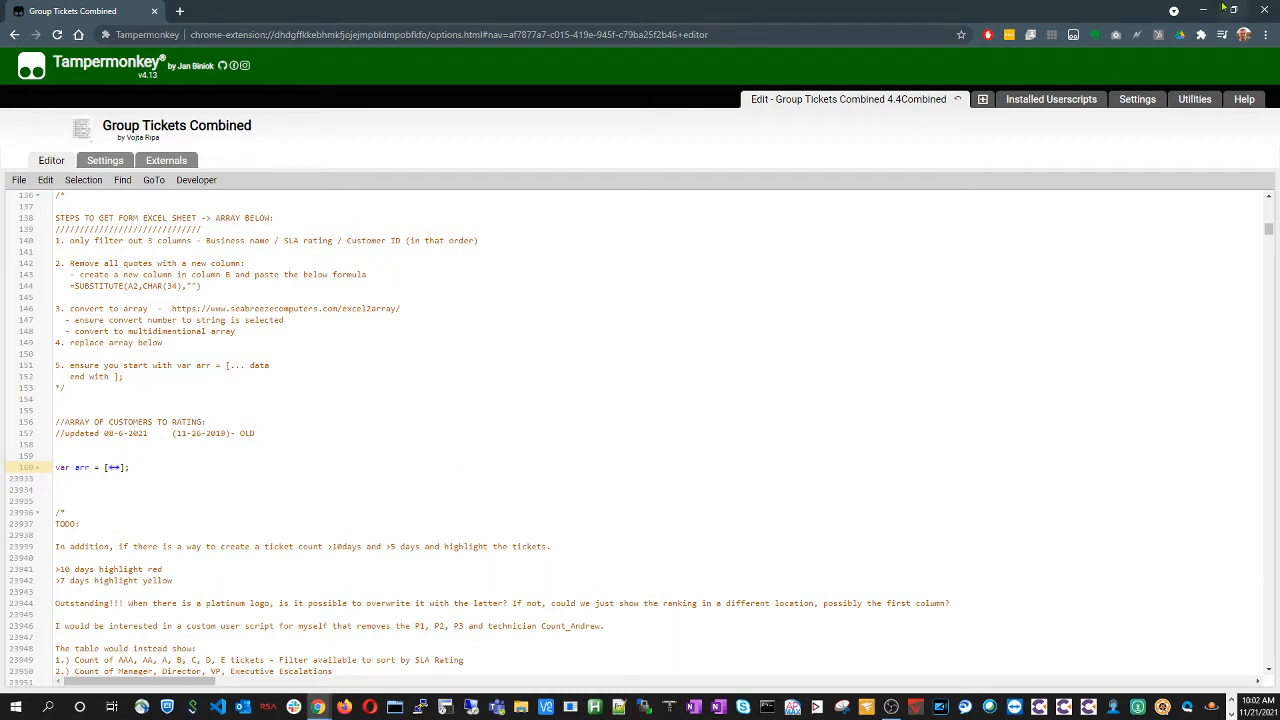
{"action": "mouse_move", "coordinate": [1210, 8]}
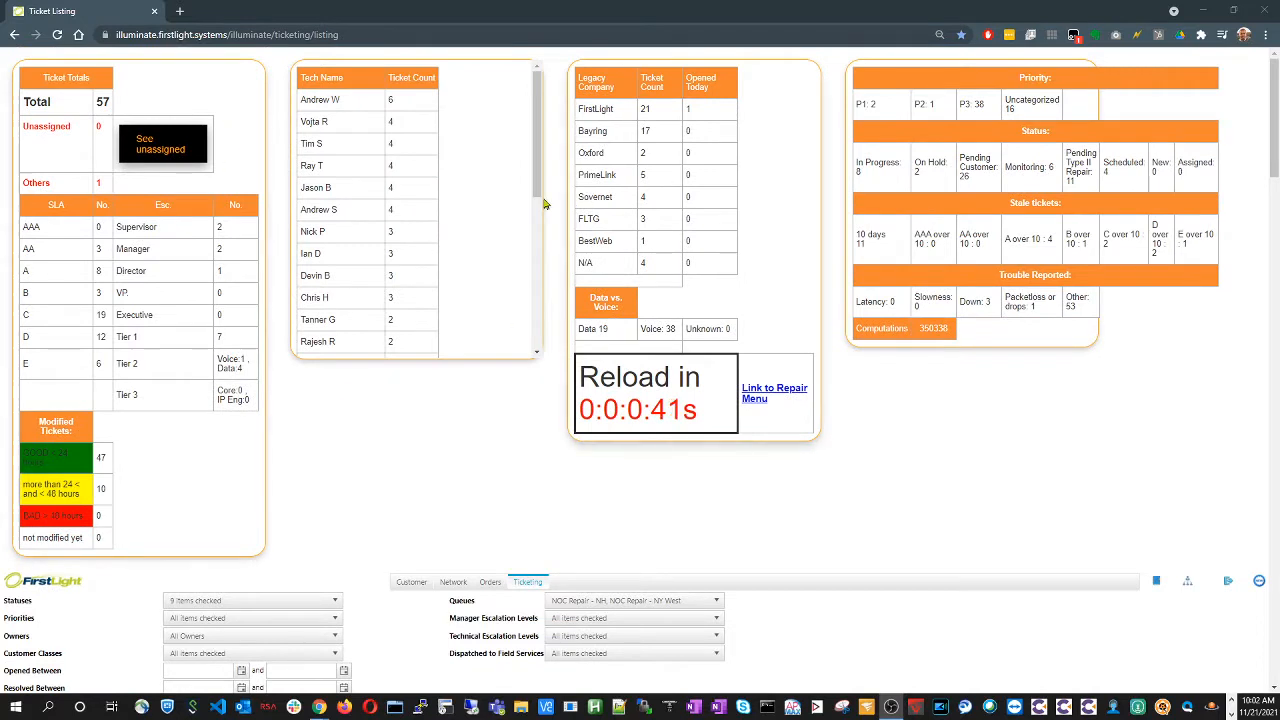
{"action": "mouse_move", "coordinate": [284, 178]}
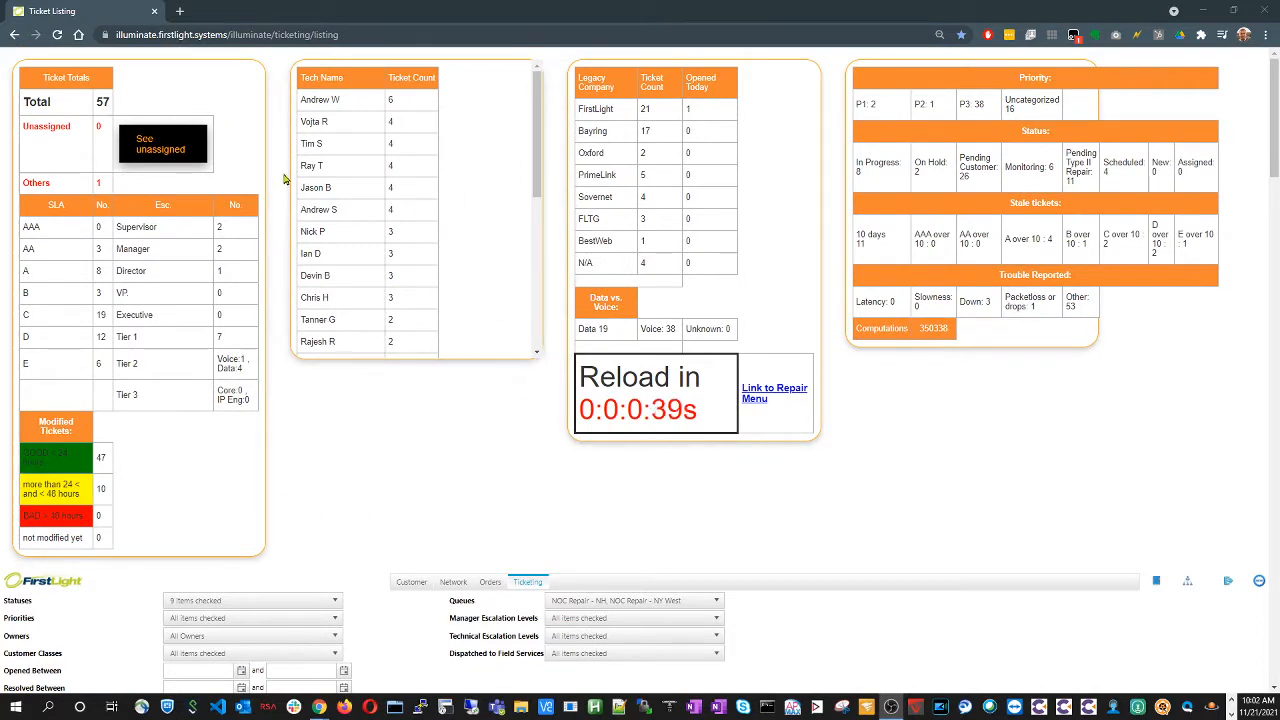
{"action": "mouse_move", "coordinate": [1004, 396]}
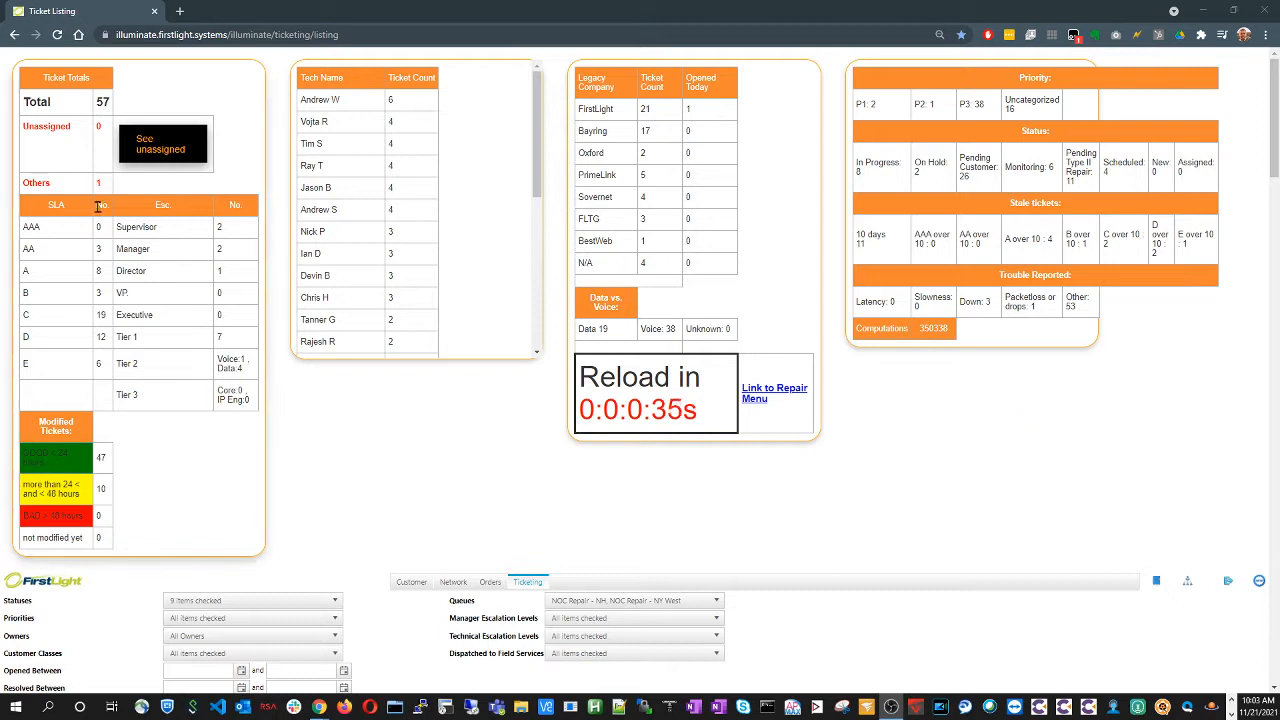
{"action": "mouse_move", "coordinate": [528, 232]}
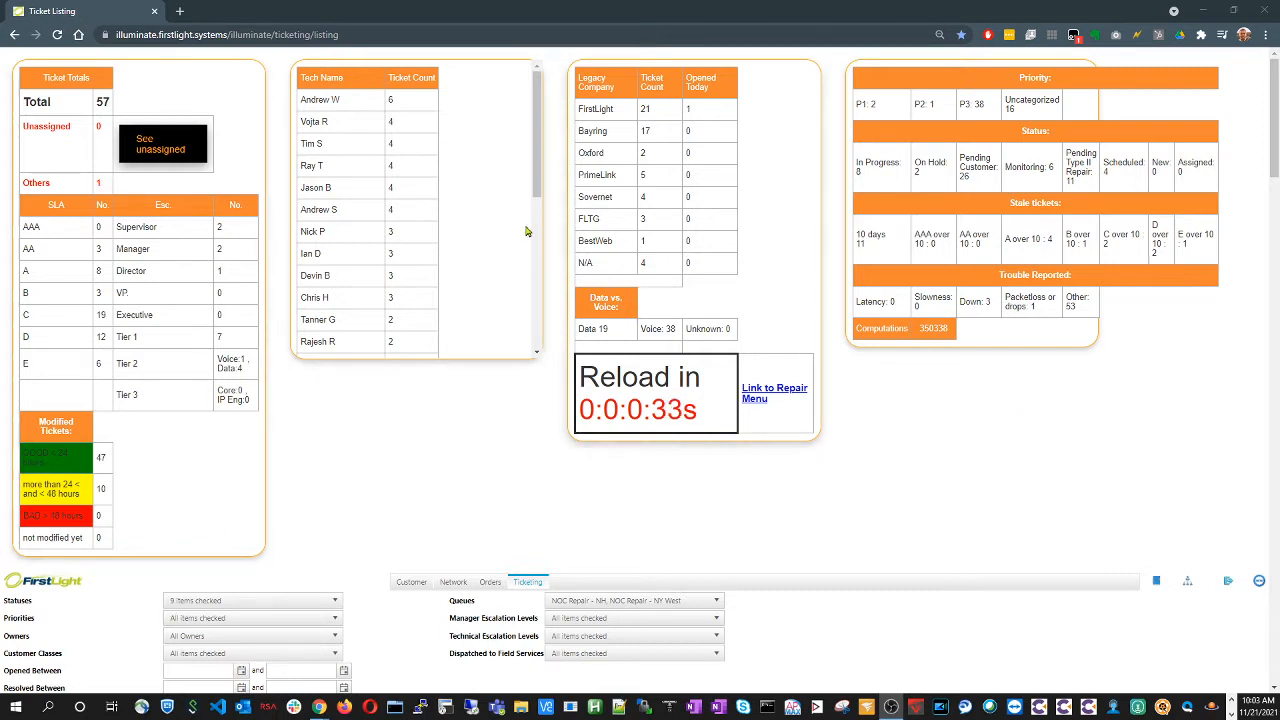
{"action": "mouse_move", "coordinate": [1088, 480]}
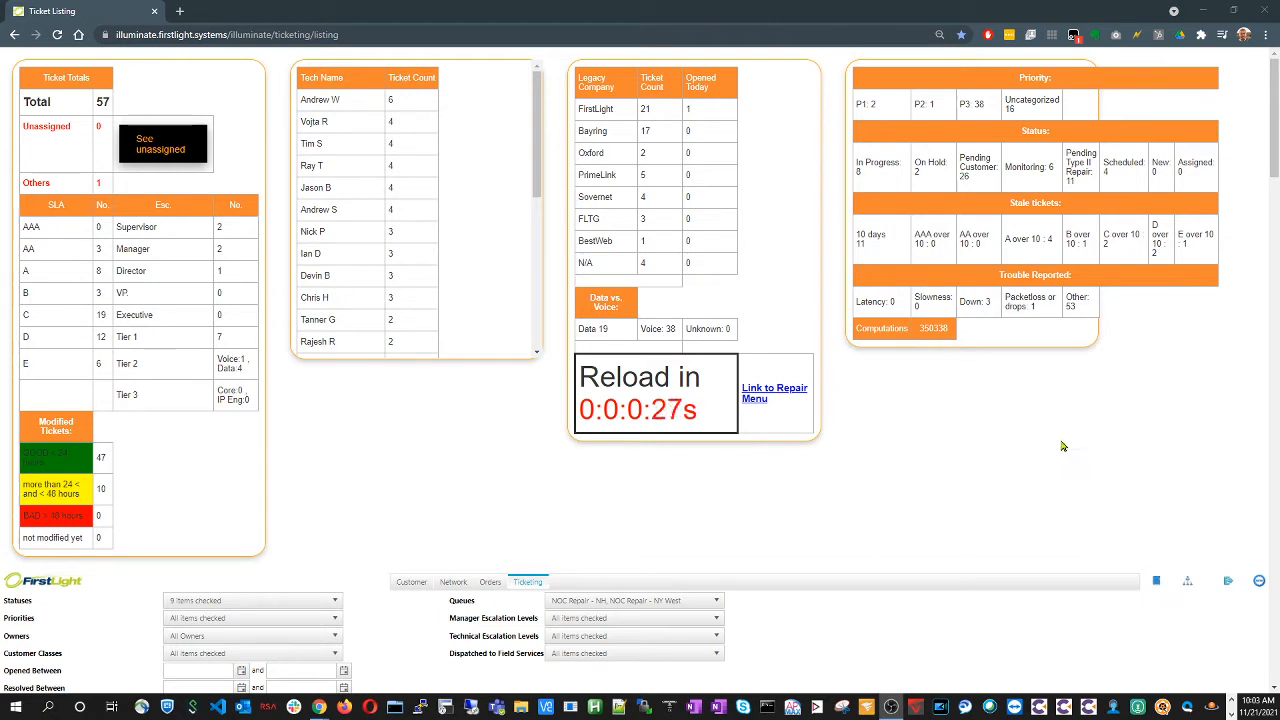
{"action": "scroll", "scroll_direction": "down", "scroll_amount": 3}
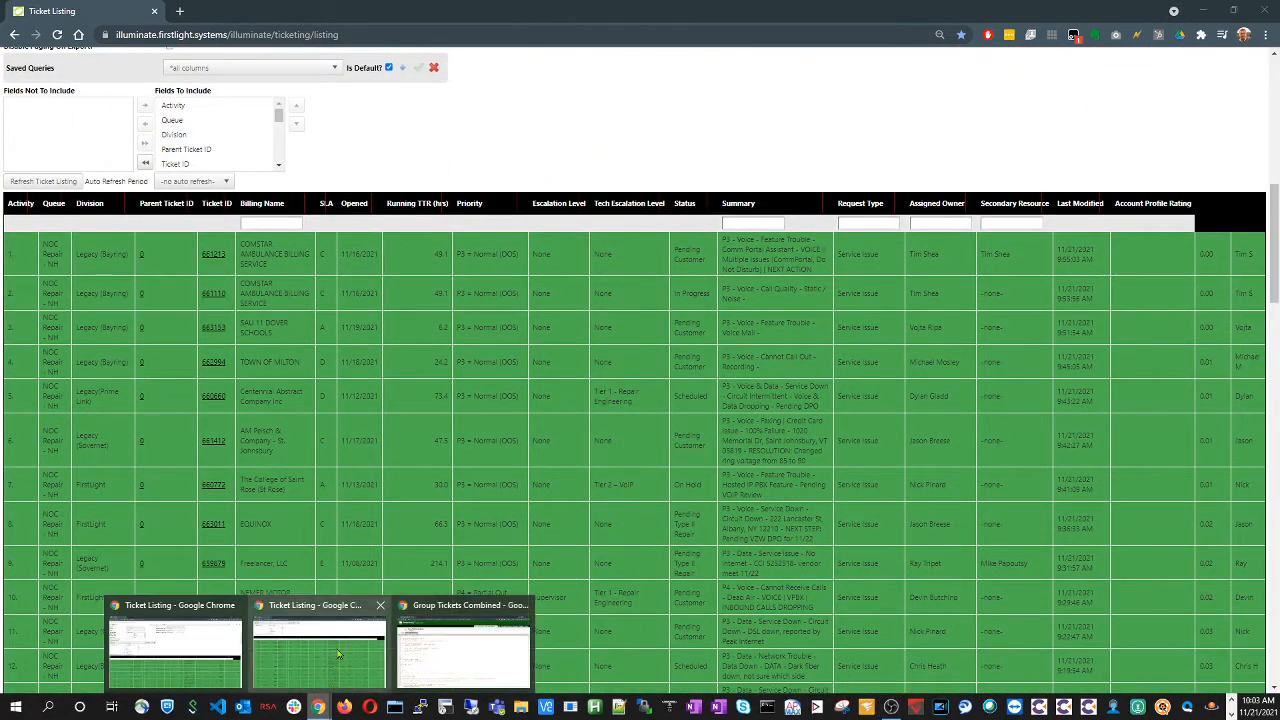
{"action": "left_click", "coordinate": [462, 660]}
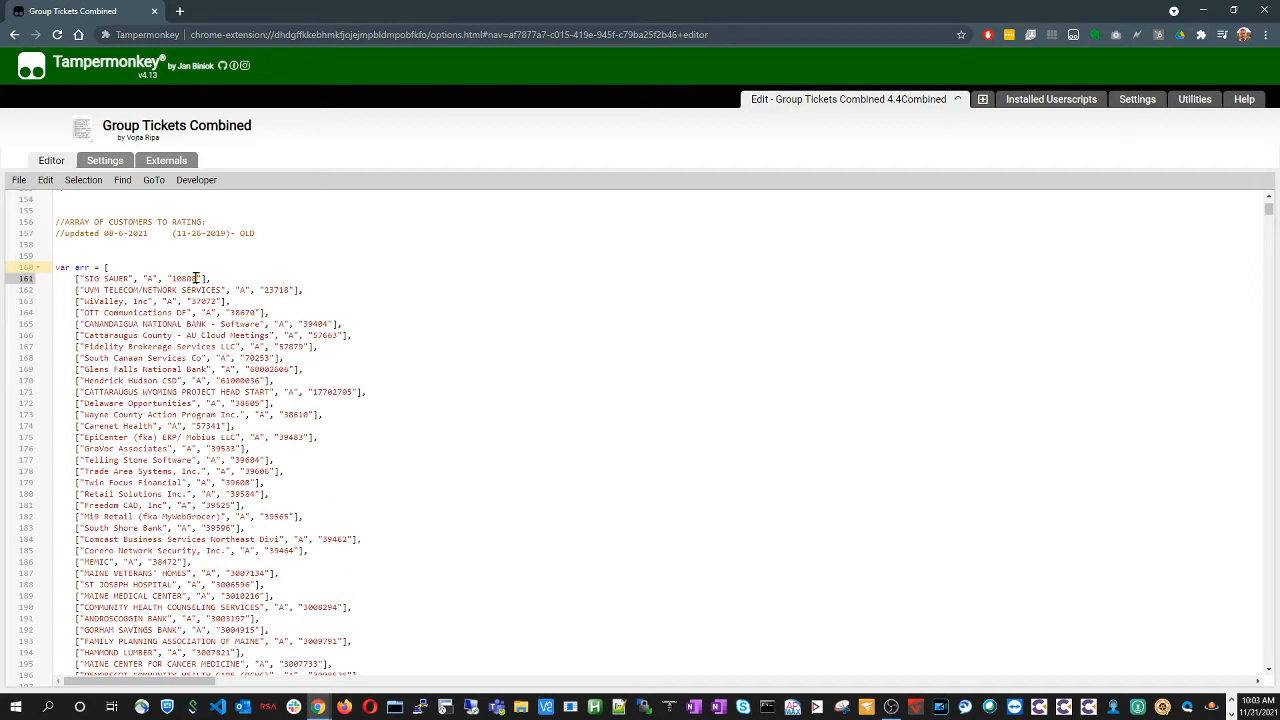
{"action": "double_click", "coordinate": [186, 276]}
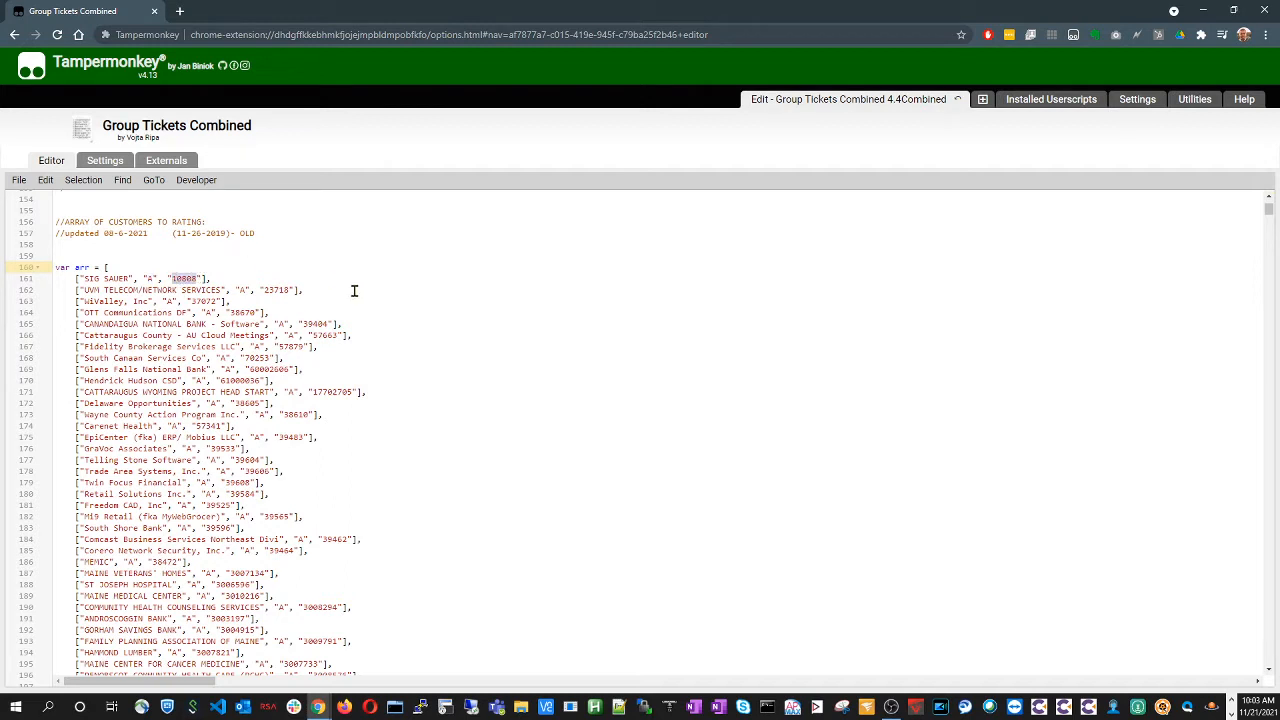
{"action": "mouse_move", "coordinate": [330, 288]}
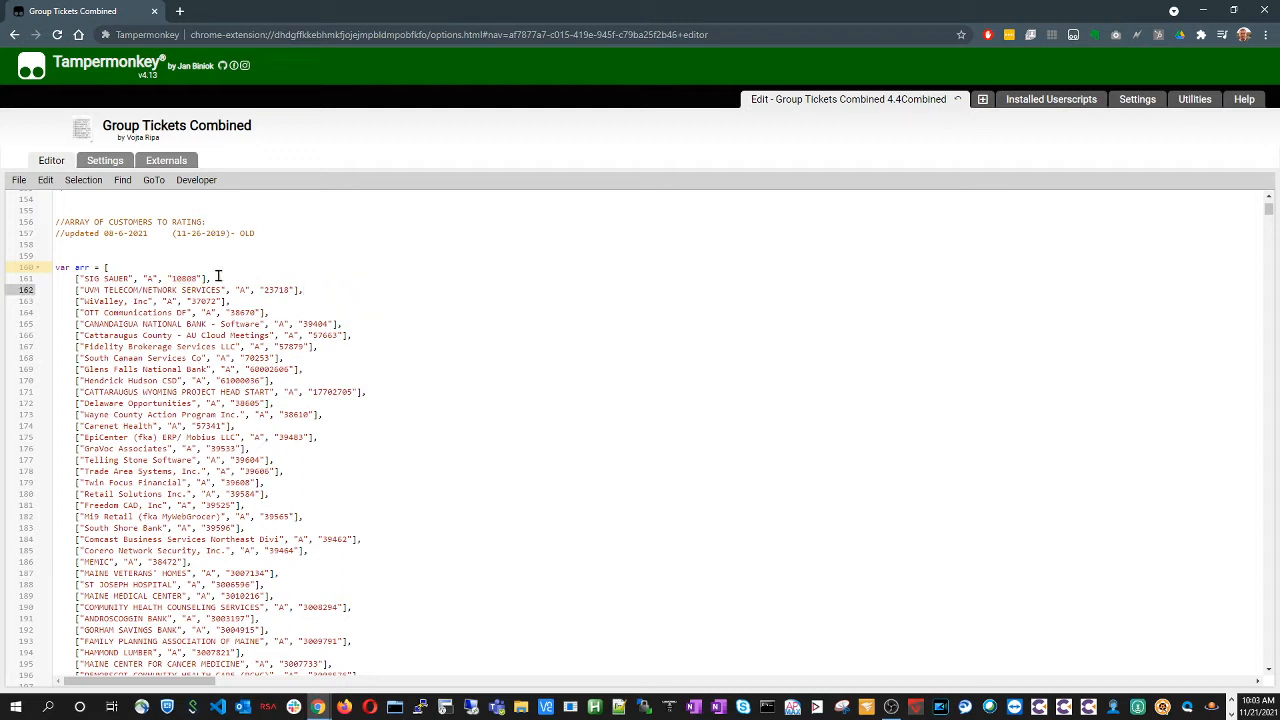
{"action": "mouse_move", "coordinate": [488, 324]}
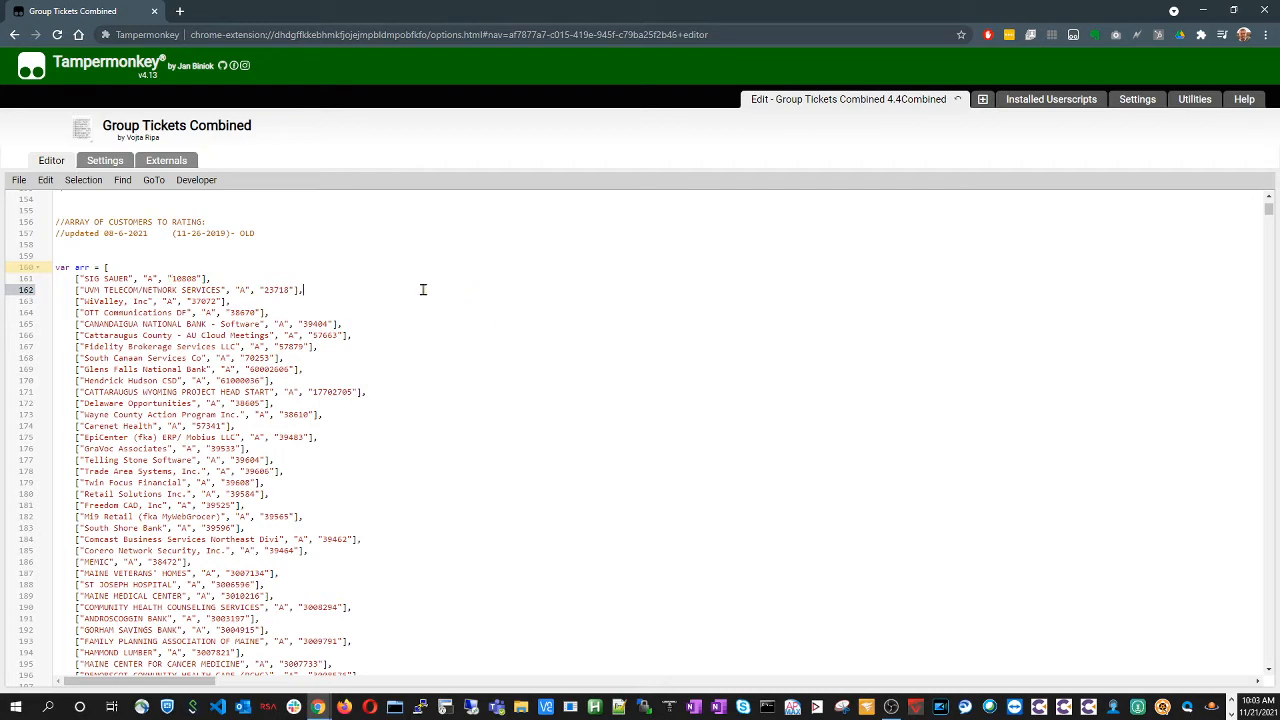
{"action": "mouse_move", "coordinate": [488, 388]}
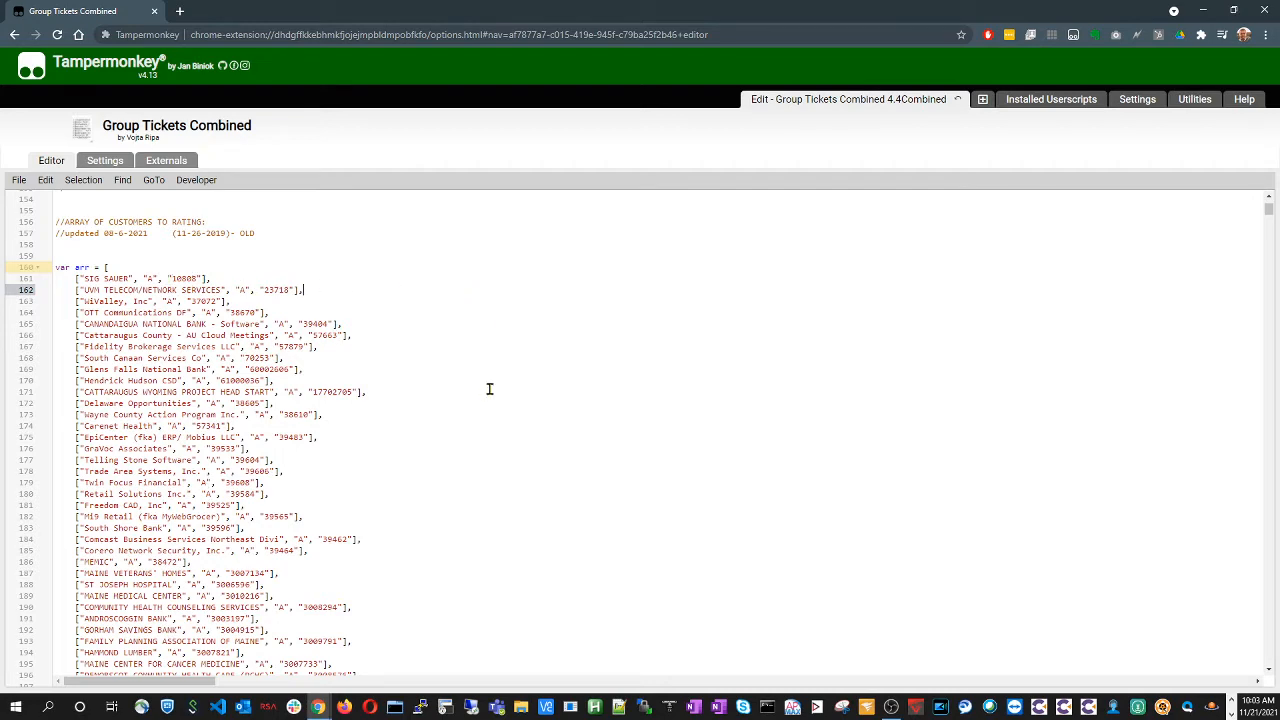
{"action": "scroll", "scroll_direction": "down", "scroll_amount": 3}
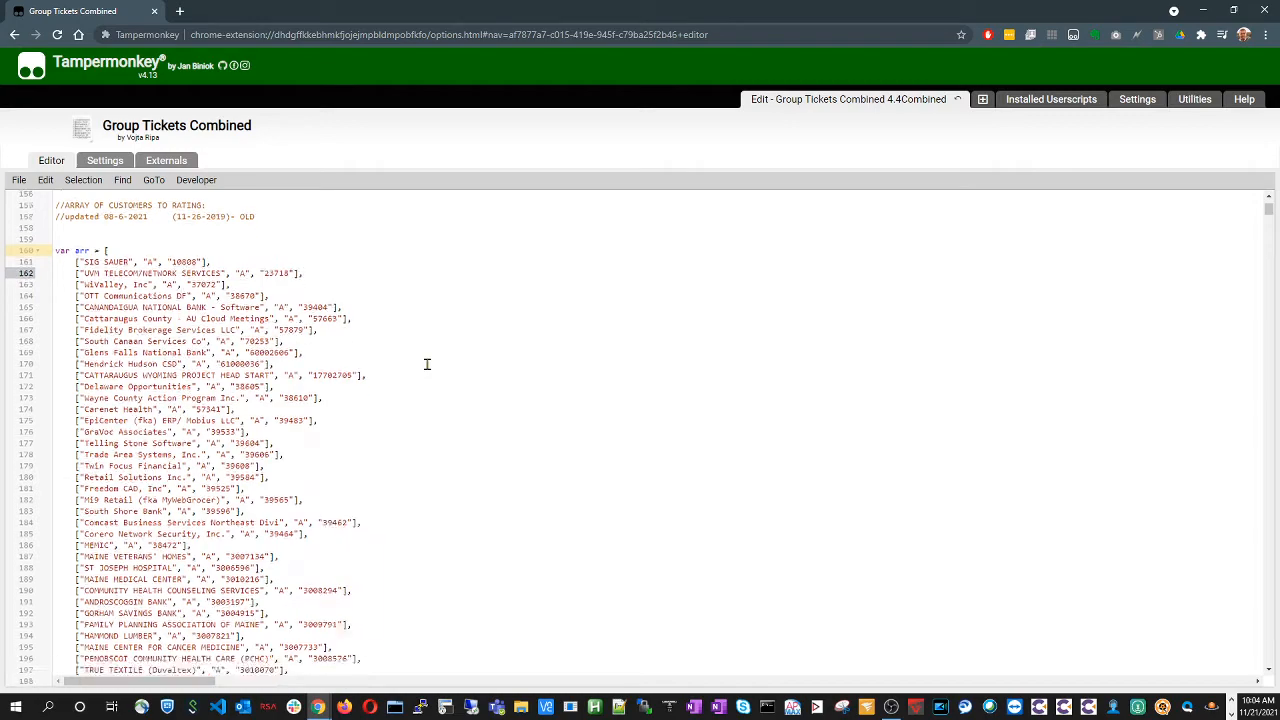
{"action": "scroll", "scroll_direction": "down", "scroll_amount": 3}
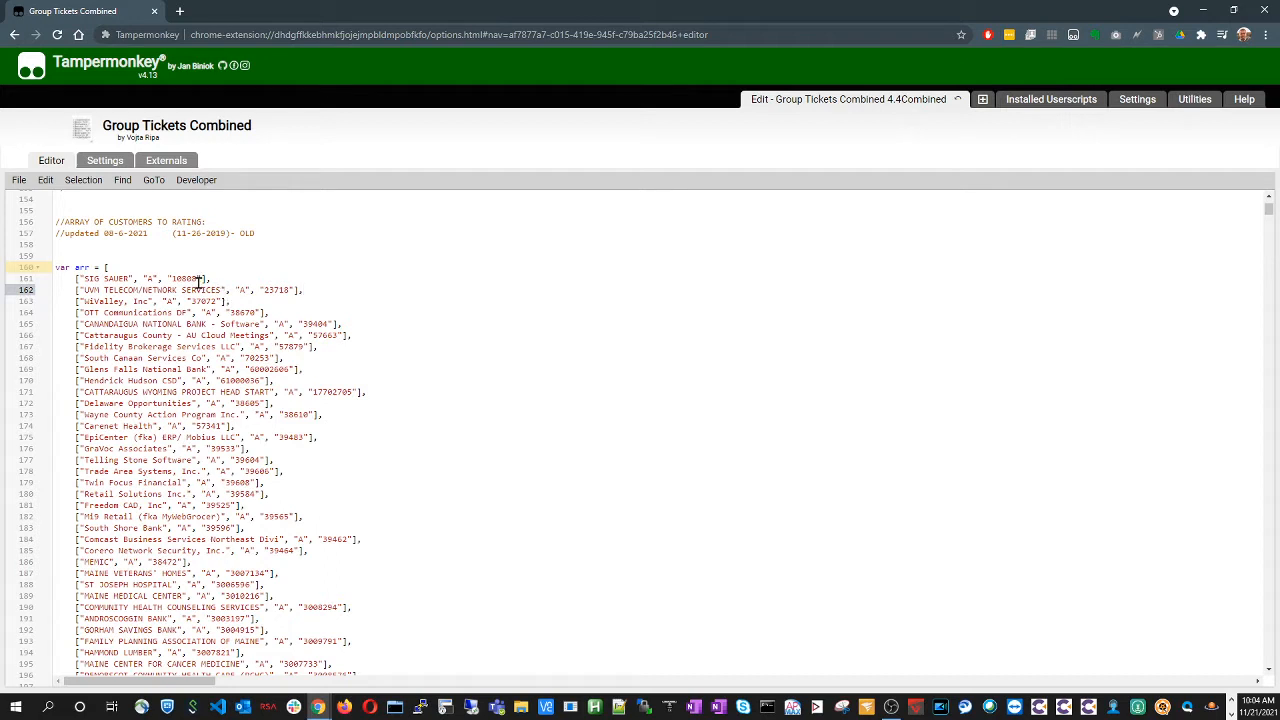
{"action": "mouse_move", "coordinate": [228, 268]}
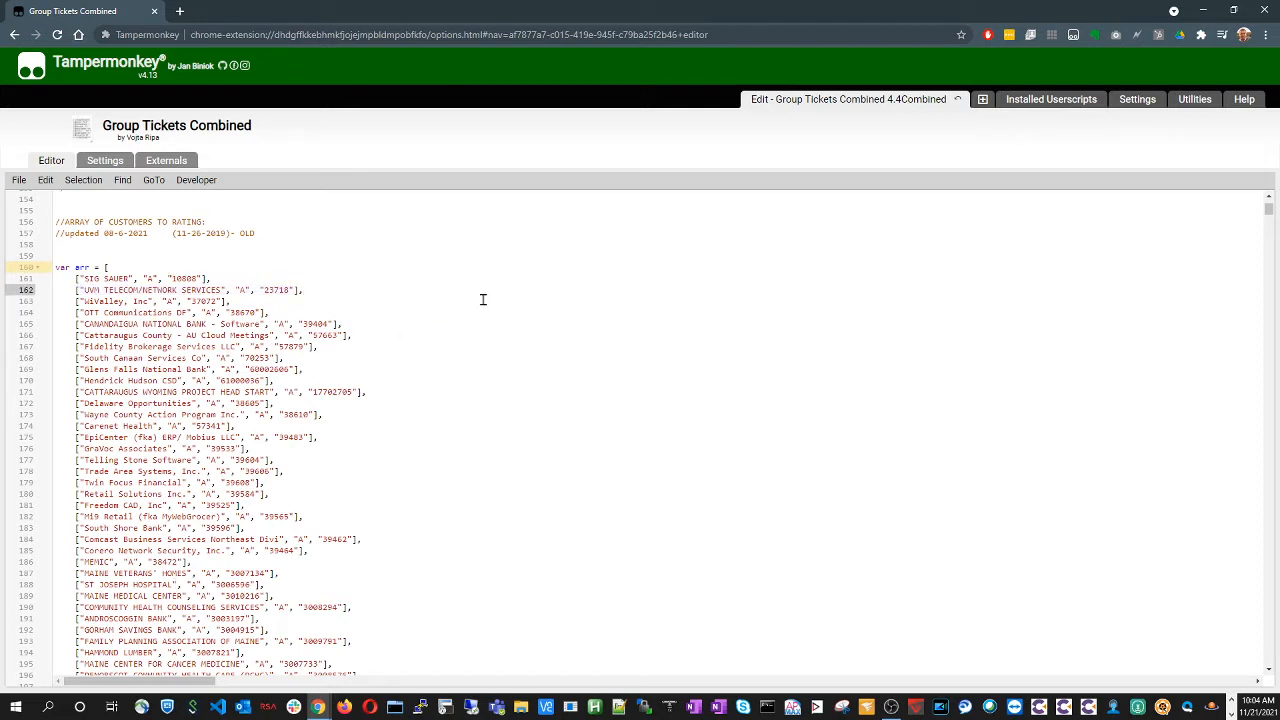
{"action": "mouse_move", "coordinate": [360, 316]}
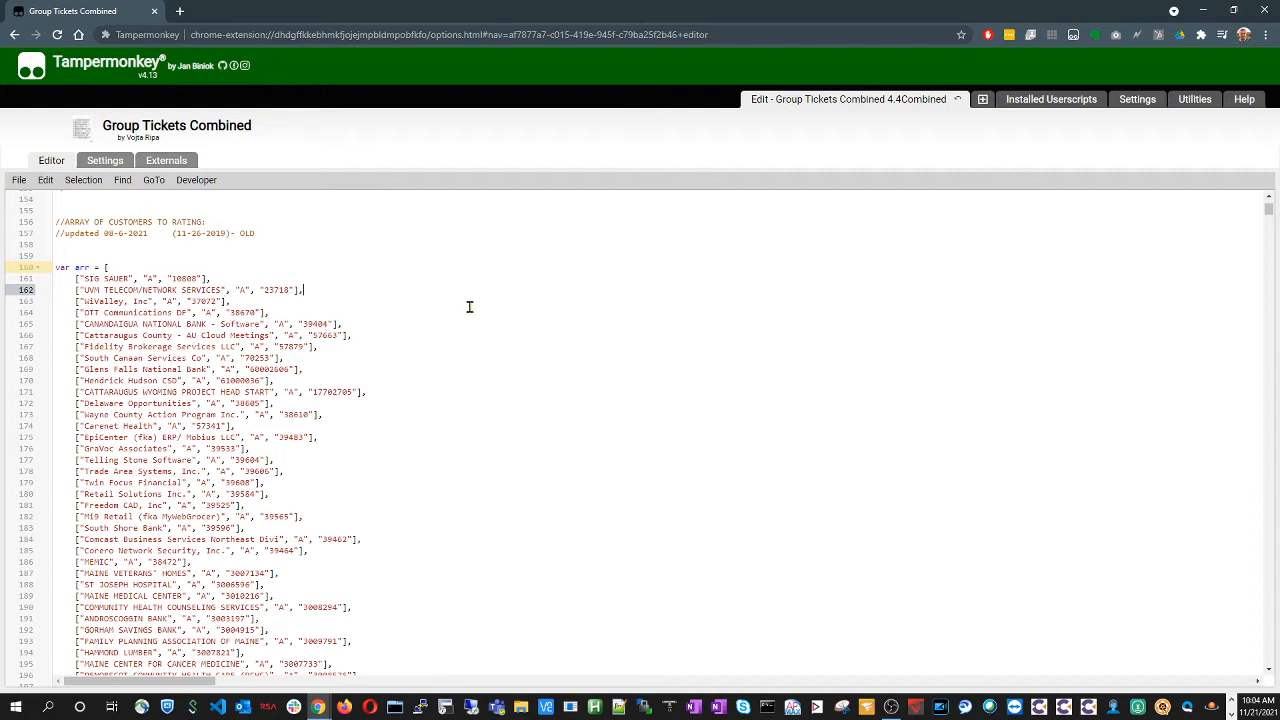
{"action": "mouse_move", "coordinate": [36, 274]}
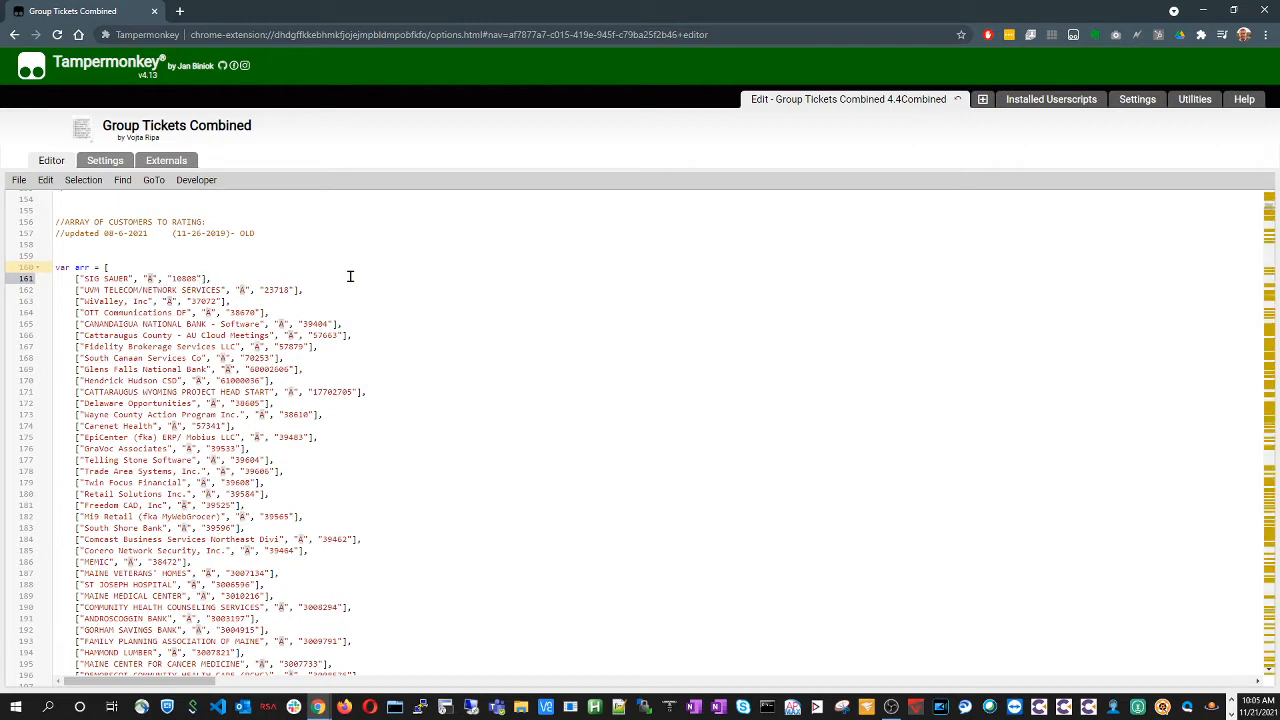
{"action": "mouse_move", "coordinate": [432, 364]}
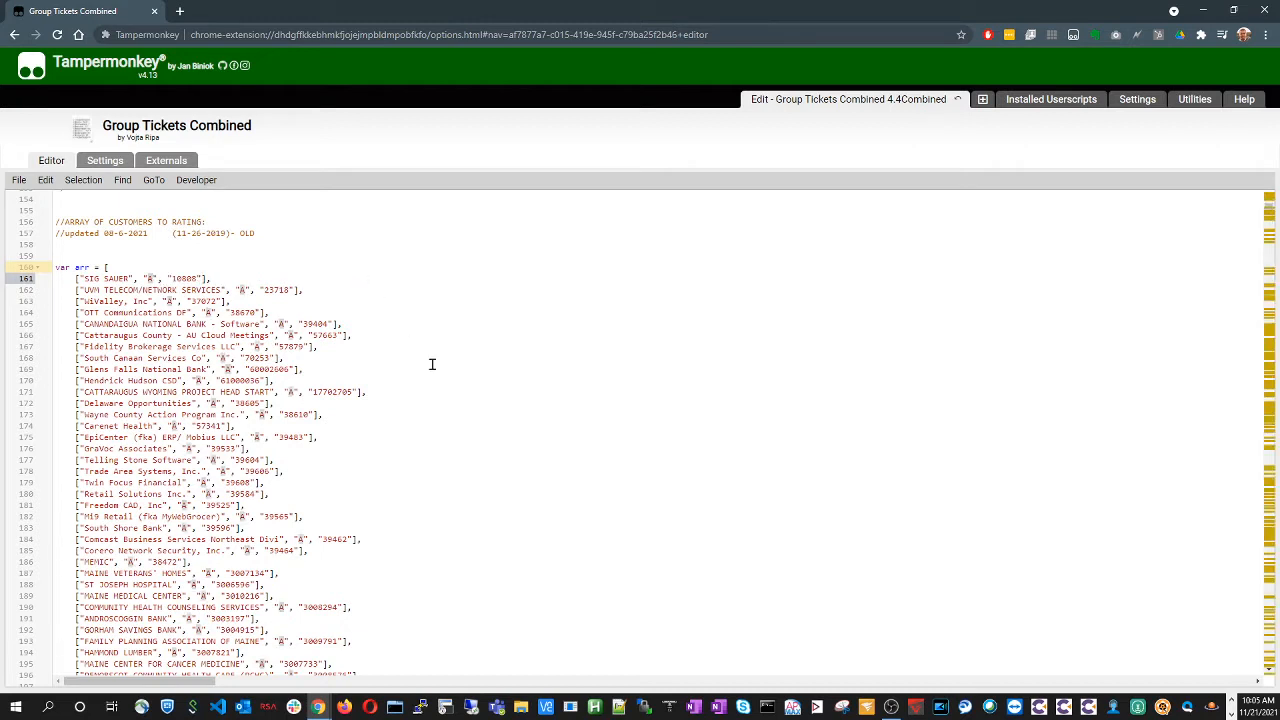
{"action": "mouse_move", "coordinate": [420, 390]}
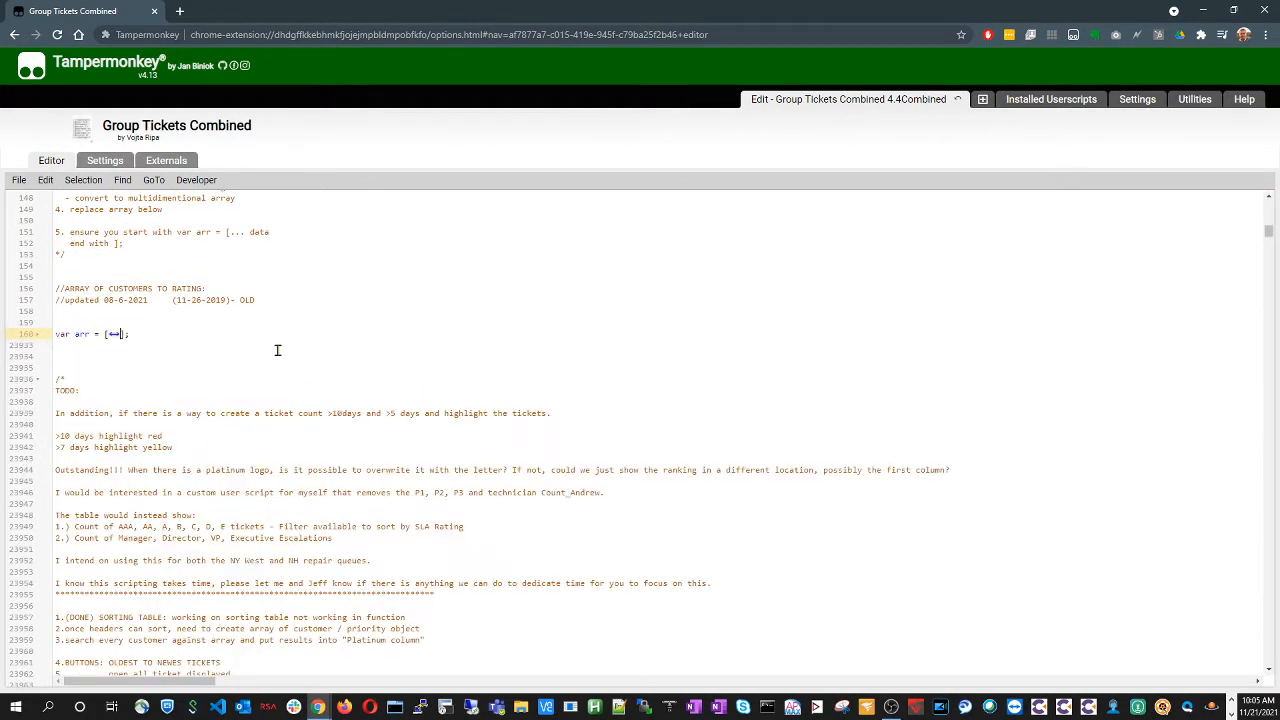
{"action": "scroll", "scroll_direction": "down", "scroll_amount": 3}
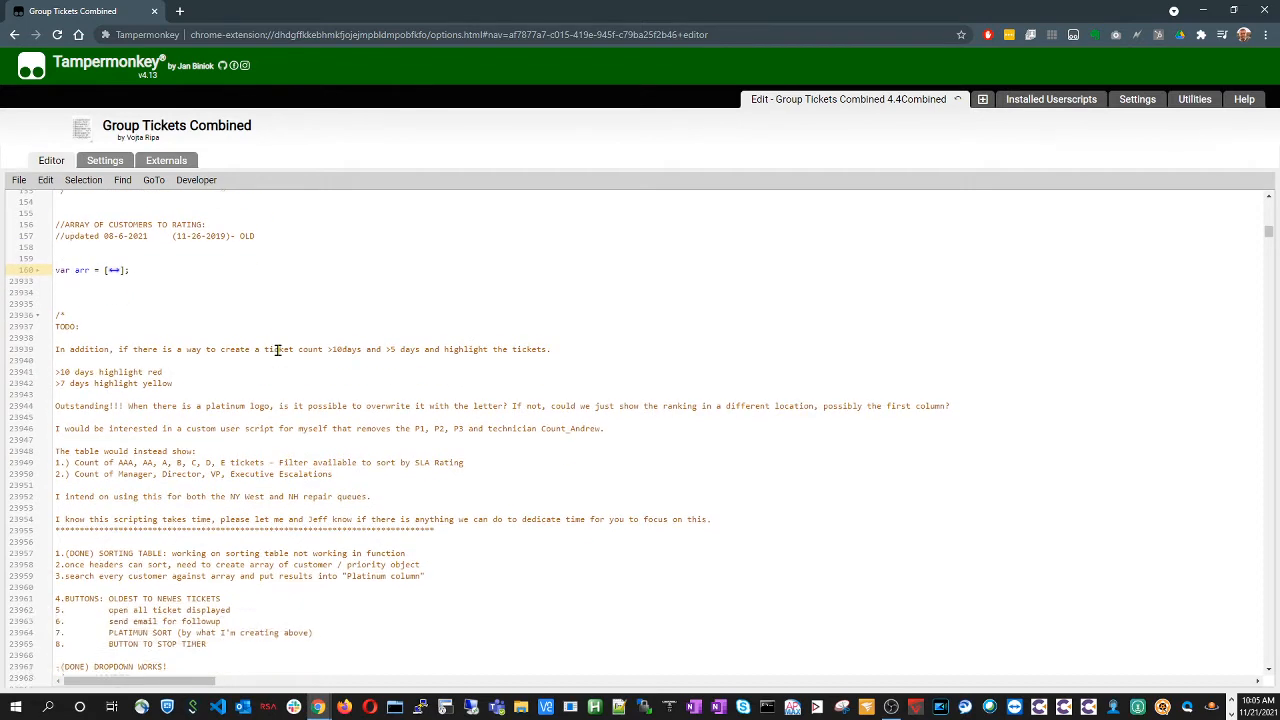
{"action": "scroll", "scroll_direction": "down", "scroll_amount": 3}
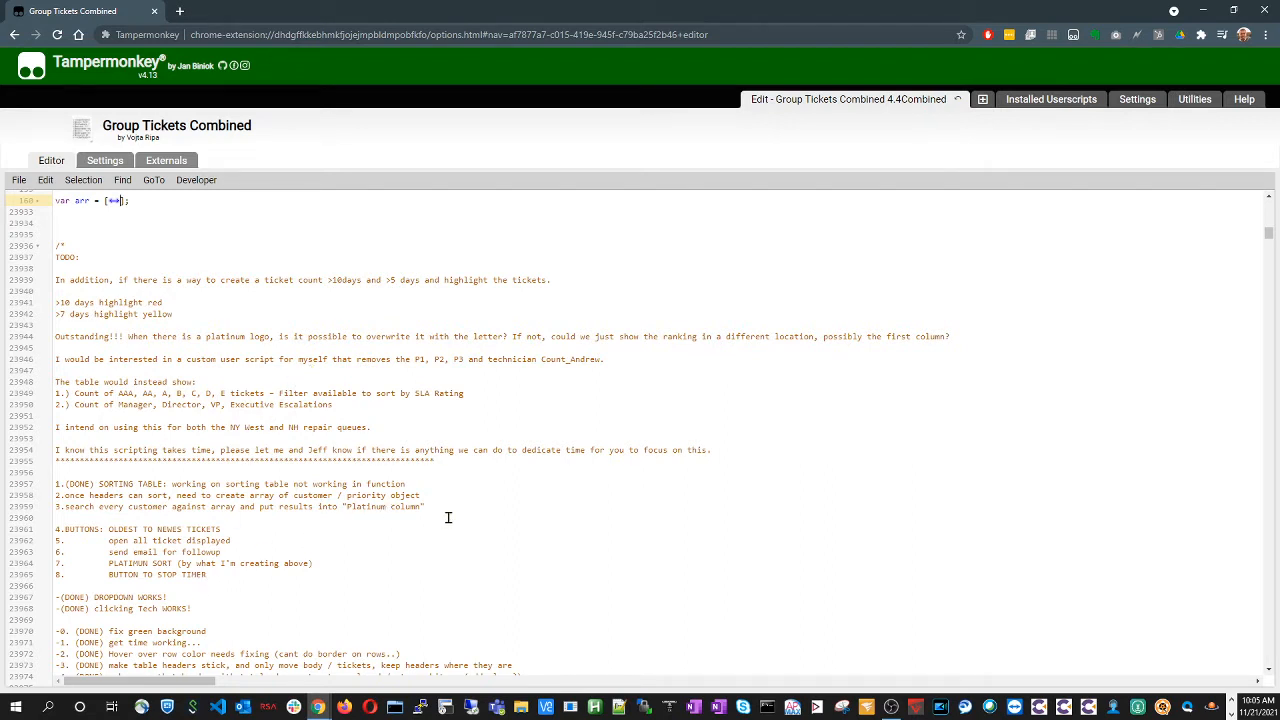
{"action": "mouse_move", "coordinate": [484, 336]}
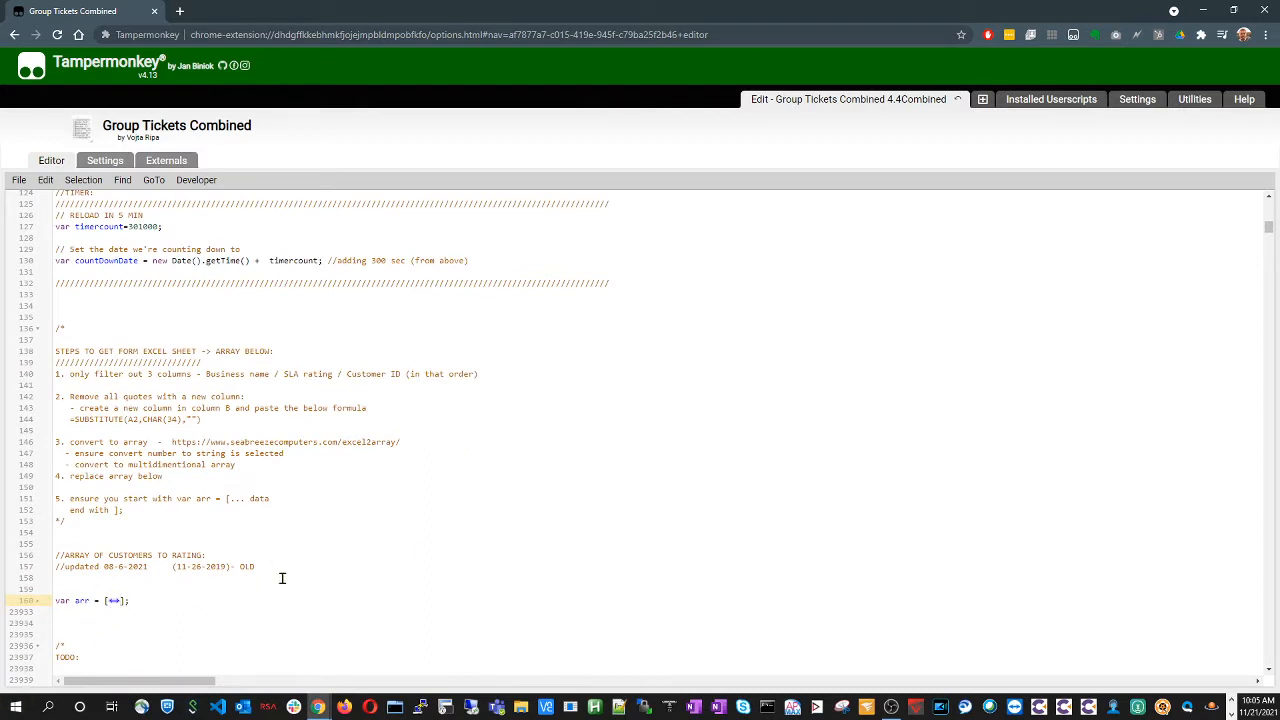
{"action": "mouse_move", "coordinate": [492, 514]}
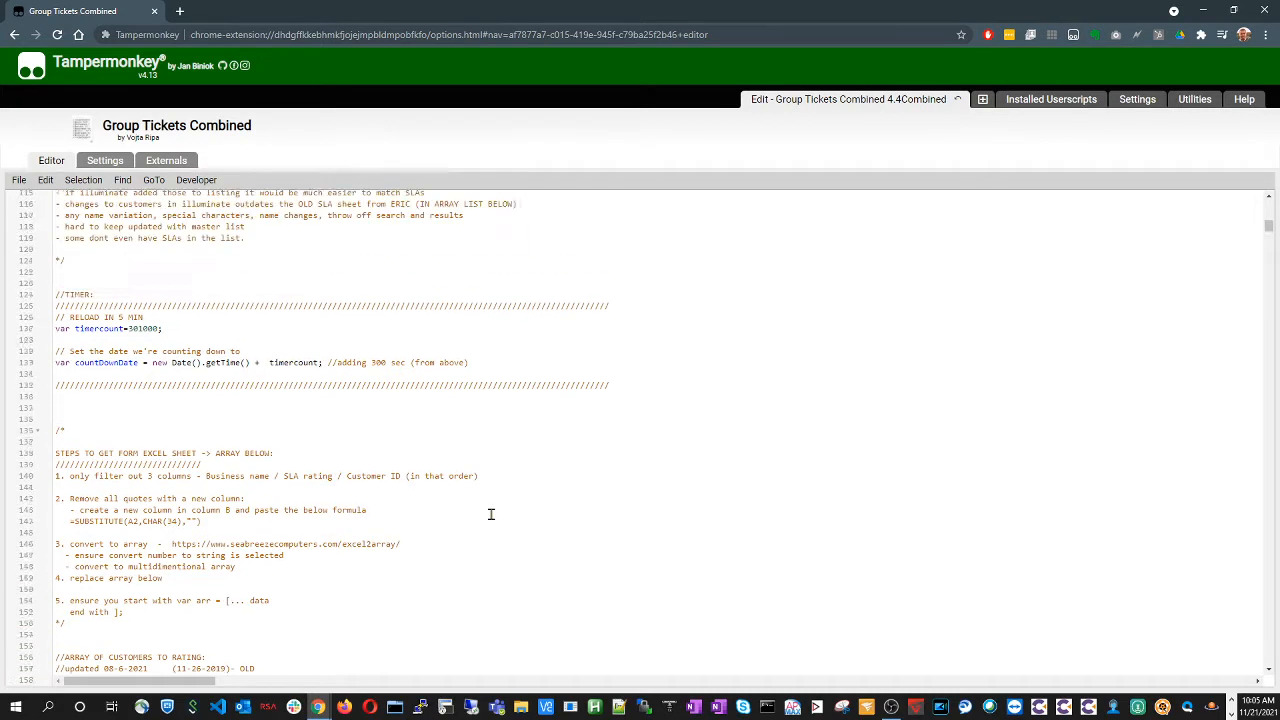
{"action": "scroll", "scroll_direction": "up", "scroll_amount": 3}
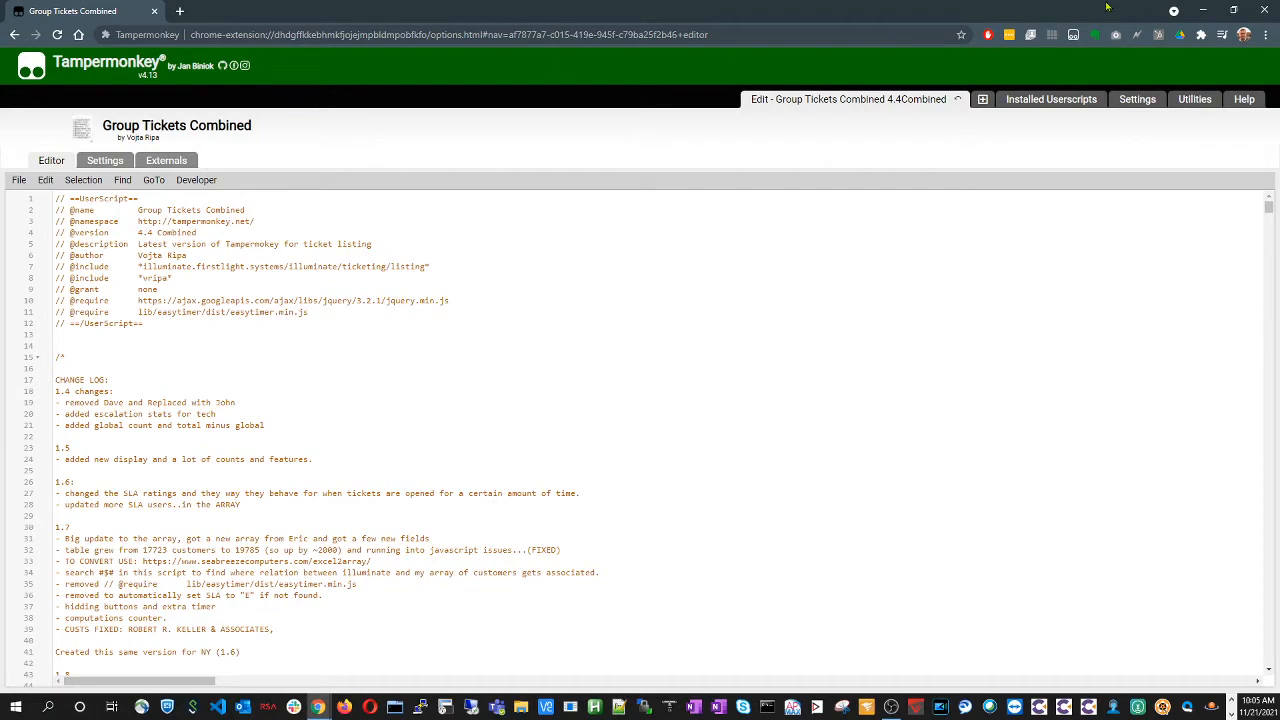
Check the Tech Name count table on the Ticket Listing page down to the zero-count technicians
{"action": "left_click", "coordinate": [80, 12]}
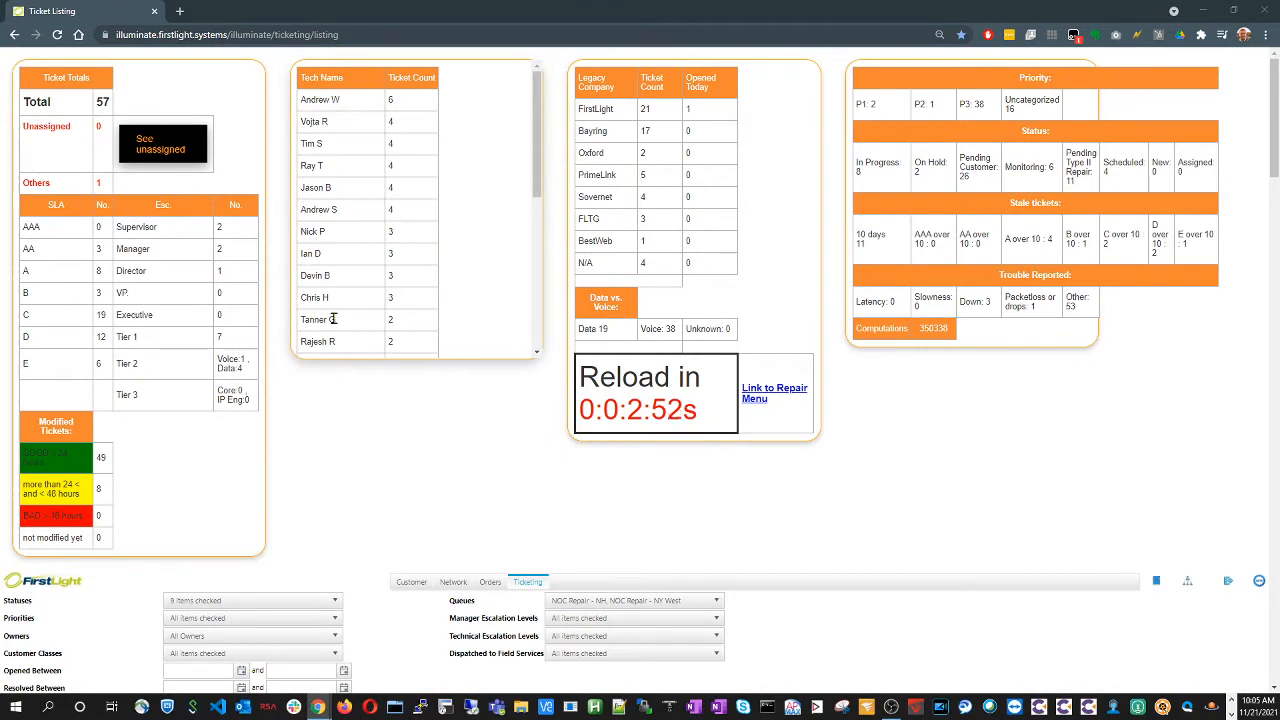
{"action": "mouse_move", "coordinate": [492, 116]}
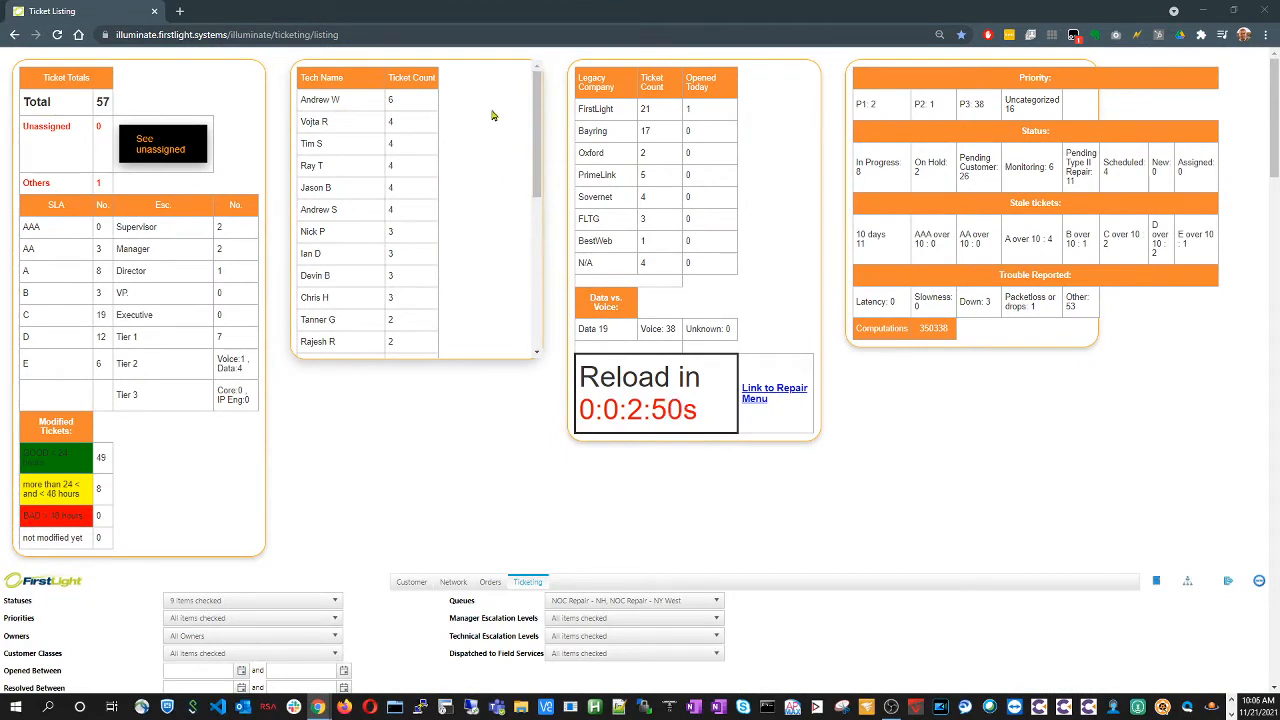
{"action": "scroll", "scroll_direction": "down", "scroll_amount": 3}
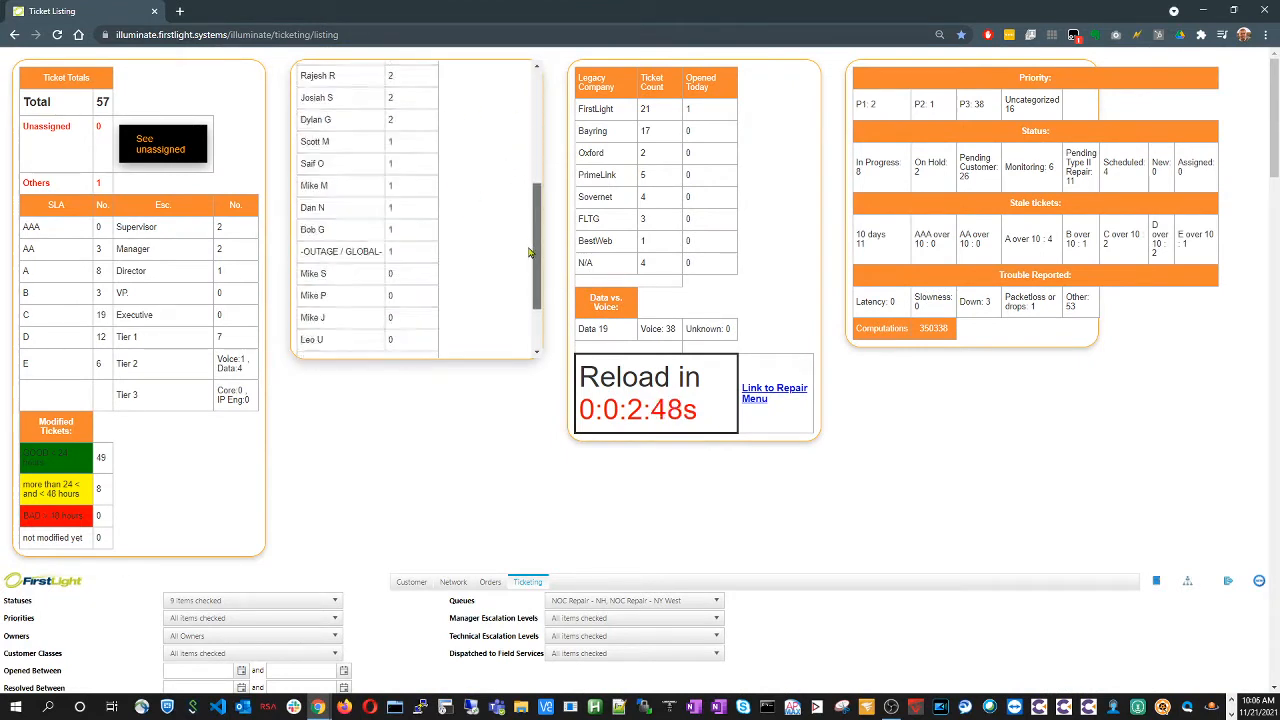
{"action": "scroll", "scroll_direction": "down", "scroll_amount": 3}
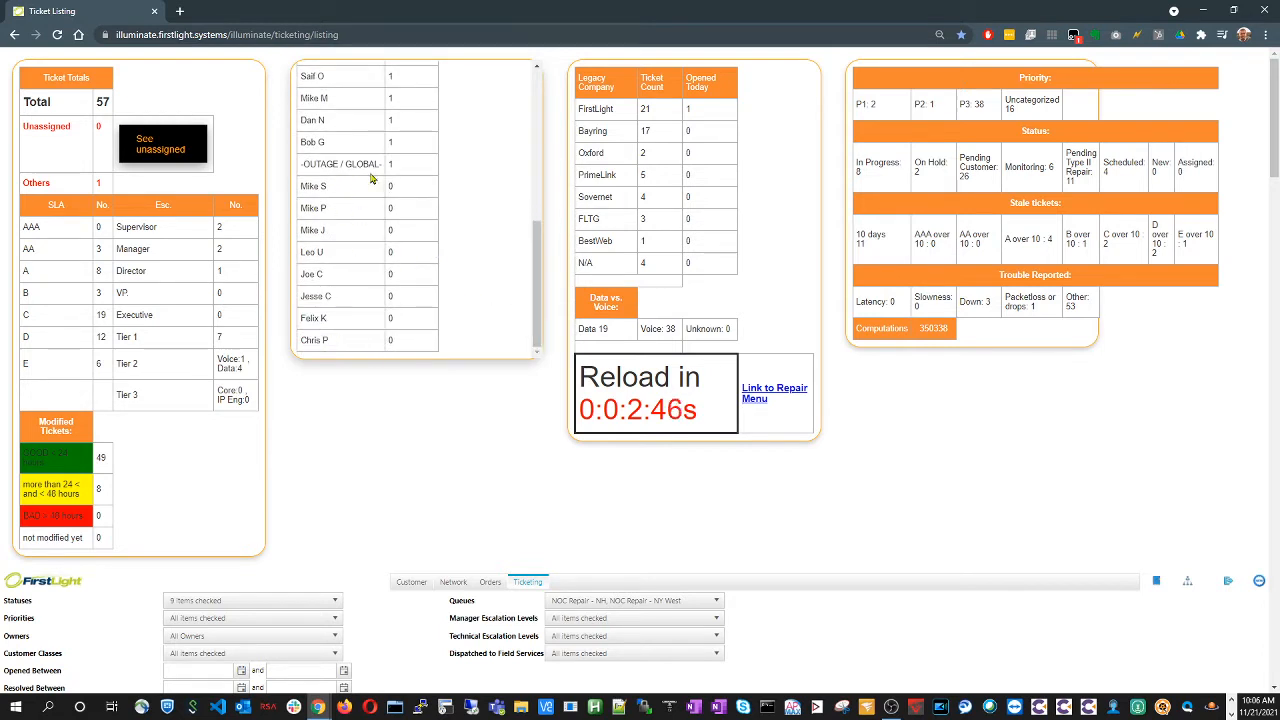
{"action": "mouse_move", "coordinate": [488, 268]}
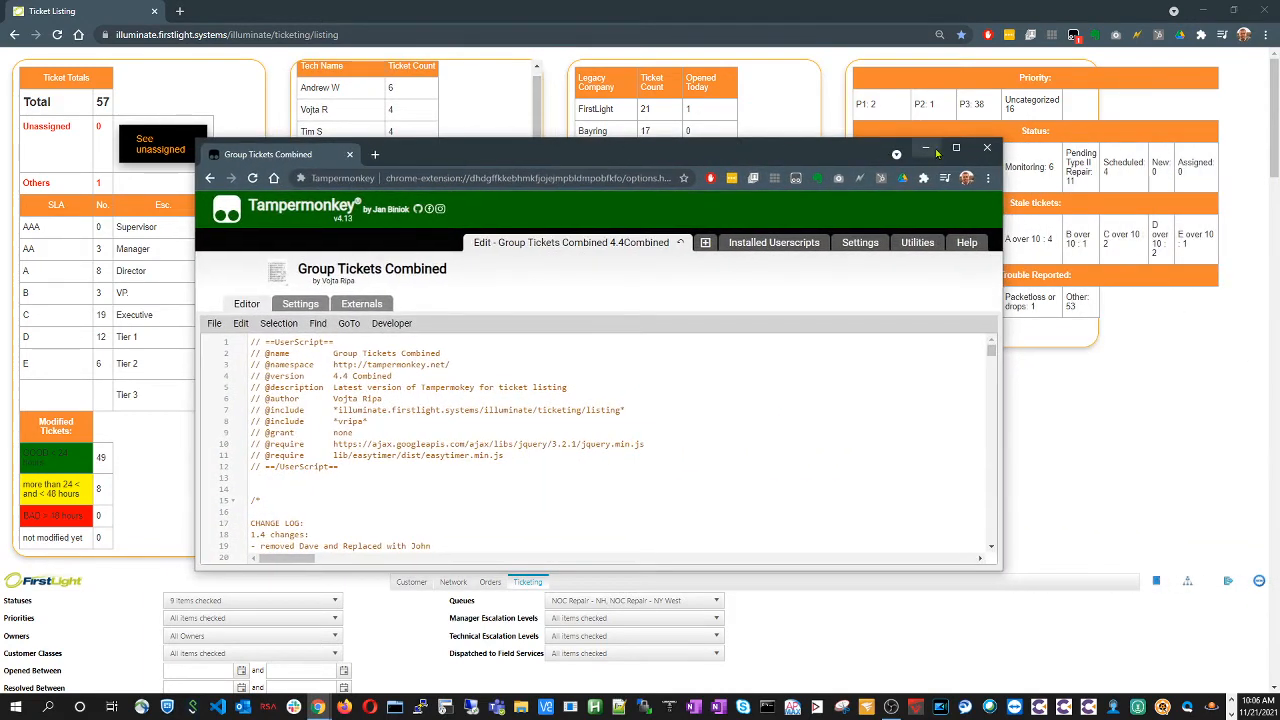
Bring the Group Tickets Combined editor to the front and start reading through its change log
{"action": "left_click", "coordinate": [956, 148]}
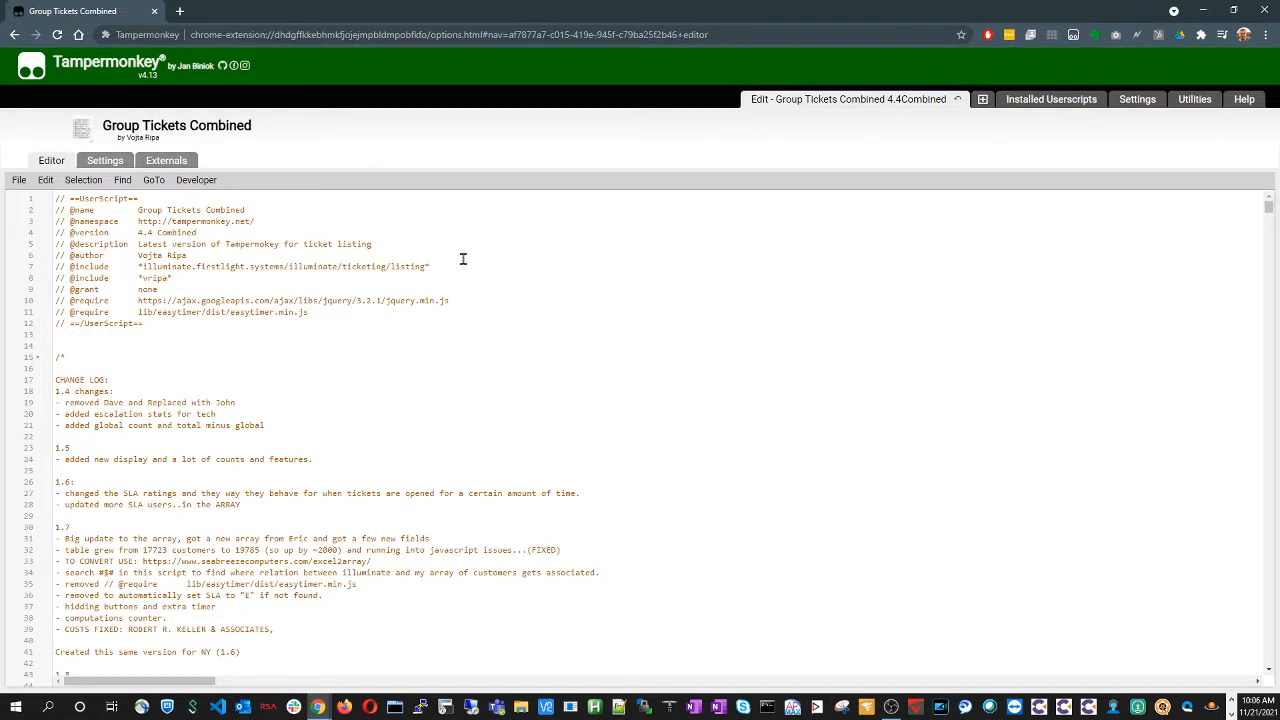
{"action": "mouse_move", "coordinate": [396, 252]}
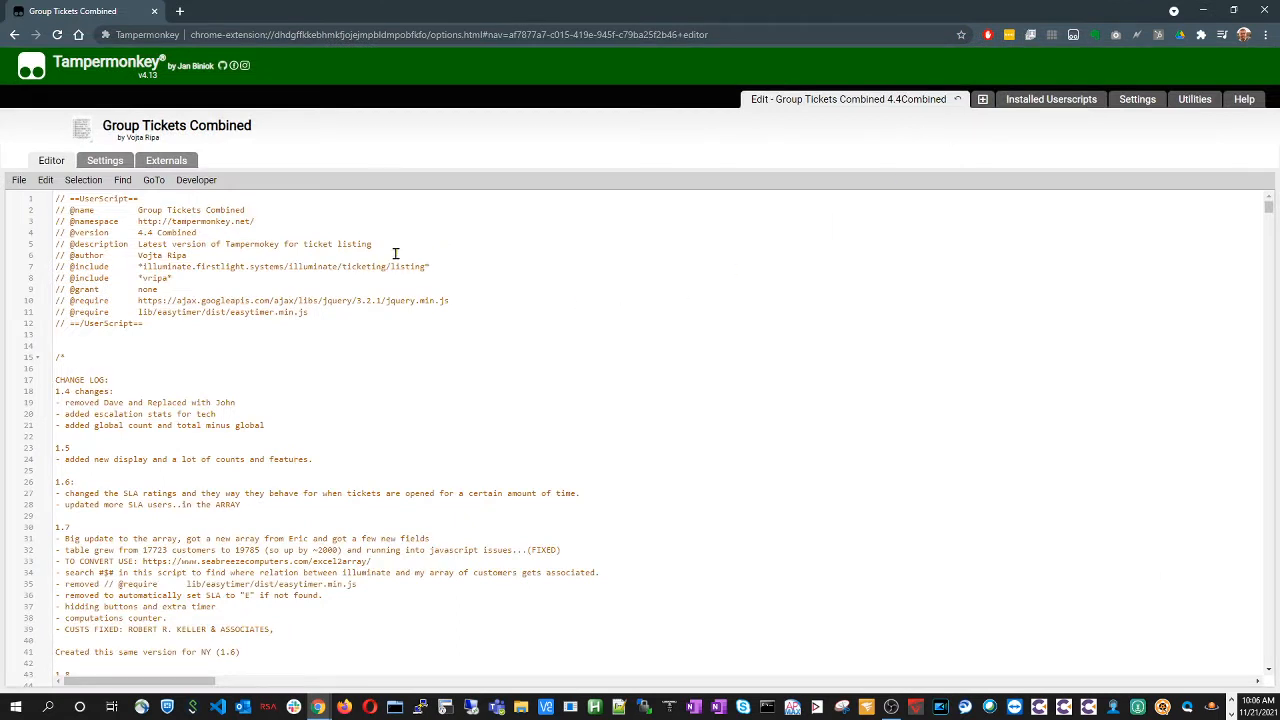
{"action": "double_click", "coordinate": [156, 232]}
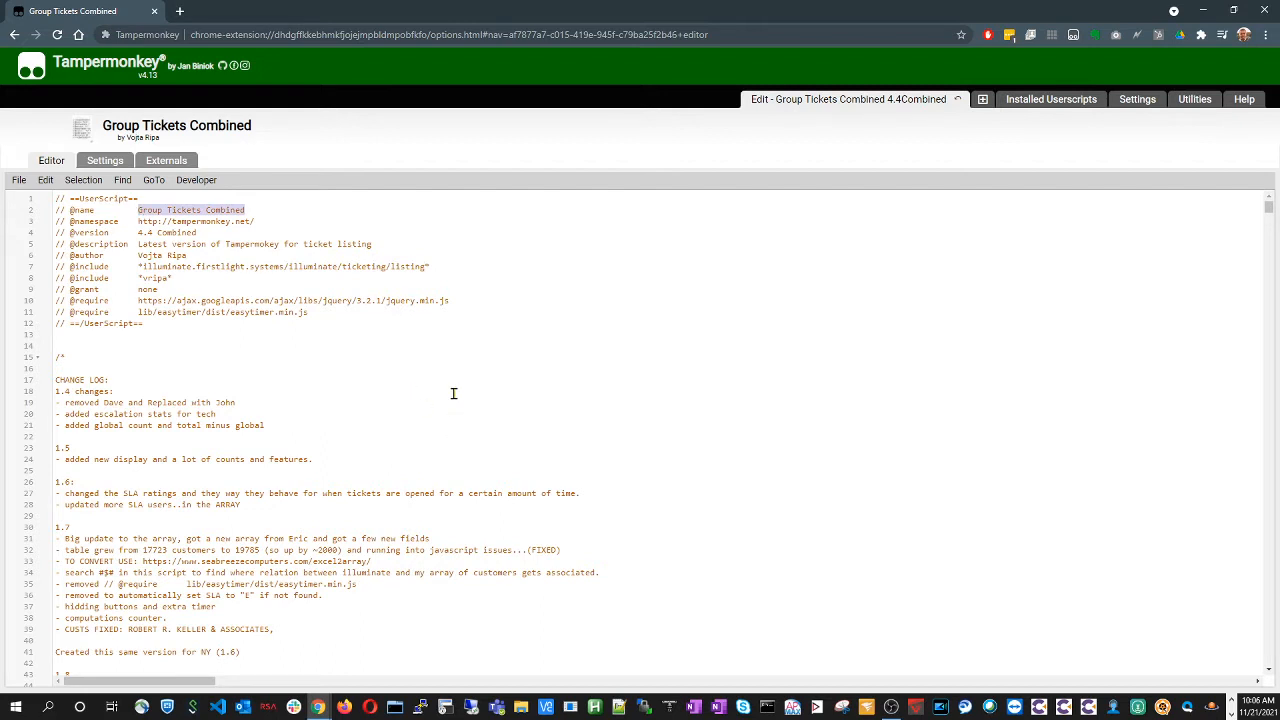
{"action": "mouse_move", "coordinate": [460, 388]}
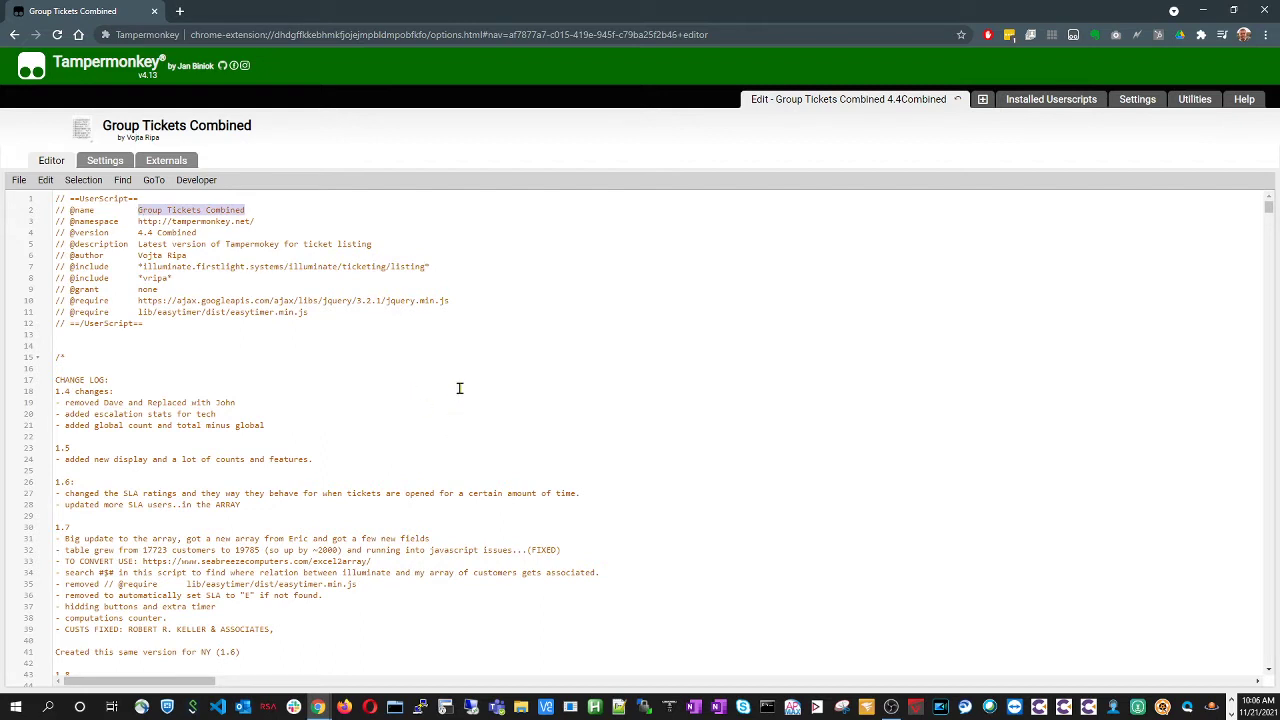
{"action": "mouse_move", "coordinate": [348, 244]}
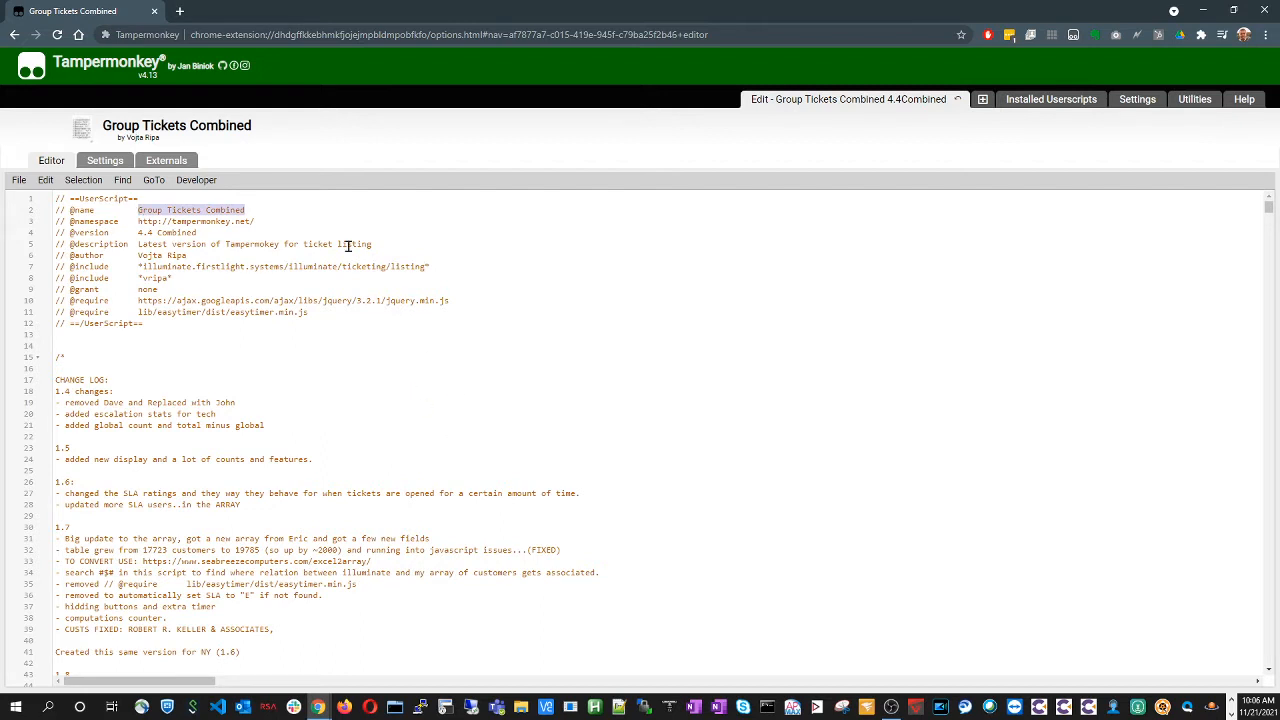
{"action": "mouse_move", "coordinate": [496, 324]}
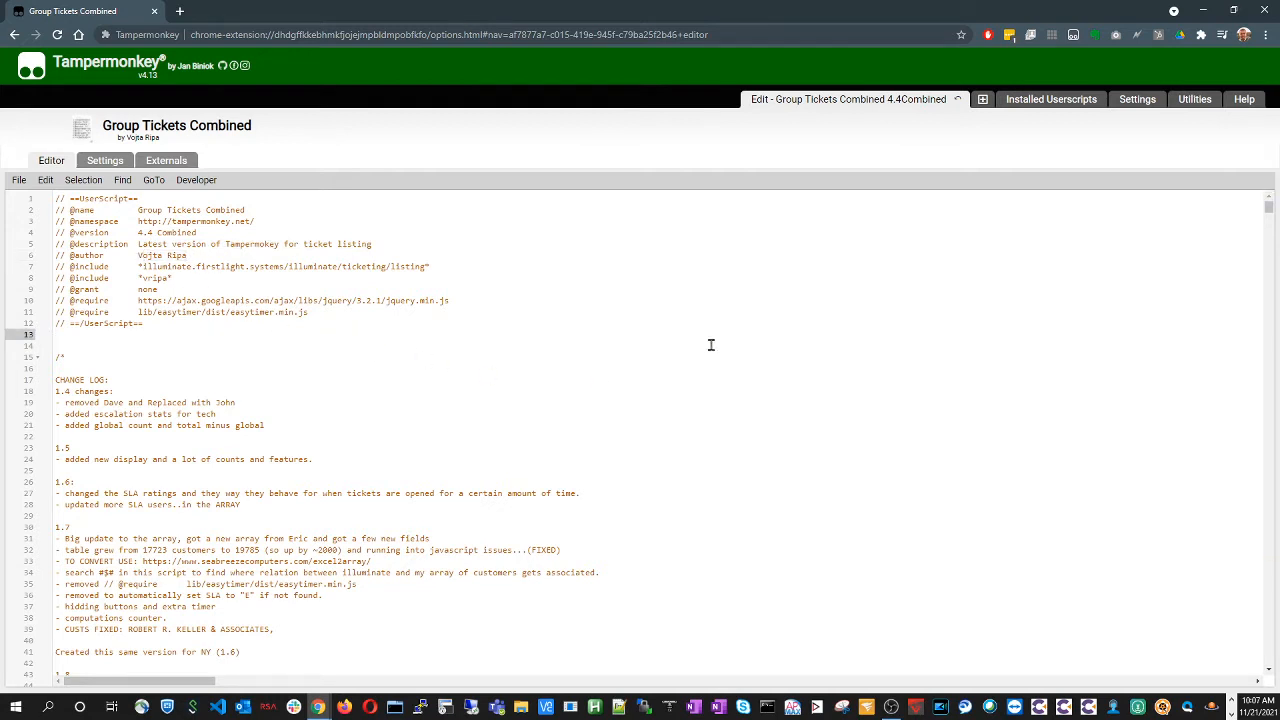
{"action": "scroll", "scroll_direction": "down", "scroll_amount": 3}
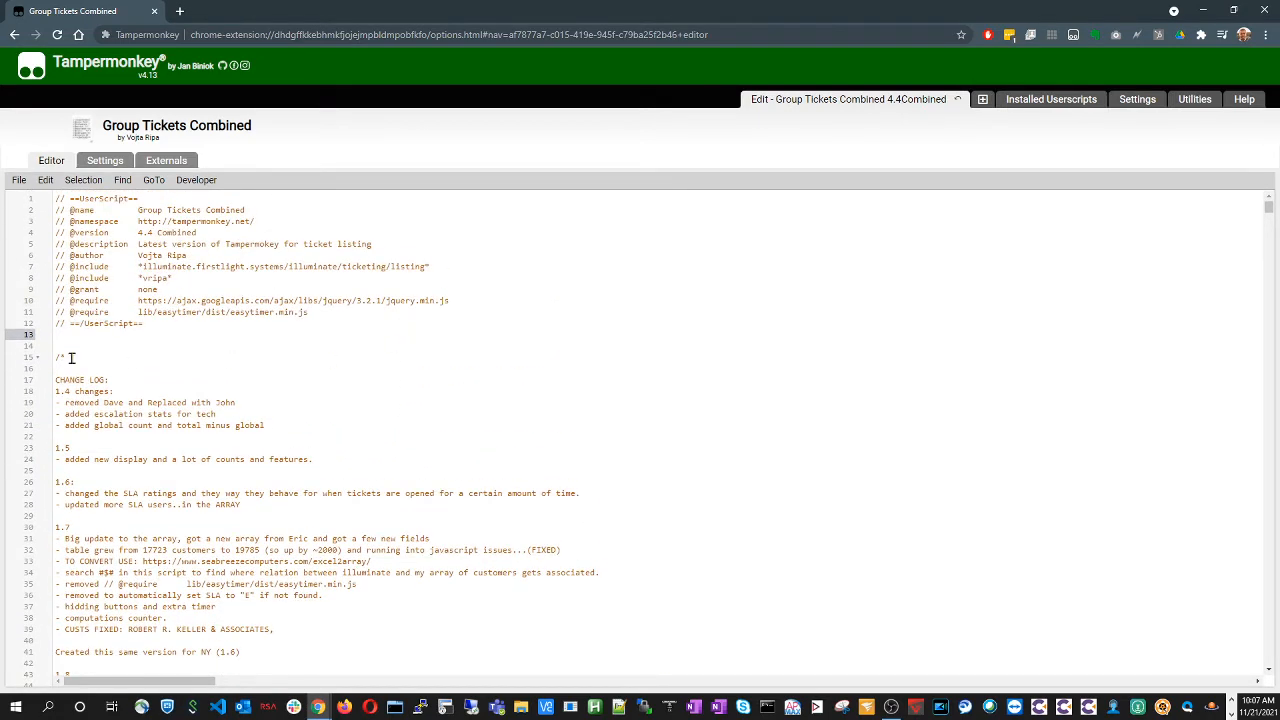
{"action": "mouse_move", "coordinate": [132, 458]}
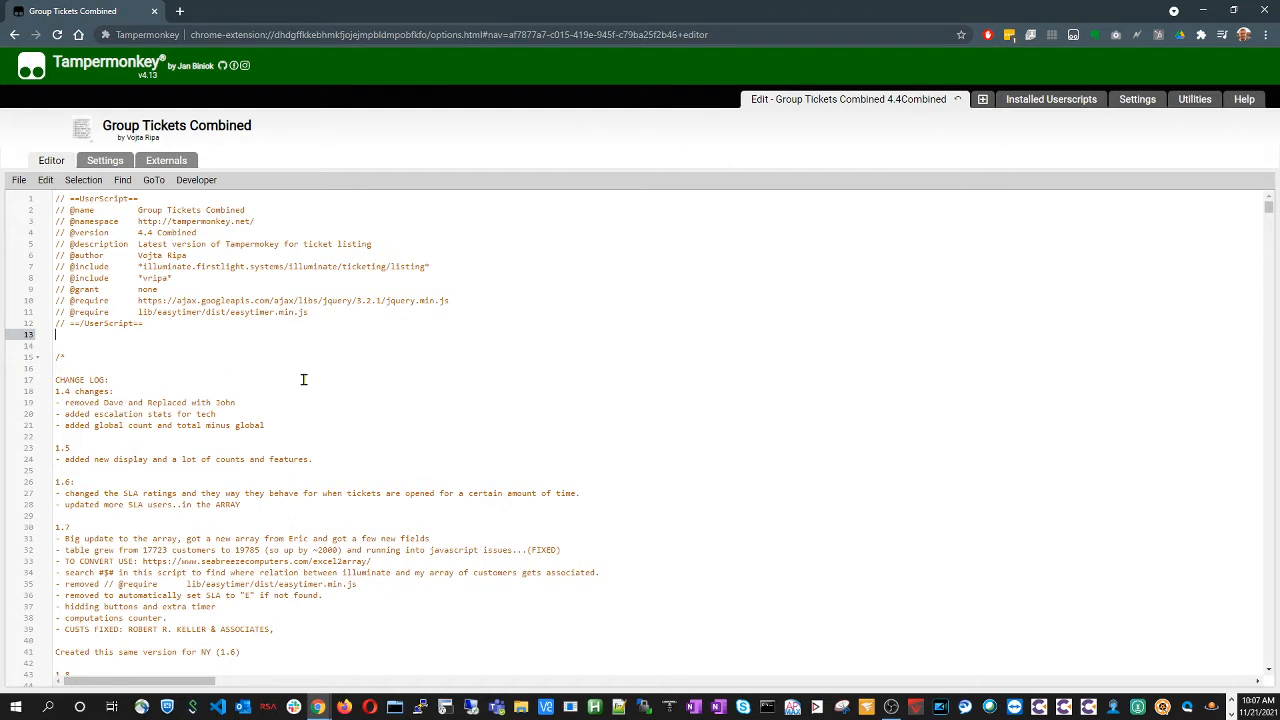
{"action": "mouse_move", "coordinate": [388, 414]}
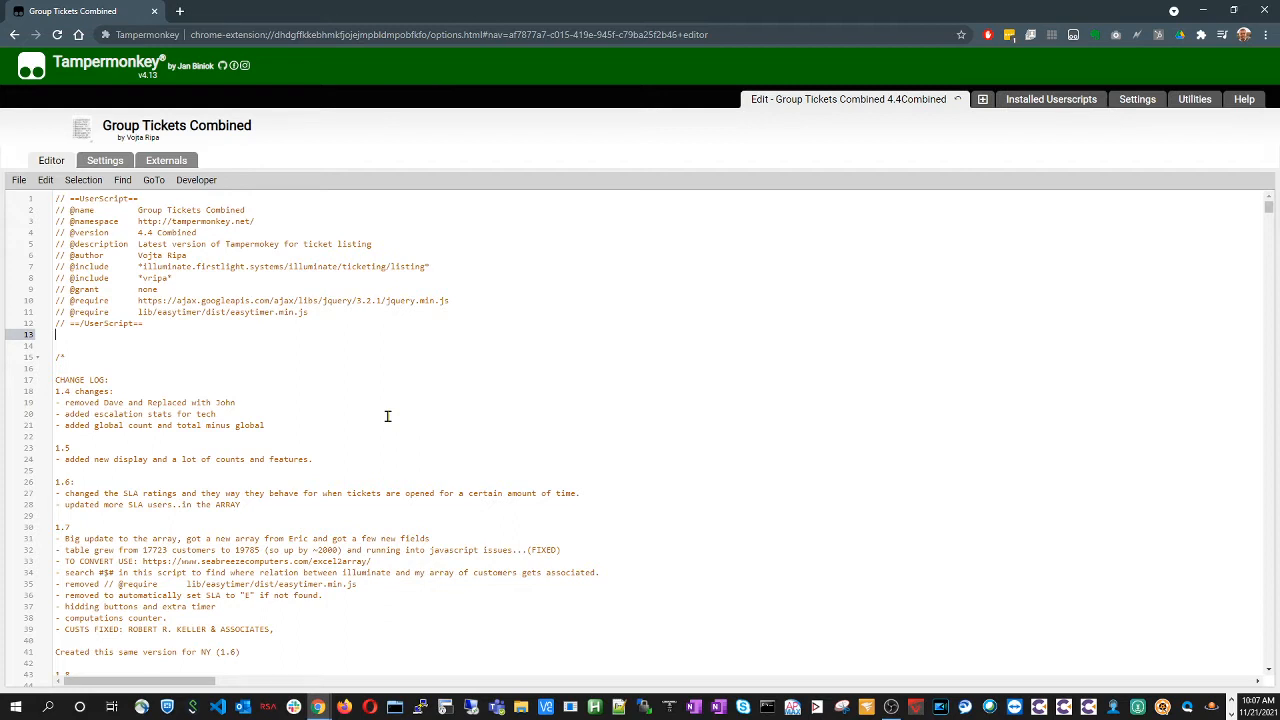
{"action": "scroll", "scroll_direction": "down", "scroll_amount": 3}
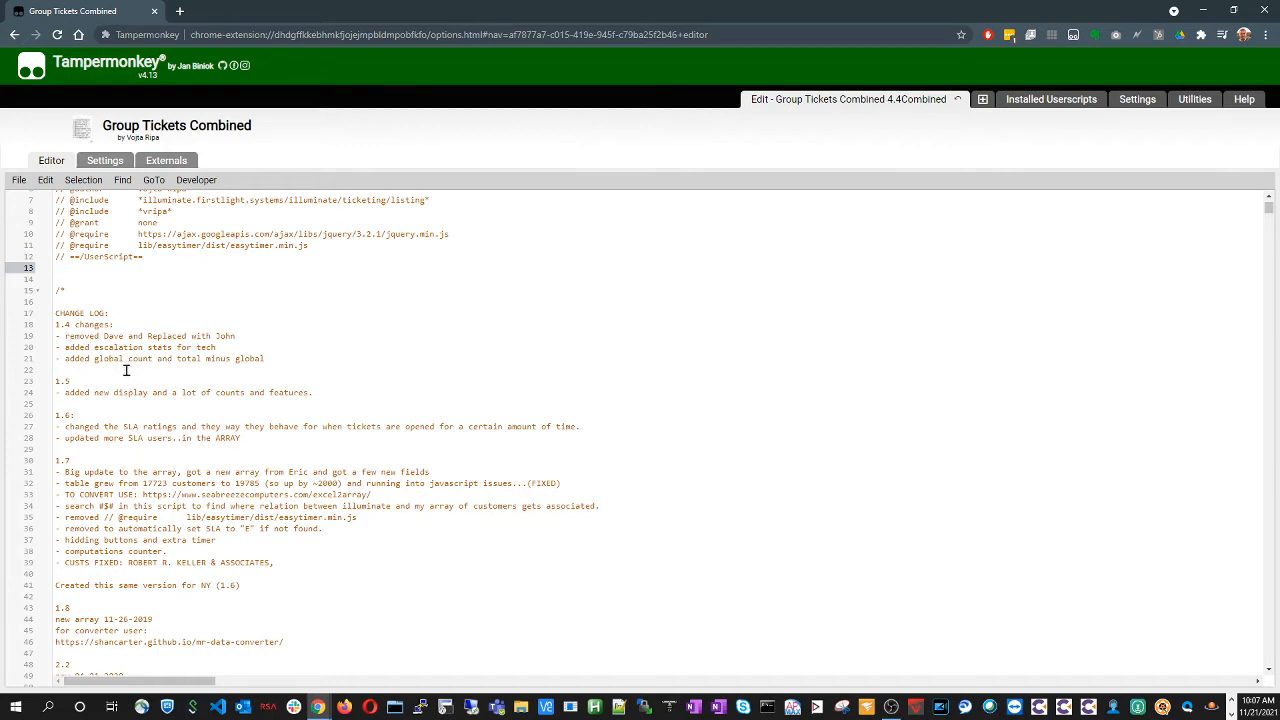
{"action": "mouse_move", "coordinate": [660, 442]}
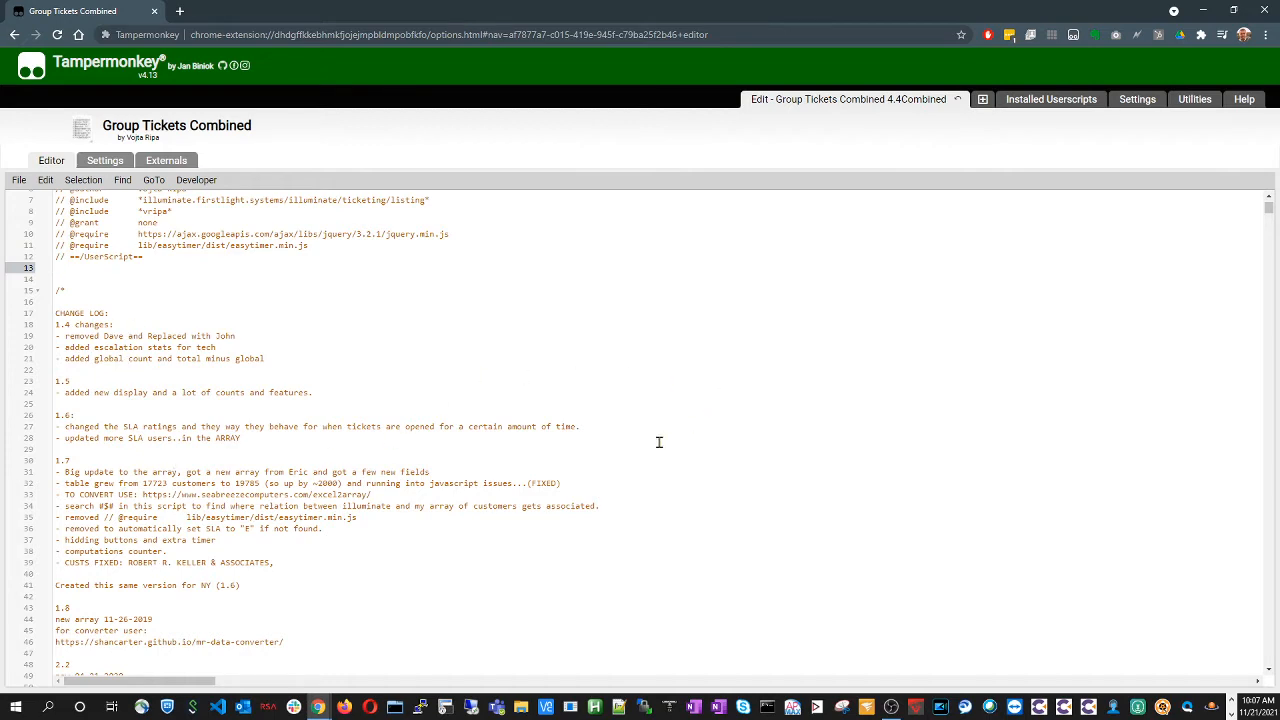
{"action": "scroll", "scroll_direction": "down", "scroll_amount": 3}
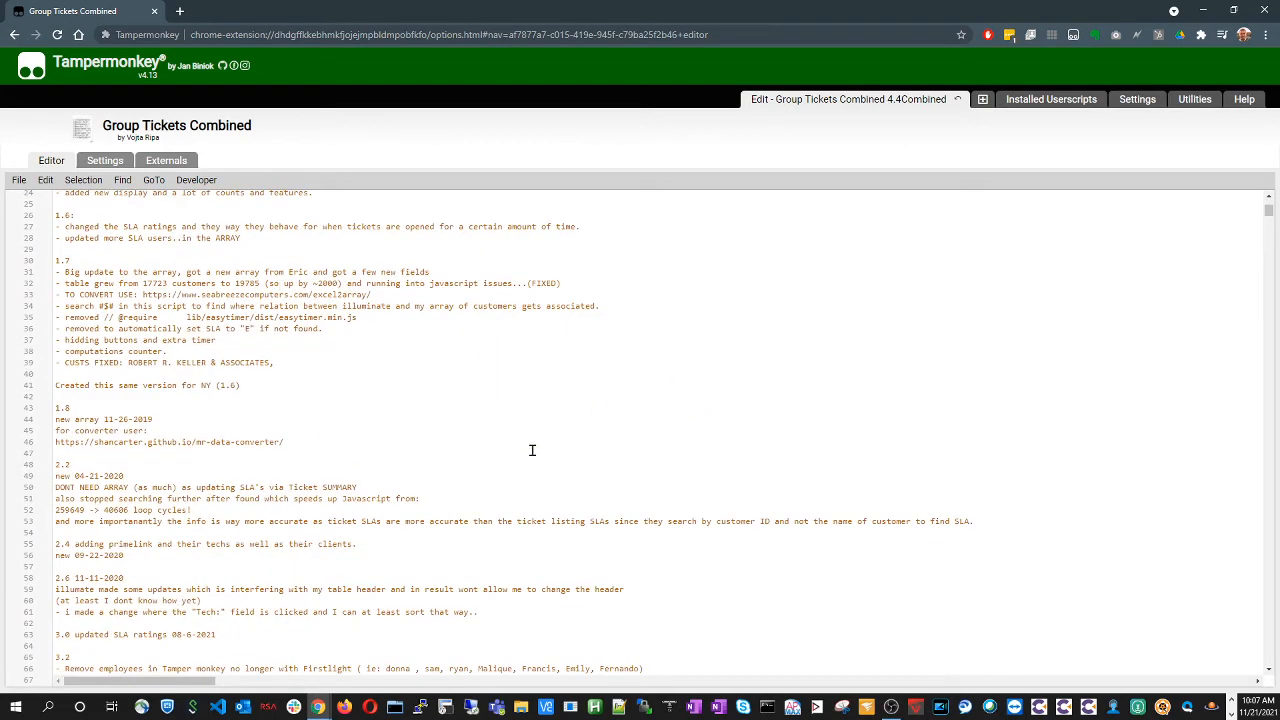
Continue through the change log to the notes on SLA ratings and suggested improvements
{"action": "scroll", "scroll_direction": "down", "scroll_amount": 3}
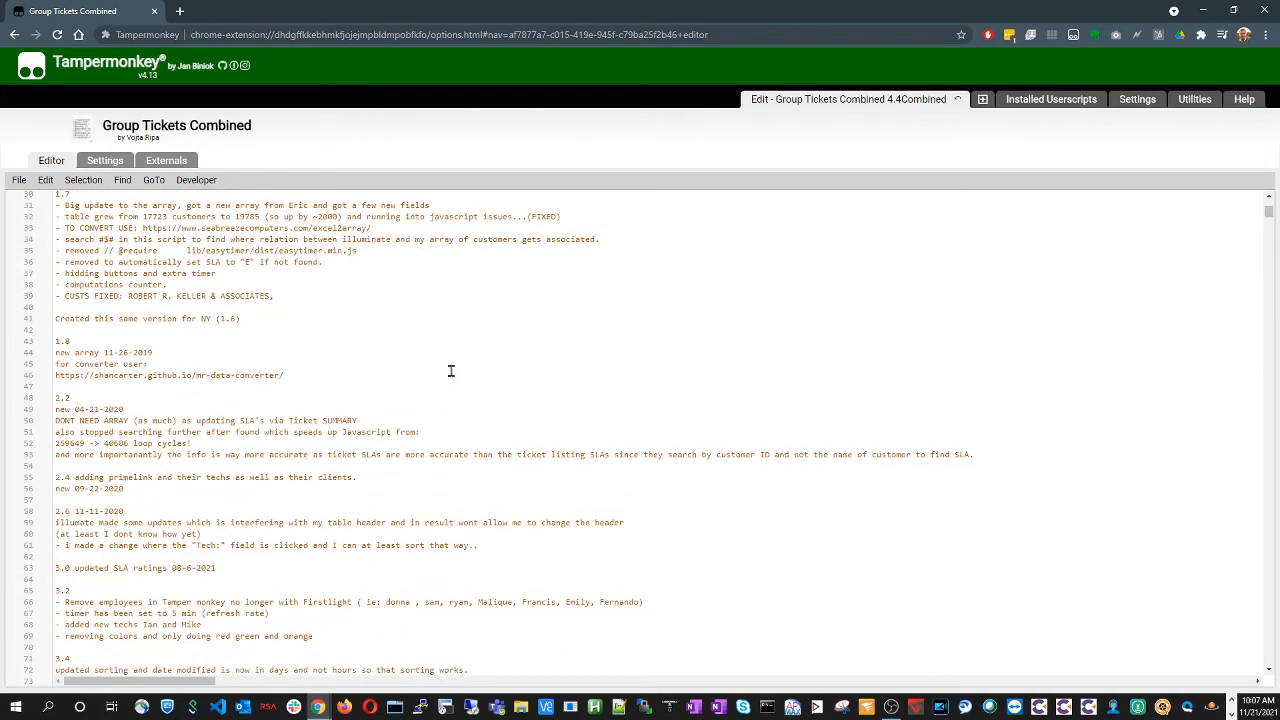
{"action": "scroll", "scroll_direction": "down", "scroll_amount": 3}
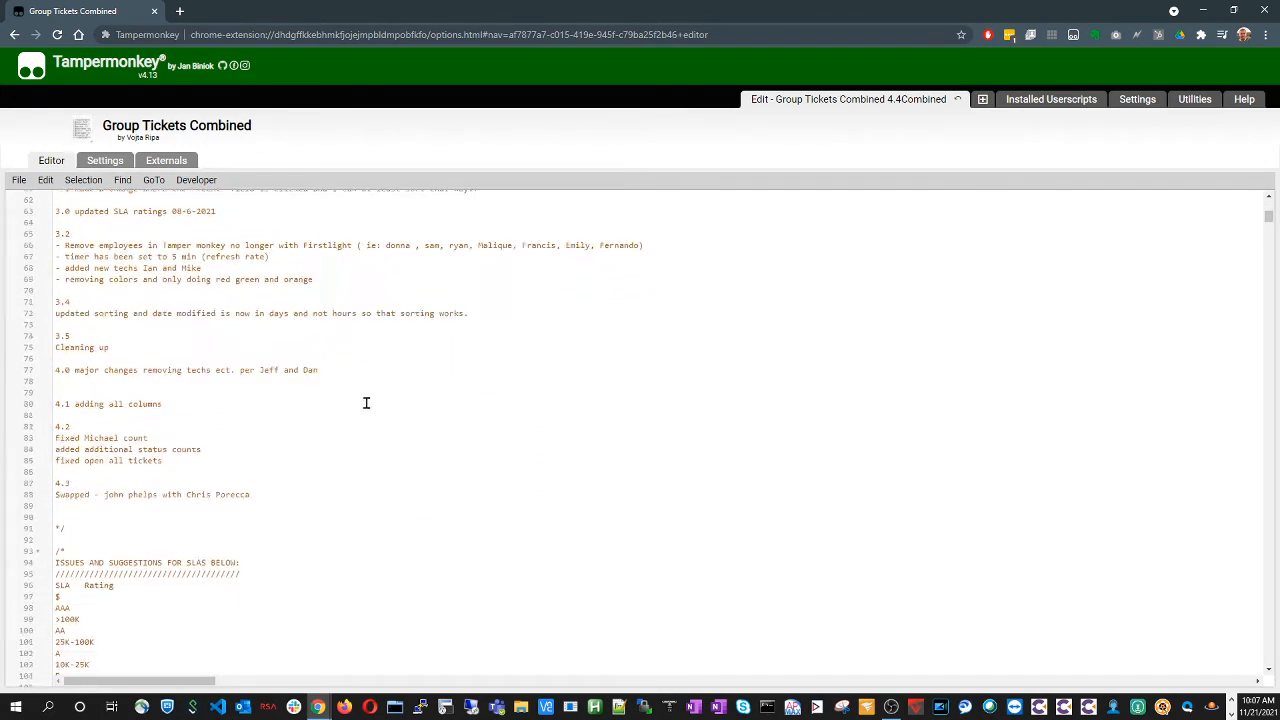
{"action": "scroll", "scroll_direction": "down", "scroll_amount": 3}
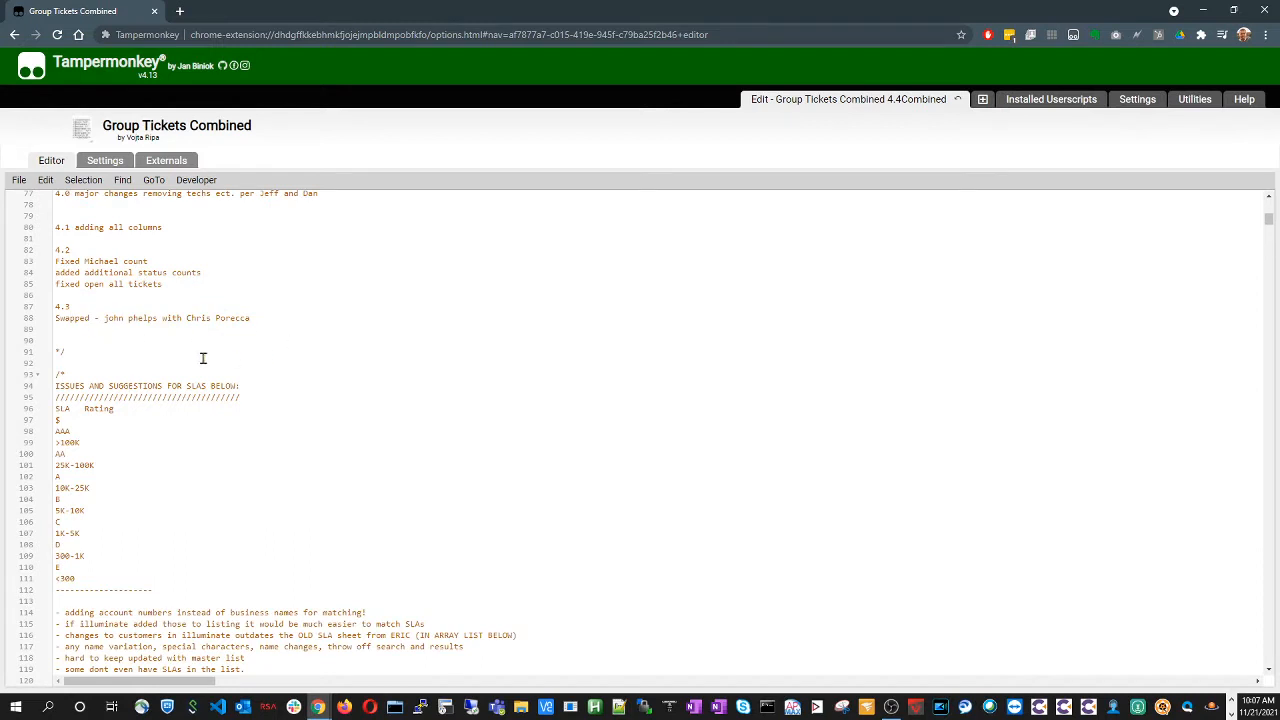
{"action": "mouse_move", "coordinate": [218, 274]}
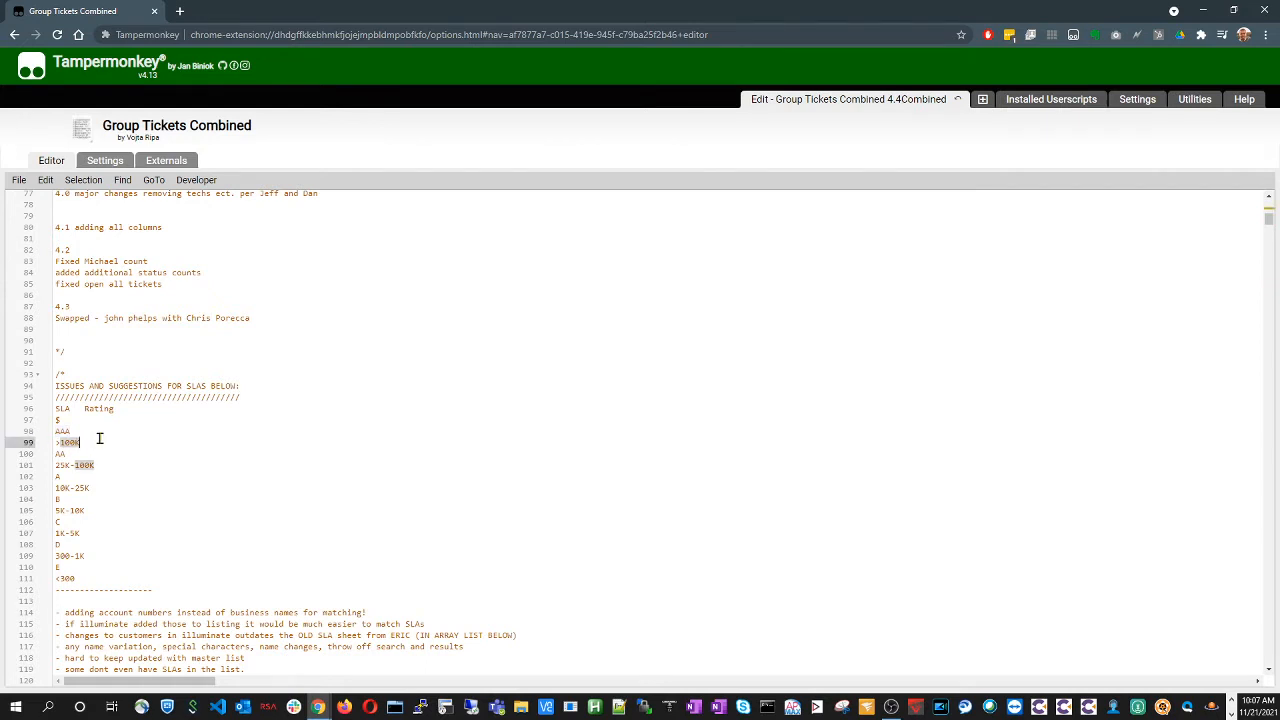
{"action": "mouse_move", "coordinate": [136, 444]}
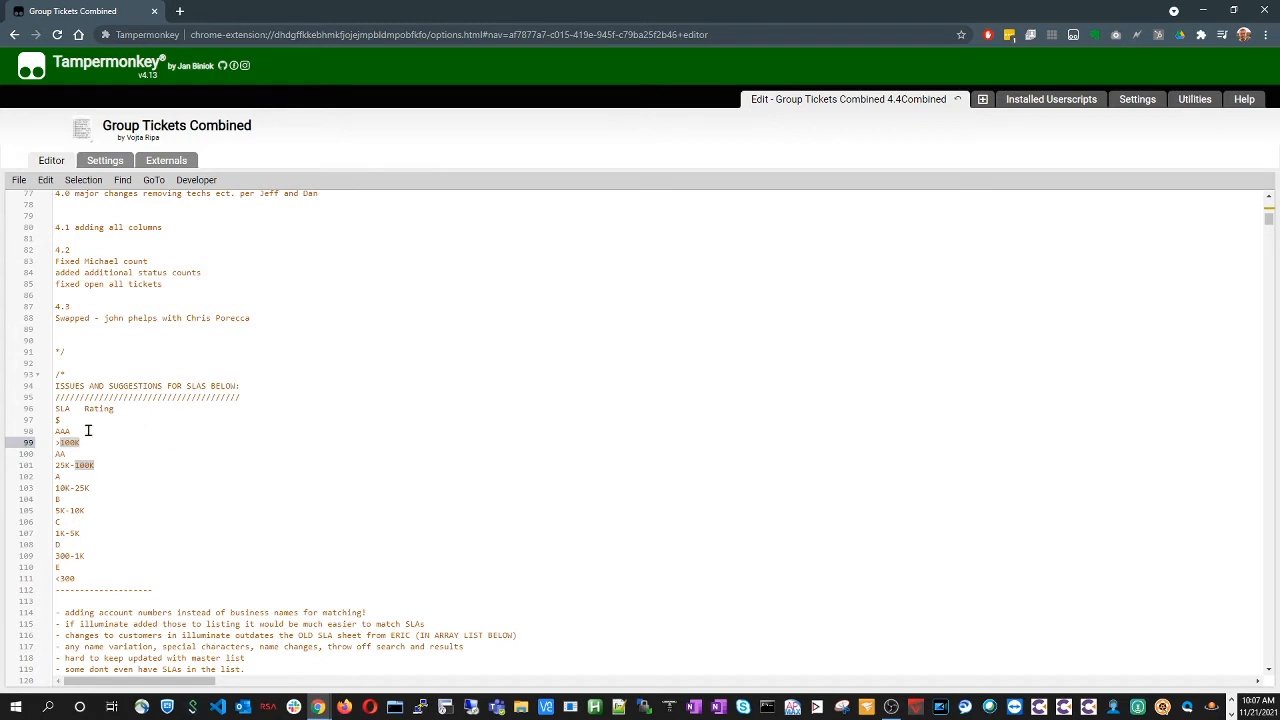
{"action": "left_click", "coordinate": [84, 568]}
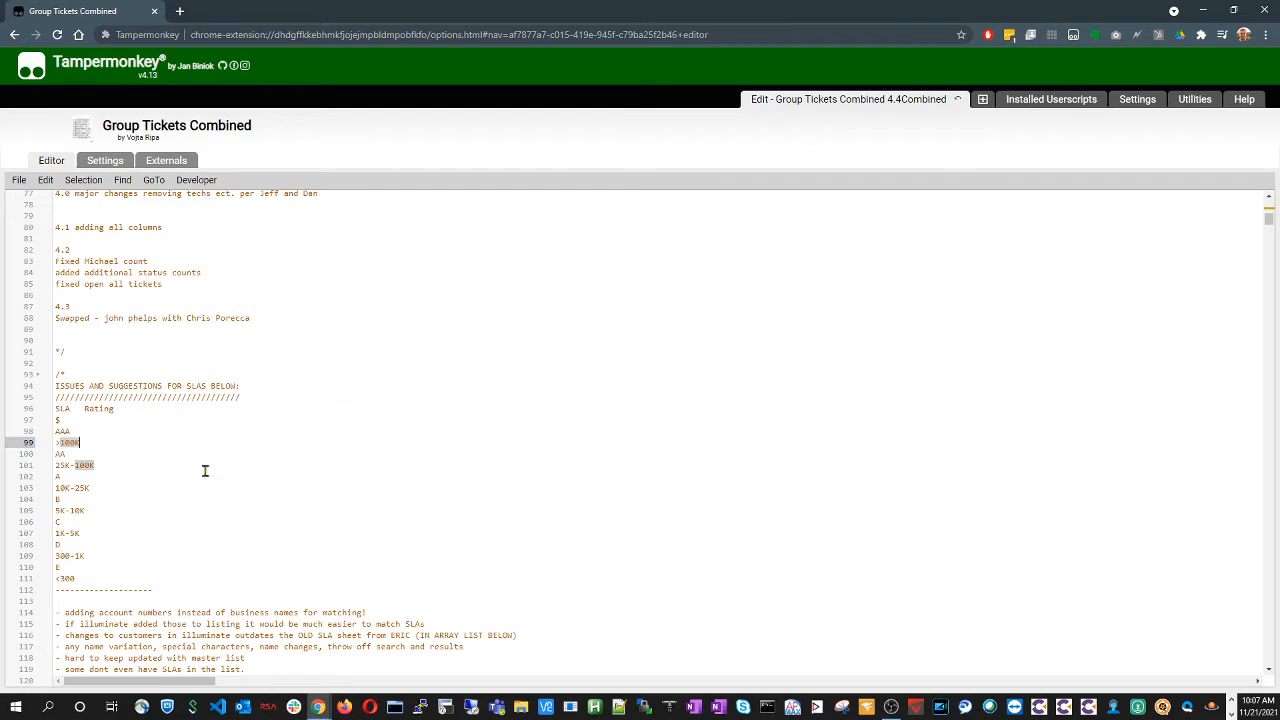
{"action": "scroll", "scroll_direction": "down", "scroll_amount": 3}
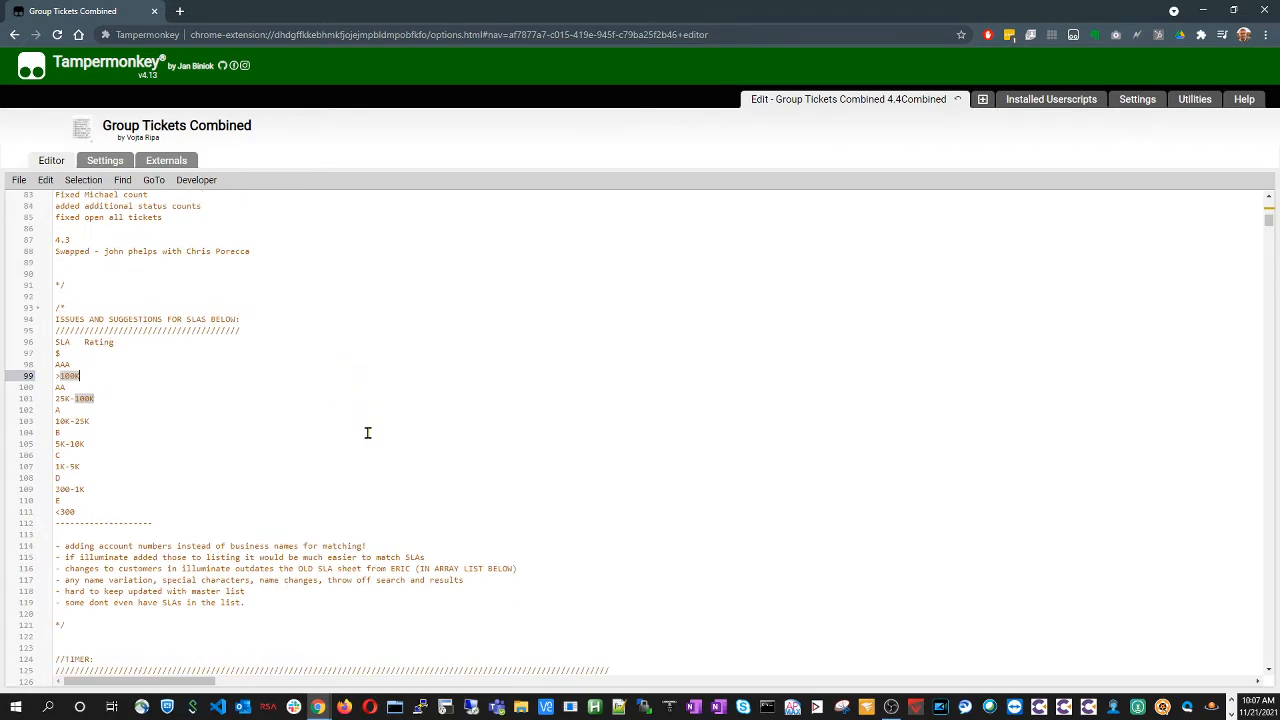
{"action": "scroll", "scroll_direction": "down", "scroll_amount": 3}
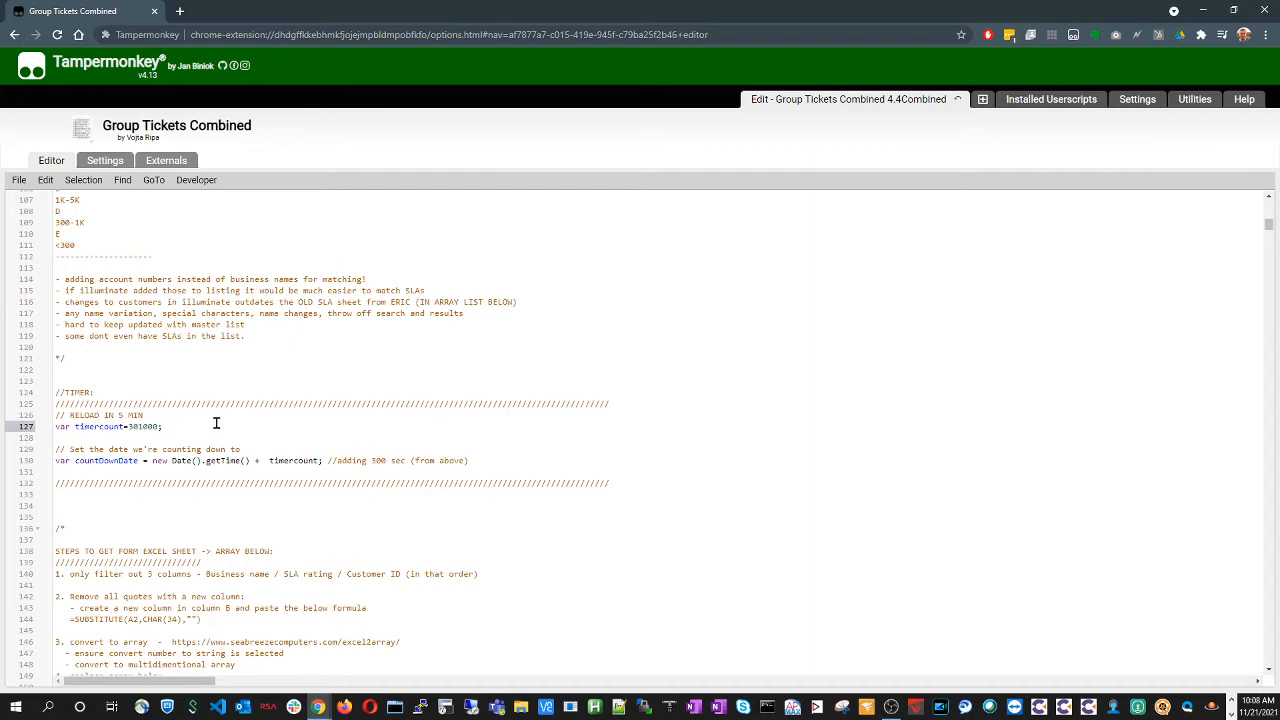
{"action": "mouse_move", "coordinate": [92, 458]}
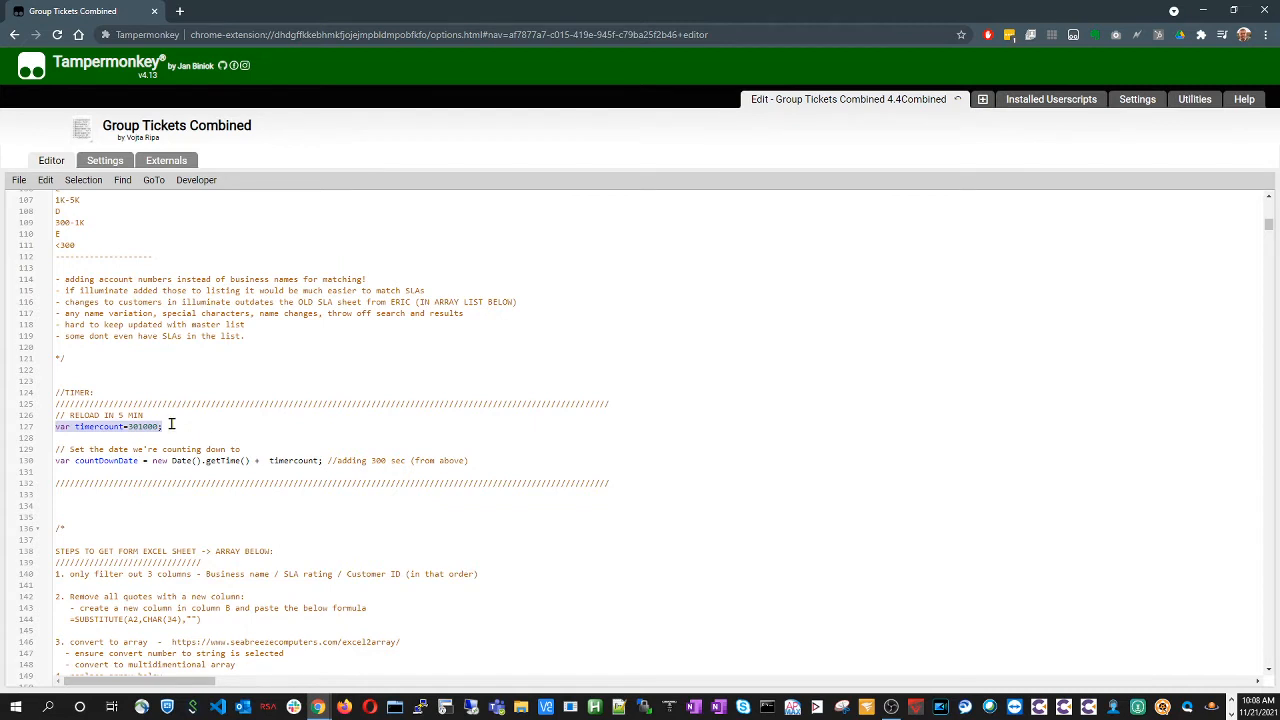
{"action": "left_click", "coordinate": [172, 424]}
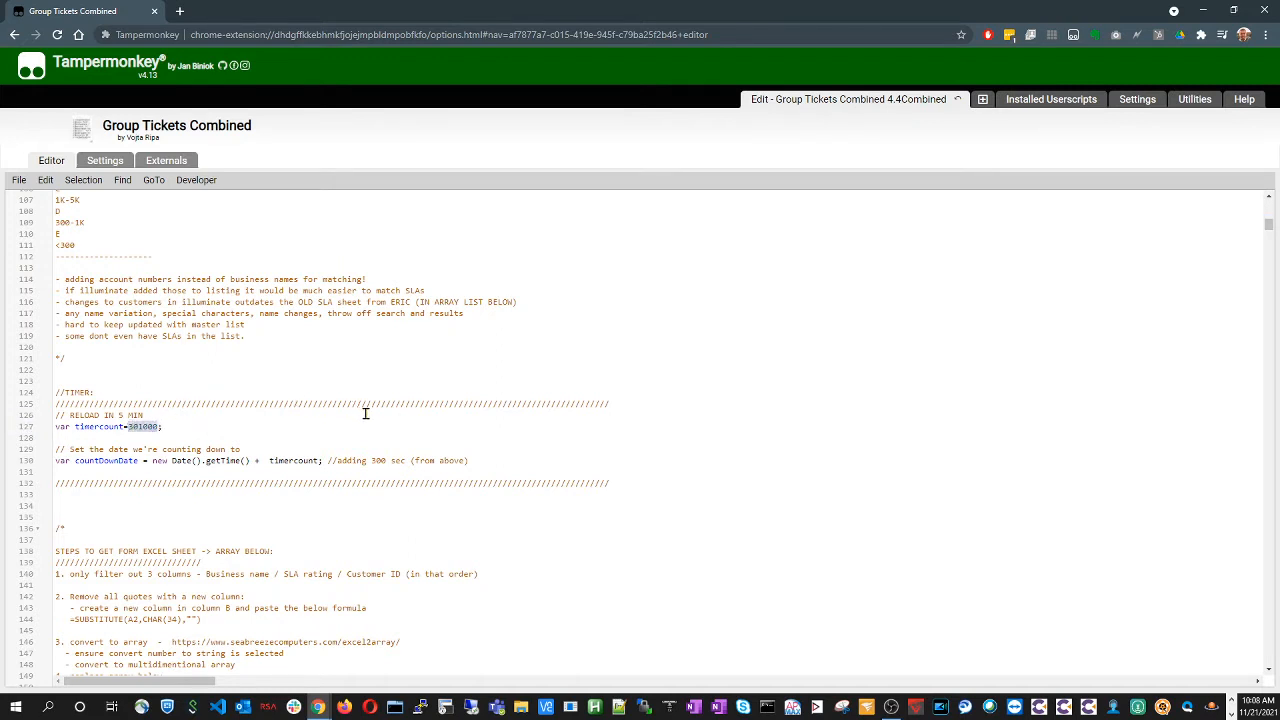
{"action": "scroll", "scroll_direction": "down", "scroll_amount": 3}
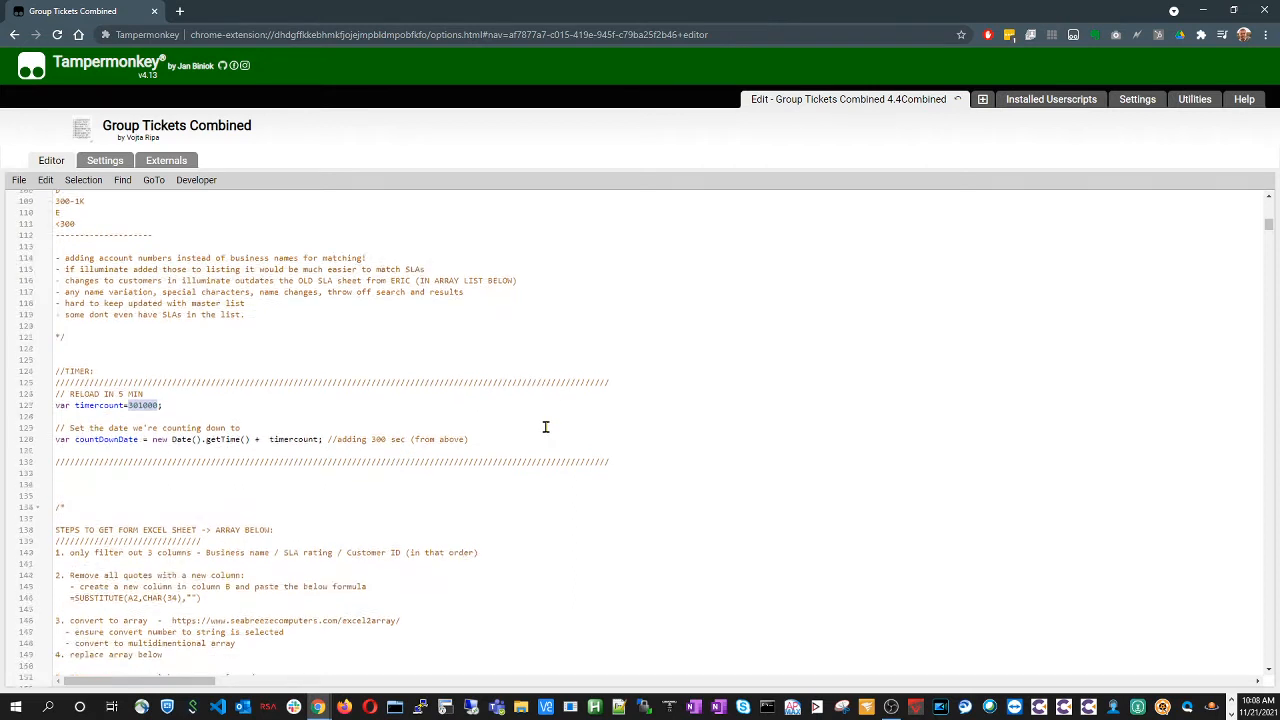
{"action": "scroll", "scroll_direction": "down", "scroll_amount": 3}
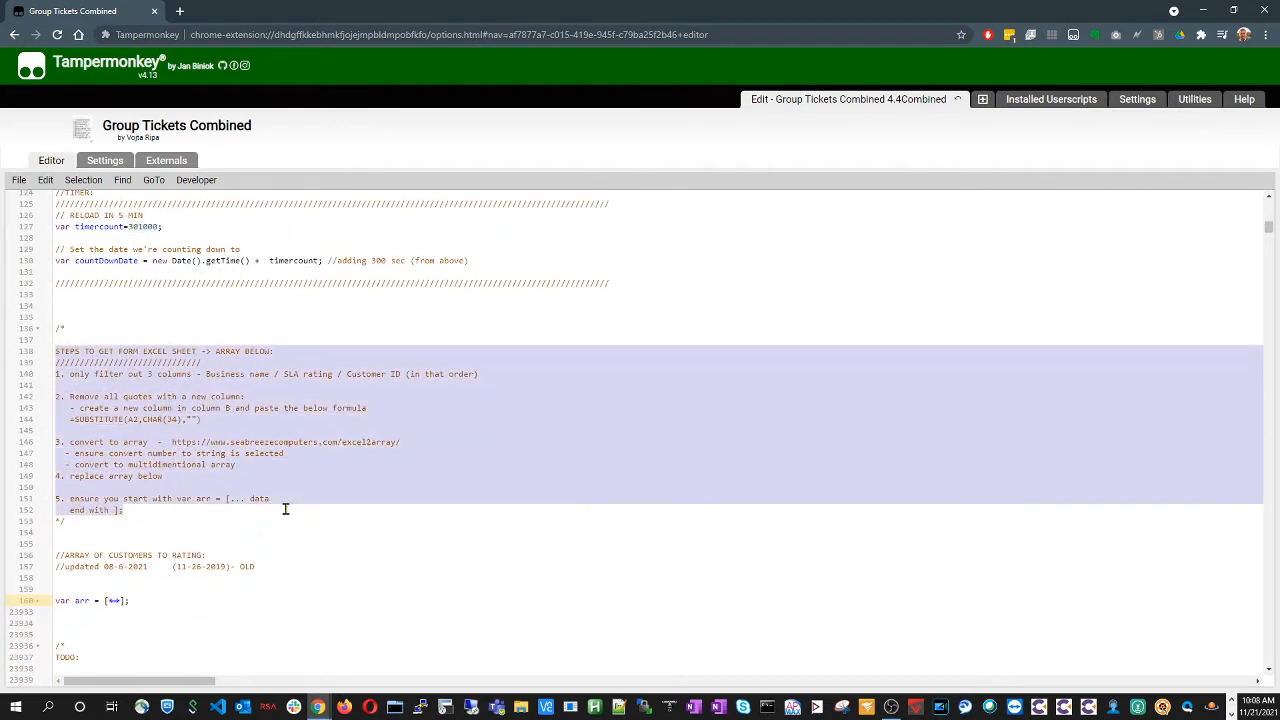
{"action": "mouse_move", "coordinate": [464, 512]}
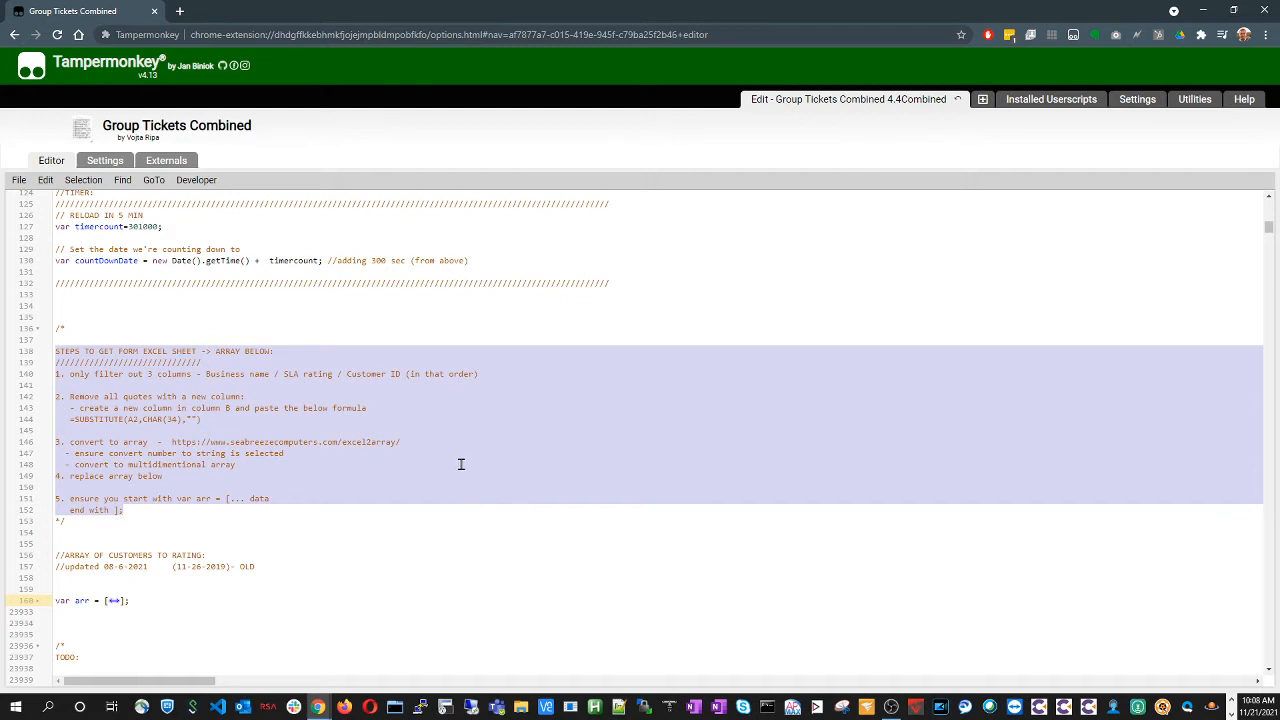
{"action": "mouse_move", "coordinate": [462, 464]}
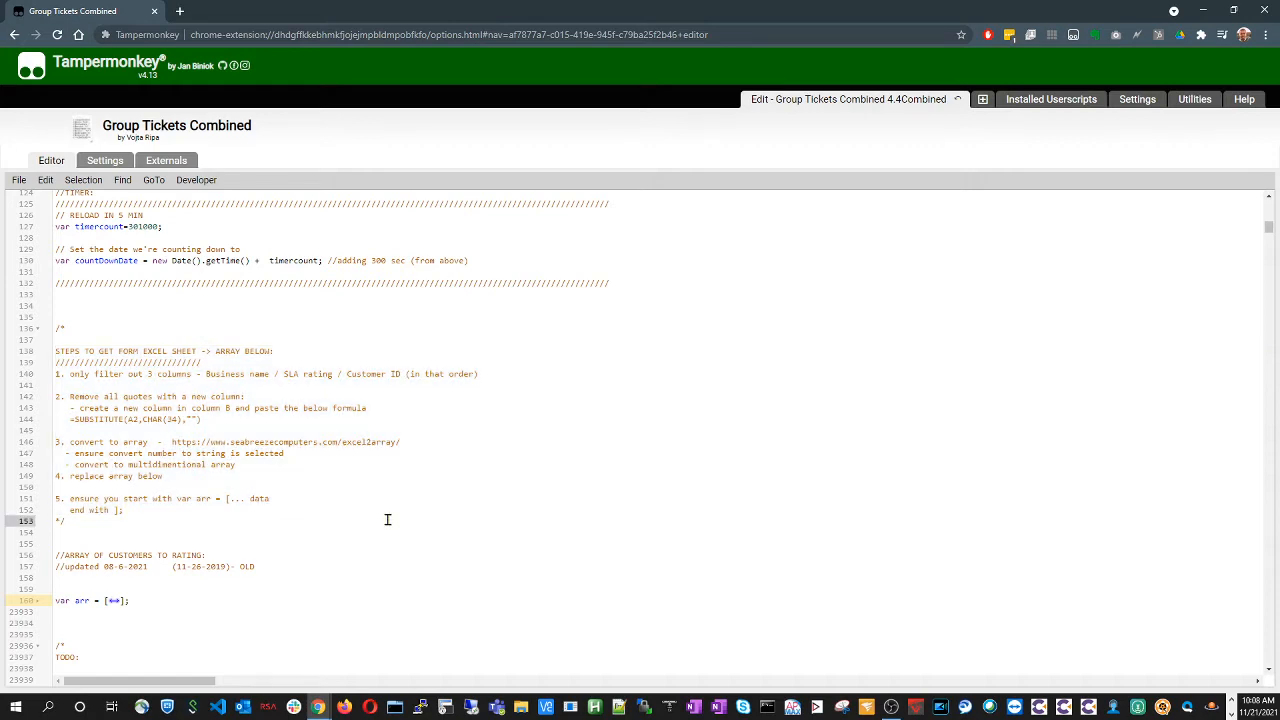
{"action": "scroll", "scroll_direction": "down", "scroll_amount": 3}
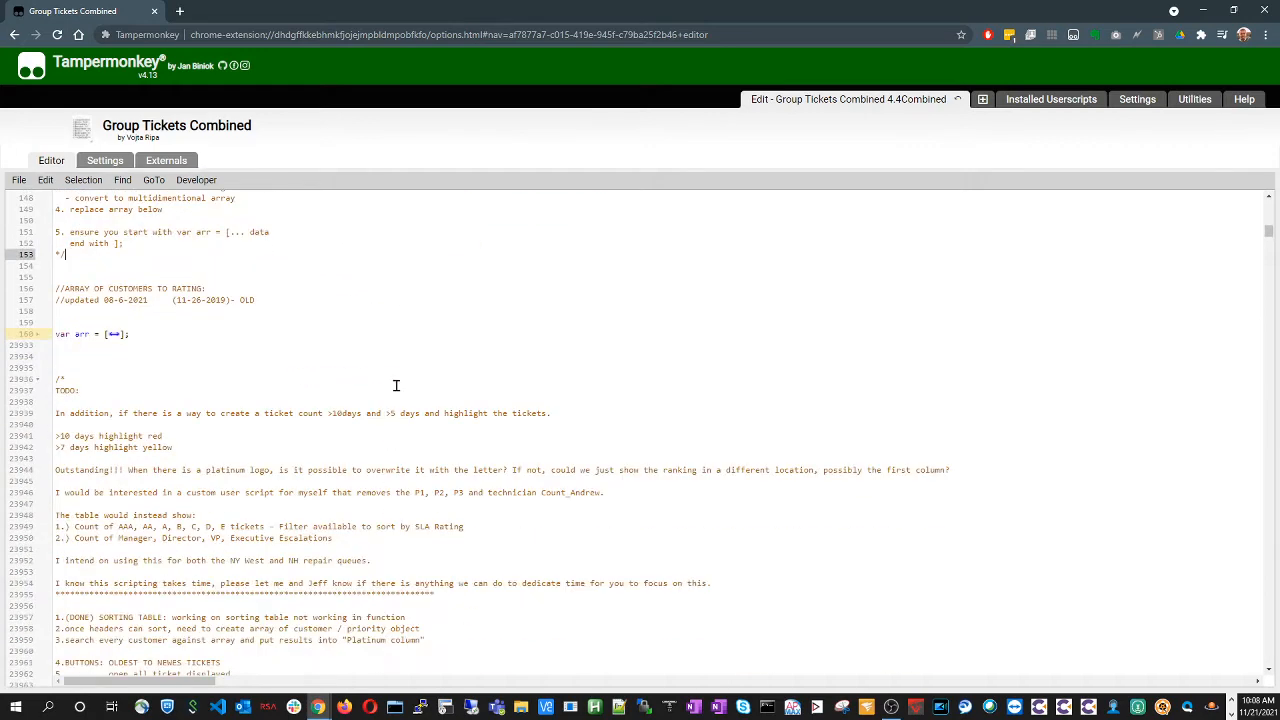
{"action": "mouse_move", "coordinate": [412, 330]}
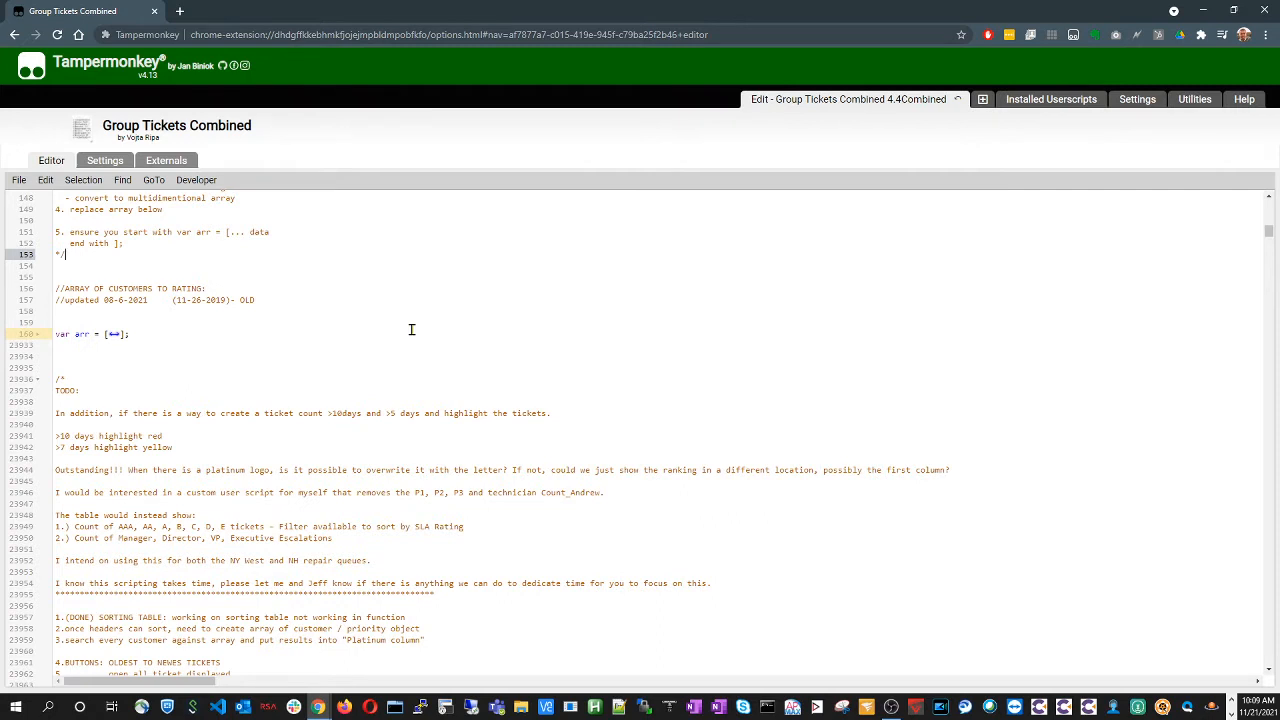
{"action": "scroll", "scroll_direction": "down", "scroll_amount": 3}
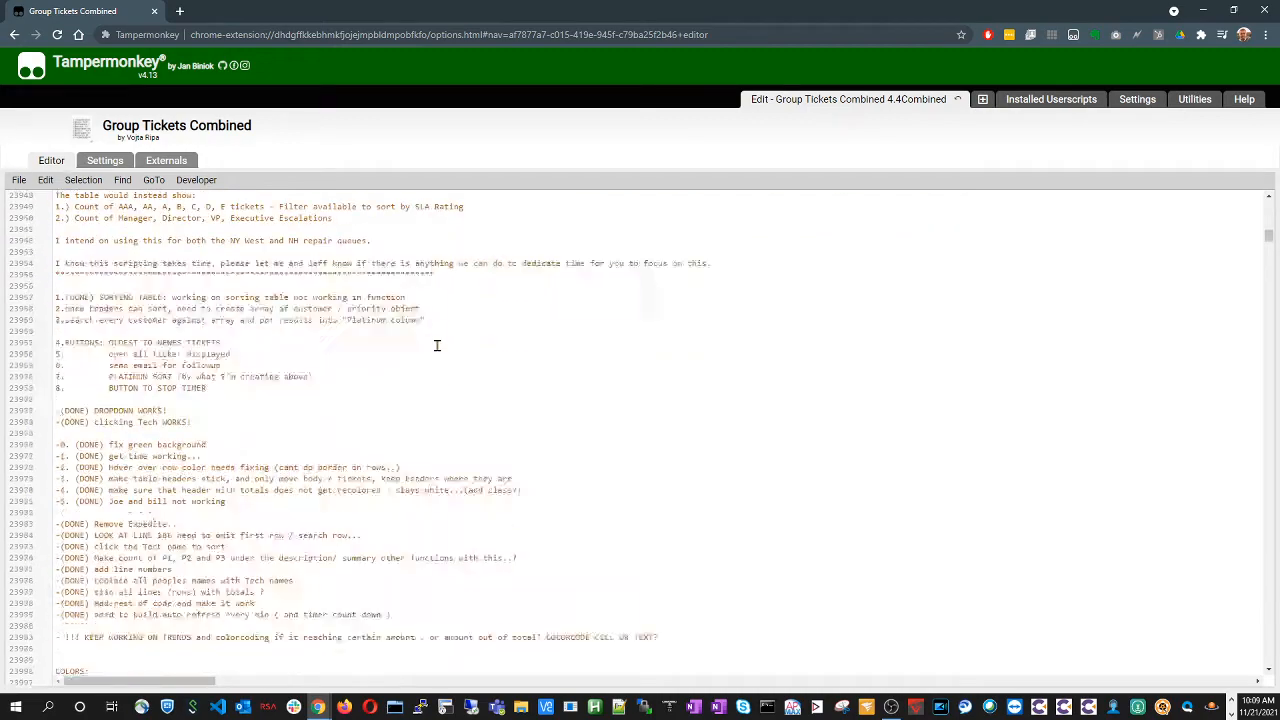
{"action": "scroll", "scroll_direction": "down", "scroll_amount": 3}
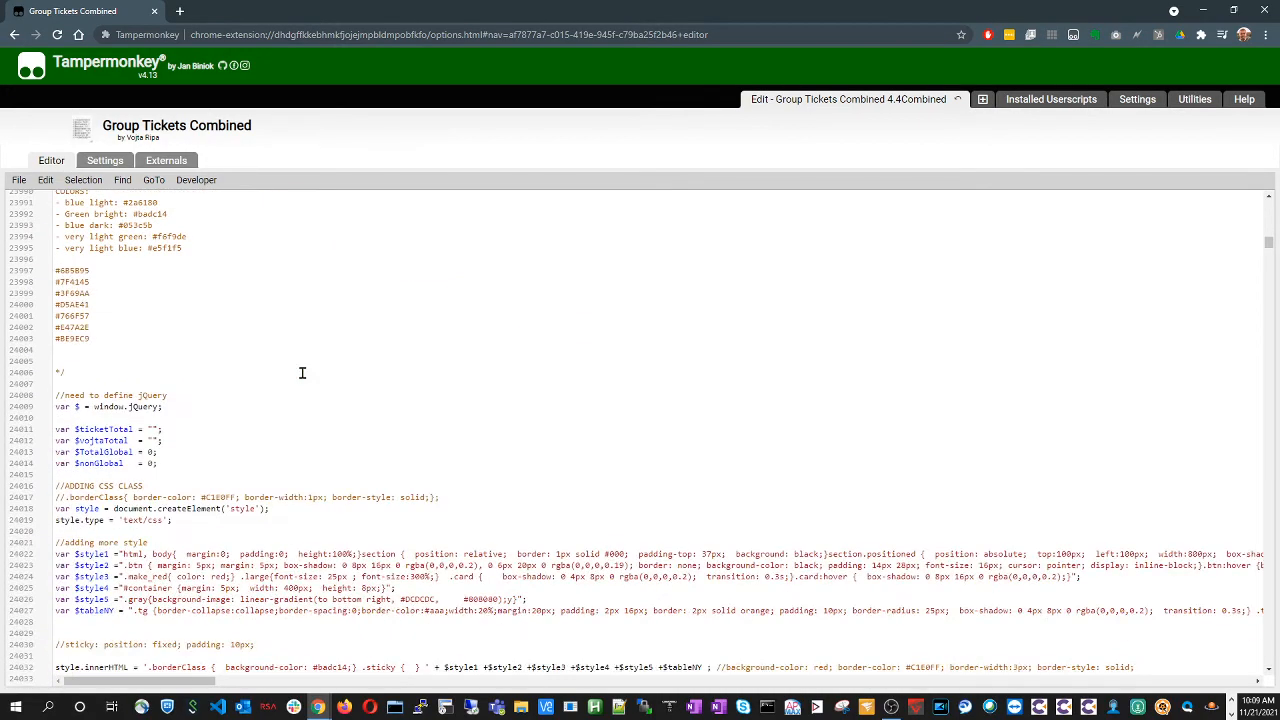
{"action": "scroll", "scroll_direction": "down", "scroll_amount": 3}
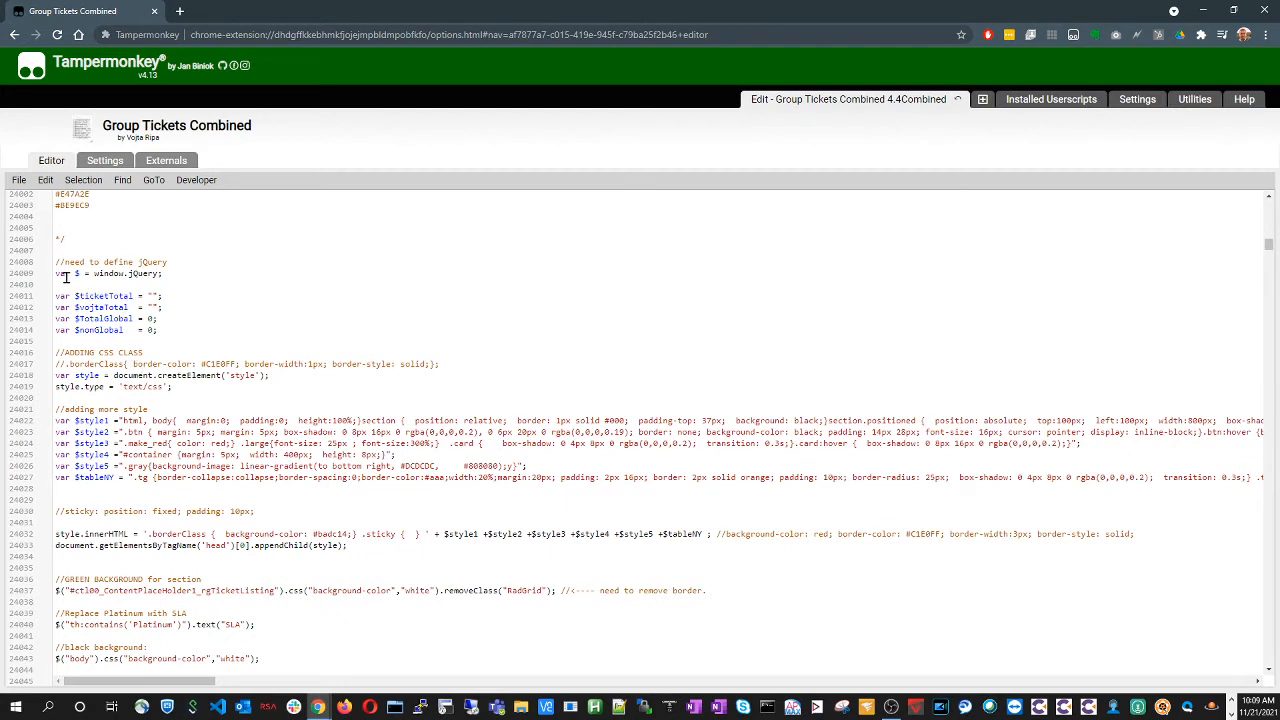
{"action": "double_click", "coordinate": [64, 270]}
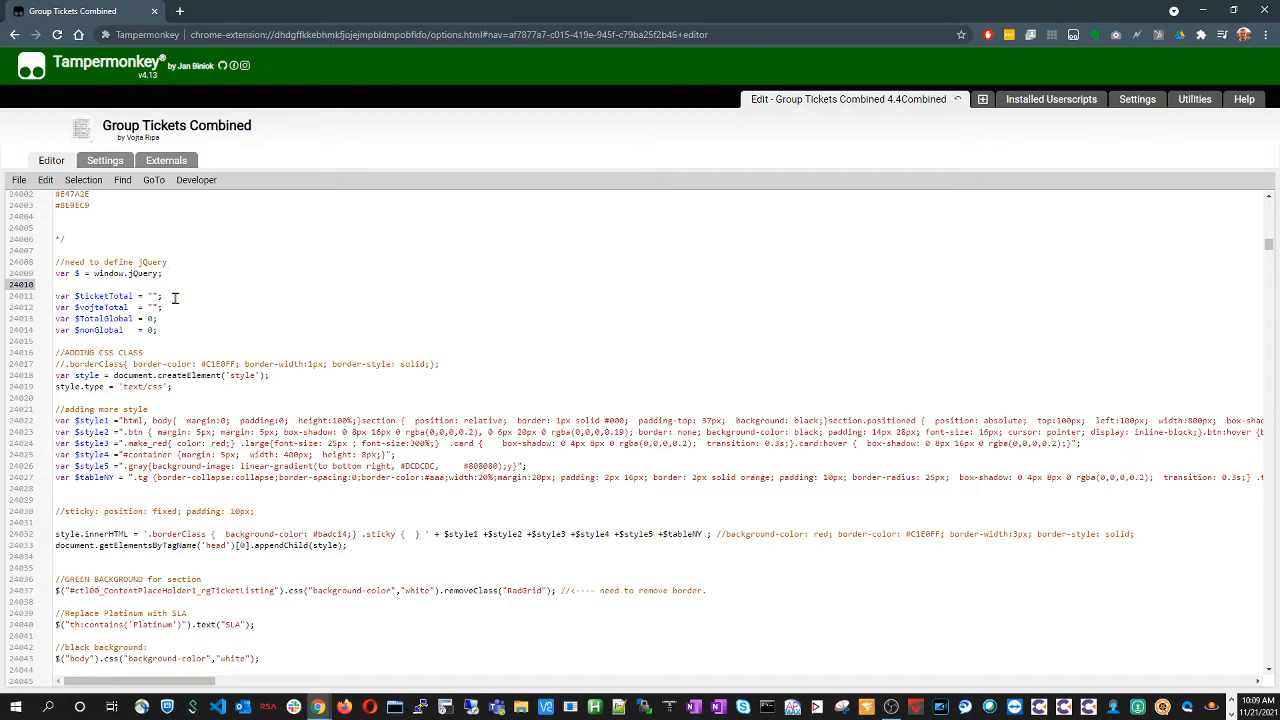
{"action": "scroll", "scroll_direction": "down", "scroll_amount": 3}
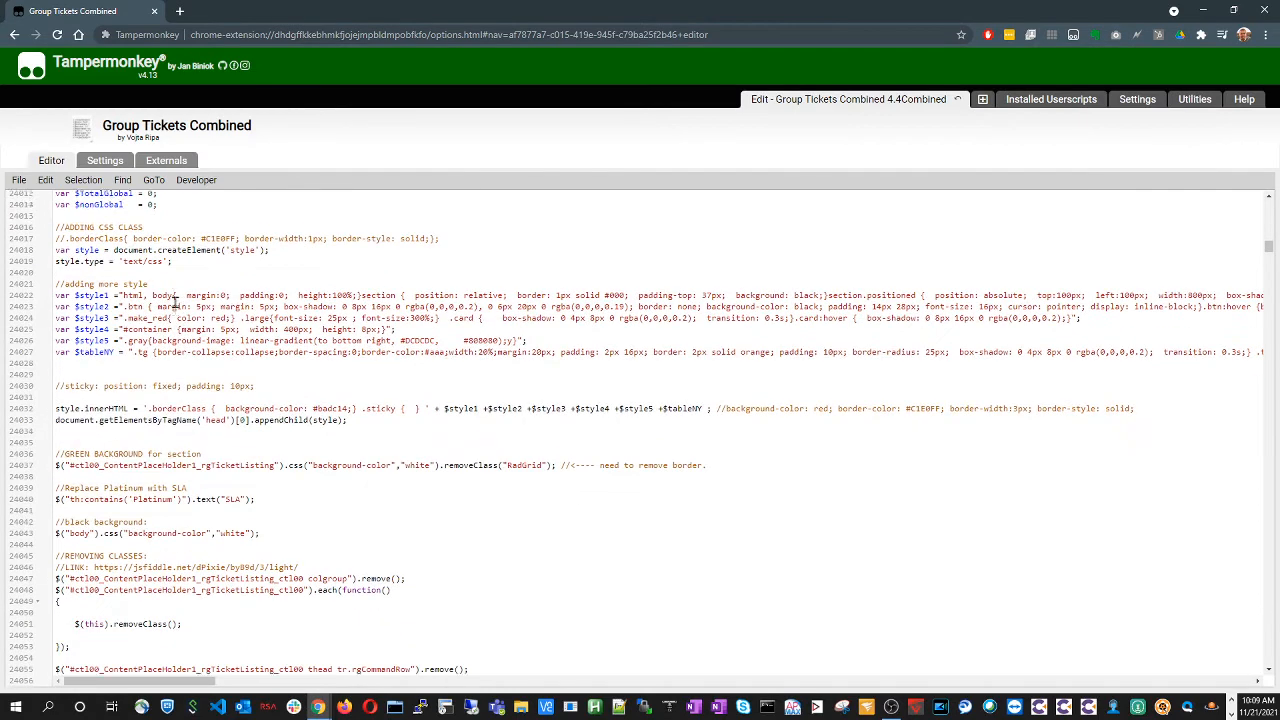
{"action": "scroll", "scroll_direction": "down", "scroll_amount": 3}
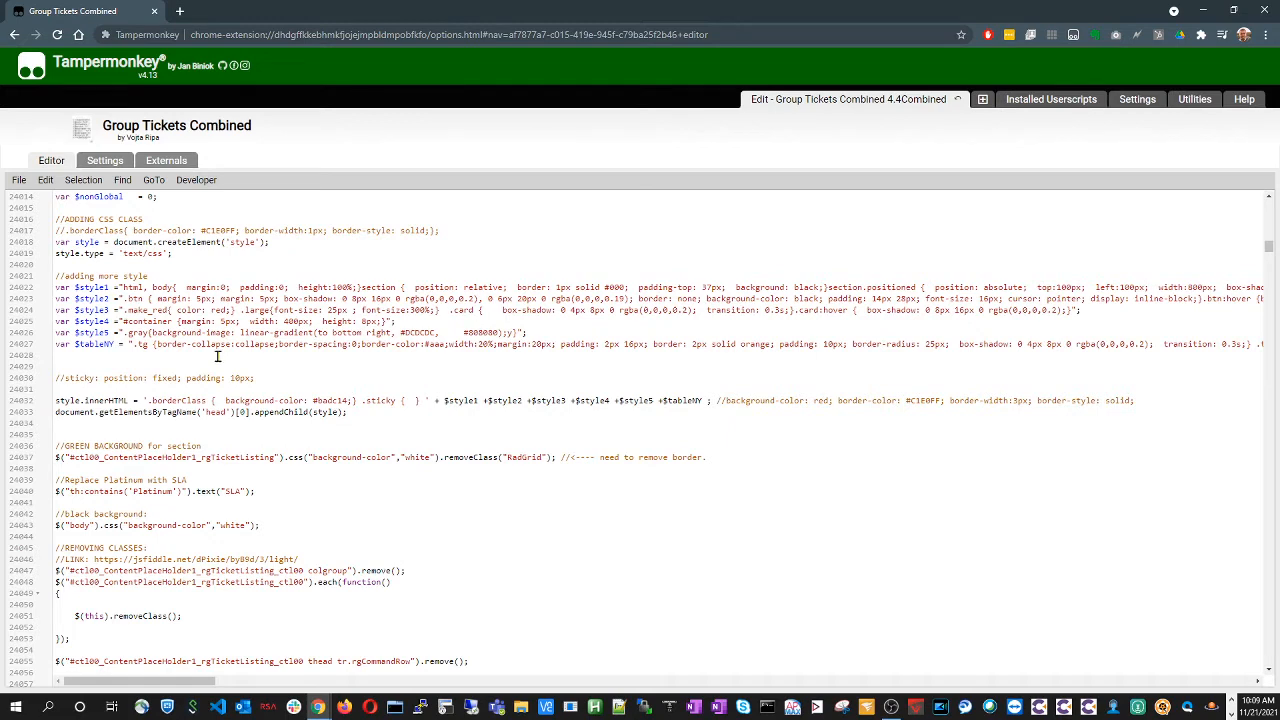
{"action": "scroll", "scroll_direction": "down", "scroll_amount": 3}
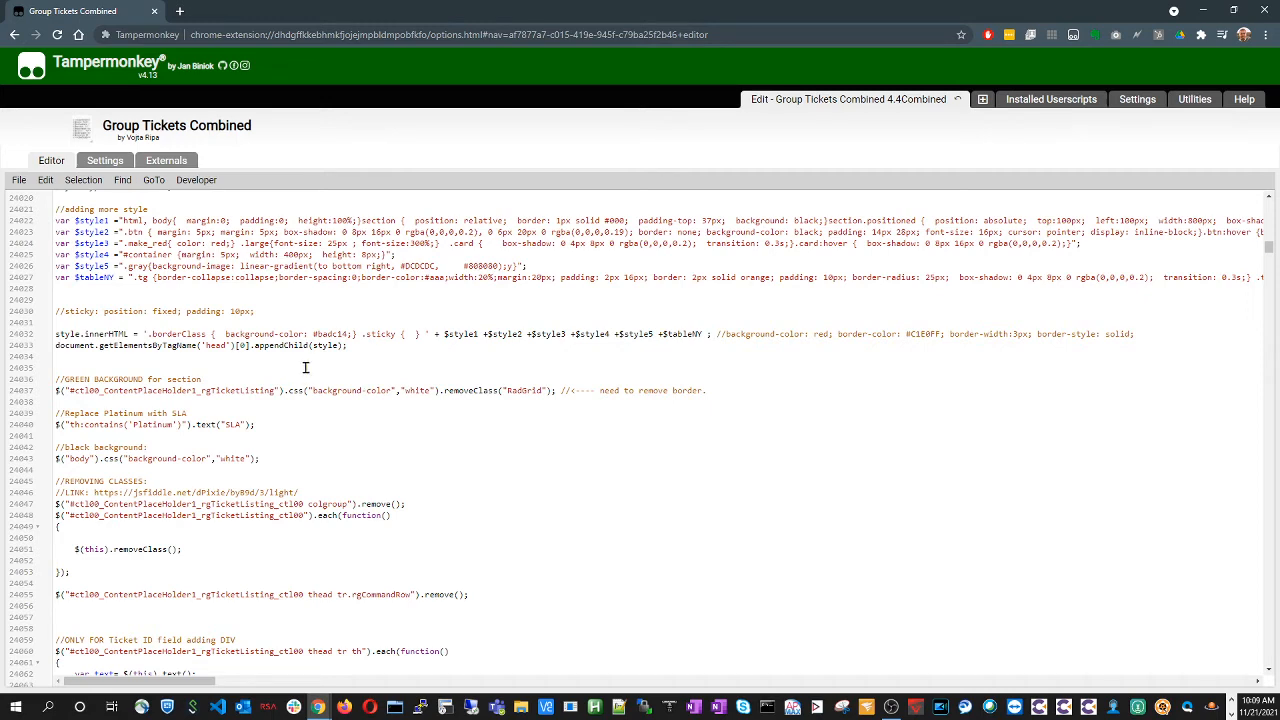
{"action": "scroll", "scroll_direction": "down", "scroll_amount": 3}
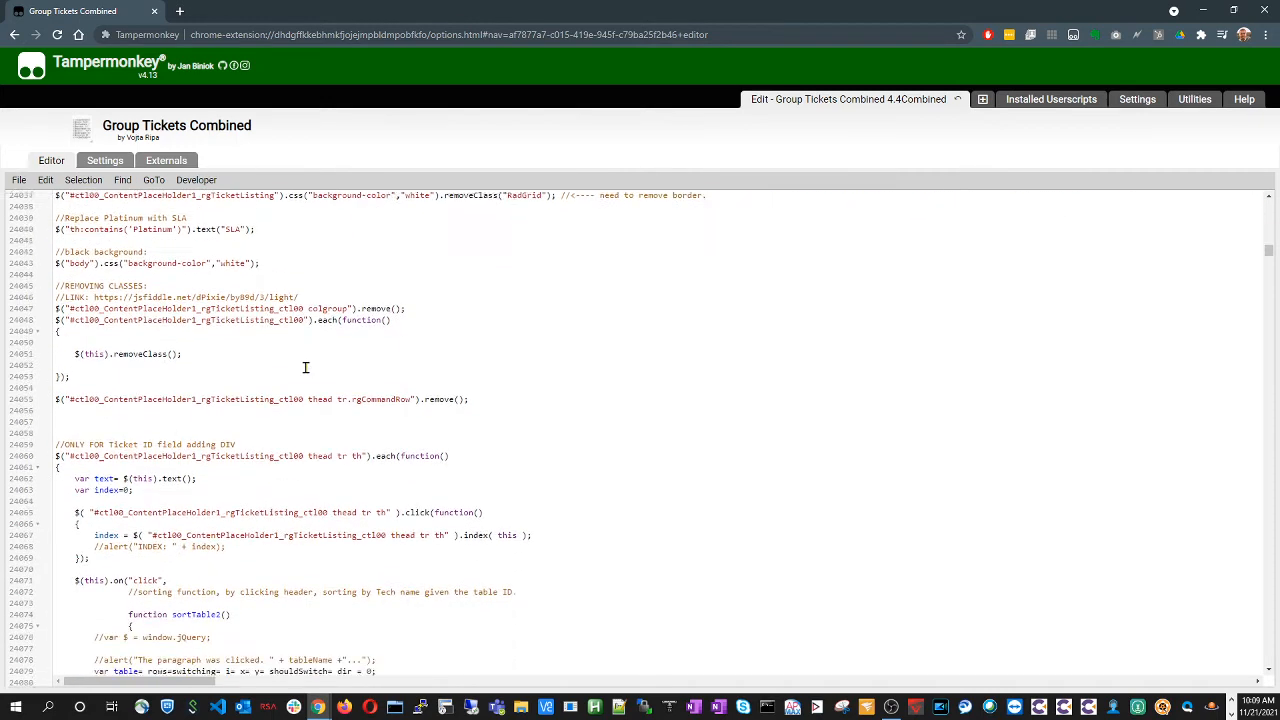
{"action": "scroll", "scroll_direction": "down", "scroll_amount": 3}
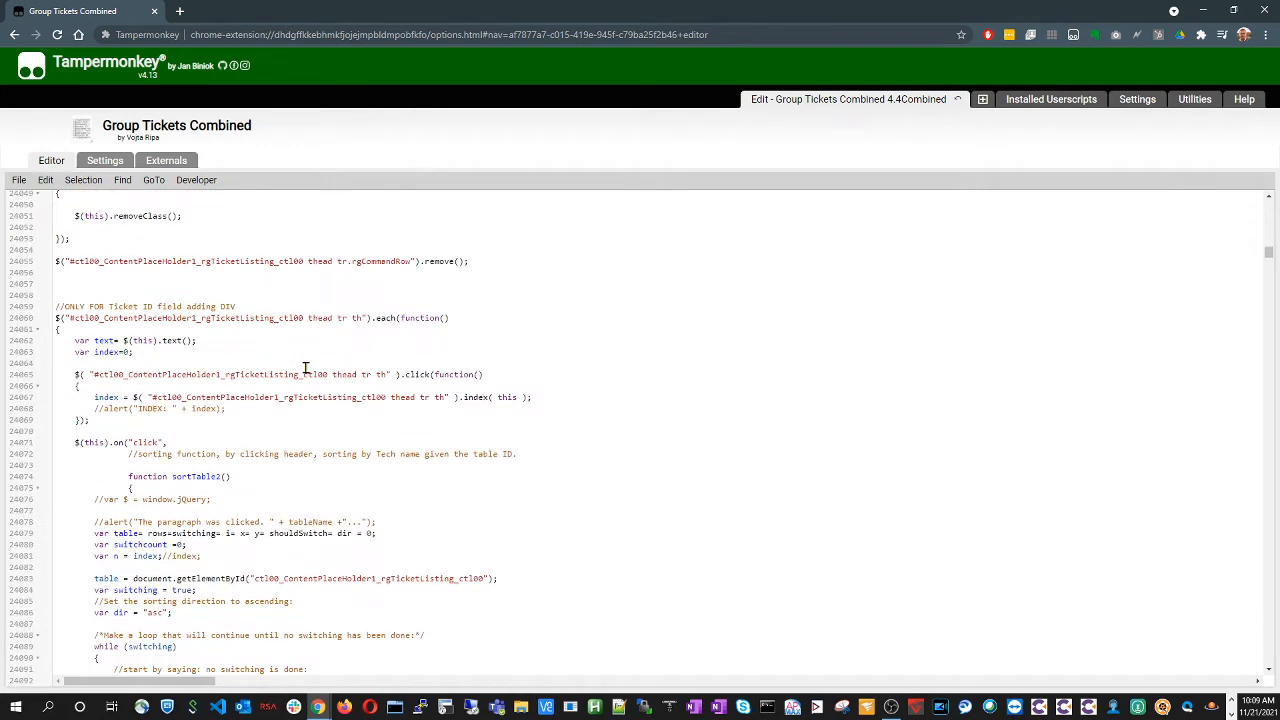
{"action": "scroll", "scroll_direction": "down", "scroll_amount": 3}
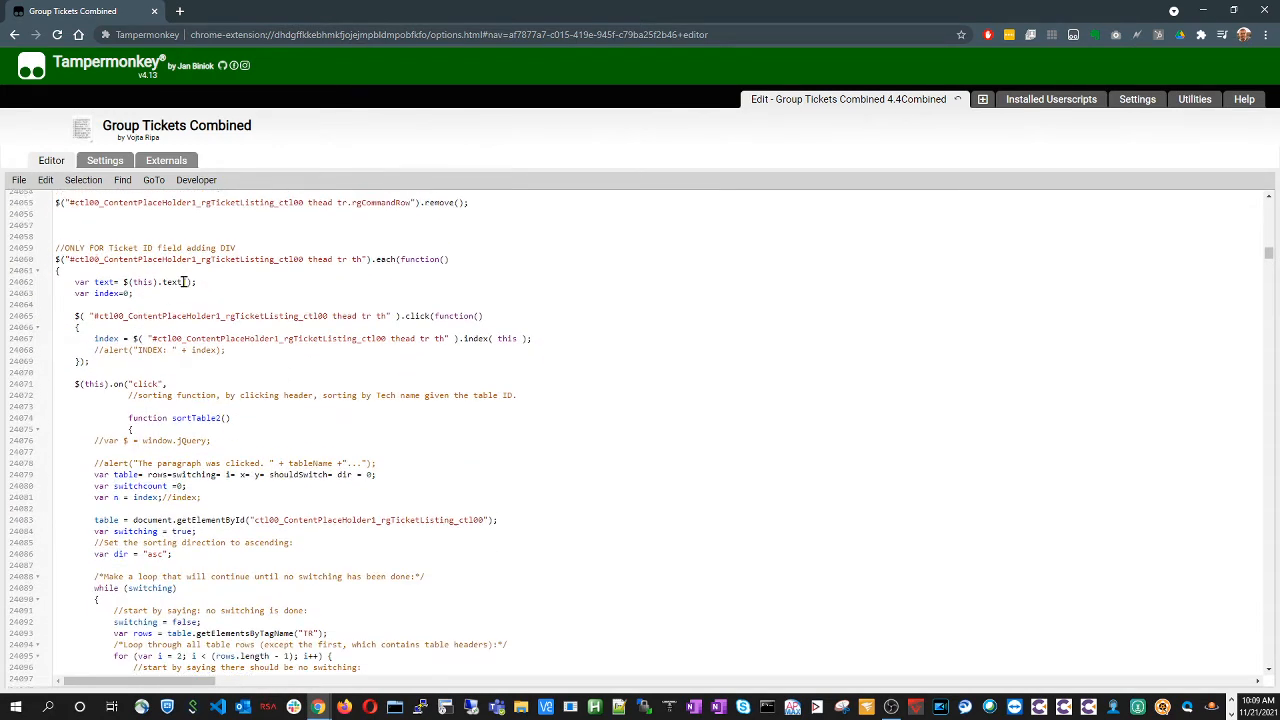
{"action": "scroll", "scroll_direction": "down", "scroll_amount": 3}
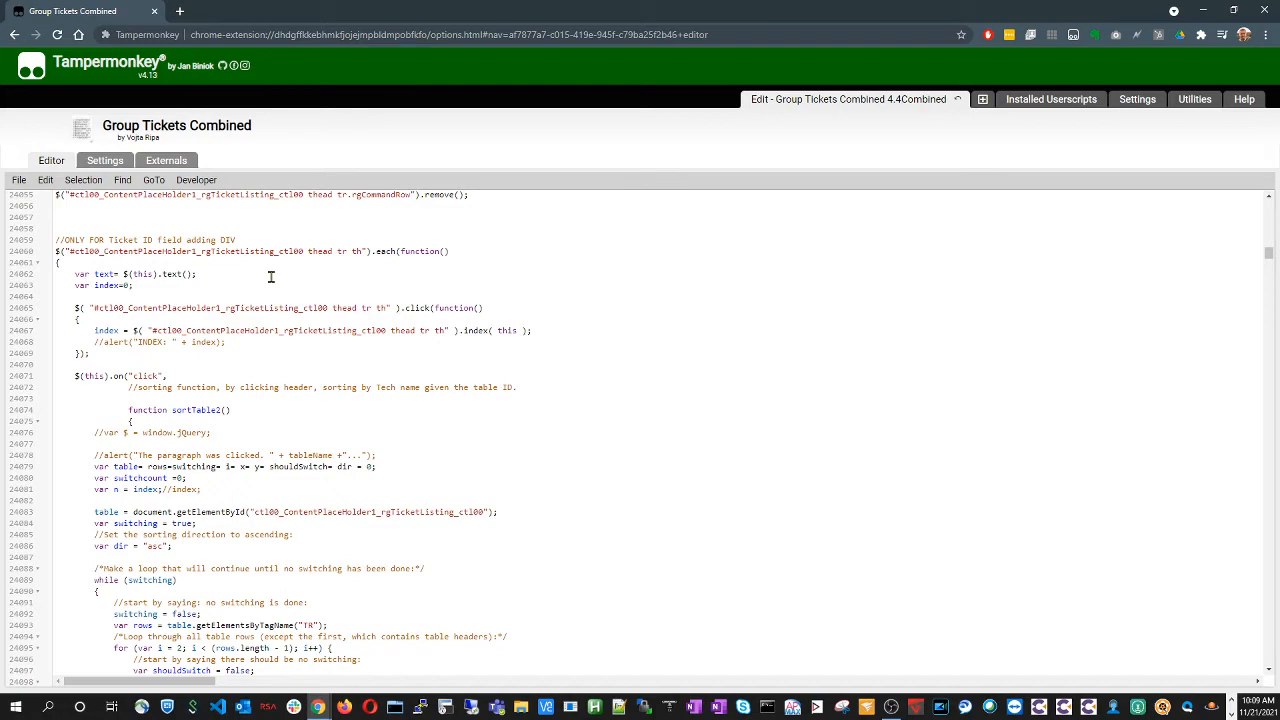
{"action": "scroll", "scroll_direction": "down", "scroll_amount": 3}
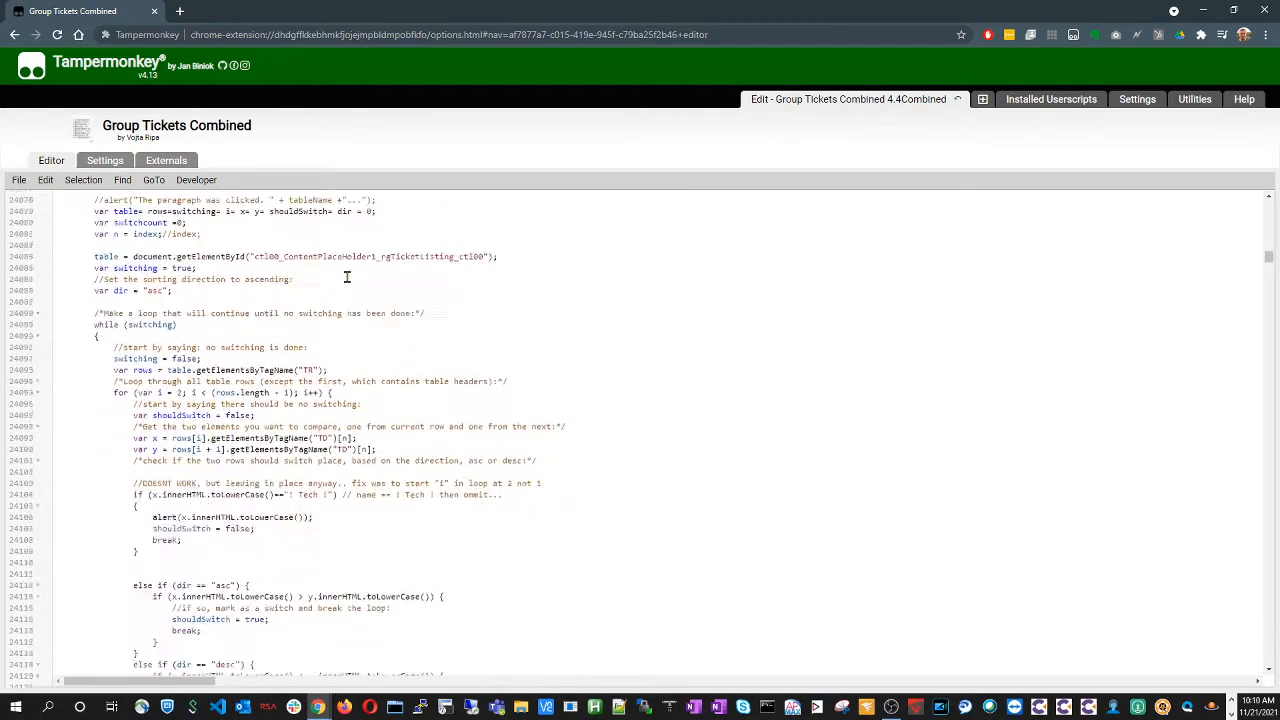
{"action": "scroll", "scroll_direction": "down", "scroll_amount": 3}
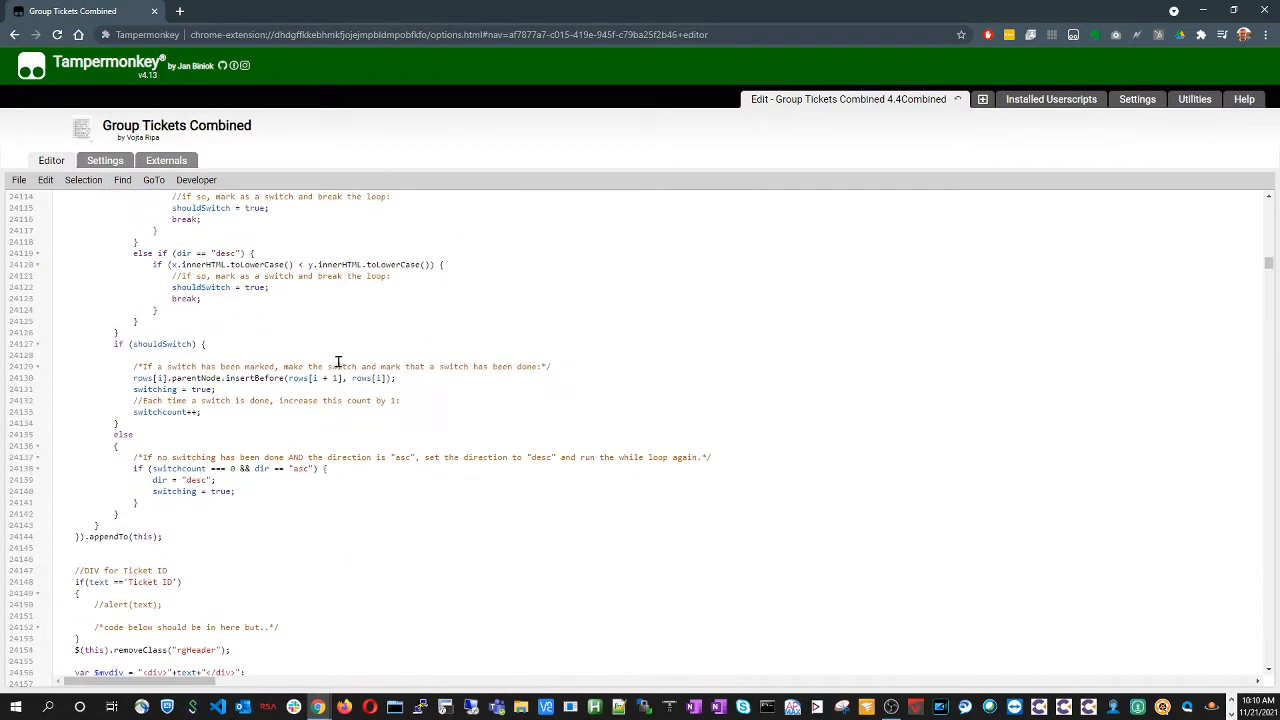
{"action": "scroll", "scroll_direction": "down", "scroll_amount": 3}
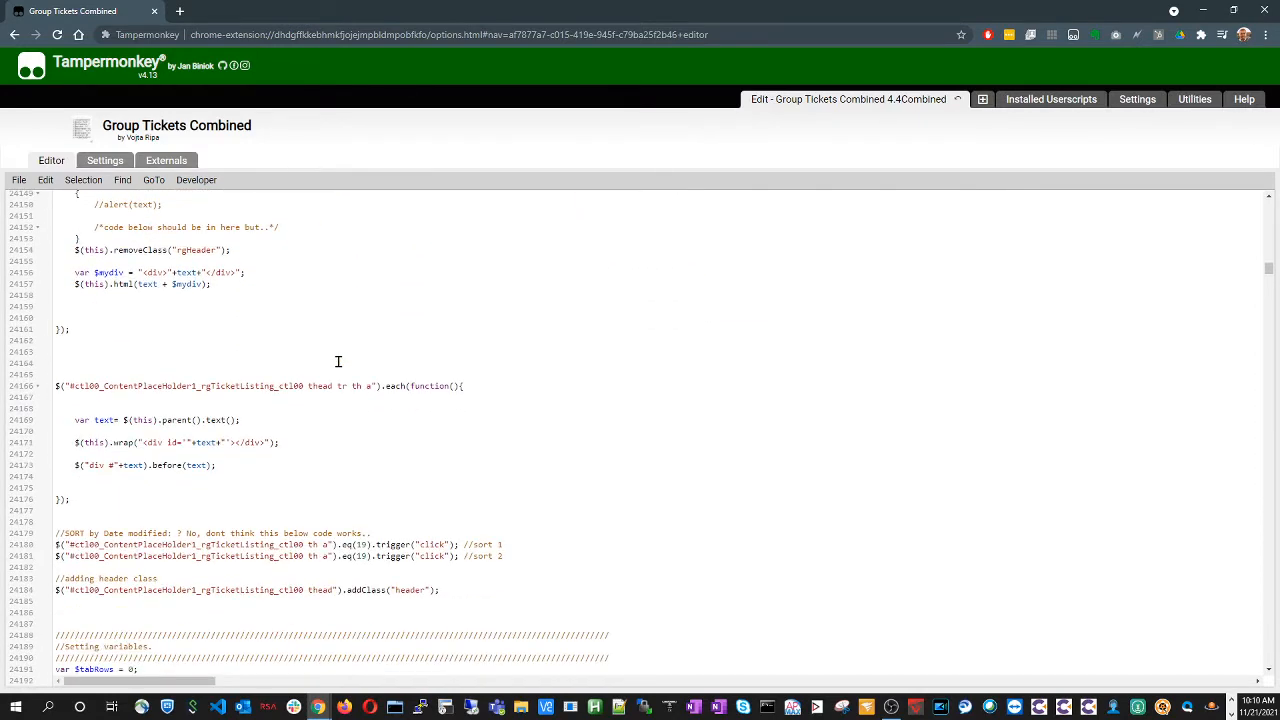
{"action": "scroll", "scroll_direction": "down", "scroll_amount": 3}
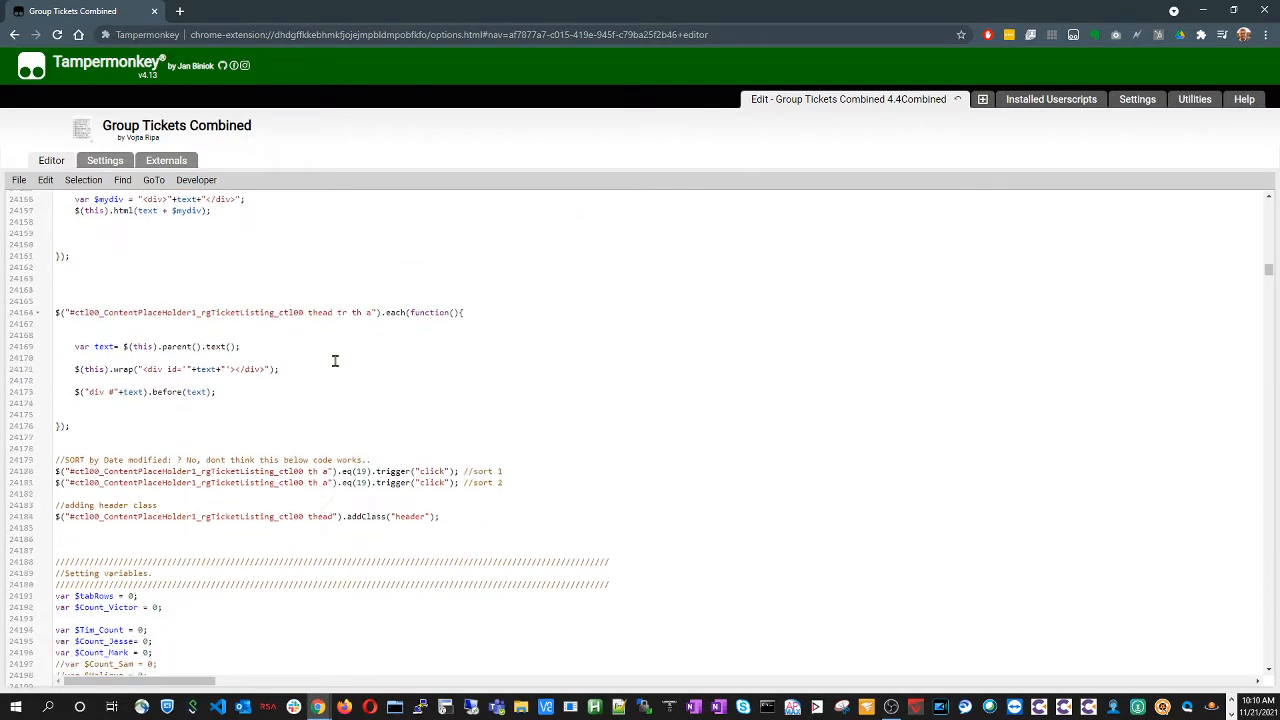
{"action": "scroll", "scroll_direction": "down", "scroll_amount": 3}
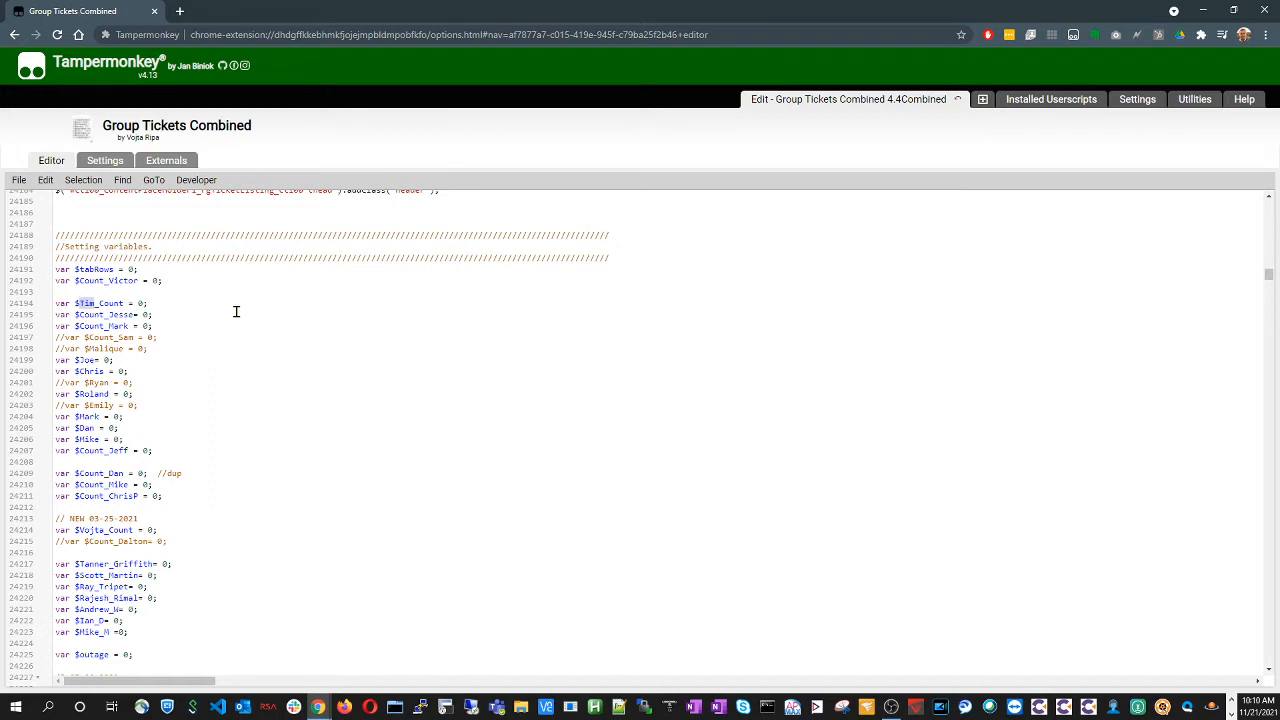
Start an editor search to locate the Tim counter declarations
{"action": "key", "text": "Ctrl+f"}
{"action": "type", "text": "var $"}
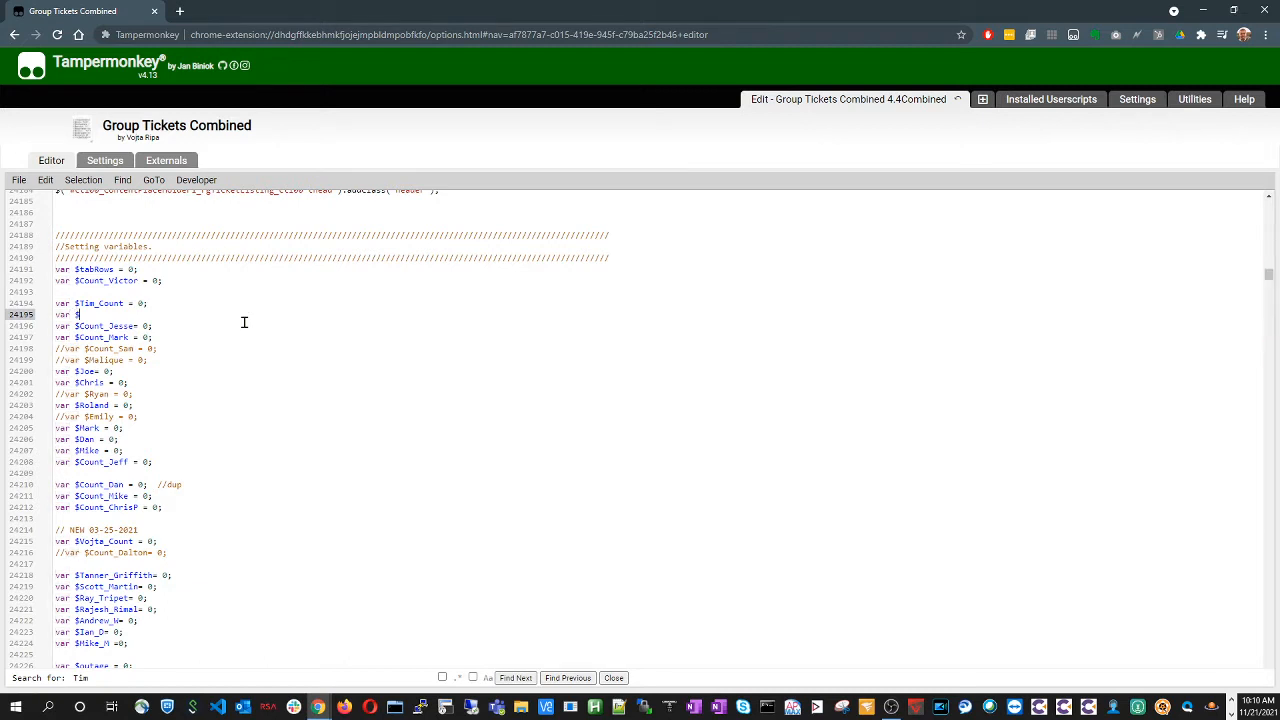
Name the new counter variable TESTTECH initialised to 0 below Tim_Count, then move to the next Tim match
{"action": "type", "text": "TEST"}
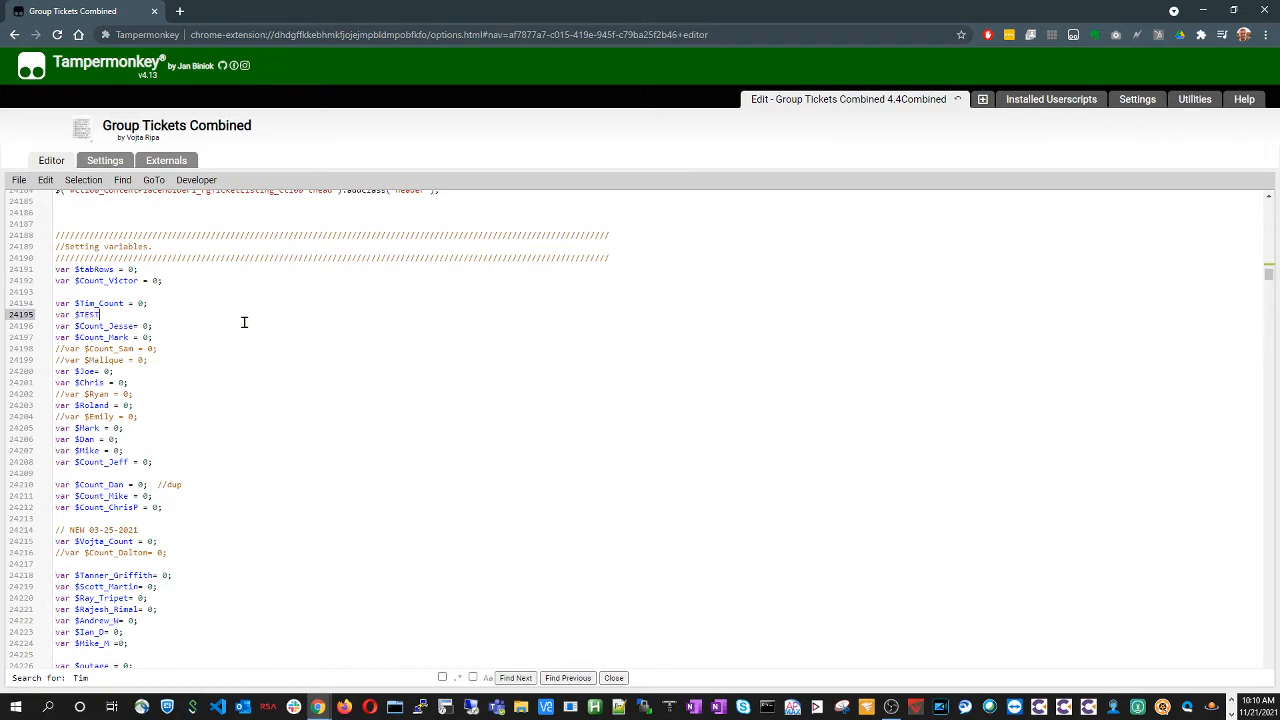
{"action": "double_click", "coordinate": [86, 314]}
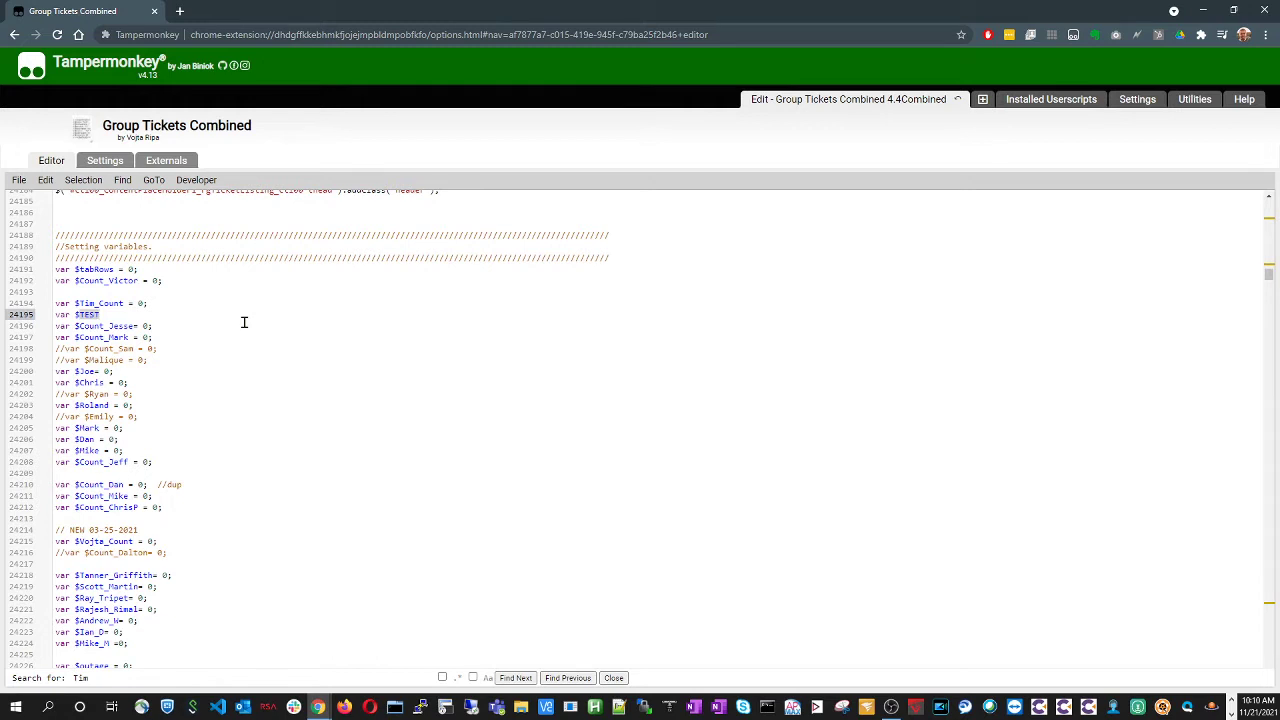
{"action": "type", "text": "TECH =0;"}
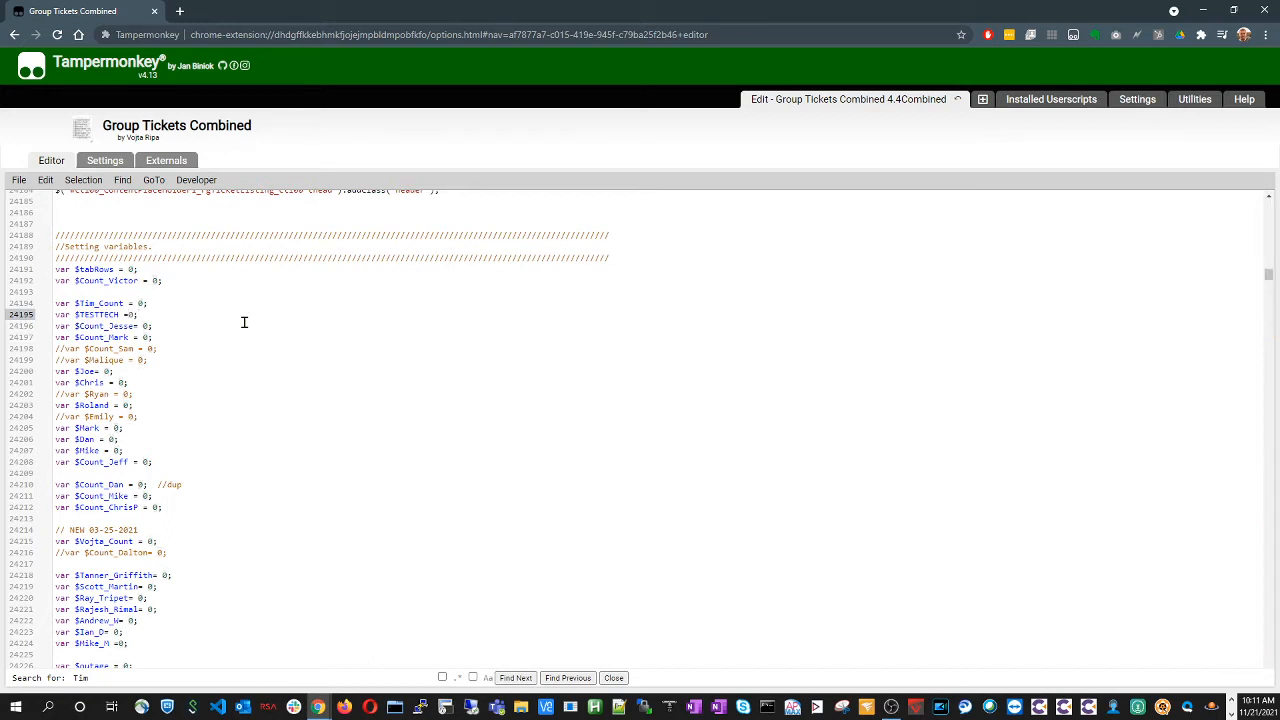
{"action": "mouse_move", "coordinate": [240, 320]}
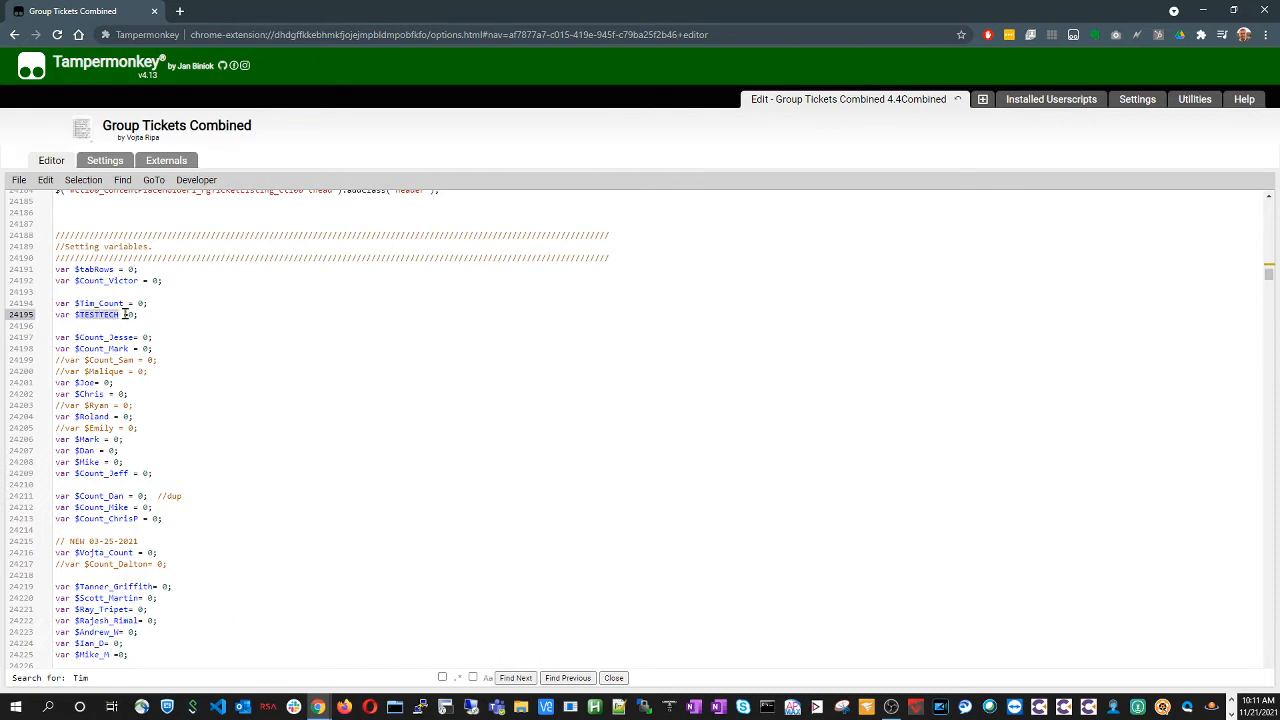
{"action": "double_click", "coordinate": [96, 314]}
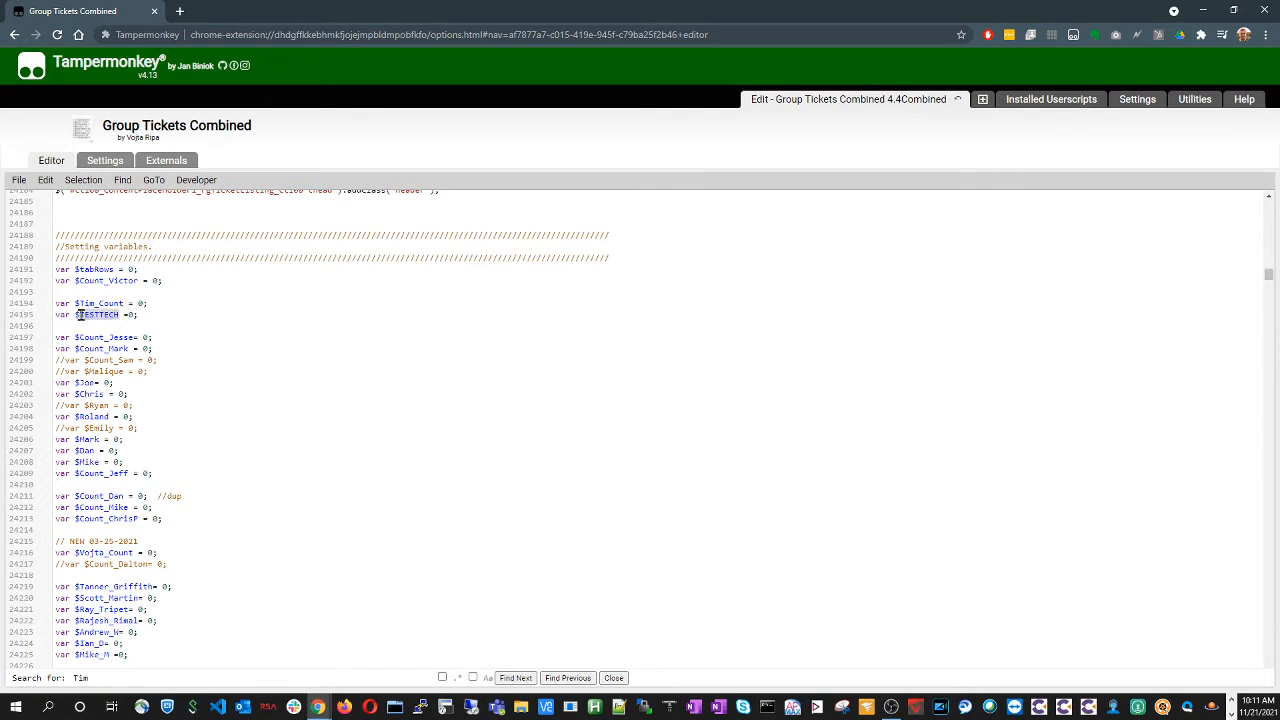
{"action": "left_click", "coordinate": [516, 678]}
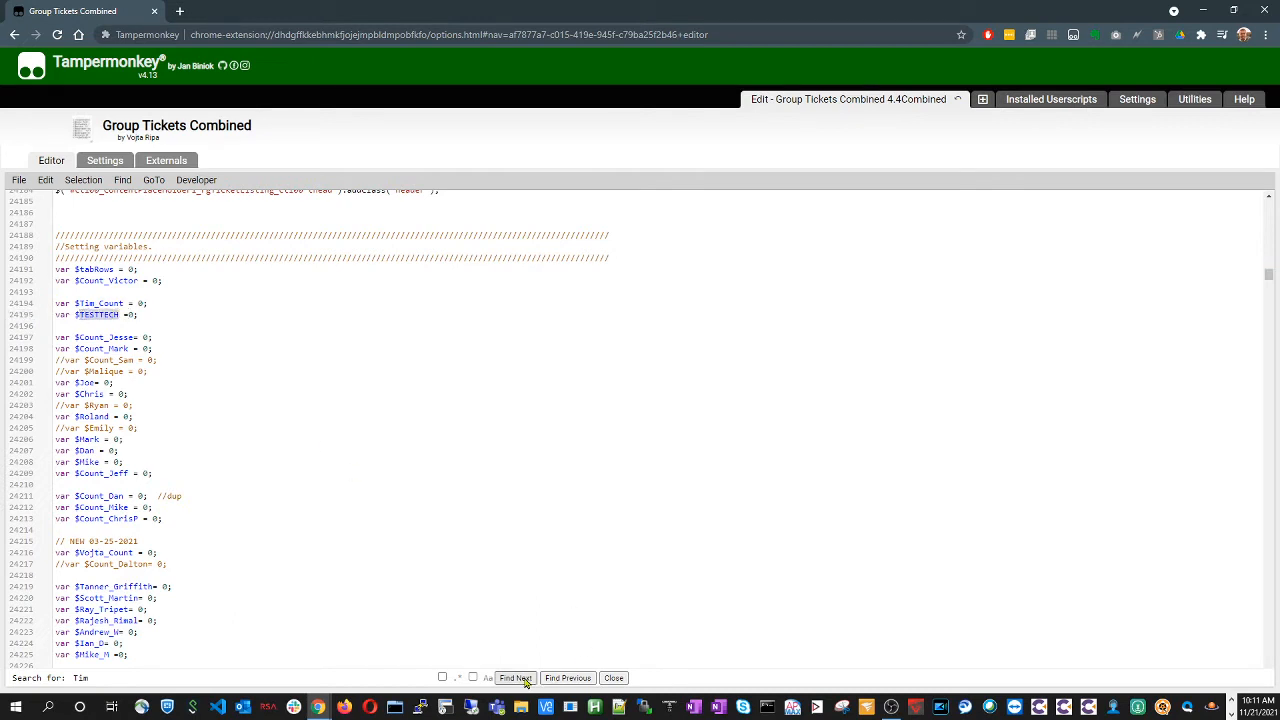
Step through the Tim/TIH search matches until the first technician if/else counting block is in view
{"action": "left_click", "coordinate": [516, 678]}
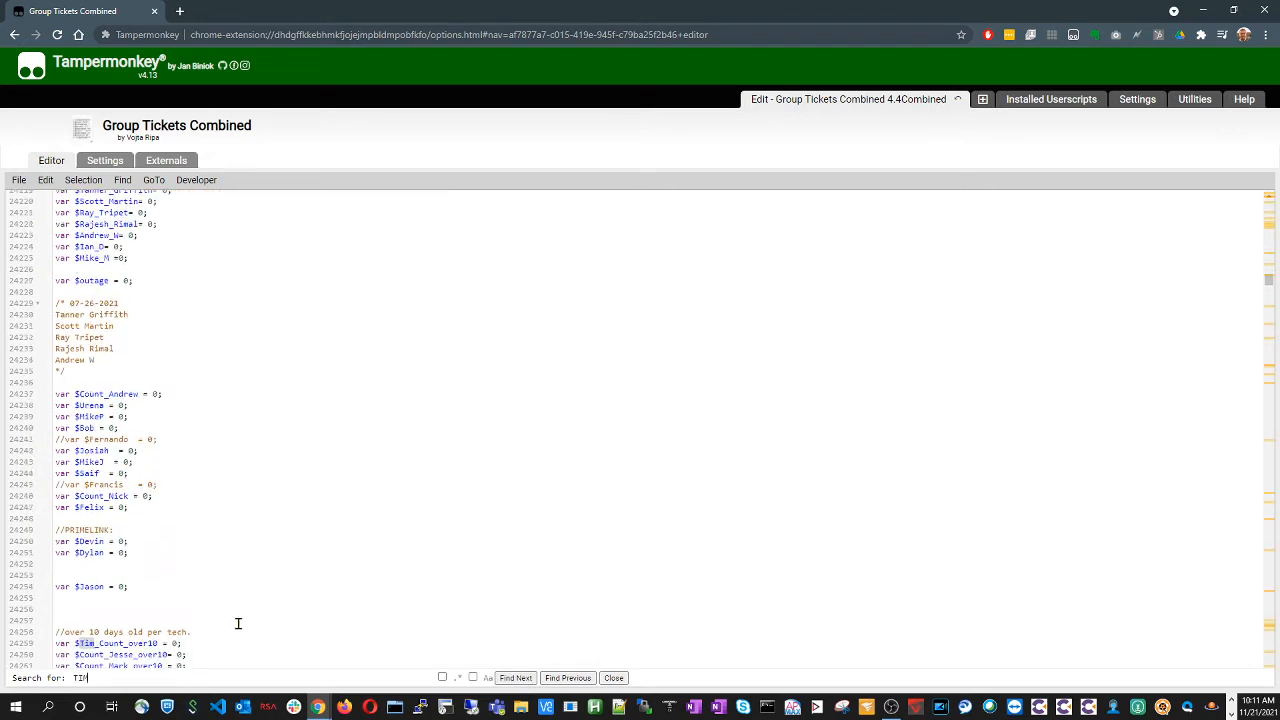
{"action": "scroll", "scroll_direction": "down", "scroll_amount": 3}
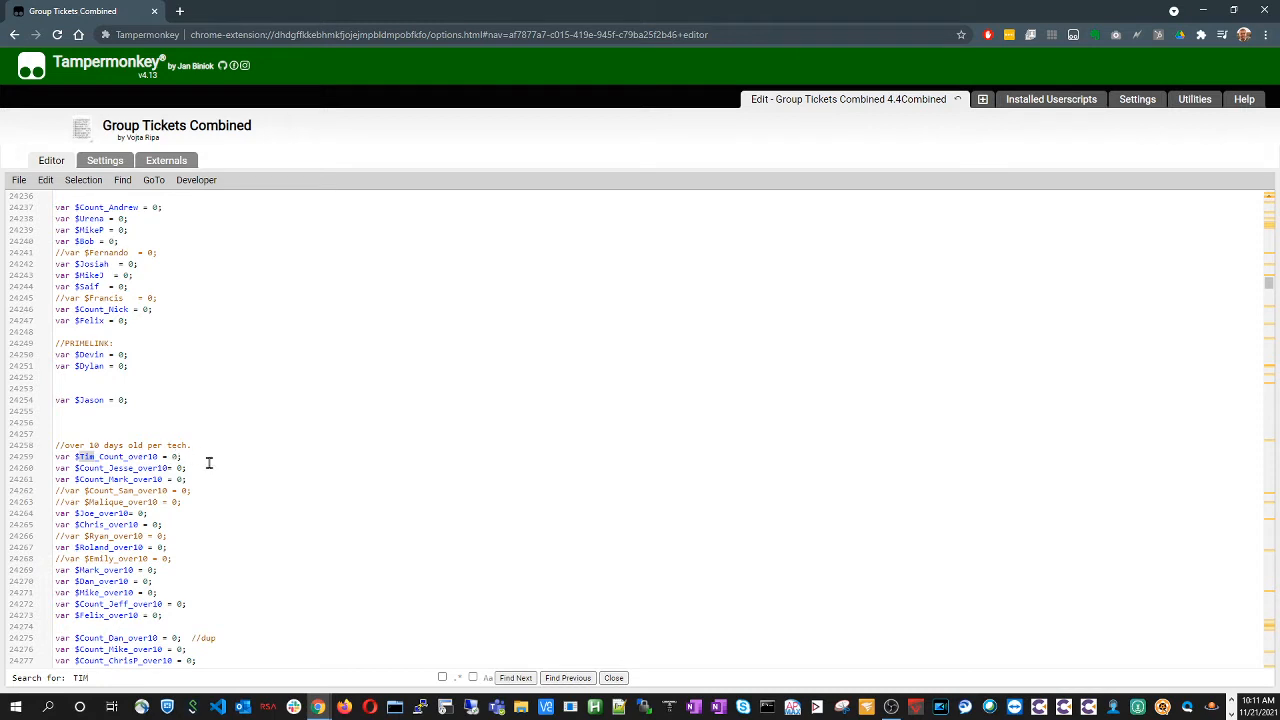
{"action": "mouse_move", "coordinate": [344, 536]}
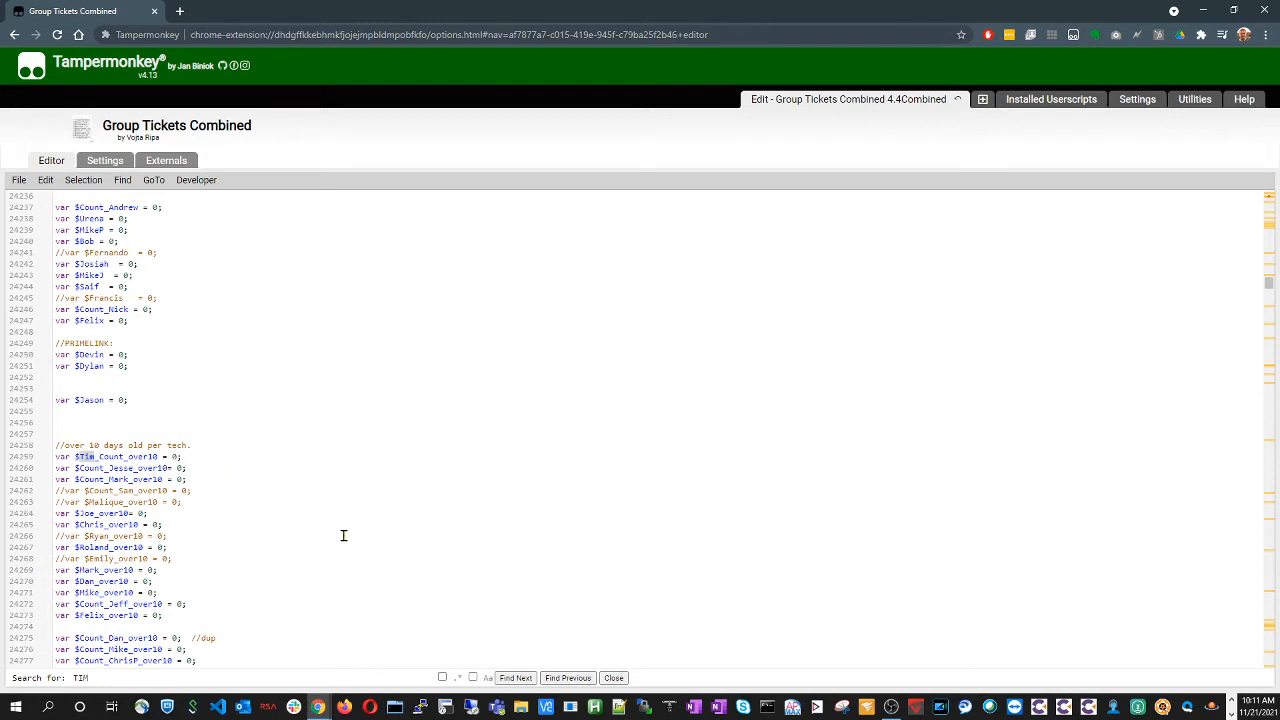
{"action": "mouse_move", "coordinate": [328, 528]}
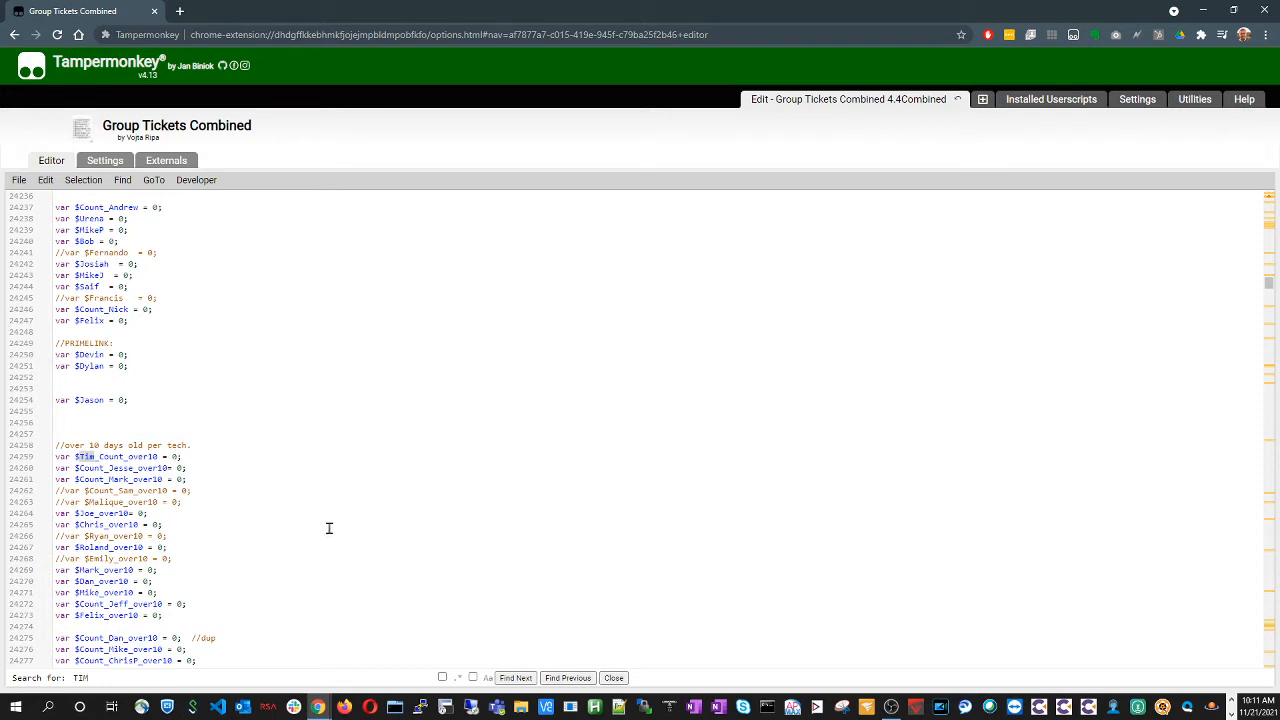
{"action": "left_click", "coordinate": [516, 676]}
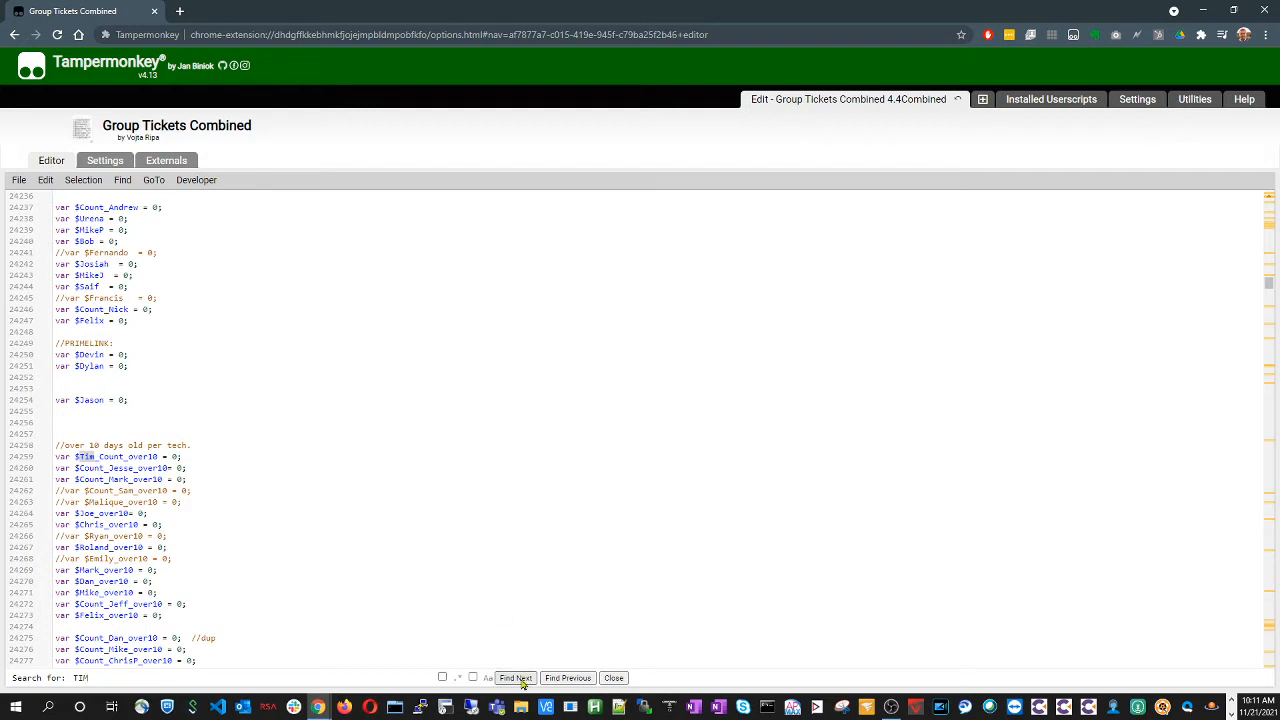
{"action": "left_click", "coordinate": [516, 678]}
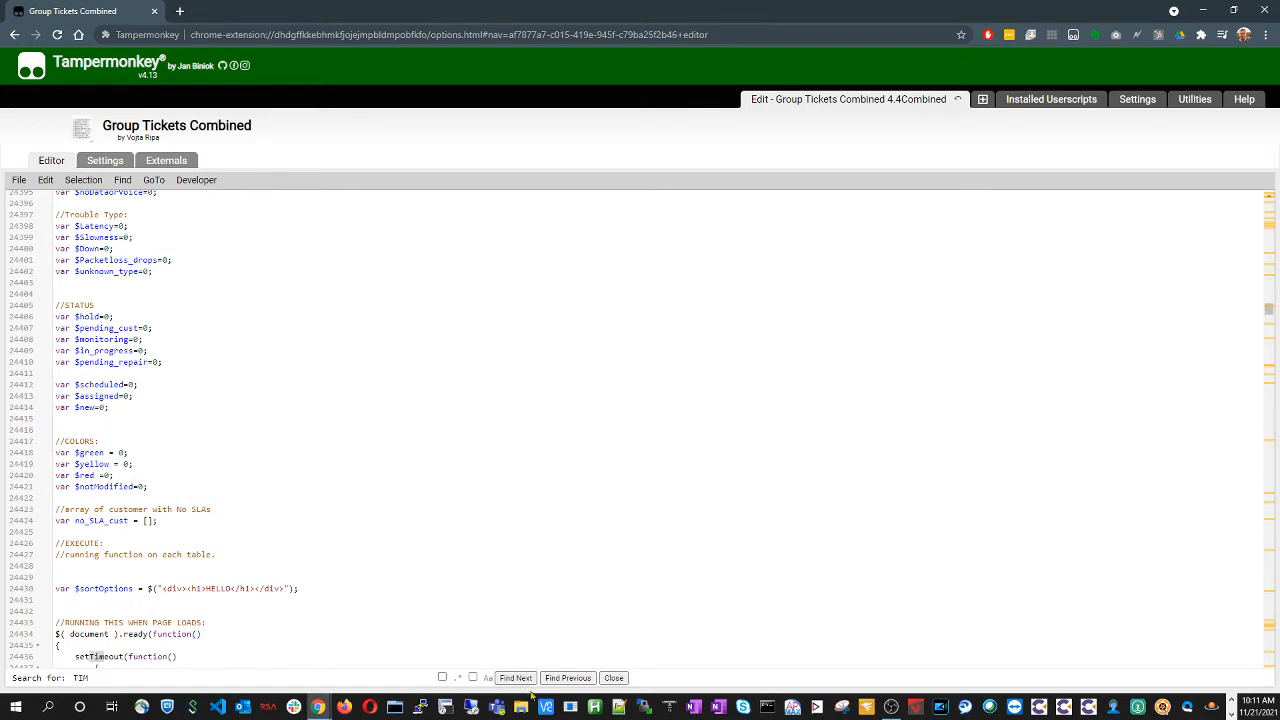
{"action": "left_click", "coordinate": [516, 678]}
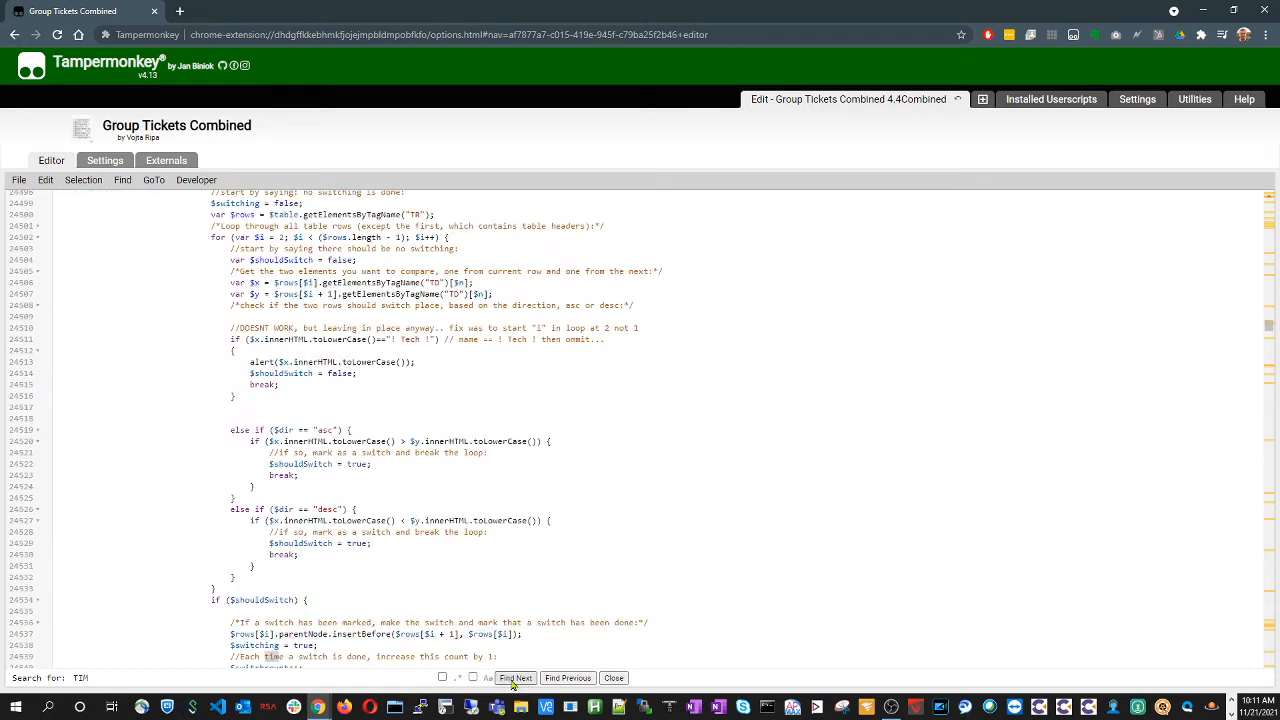
{"action": "left_click", "coordinate": [516, 678]}
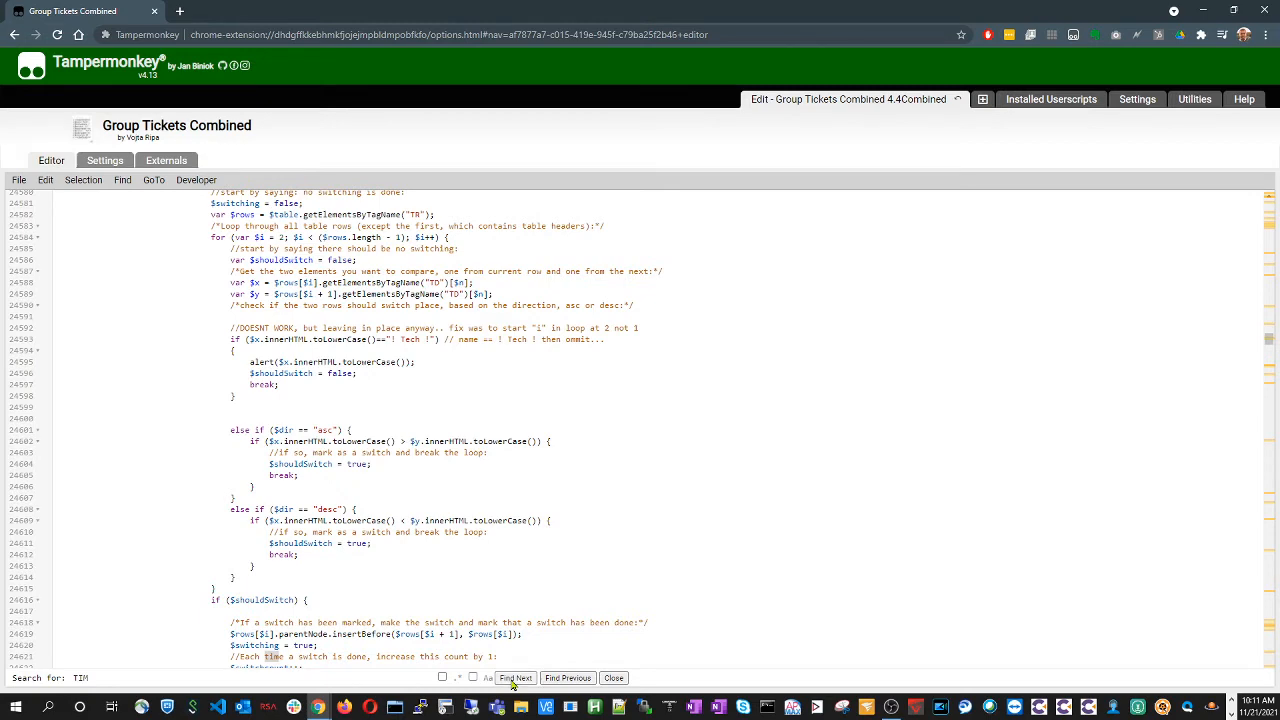
{"action": "left_click", "coordinate": [516, 678]}
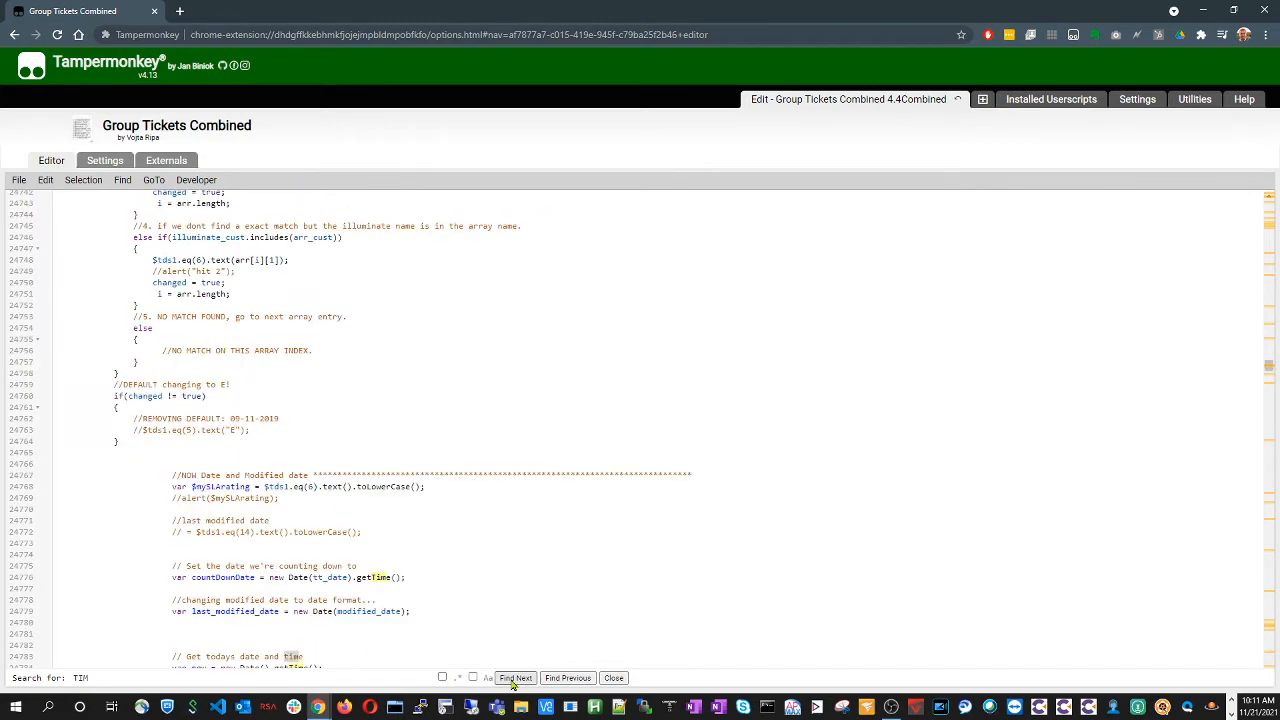
{"action": "left_click", "coordinate": [516, 678]}
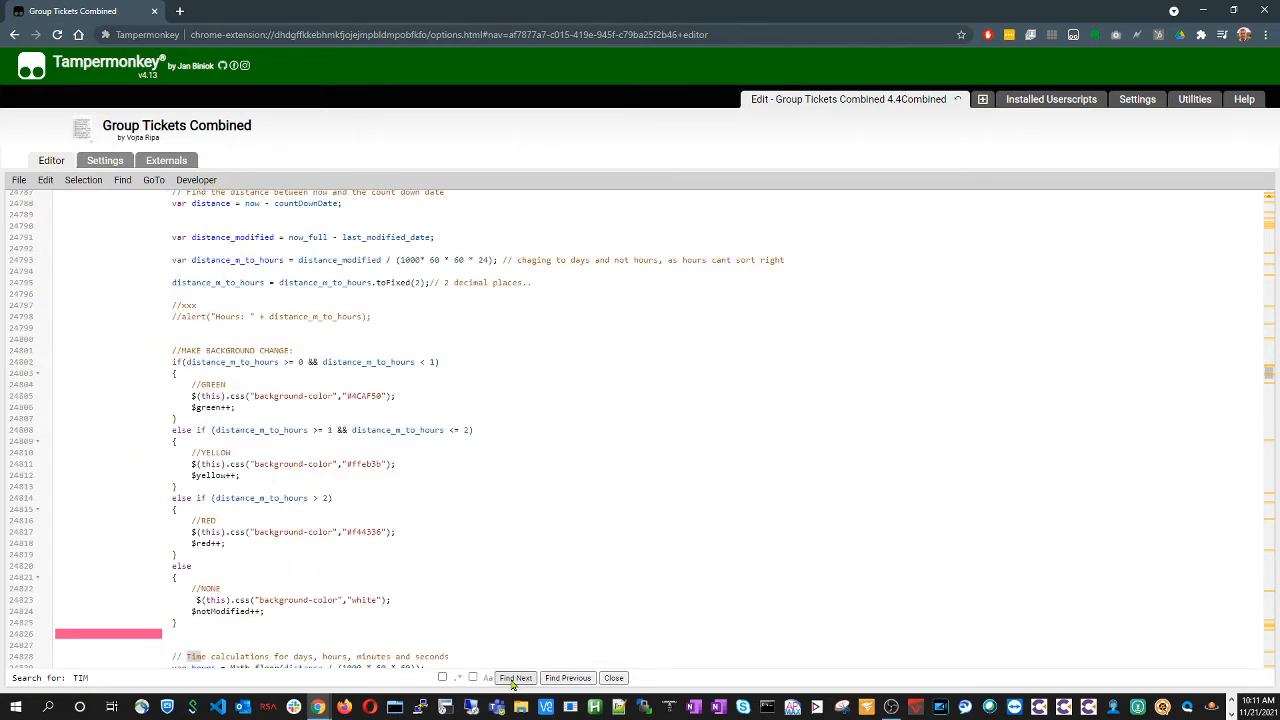
{"action": "left_click", "coordinate": [516, 676]}
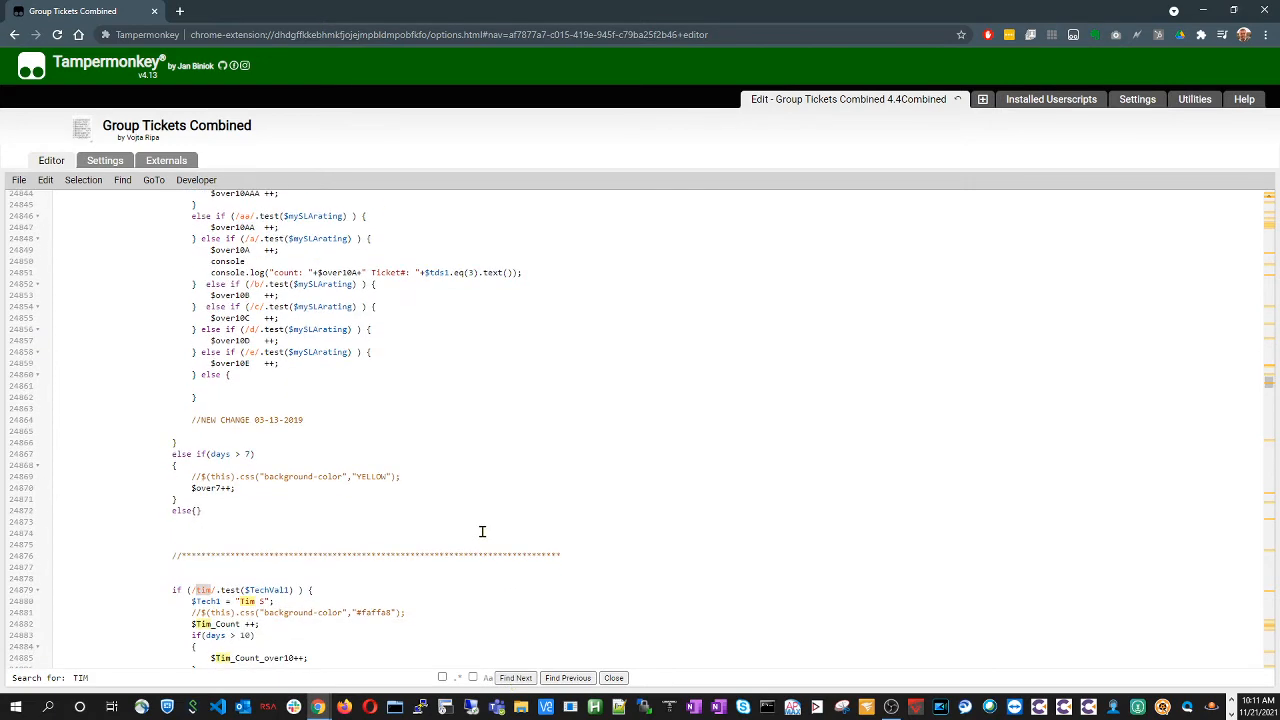
{"action": "scroll", "scroll_direction": "down", "scroll_amount": 3}
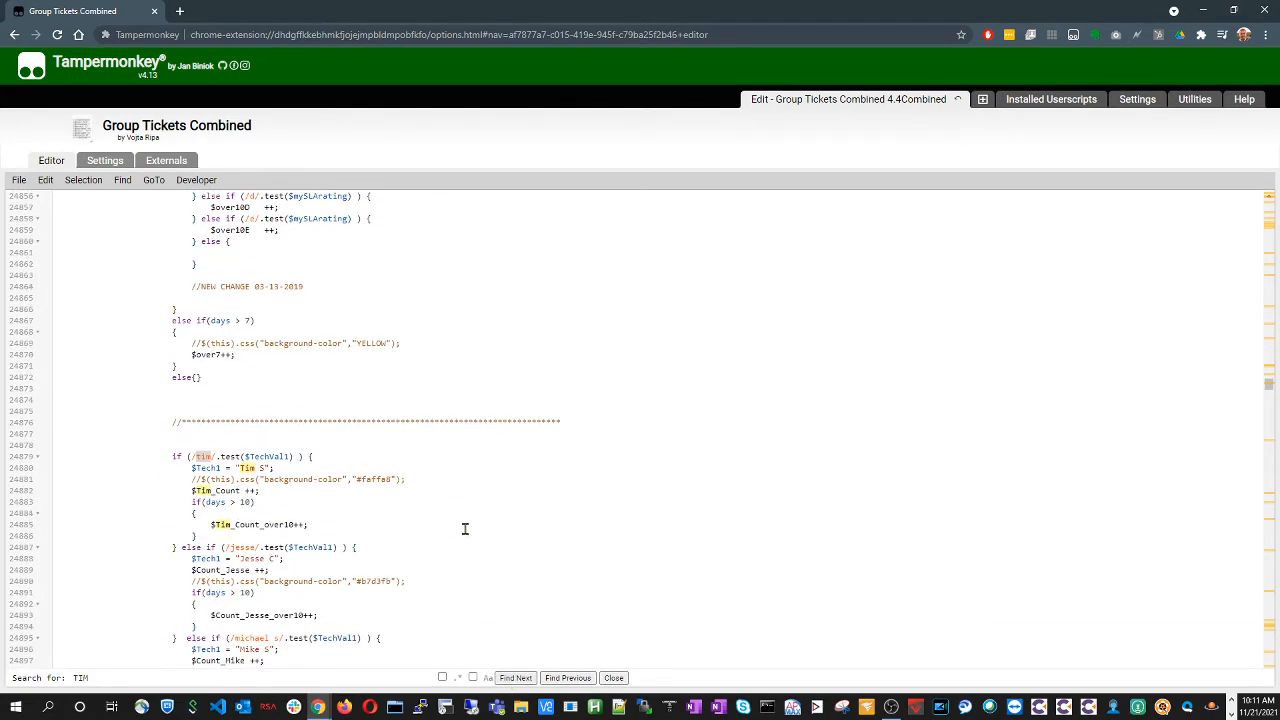
{"action": "mouse_move", "coordinate": [436, 512]}
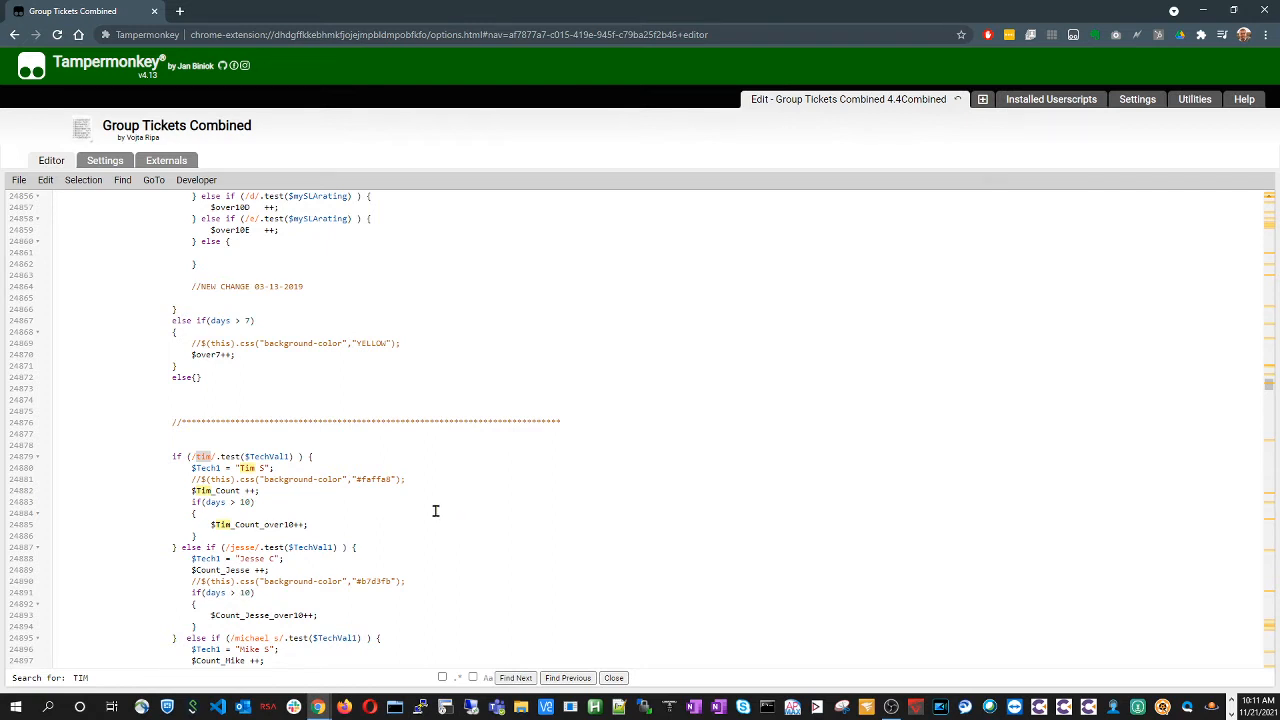
{"action": "mouse_move", "coordinate": [140, 430]}
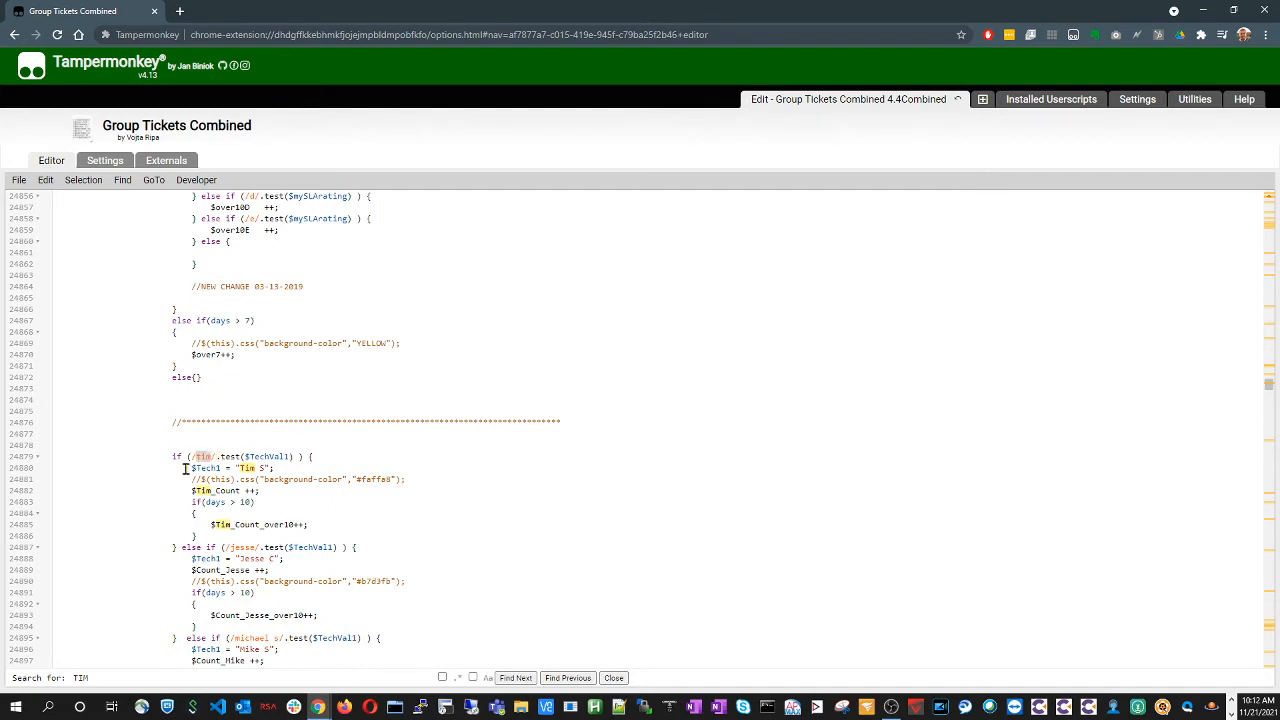
Copy an existing technician else-if block and mark the spot for the new $TESTTECH branch after Tim's block
{"action": "left_click_drag", "start_coordinate": [190, 468], "coordinate": [254, 536]}
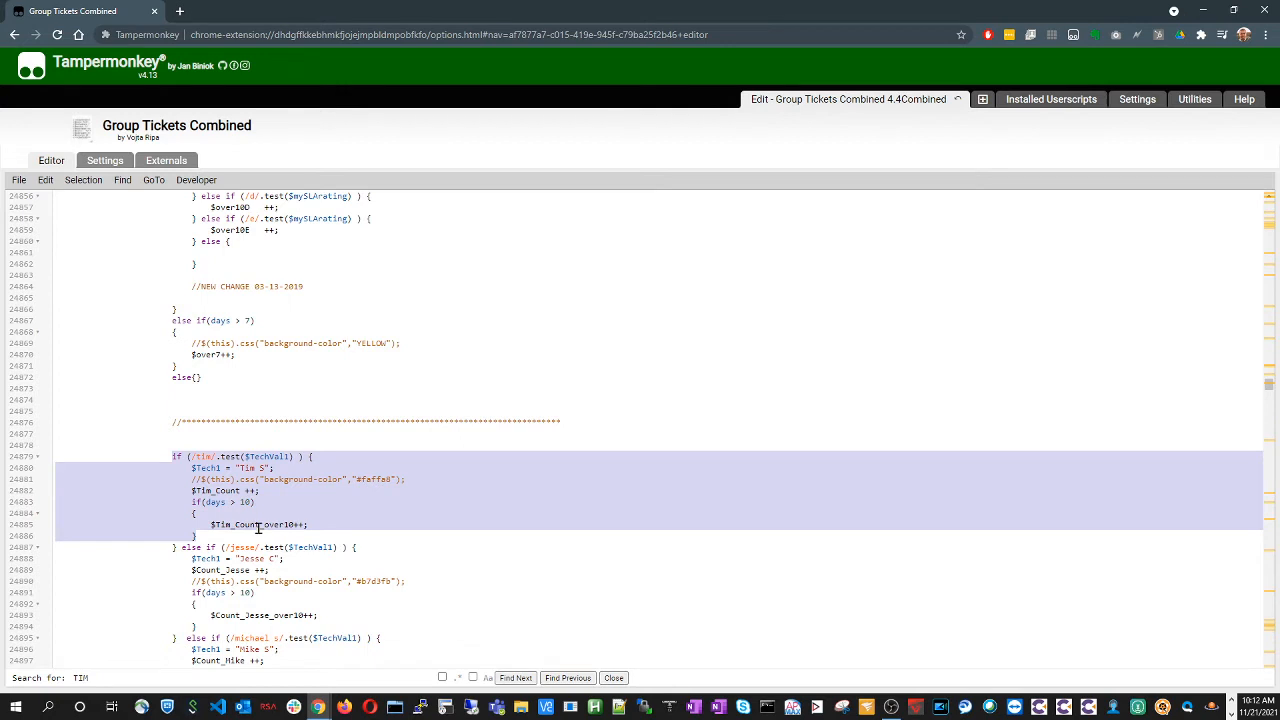
{"action": "scroll", "scroll_direction": "down", "scroll_amount": 3}
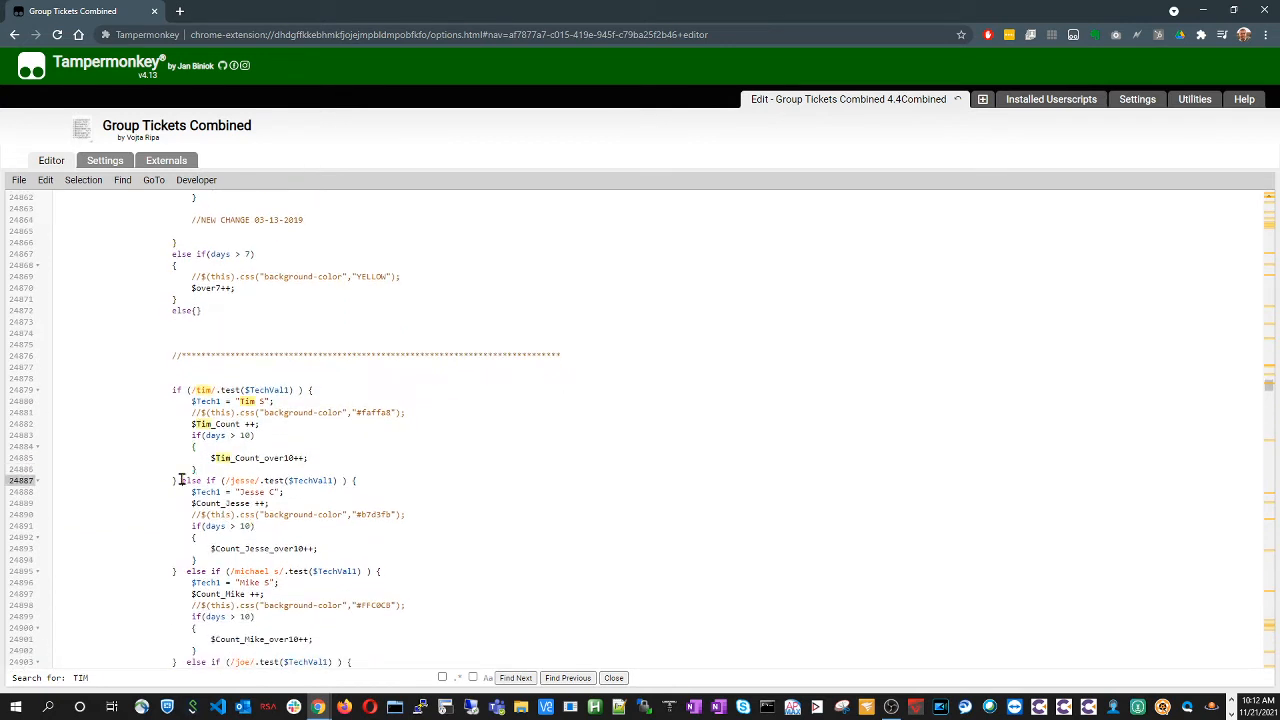
{"action": "left_click_drag", "start_coordinate": [180, 480], "coordinate": [416, 550]}
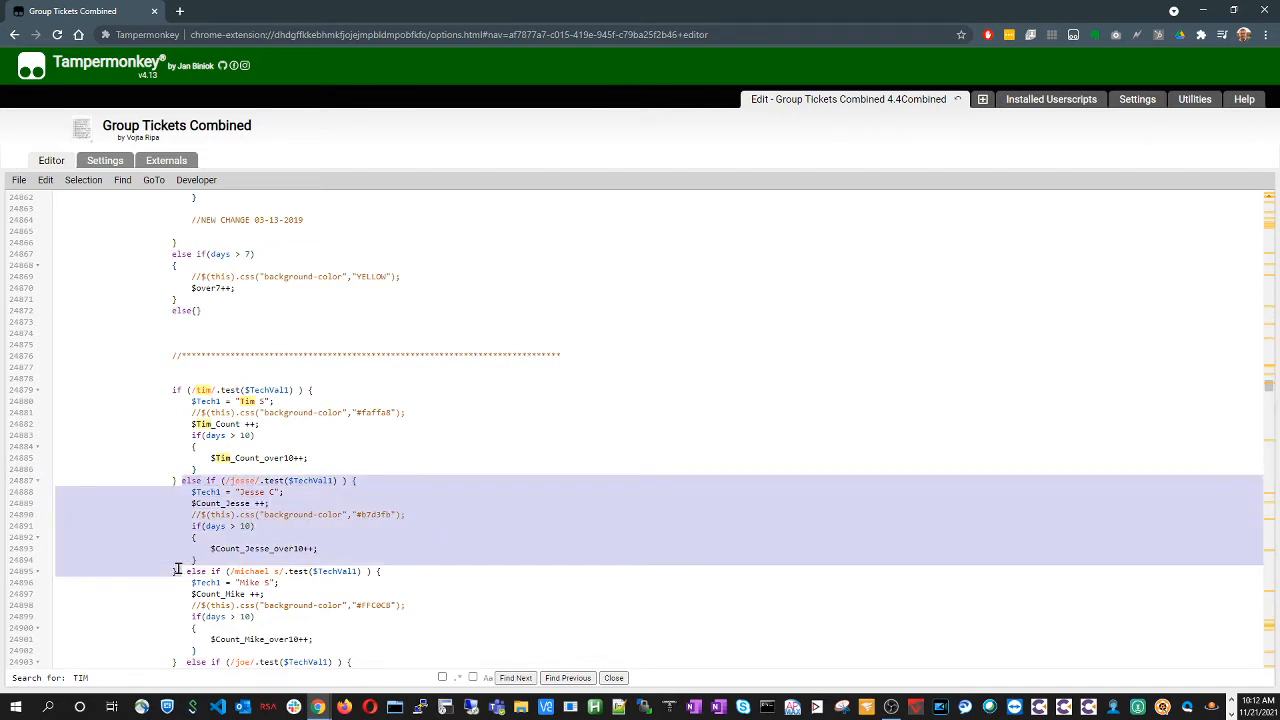
{"action": "mouse_move", "coordinate": [478, 500]}
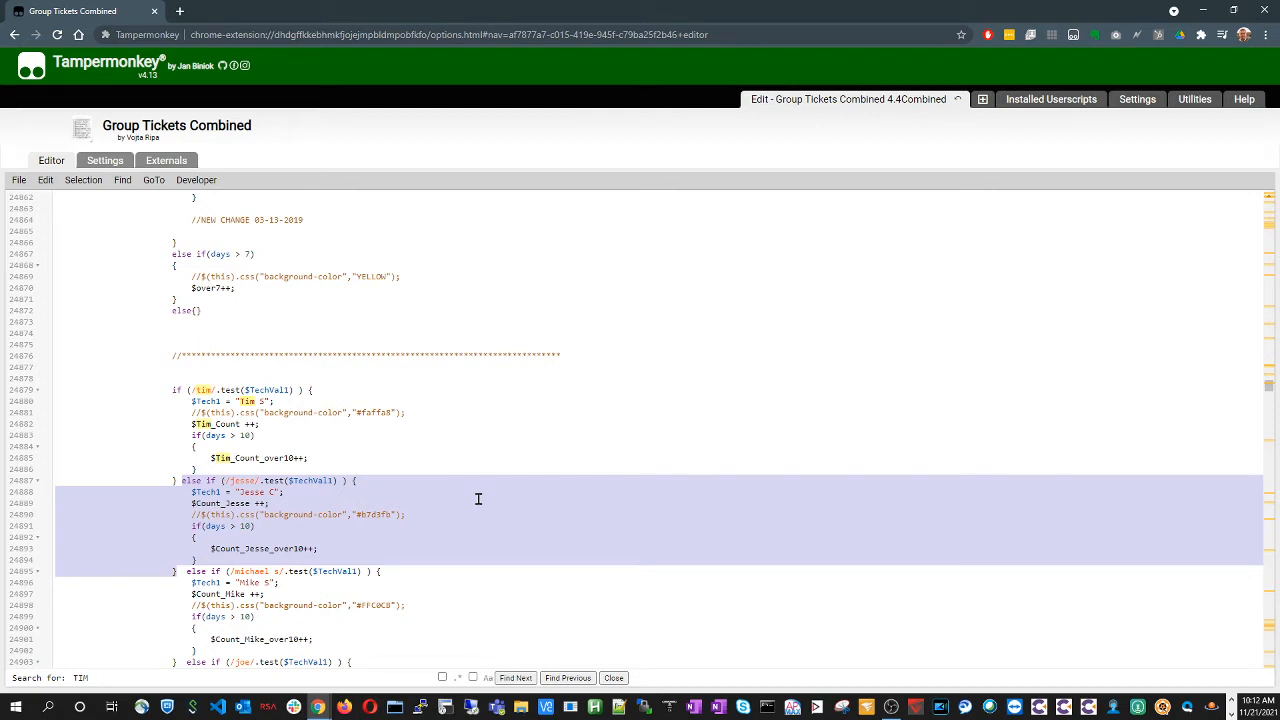
{"action": "mouse_move", "coordinate": [466, 500]}
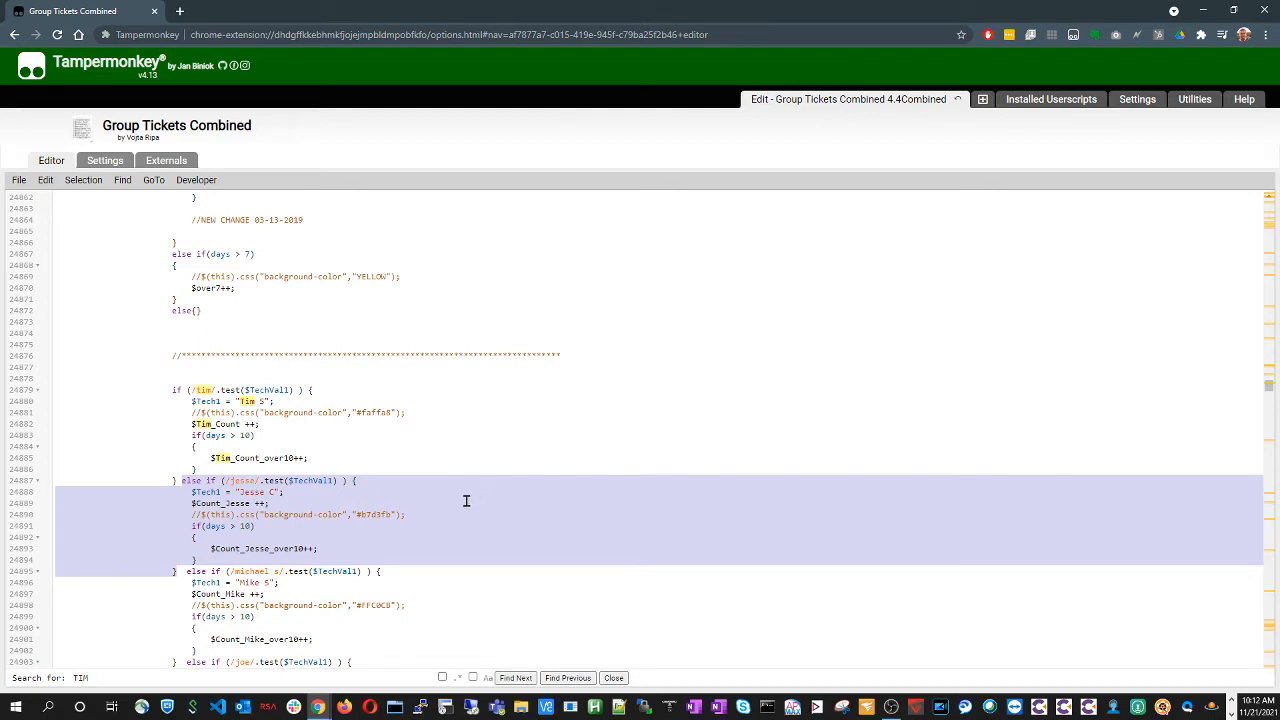
{"action": "mouse_move", "coordinate": [176, 572]}
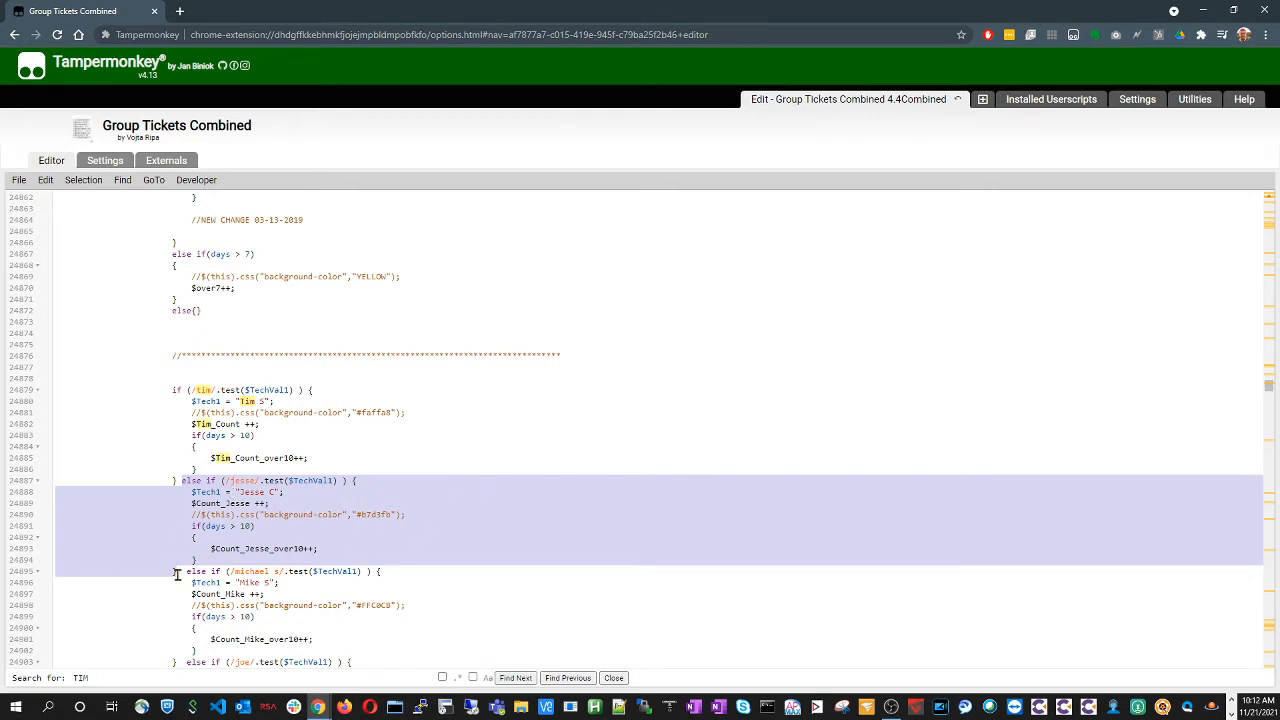
{"action": "mouse_move", "coordinate": [416, 500]}
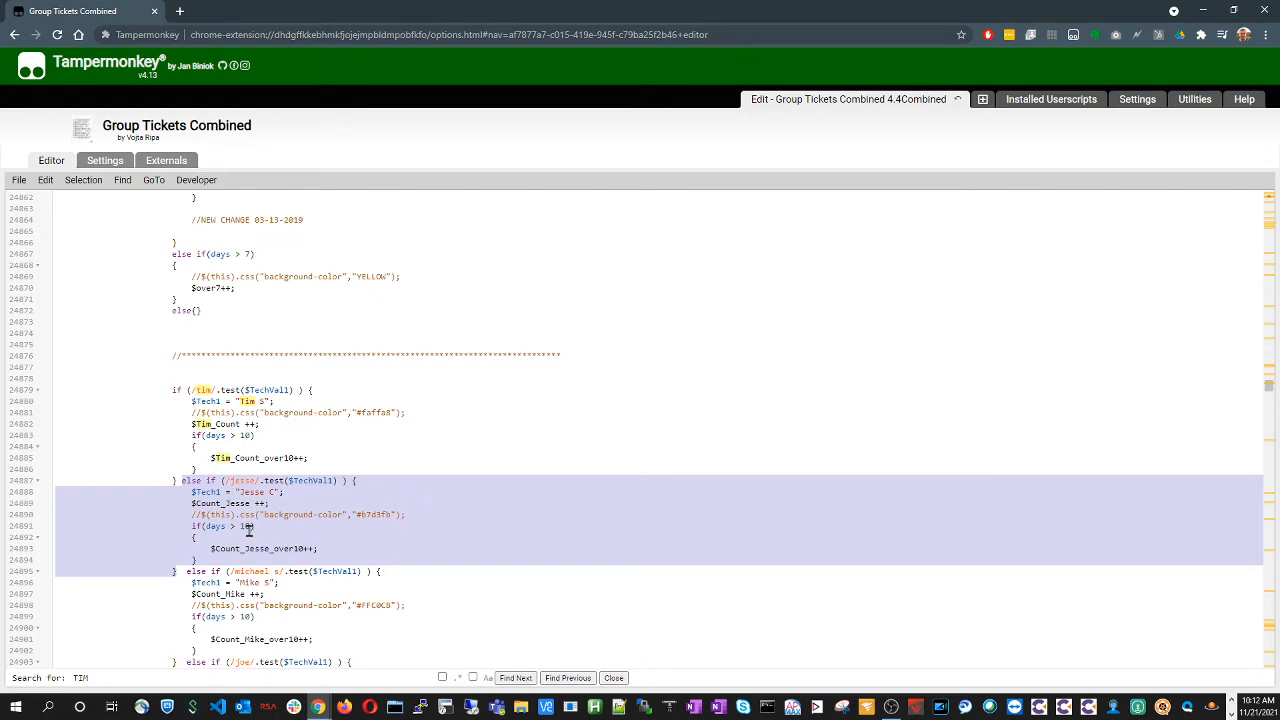
{"action": "left_click", "coordinate": [232, 572]}
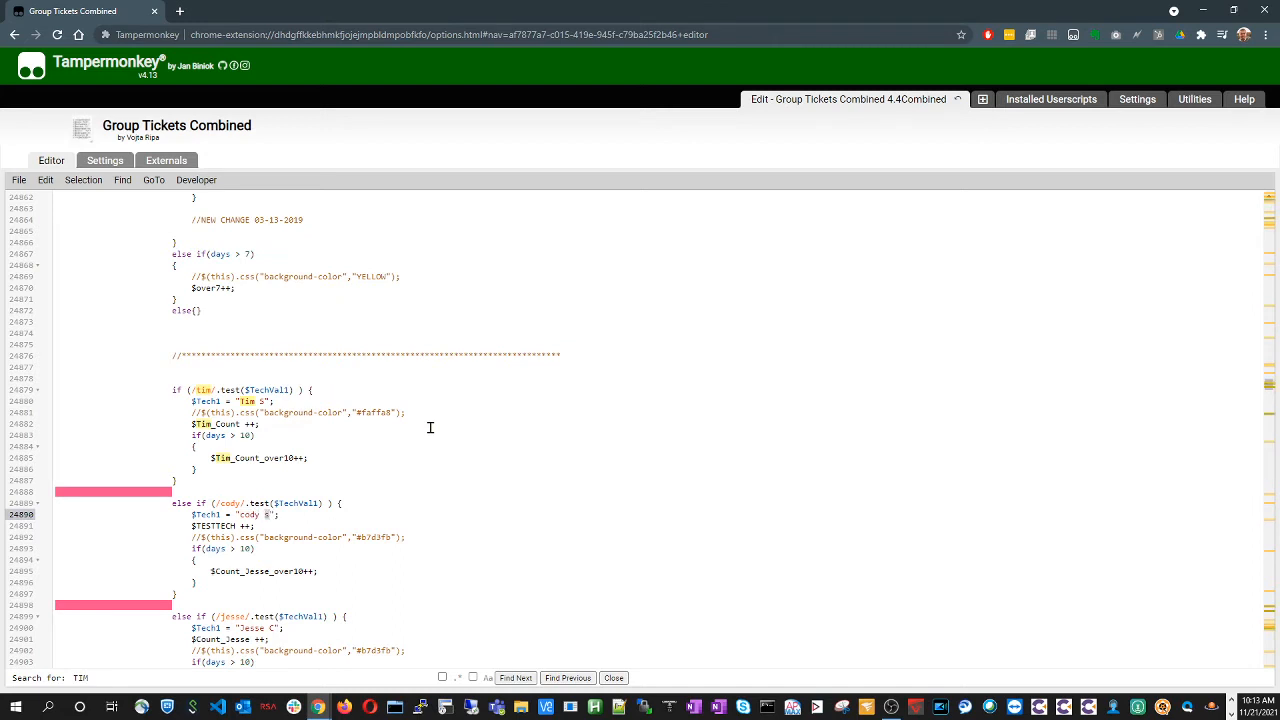
{"action": "mouse_move", "coordinate": [322, 510]}
{"action": "type", "text": "//"}
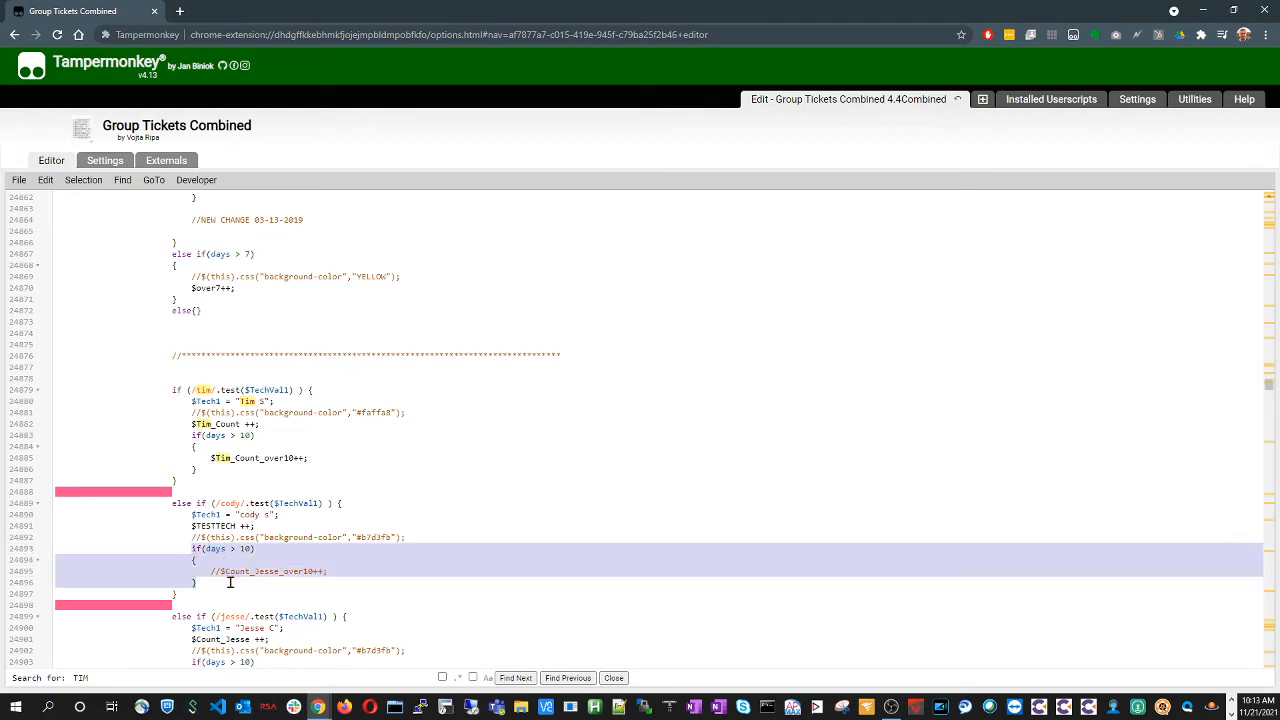
{"action": "left_click", "coordinate": [410, 564]}
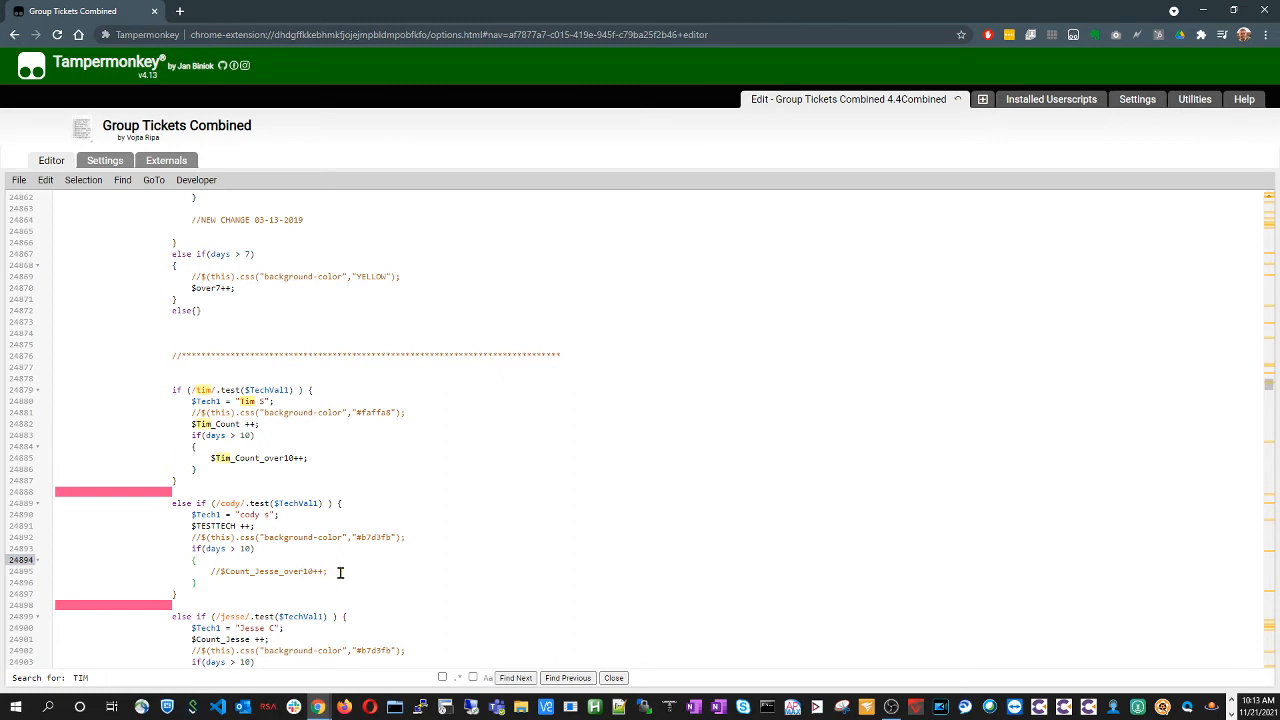
{"action": "mouse_move", "coordinate": [256, 520]}
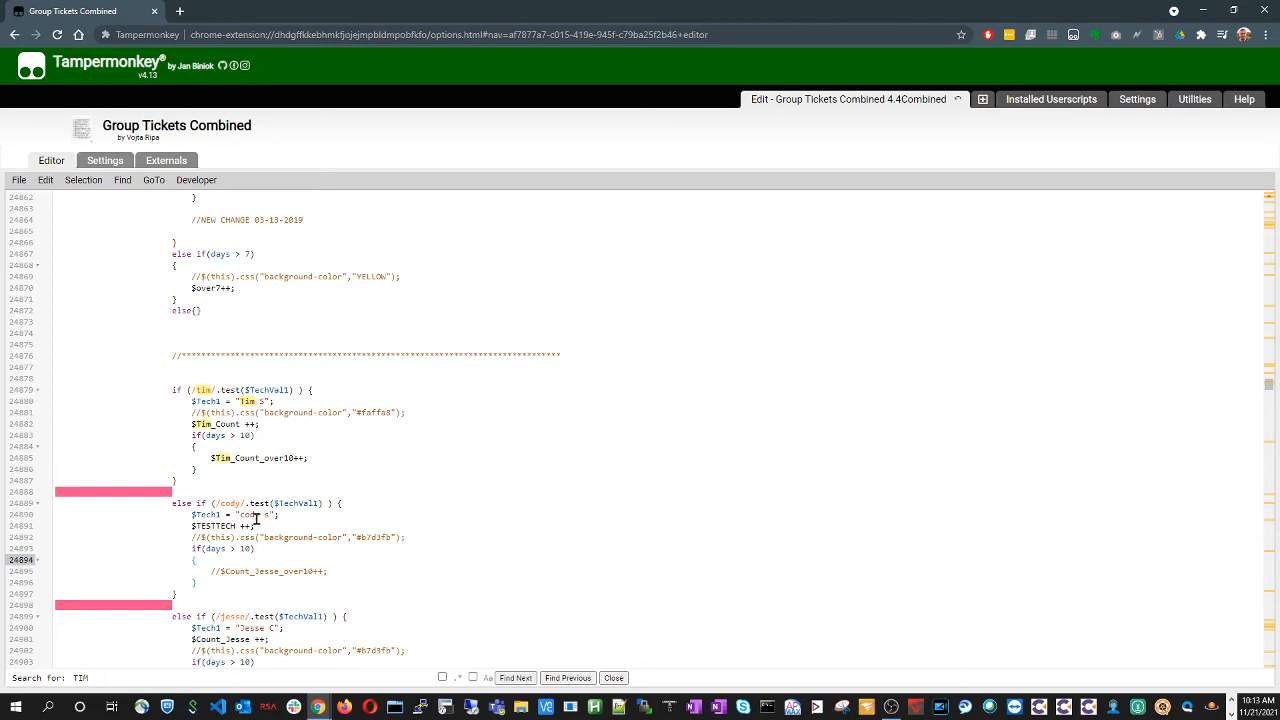
{"action": "mouse_move", "coordinate": [280, 536]}
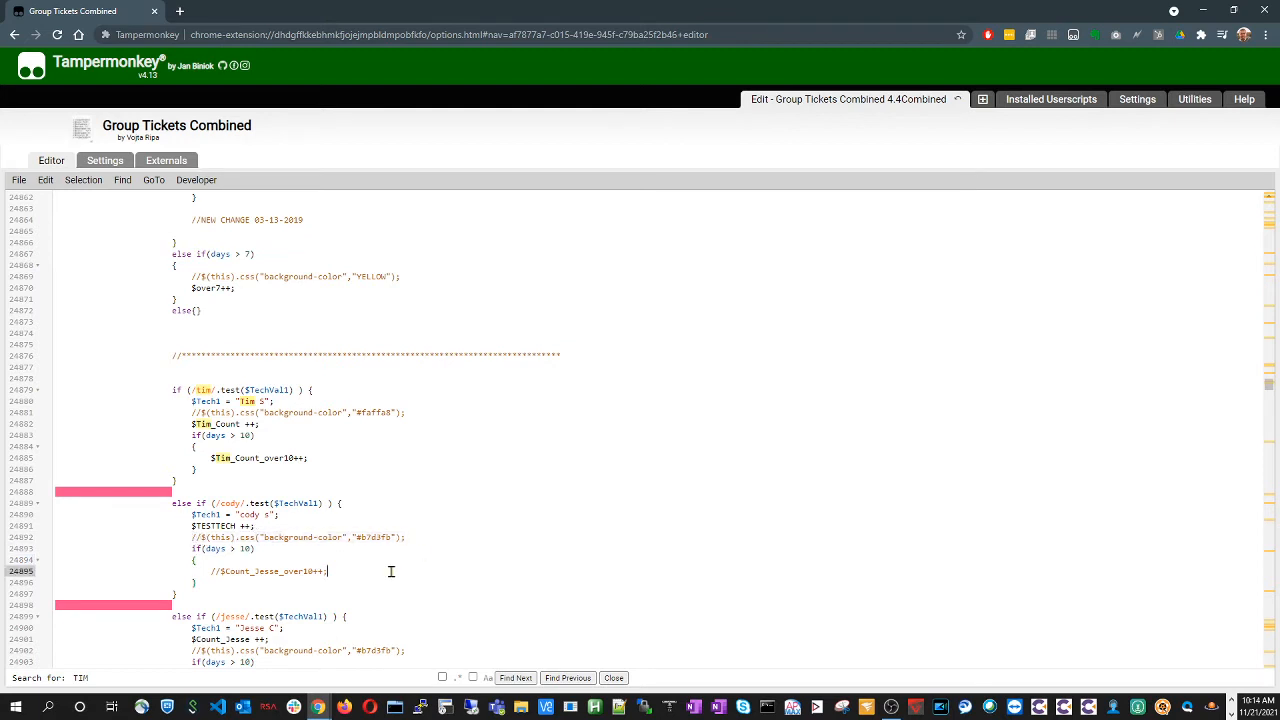
{"action": "mouse_move", "coordinate": [308, 536]}
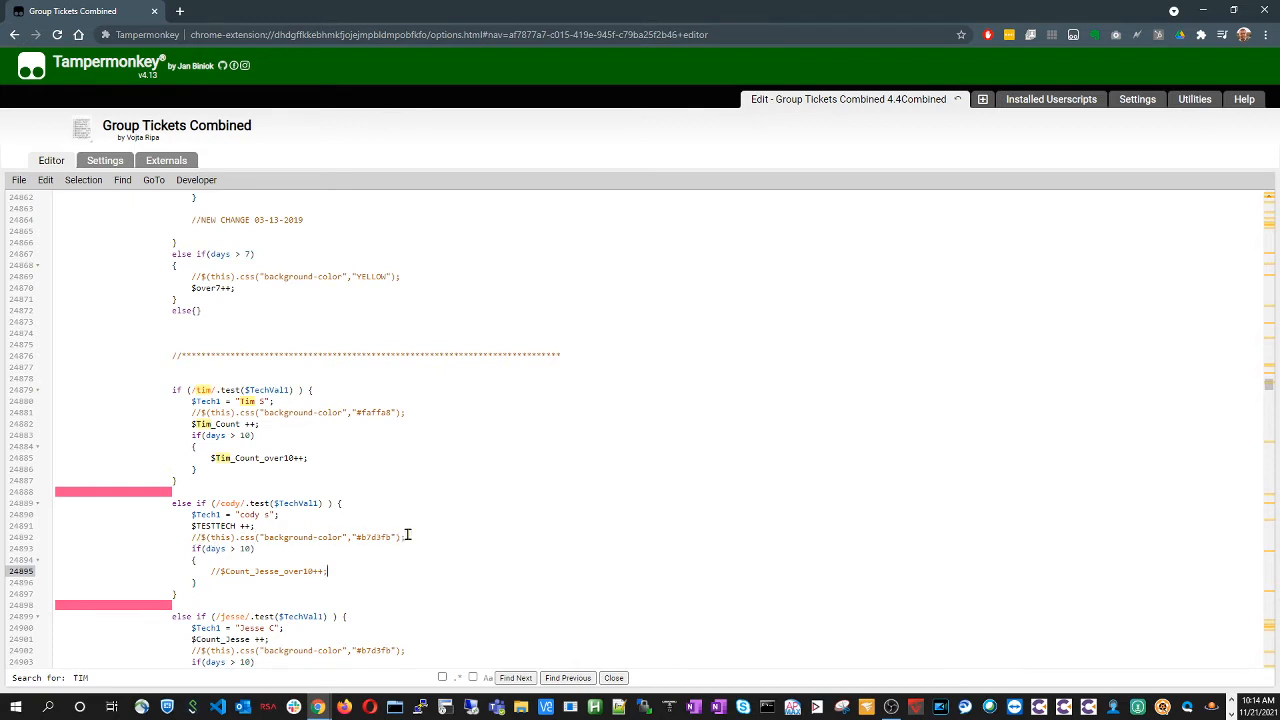
{"action": "left_click", "coordinate": [400, 536]}
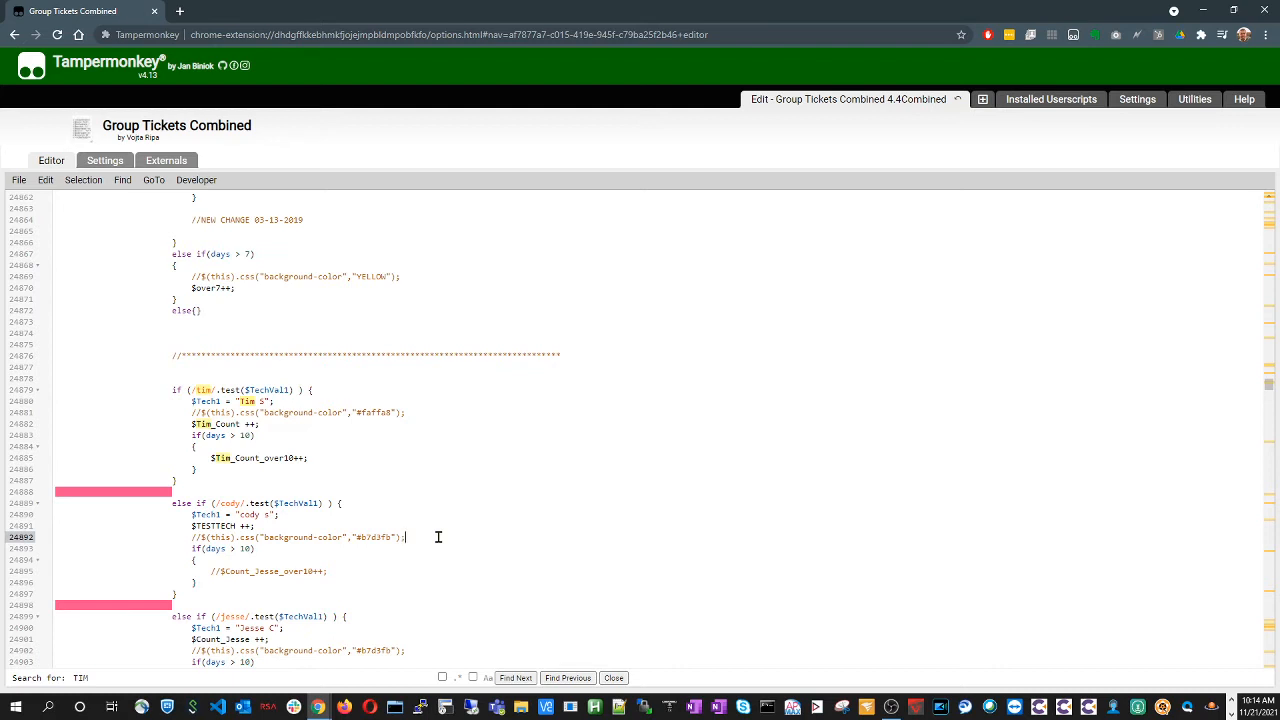
{"action": "mouse_move", "coordinate": [454, 560]}
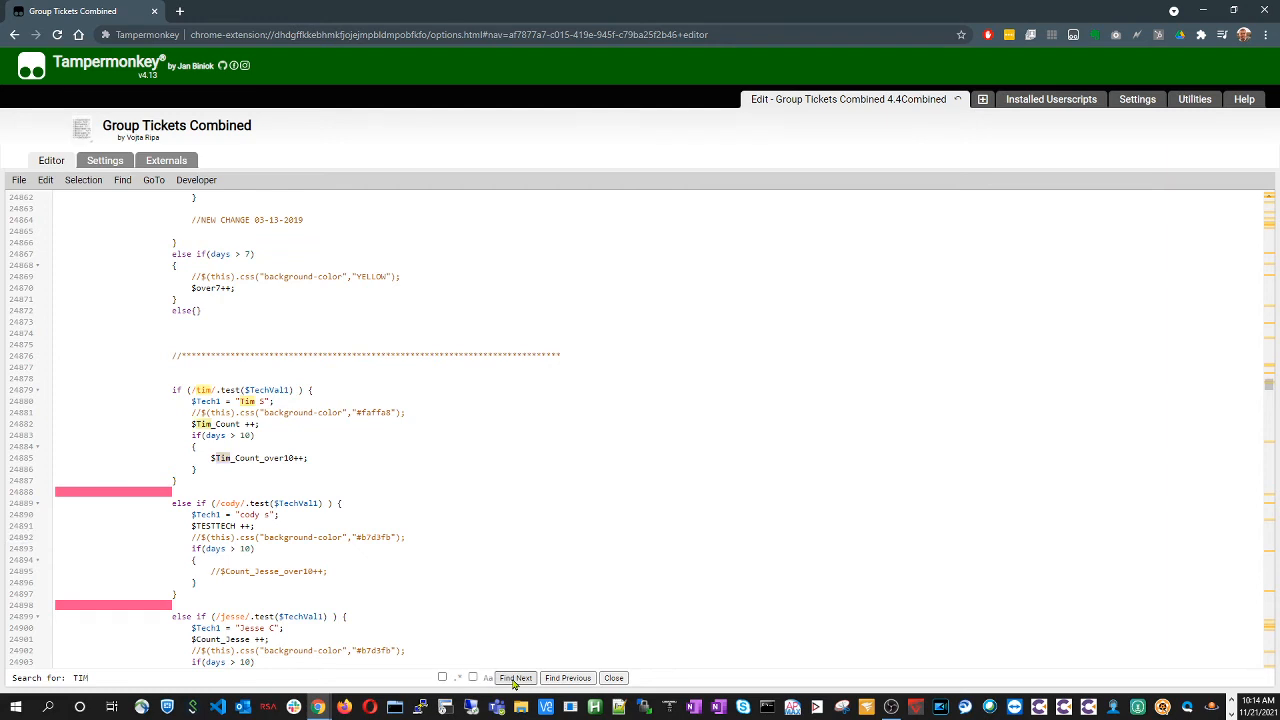
Reach the totals line and add $TESTTECH into the $total sum right after Tim_Count
{"action": "left_click", "coordinate": [516, 678]}
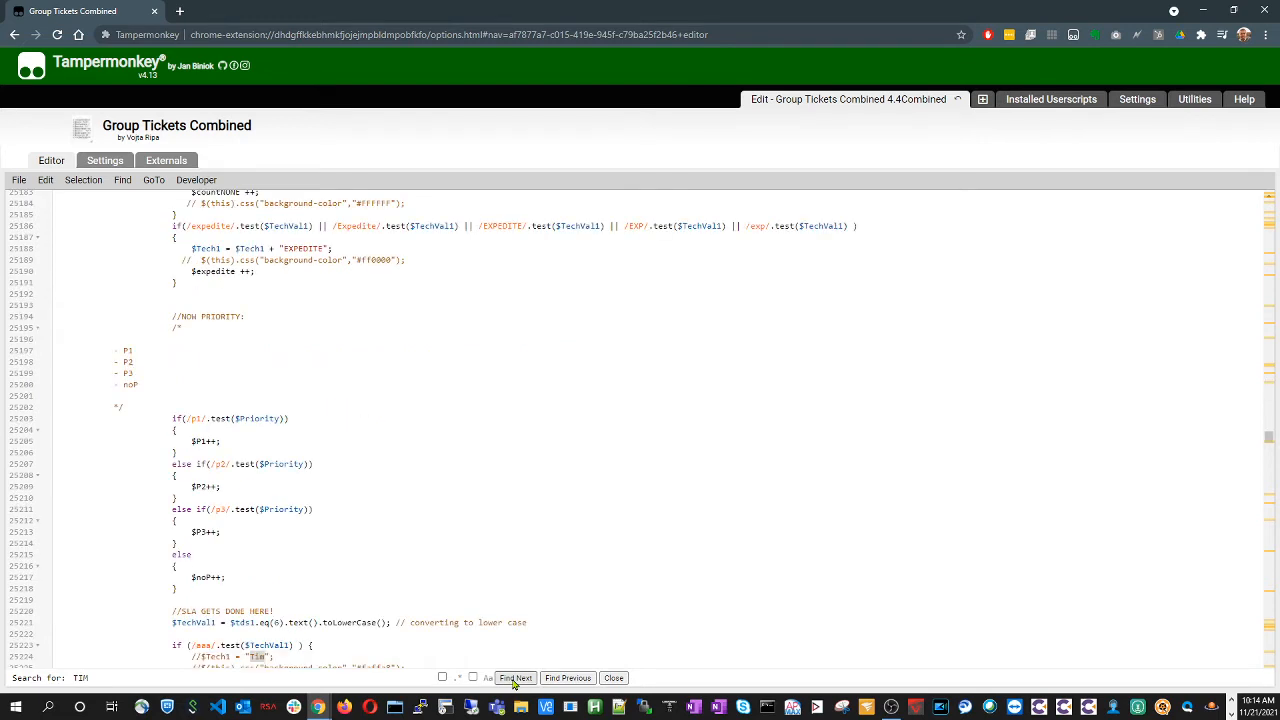
{"action": "left_click", "coordinate": [516, 678]}
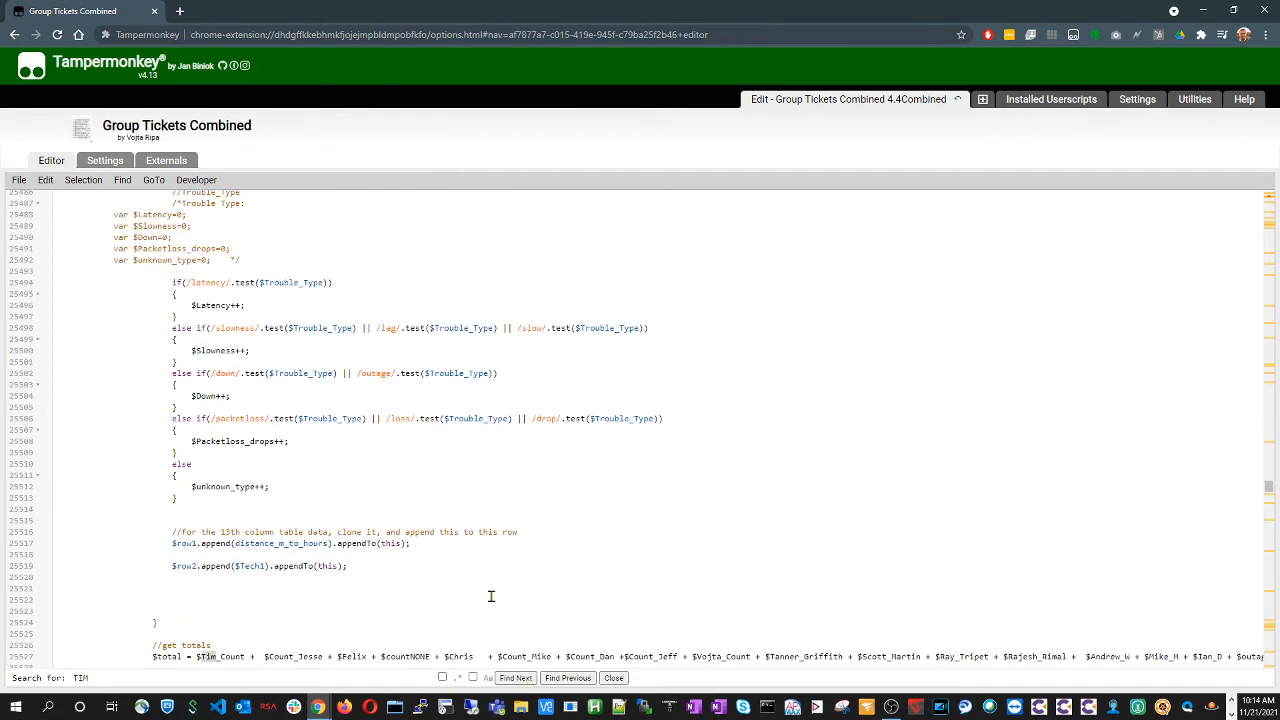
{"action": "scroll", "scroll_direction": "down", "scroll_amount": 3}
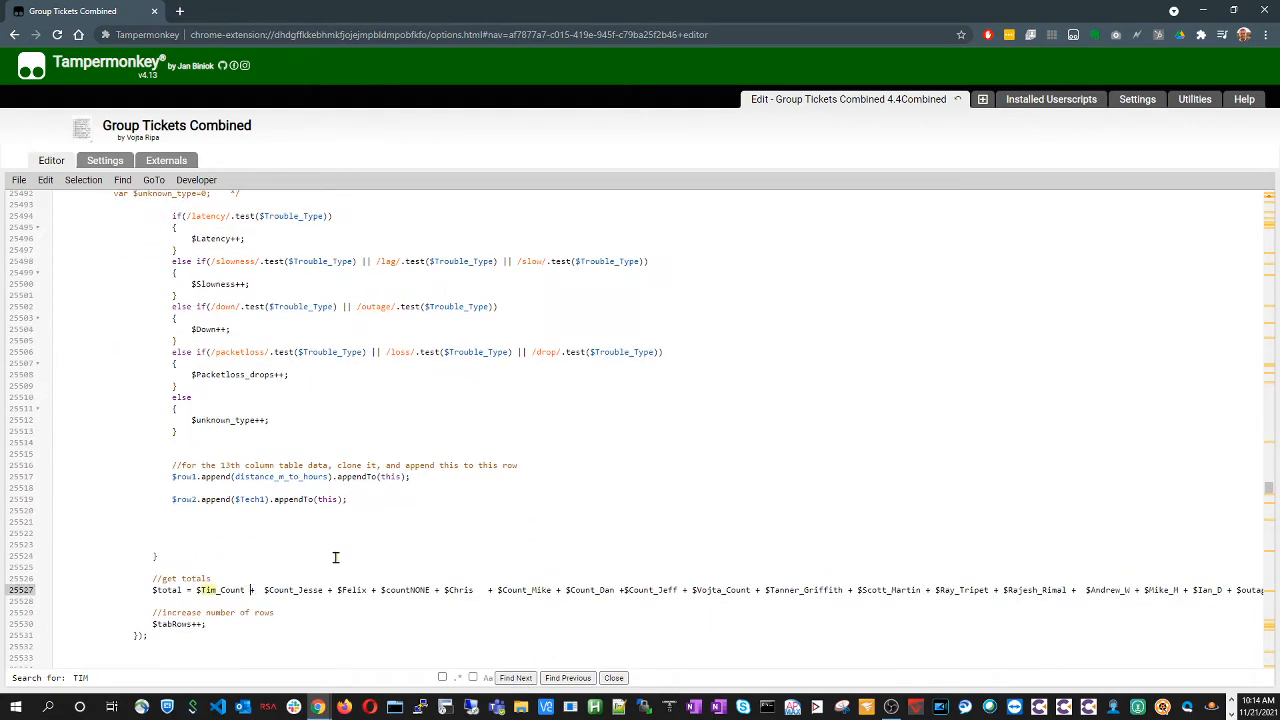
{"action": "mouse_move", "coordinate": [322, 542]}
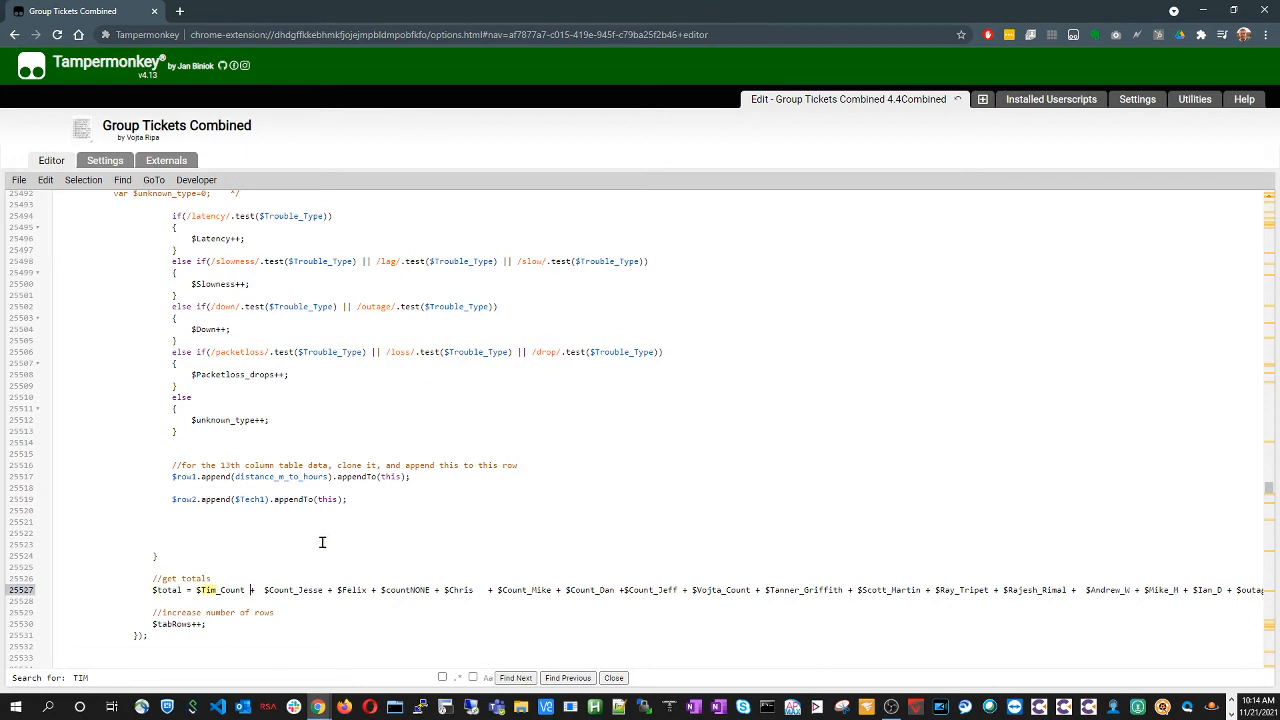
{"action": "mouse_move", "coordinate": [300, 524]}
{"action": "type", "text": " + $TESTTECH"}
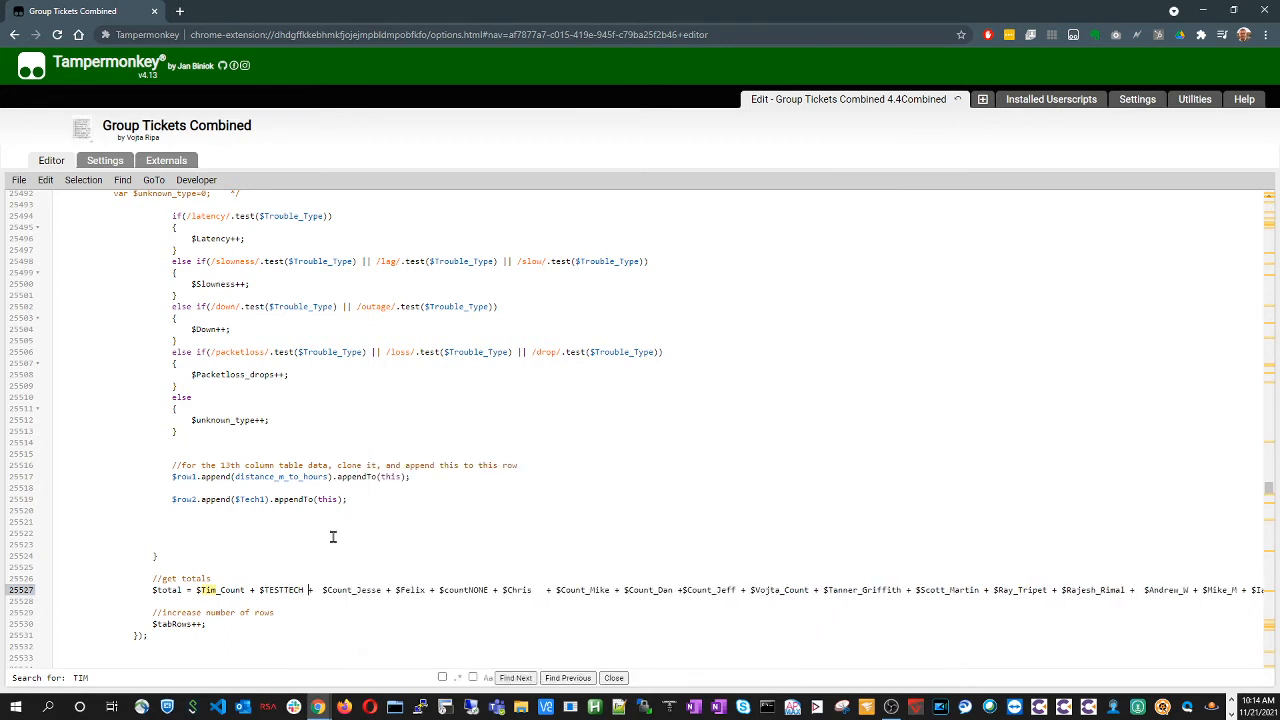
{"action": "double_click", "coordinate": [284, 590]}
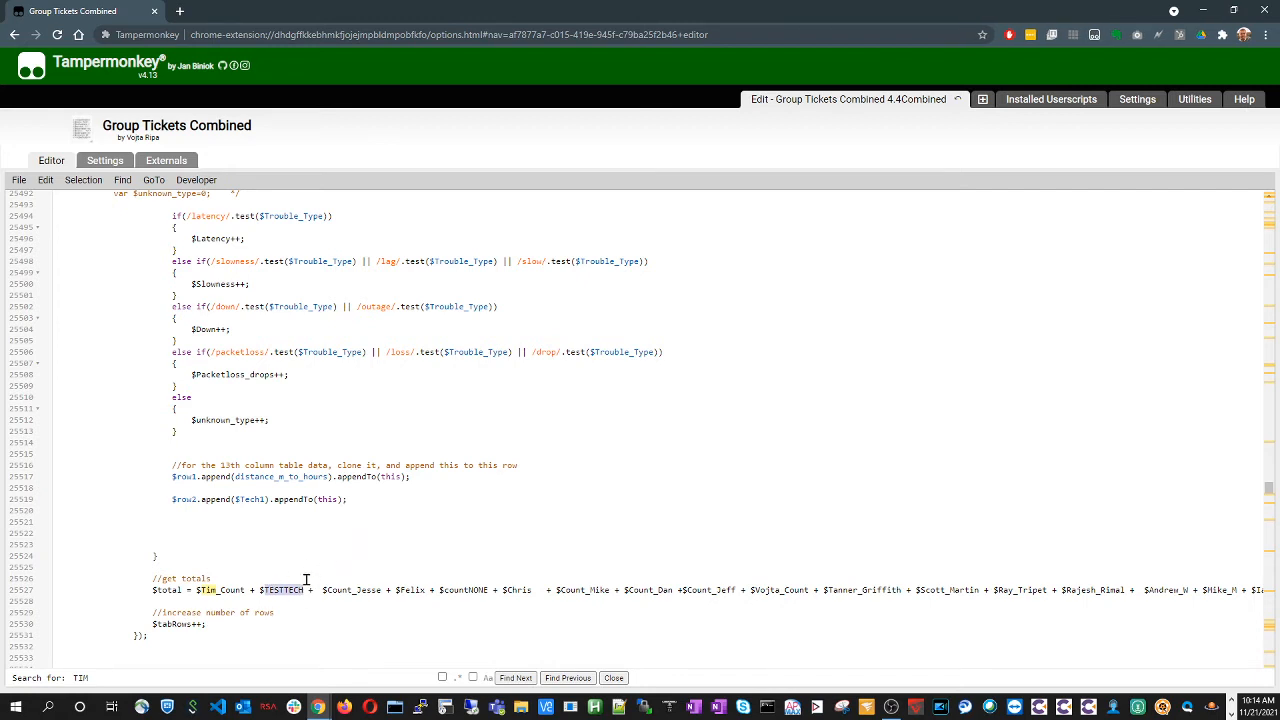
{"action": "left_click", "coordinate": [516, 678]}
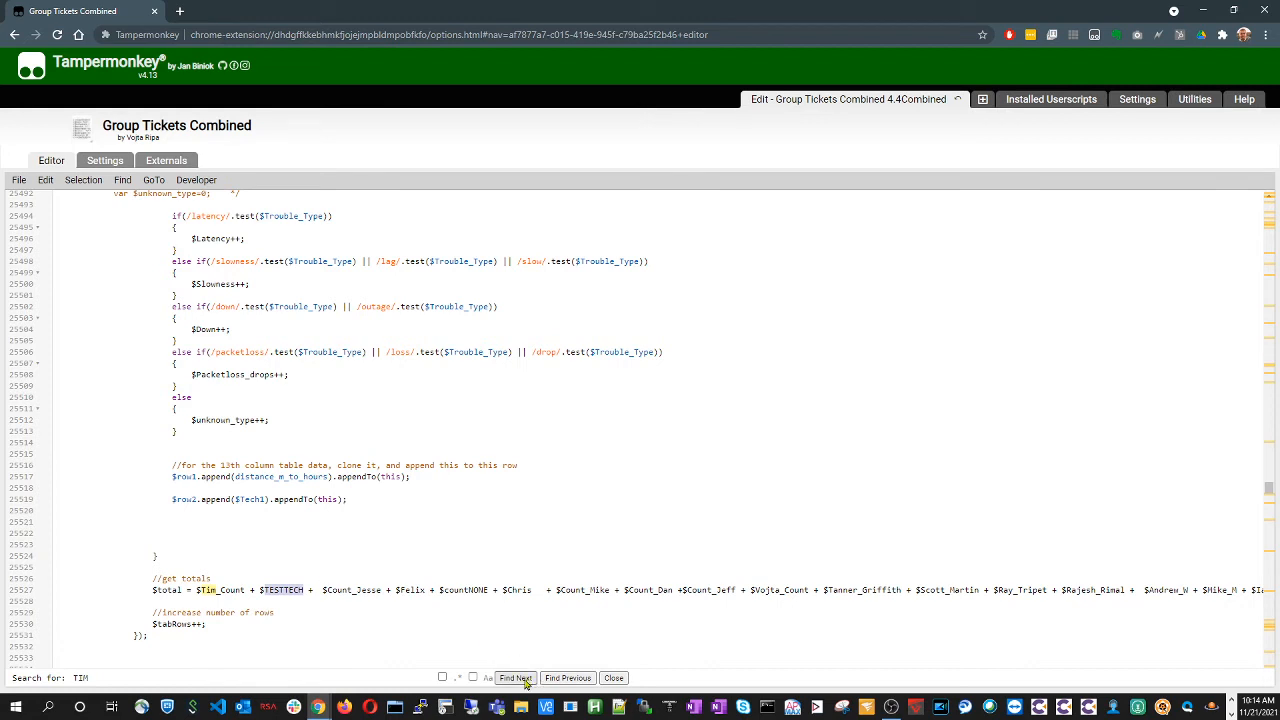
Add a techs.push entry for $TESTTECH labelled "Cody S" after Tim's entry in the tech array
{"action": "left_click", "coordinate": [514, 676]}
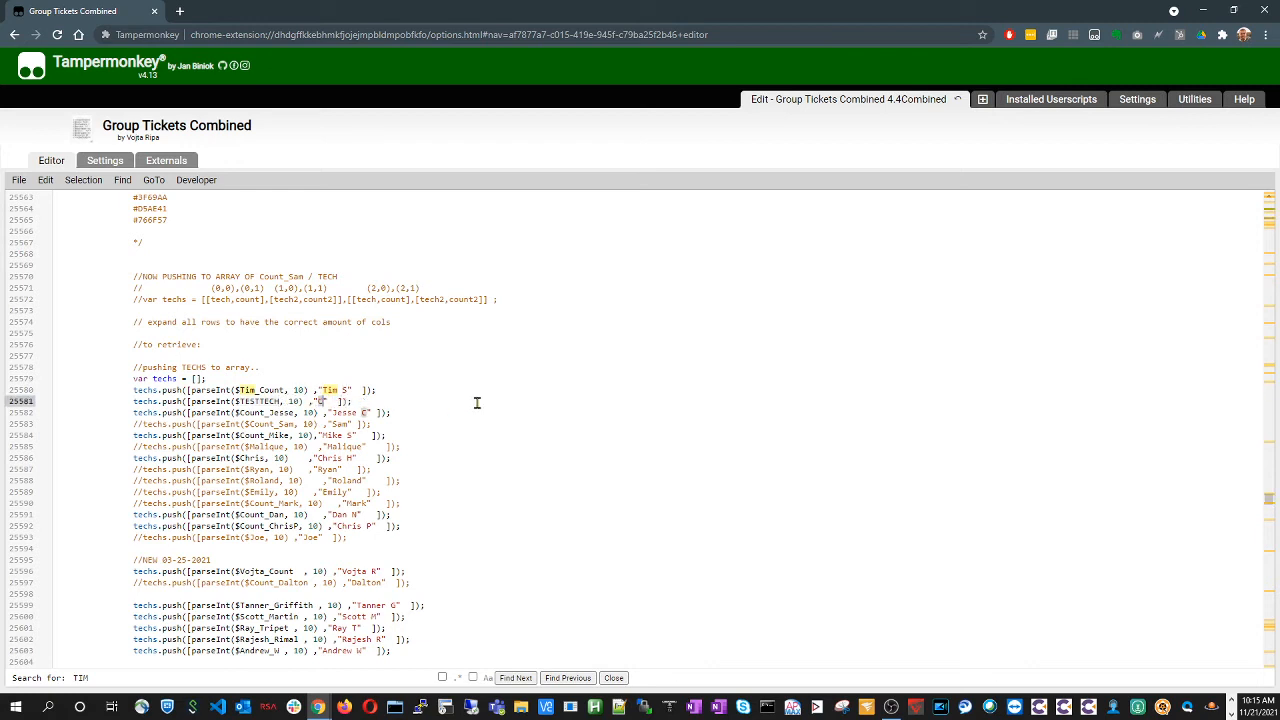
{"action": "type", "text": "Cody S"}
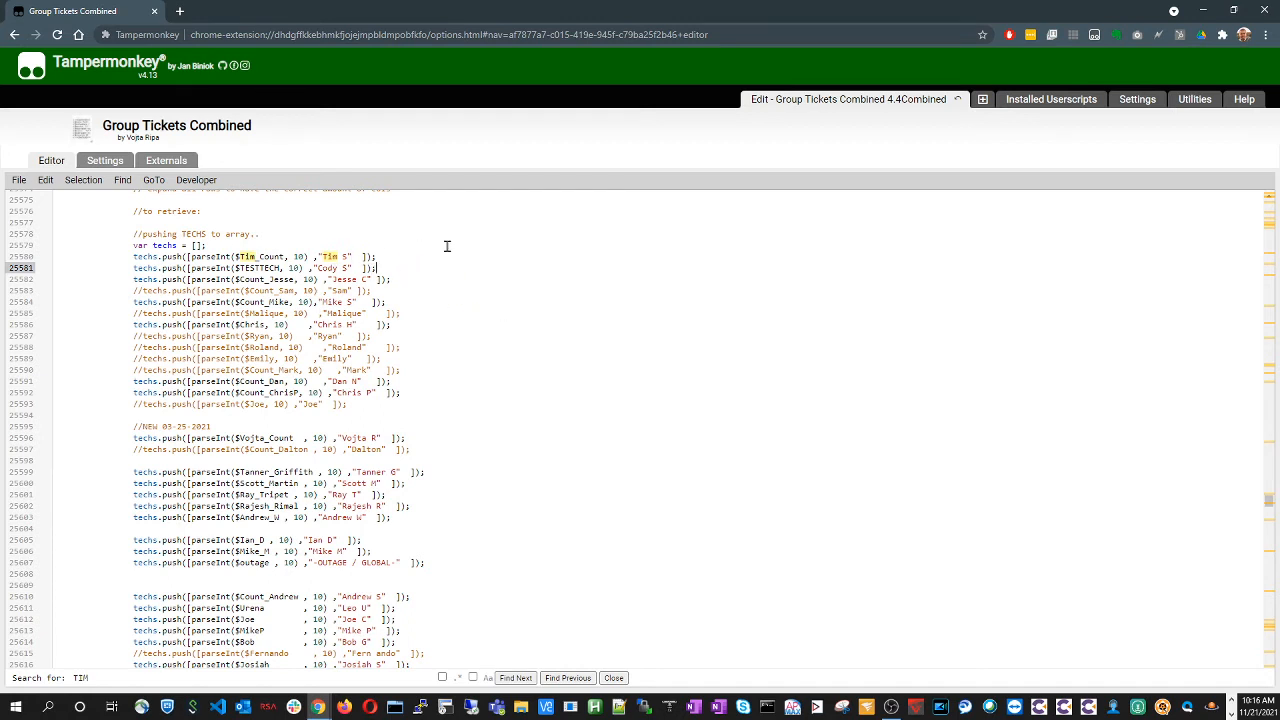
{"action": "mouse_move", "coordinate": [456, 280]}
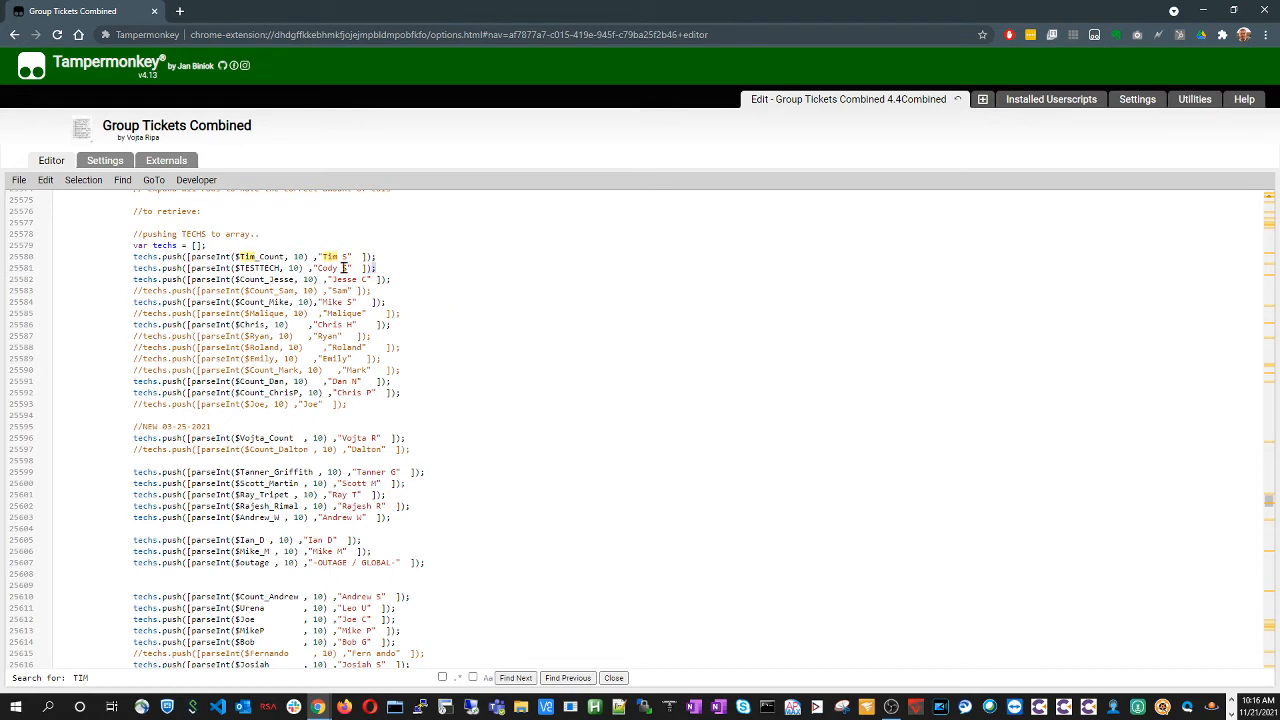
{"action": "left_click", "coordinate": [516, 678]}
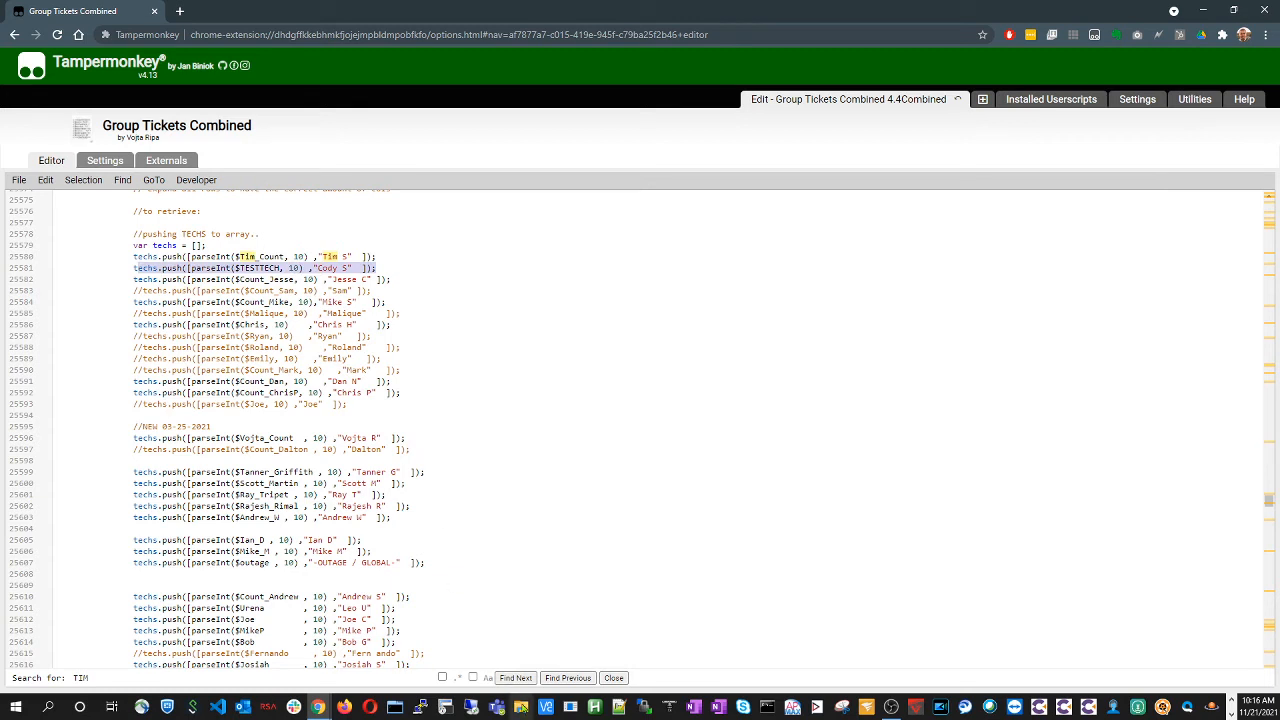
{"action": "left_click", "coordinate": [516, 678]}
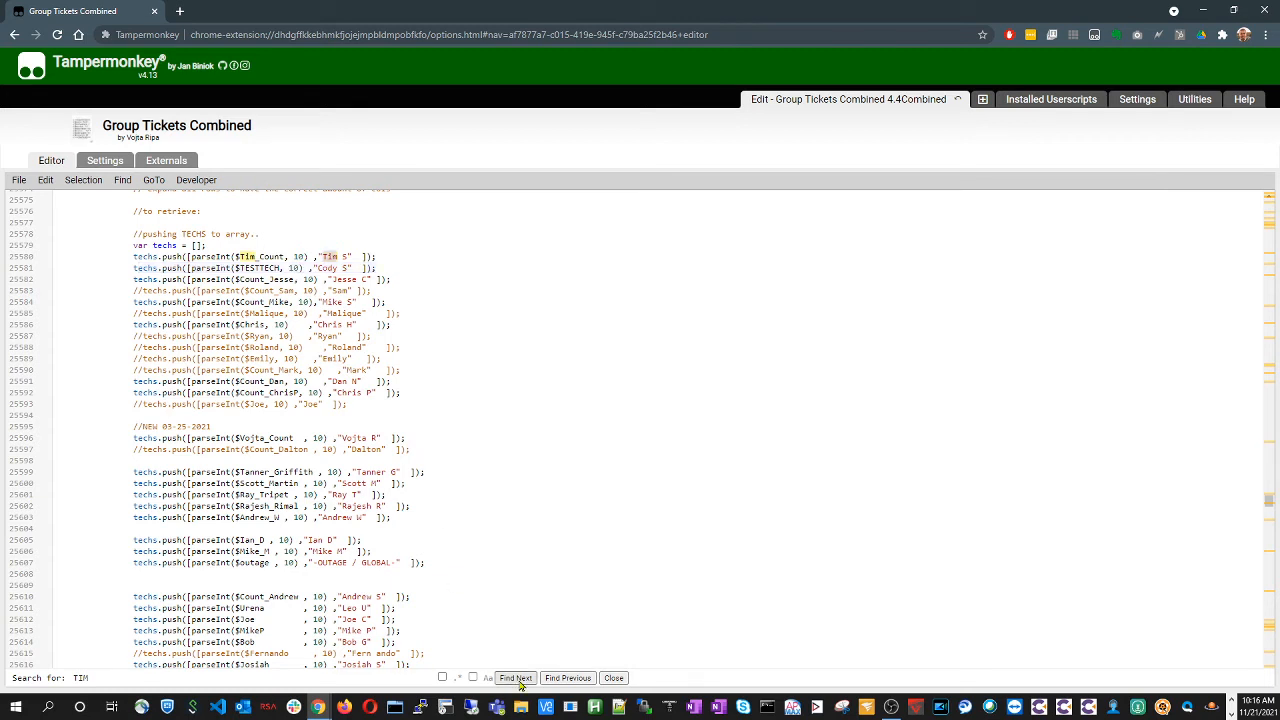
Step through the remaining TSY matches until the search wraps back to the script header and change log
{"action": "left_click", "coordinate": [516, 678]}
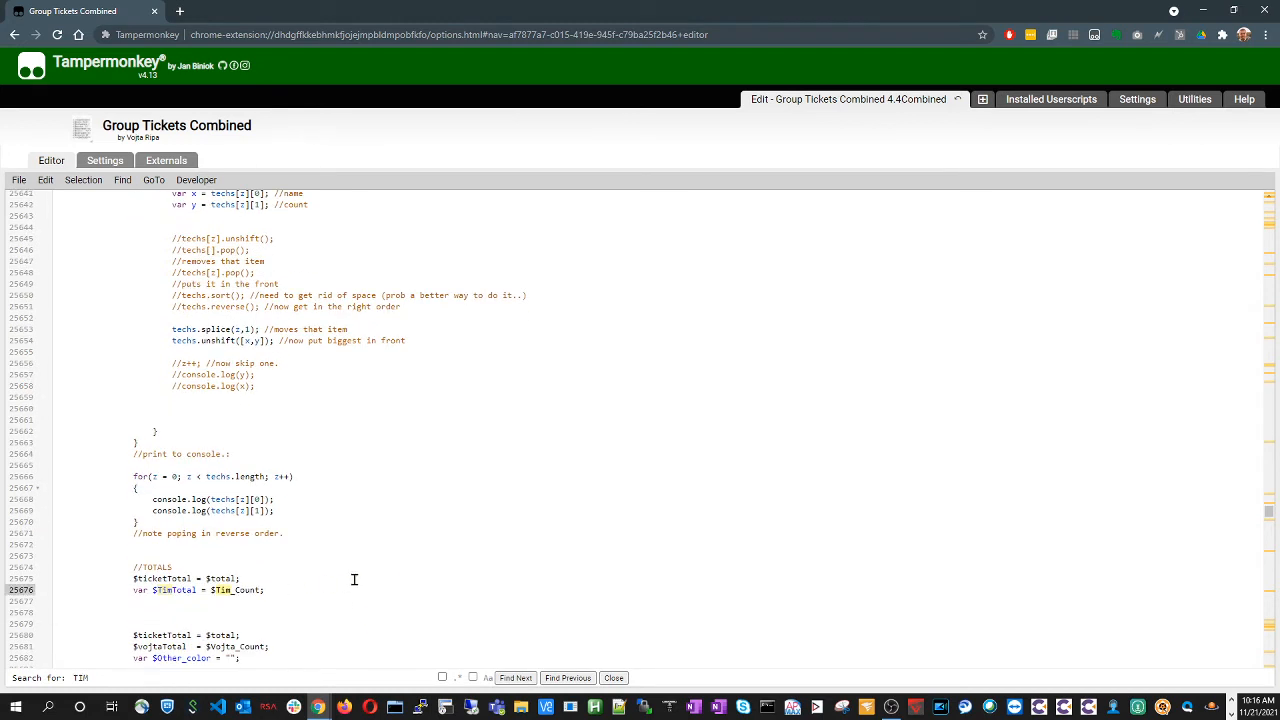
{"action": "scroll", "scroll_direction": "down", "scroll_amount": 3}
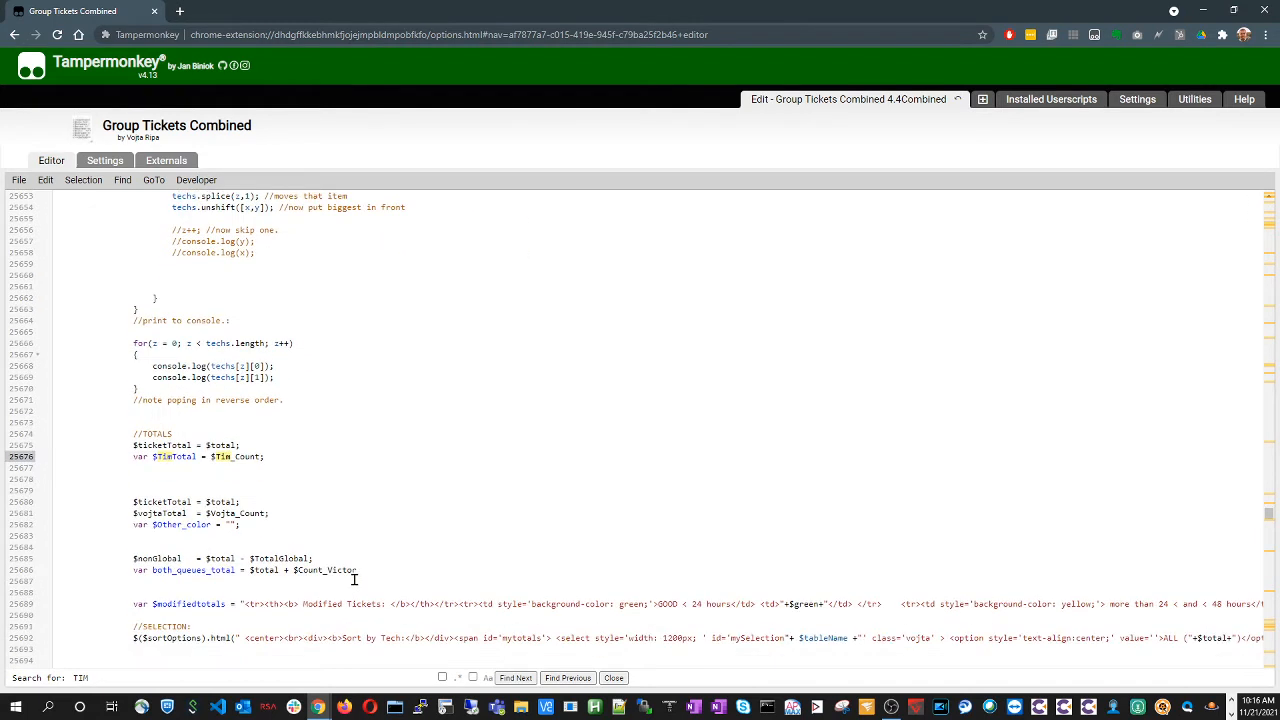
{"action": "mouse_move", "coordinate": [374, 480]}
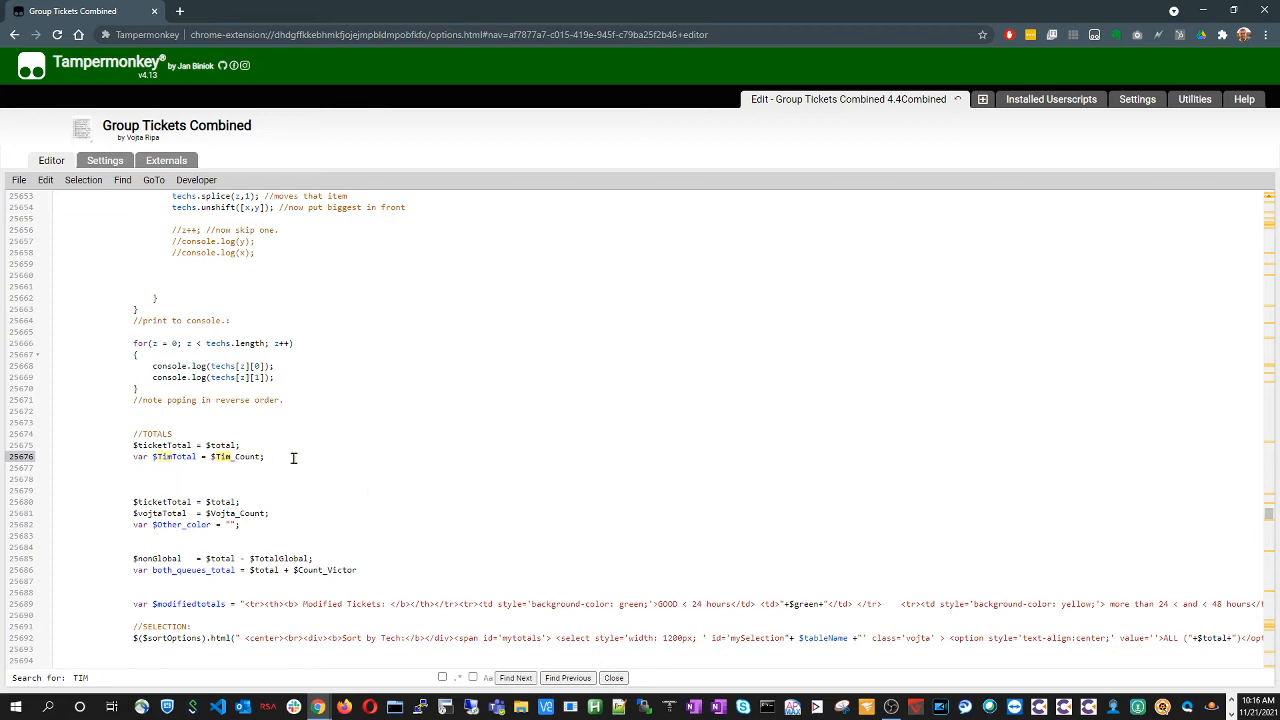
{"action": "scroll", "scroll_direction": "down", "scroll_amount": 3}
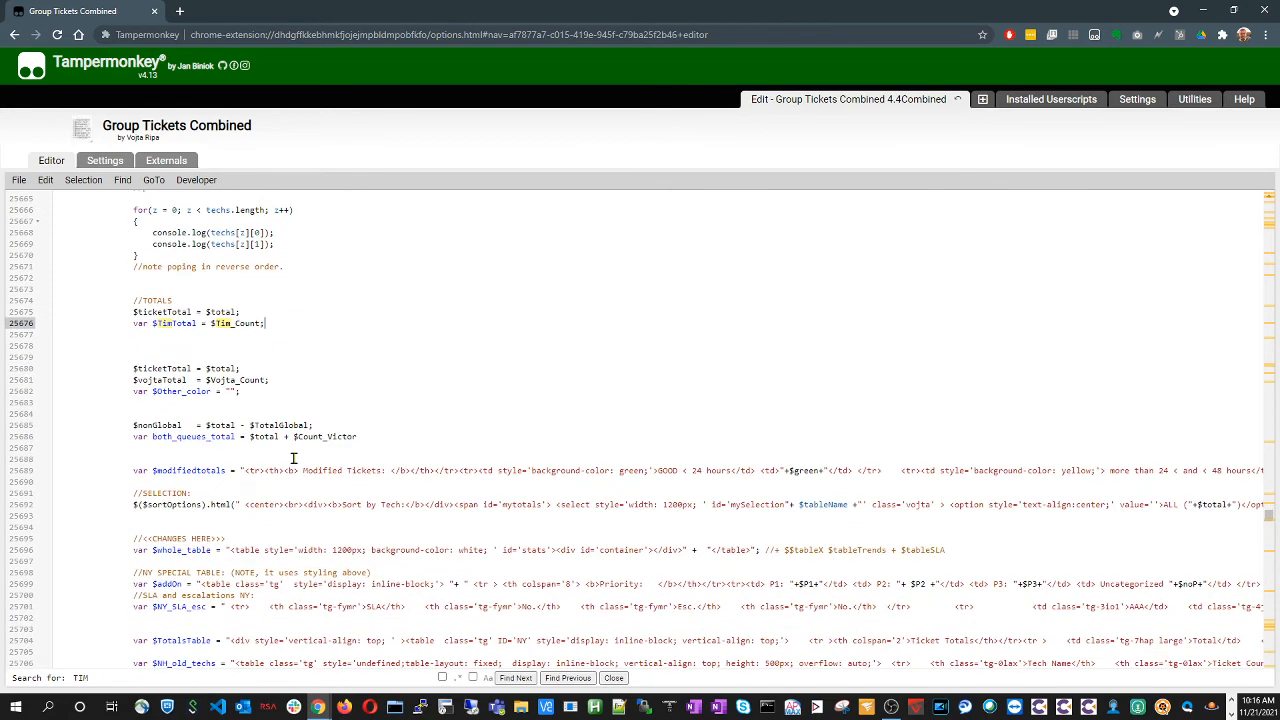
{"action": "mouse_move", "coordinate": [364, 388]}
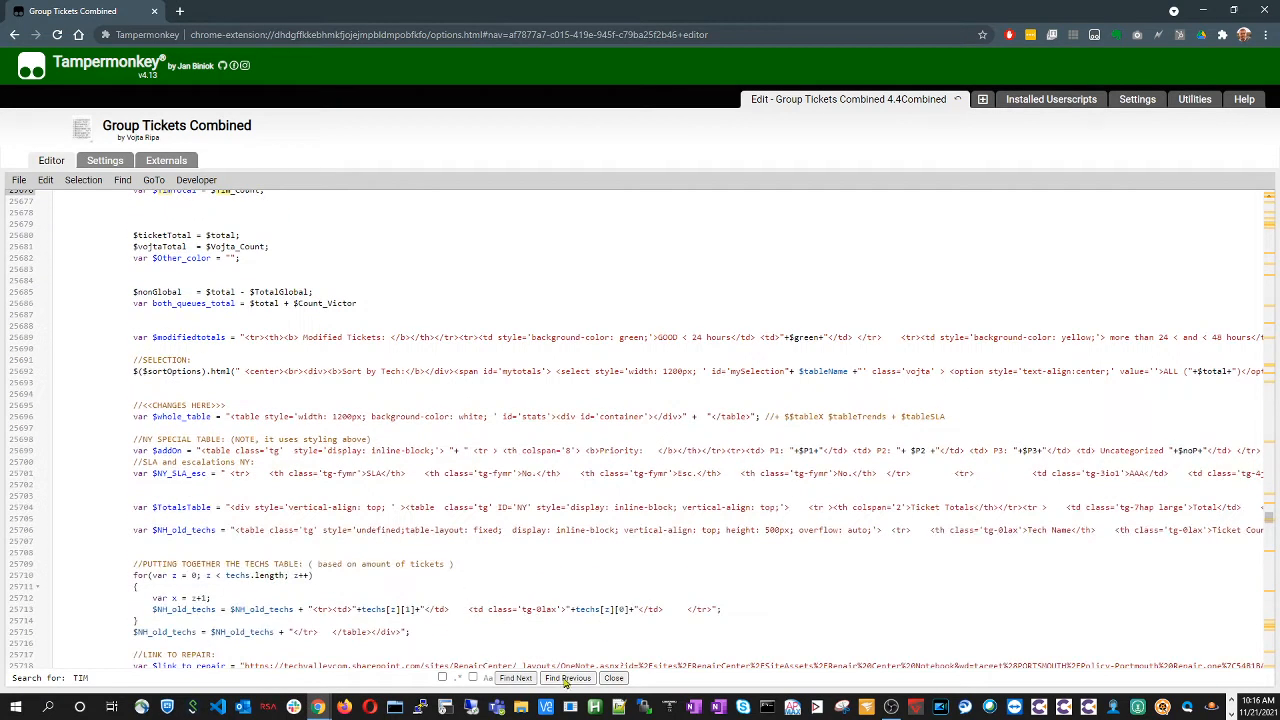
{"action": "left_click", "coordinate": [516, 678]}
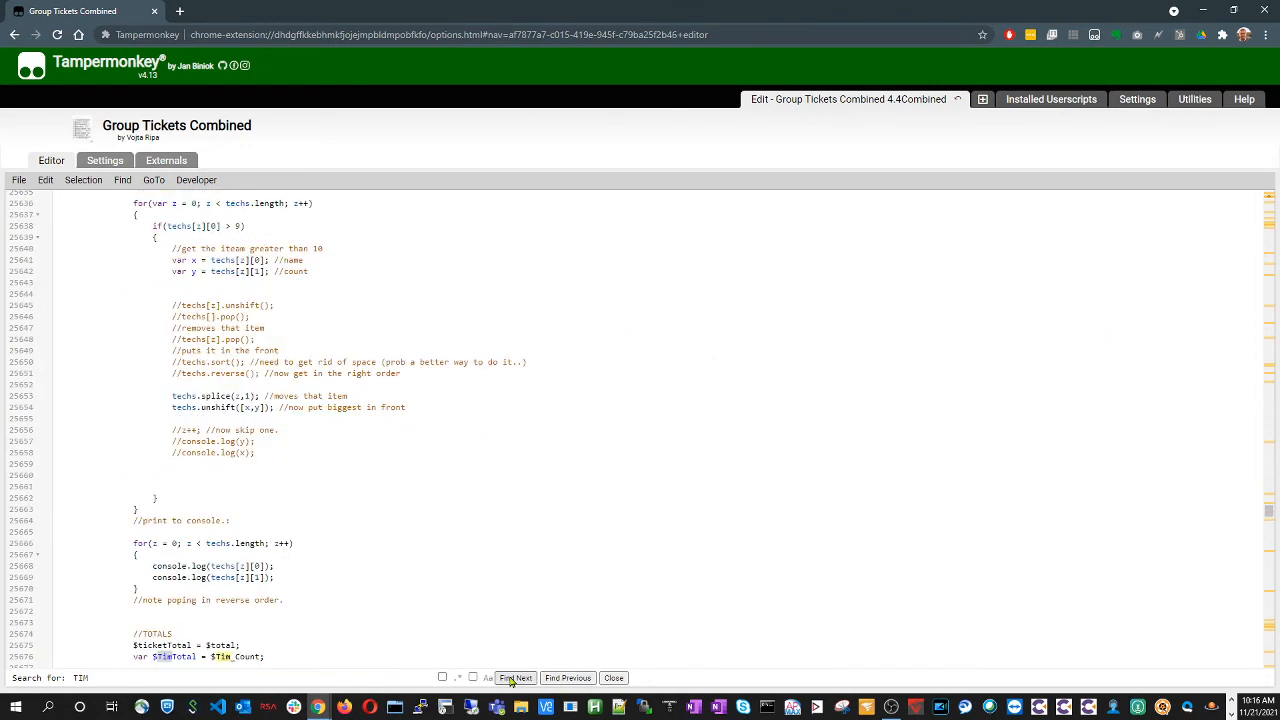
{"action": "left_click", "coordinate": [516, 678]}
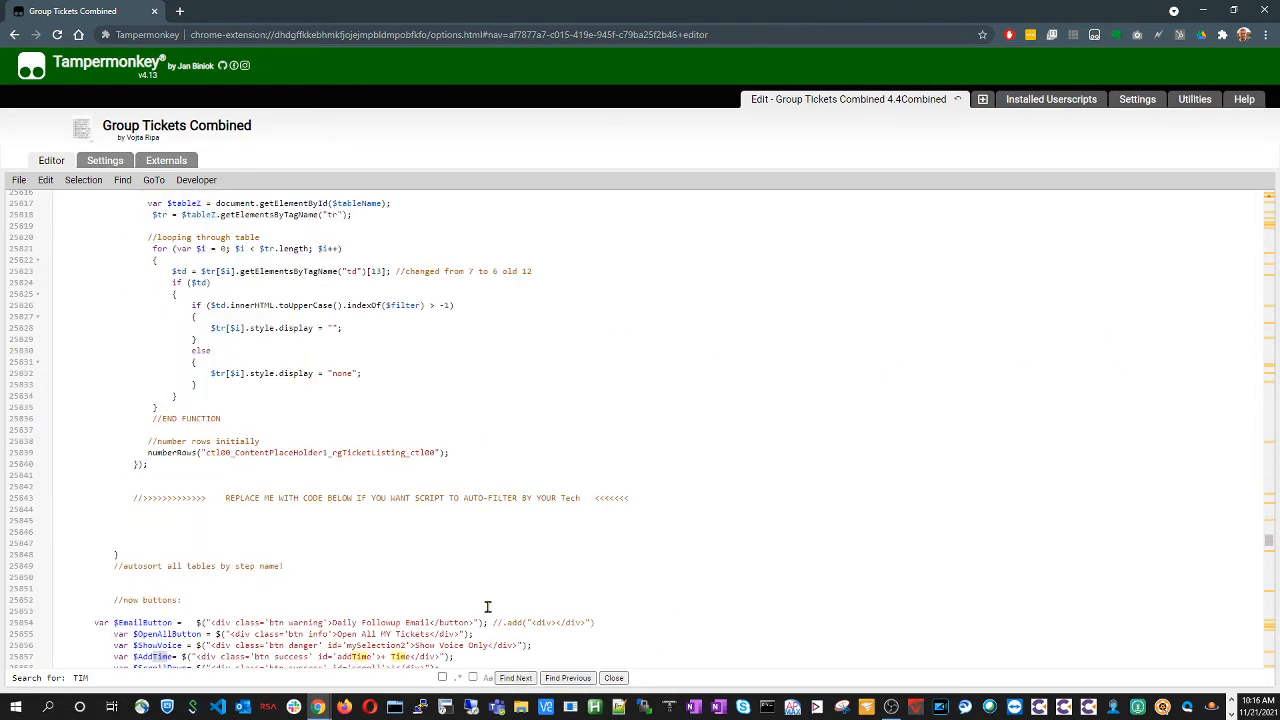
{"action": "left_click", "coordinate": [516, 676]}
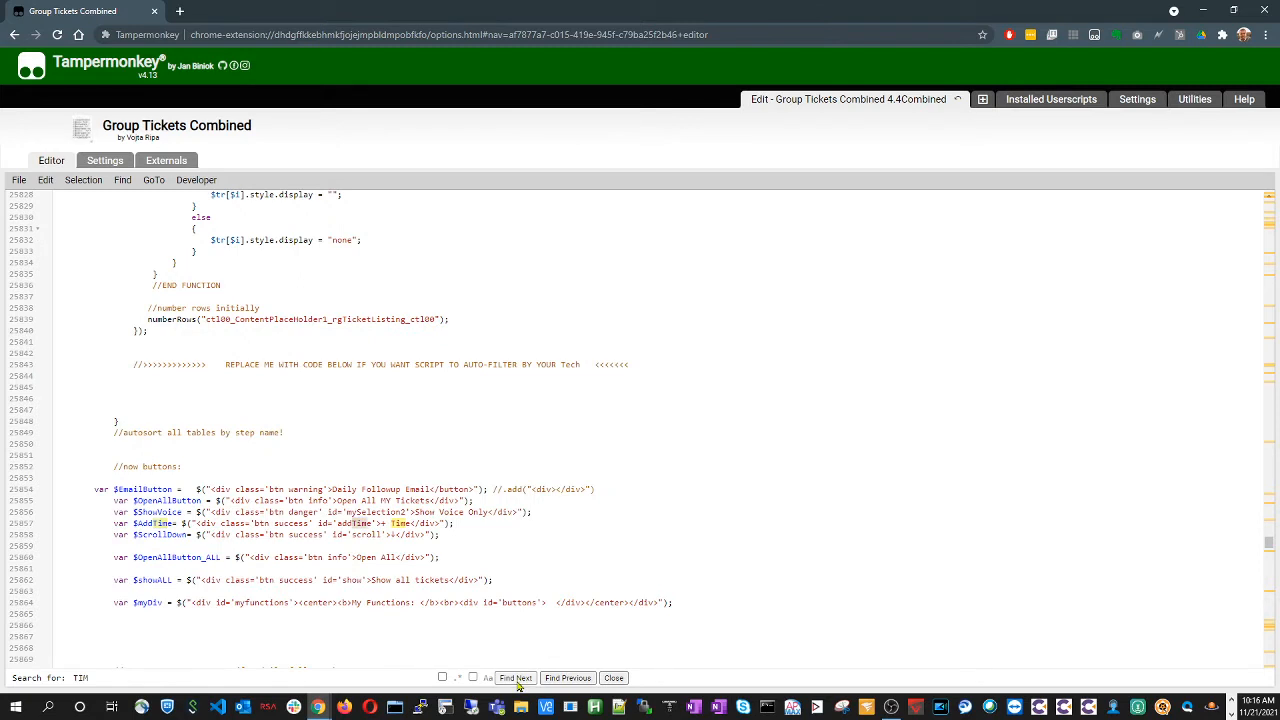
{"action": "left_click", "coordinate": [514, 676]}
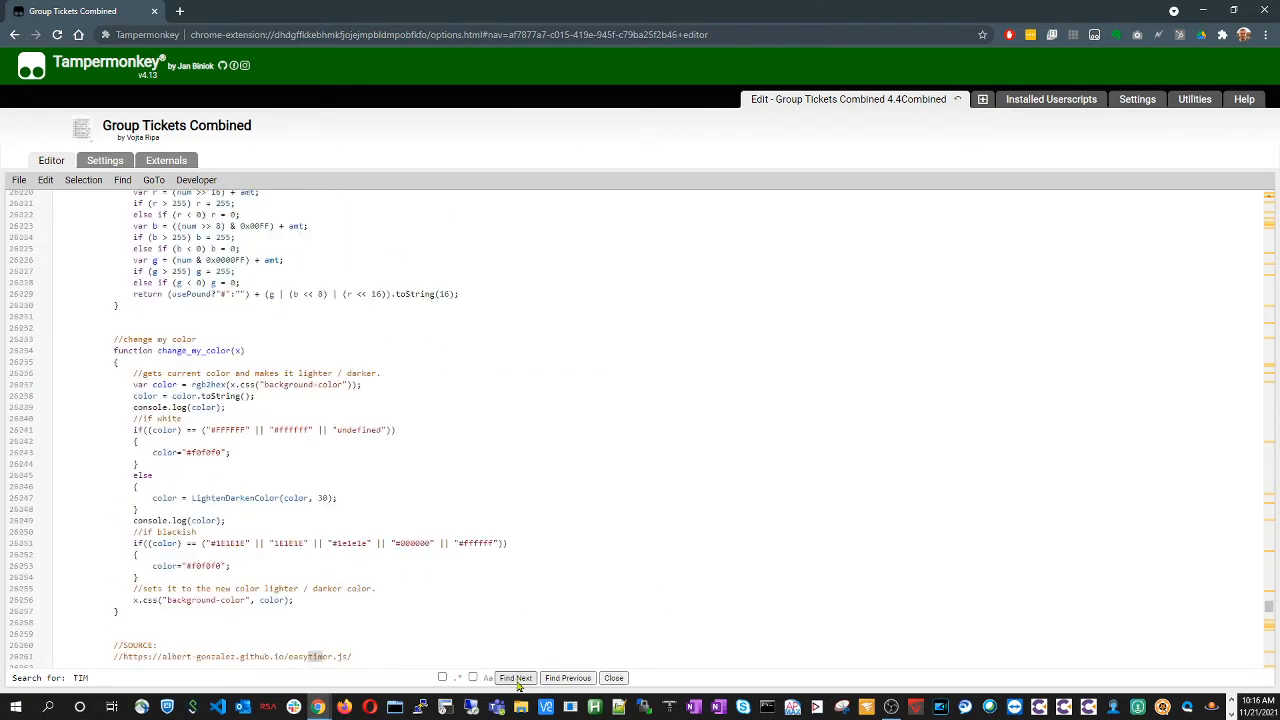
{"action": "left_click", "coordinate": [516, 676]}
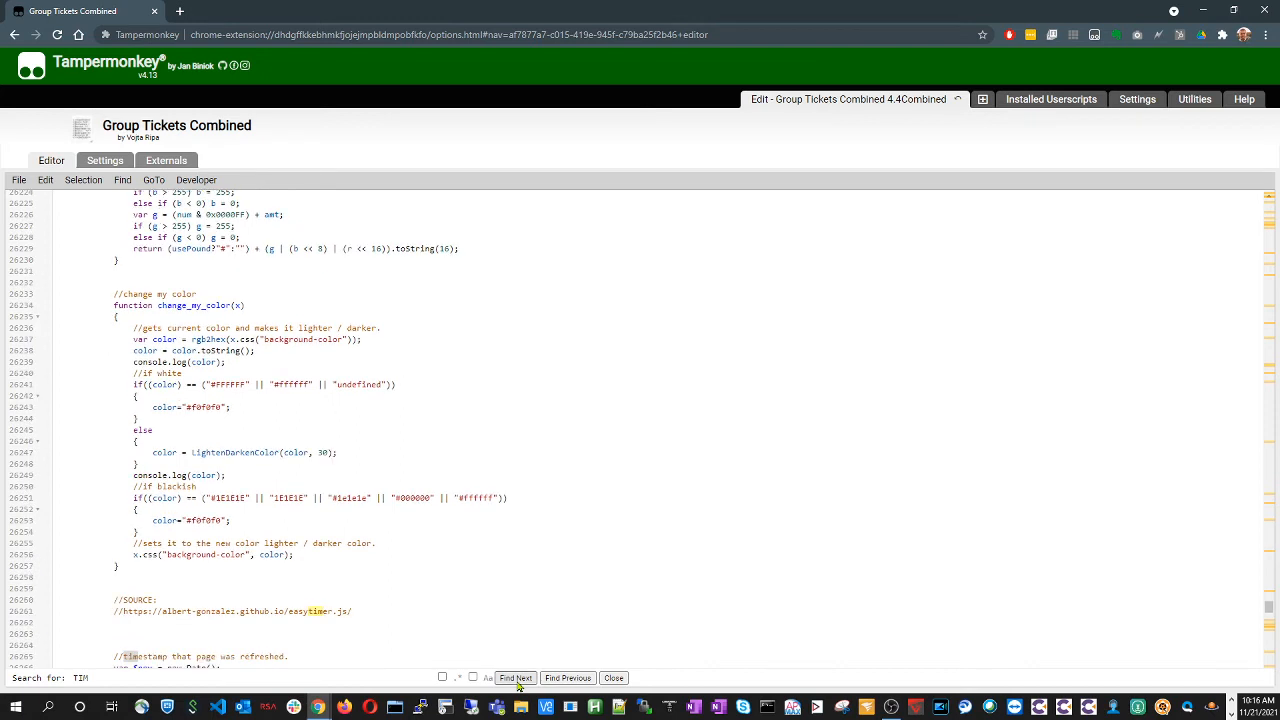
{"action": "left_click", "coordinate": [516, 676]}
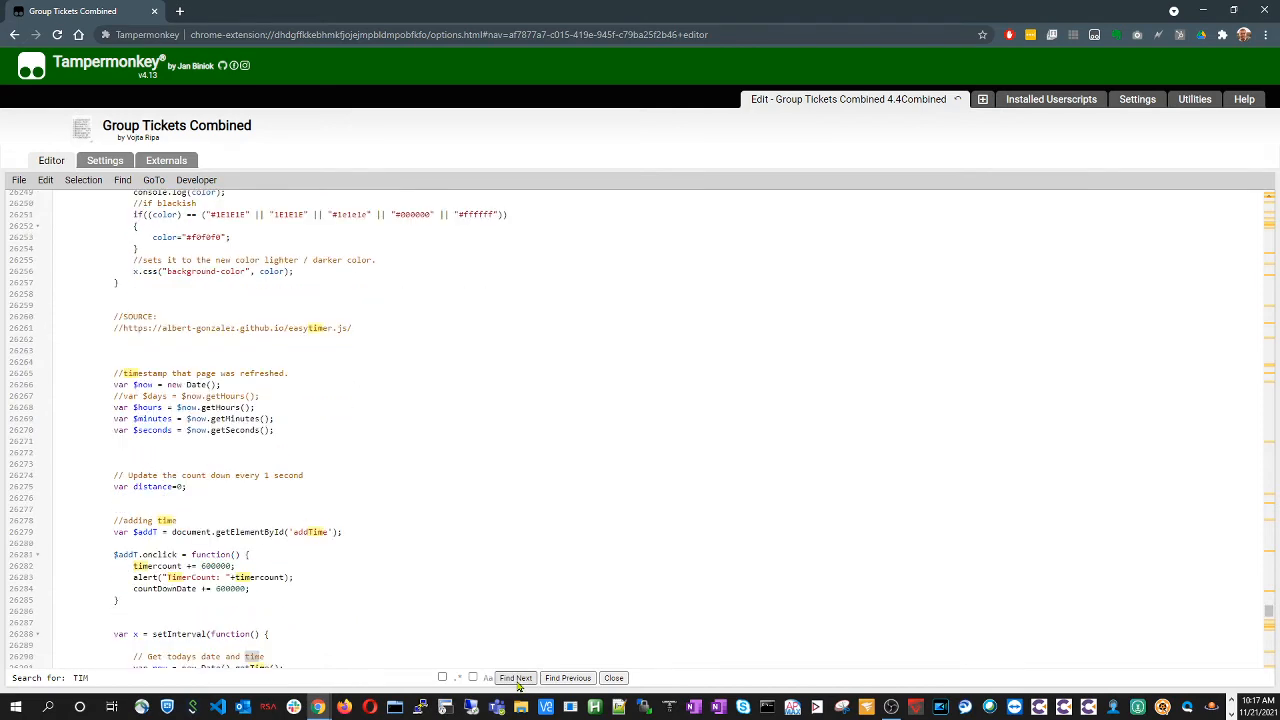
{"action": "left_click", "coordinate": [516, 678]}
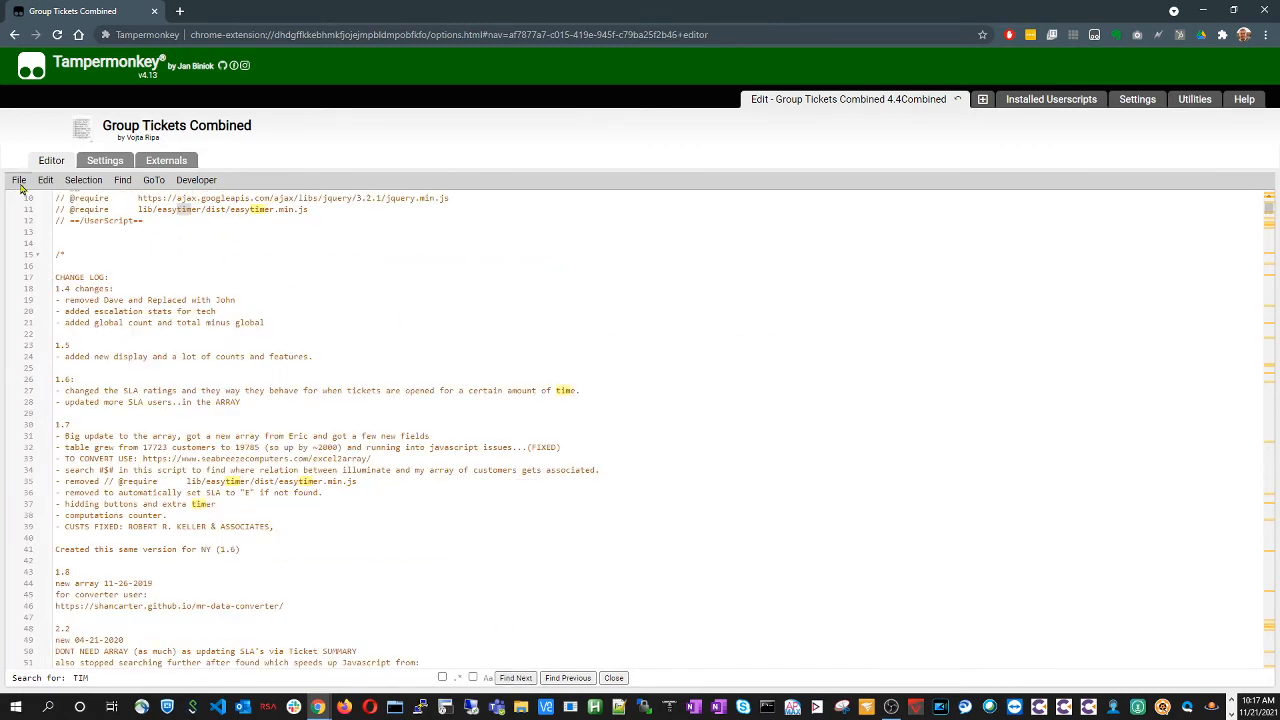
Save the edited Group Tickets Combined script from the editor's File menu
{"action": "left_click", "coordinate": [18, 180]}
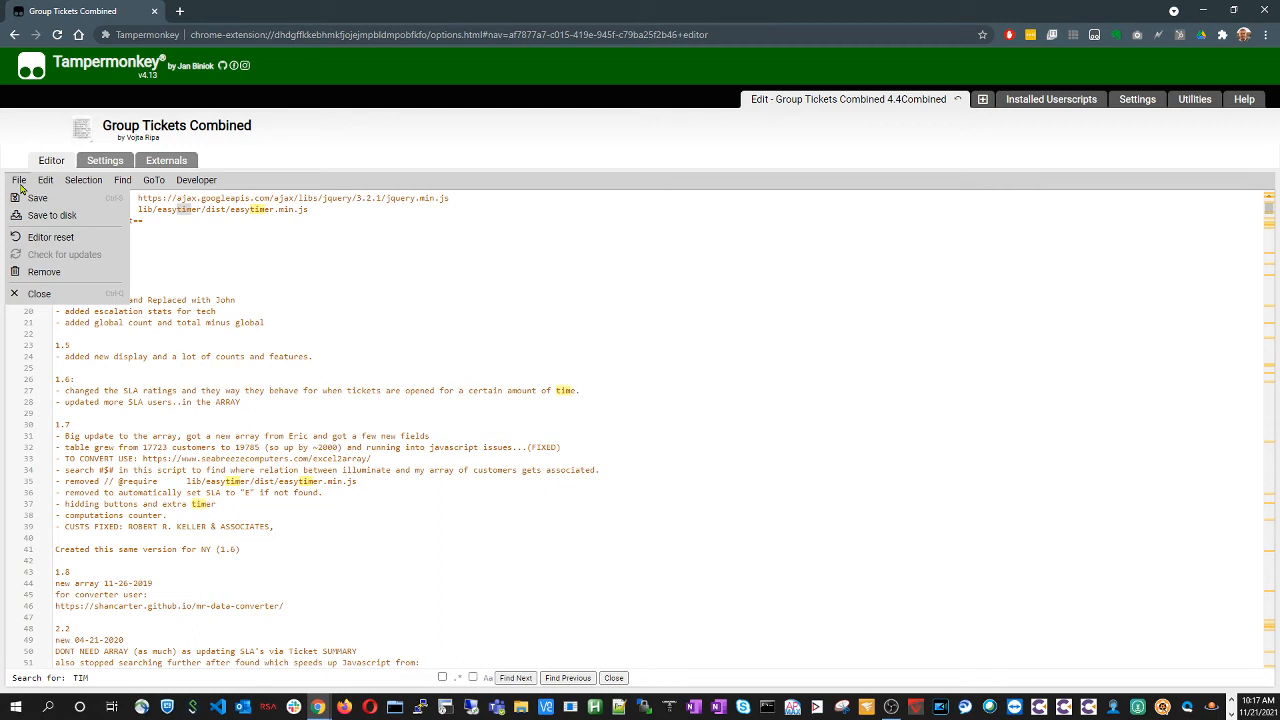
{"action": "mouse_move", "coordinate": [36, 198]}
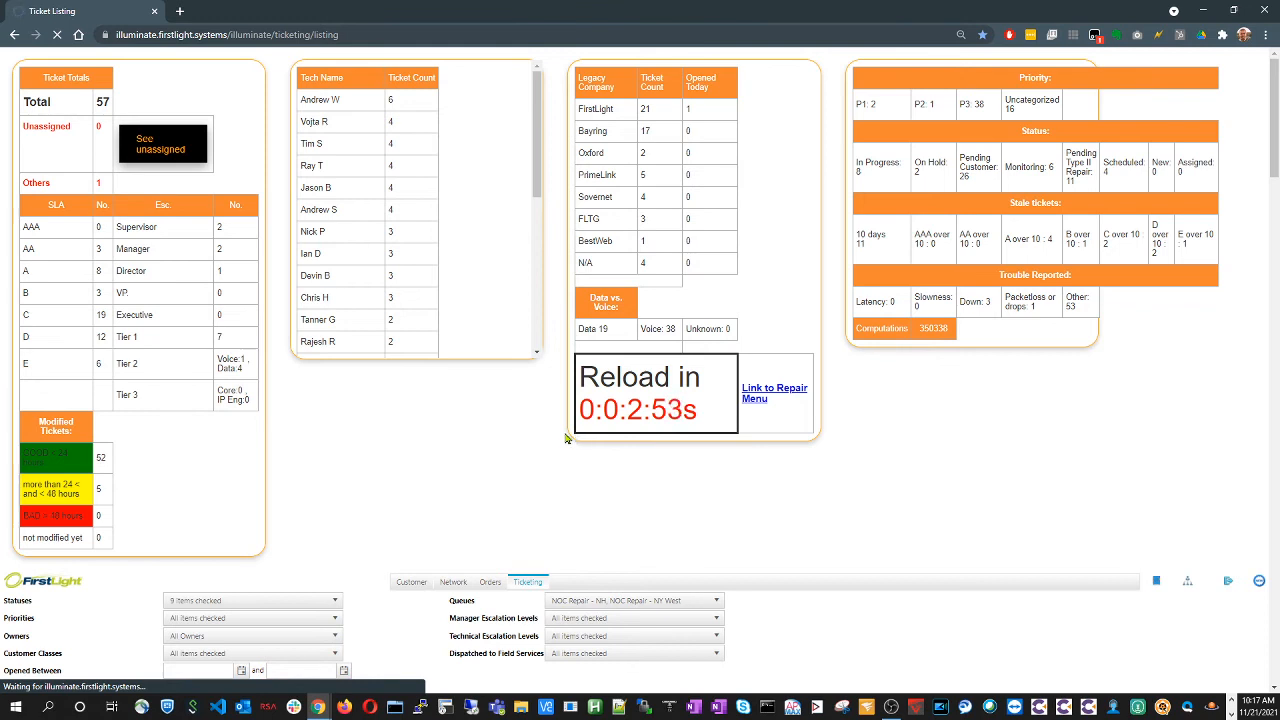
{"action": "mouse_move", "coordinate": [338, 288]}
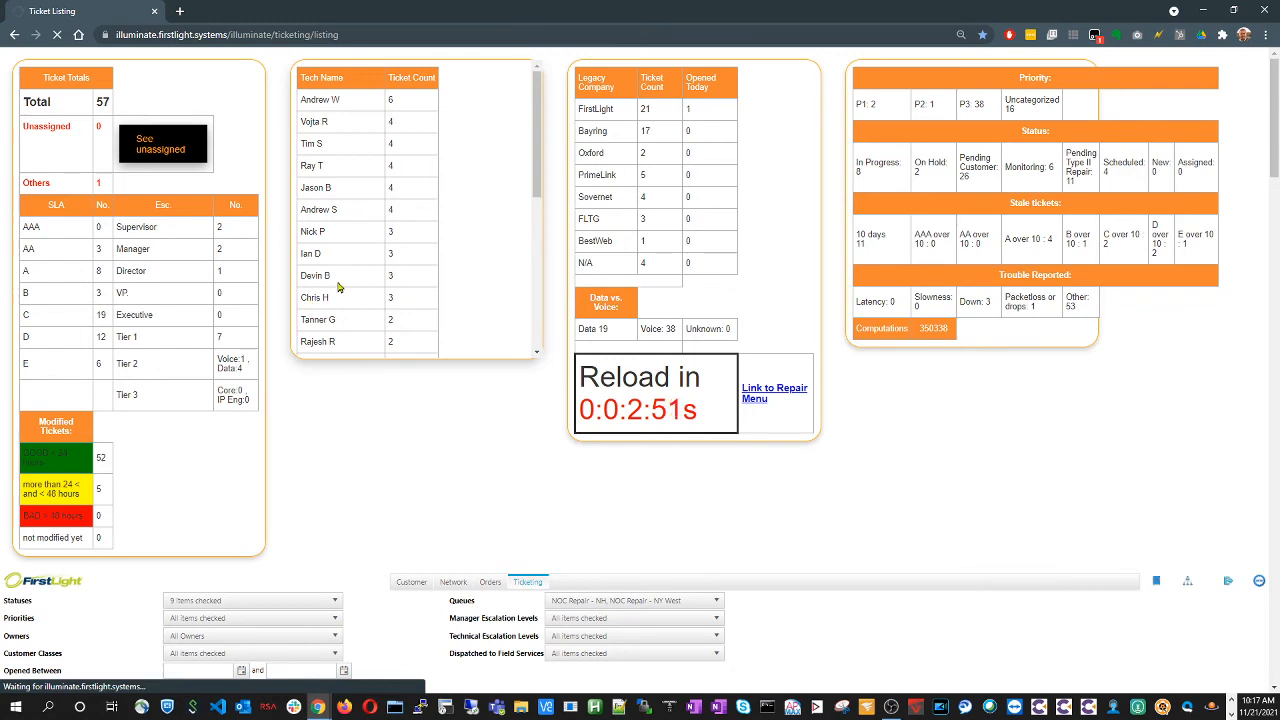
{"action": "mouse_move", "coordinate": [376, 430]}
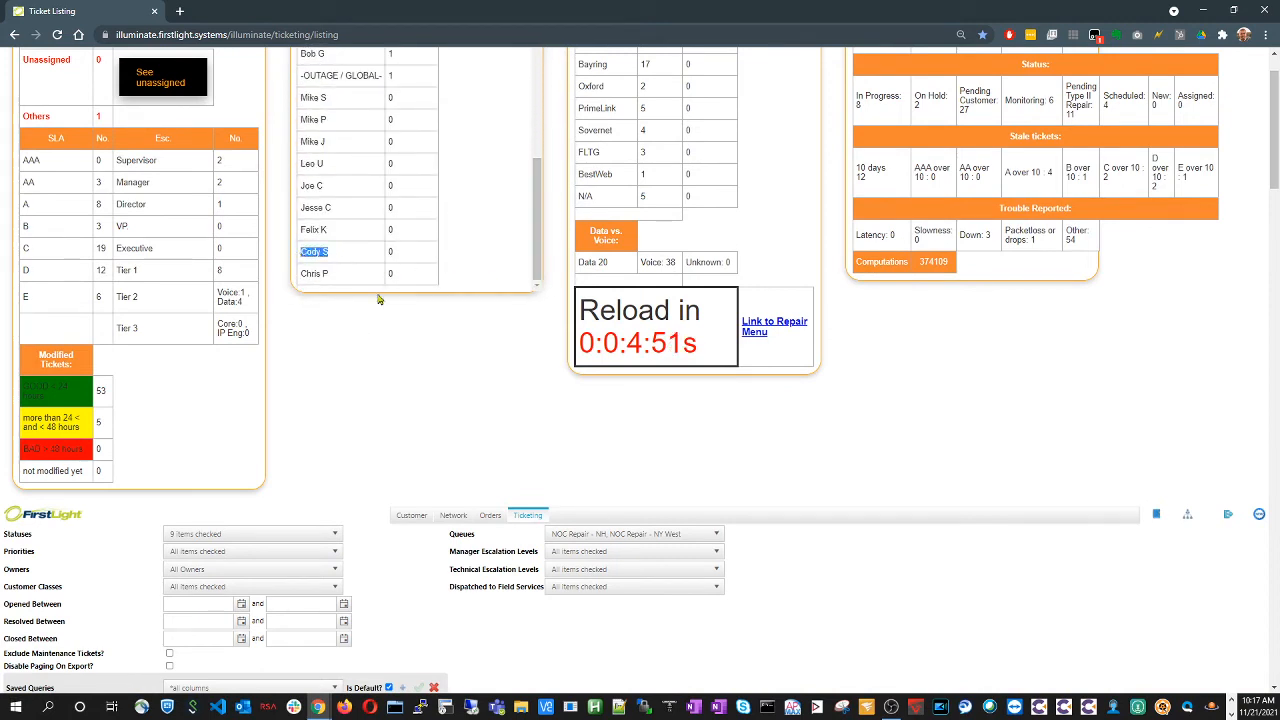
{"action": "mouse_move", "coordinate": [408, 256]}
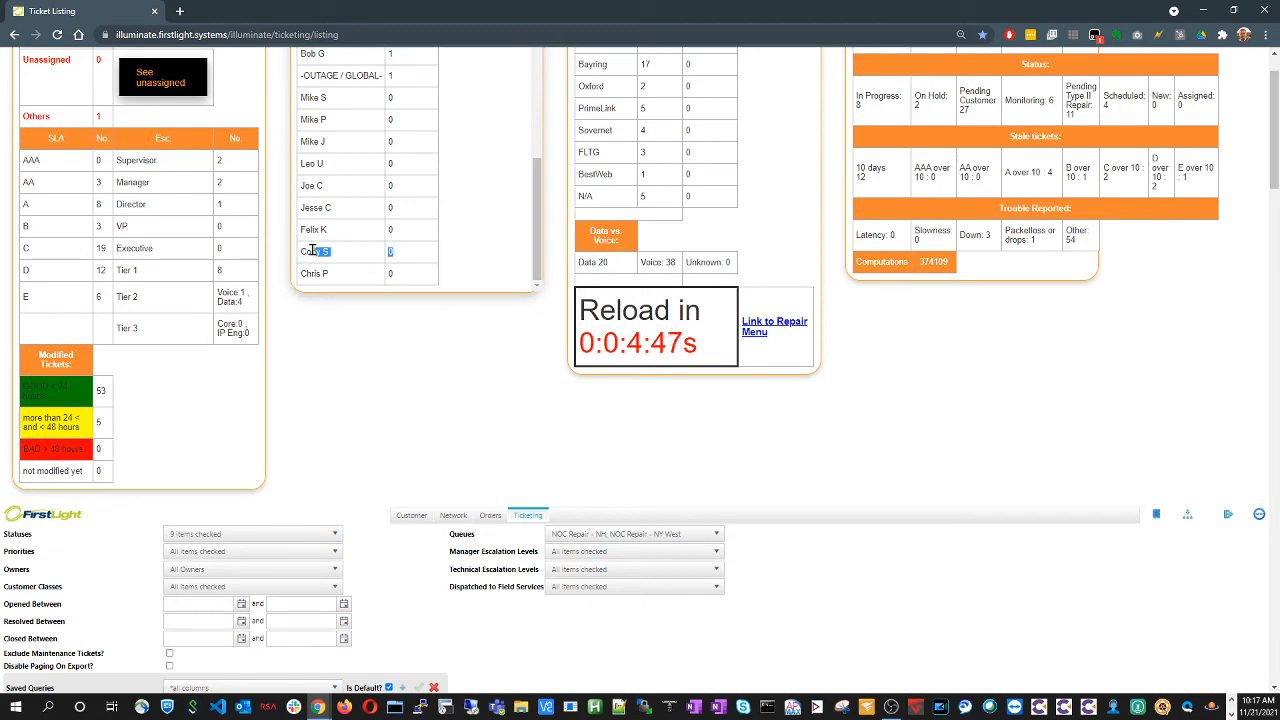
{"action": "double_click", "coordinate": [314, 252]}
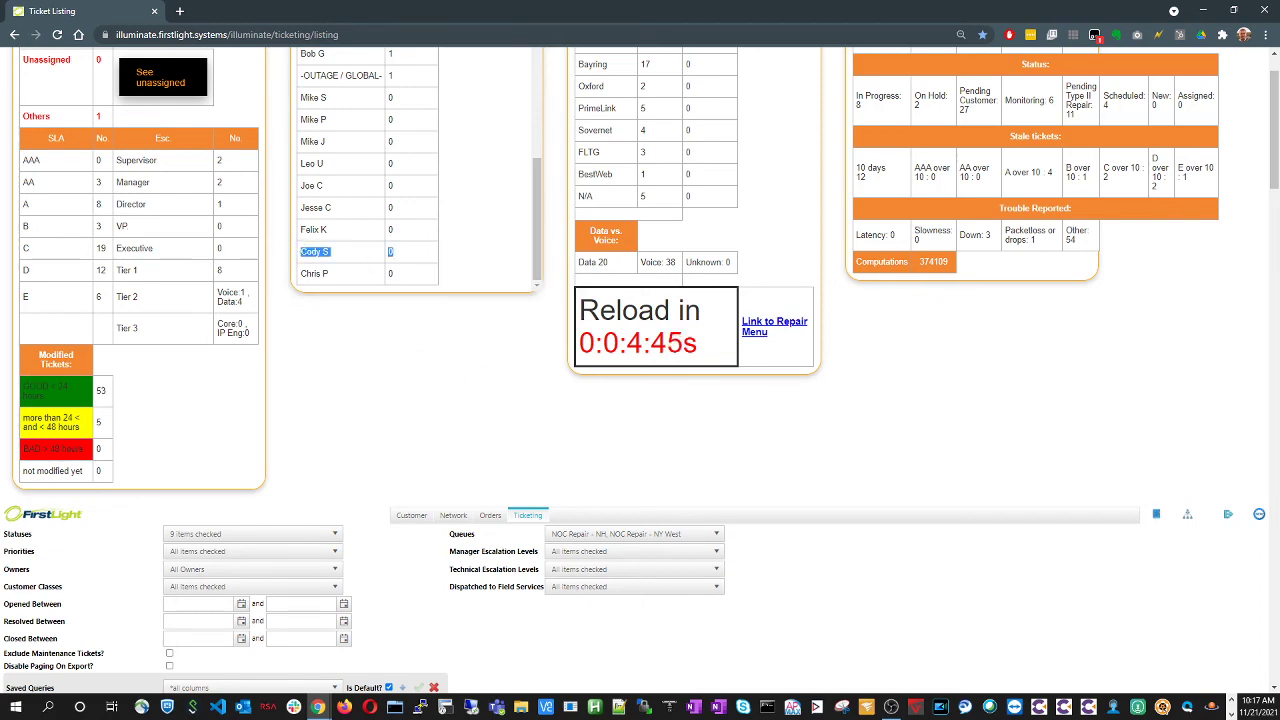
{"action": "left_click", "coordinate": [94, 16]}
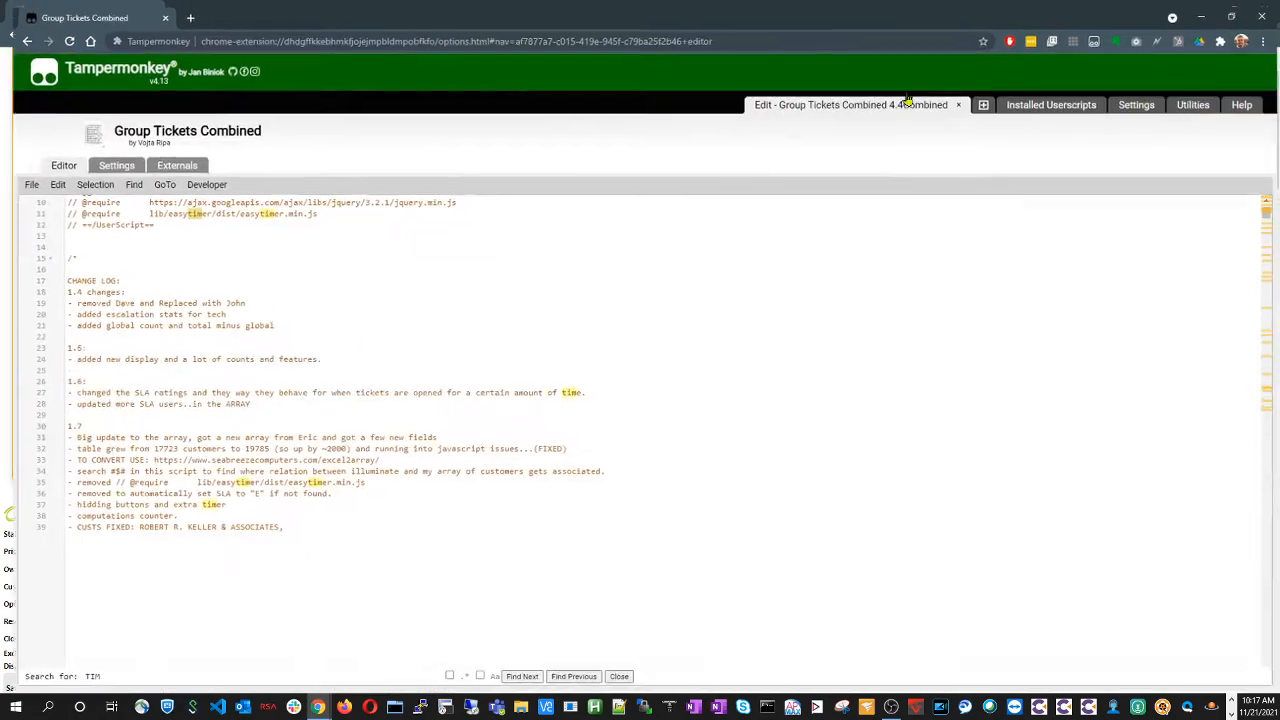
Scroll the script down to the customer origin and new-ticket count variables
{"action": "scroll", "scroll_direction": "down", "scroll_amount": 3}
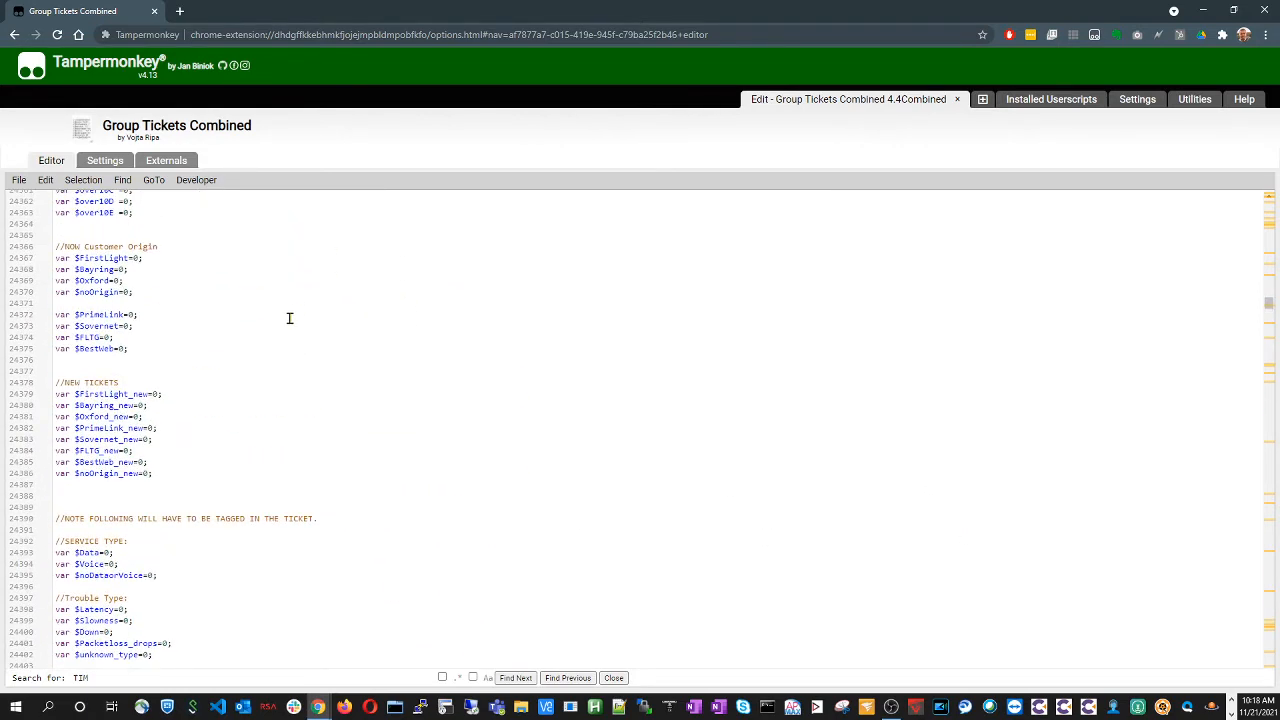
{"action": "mouse_move", "coordinate": [184, 468]}
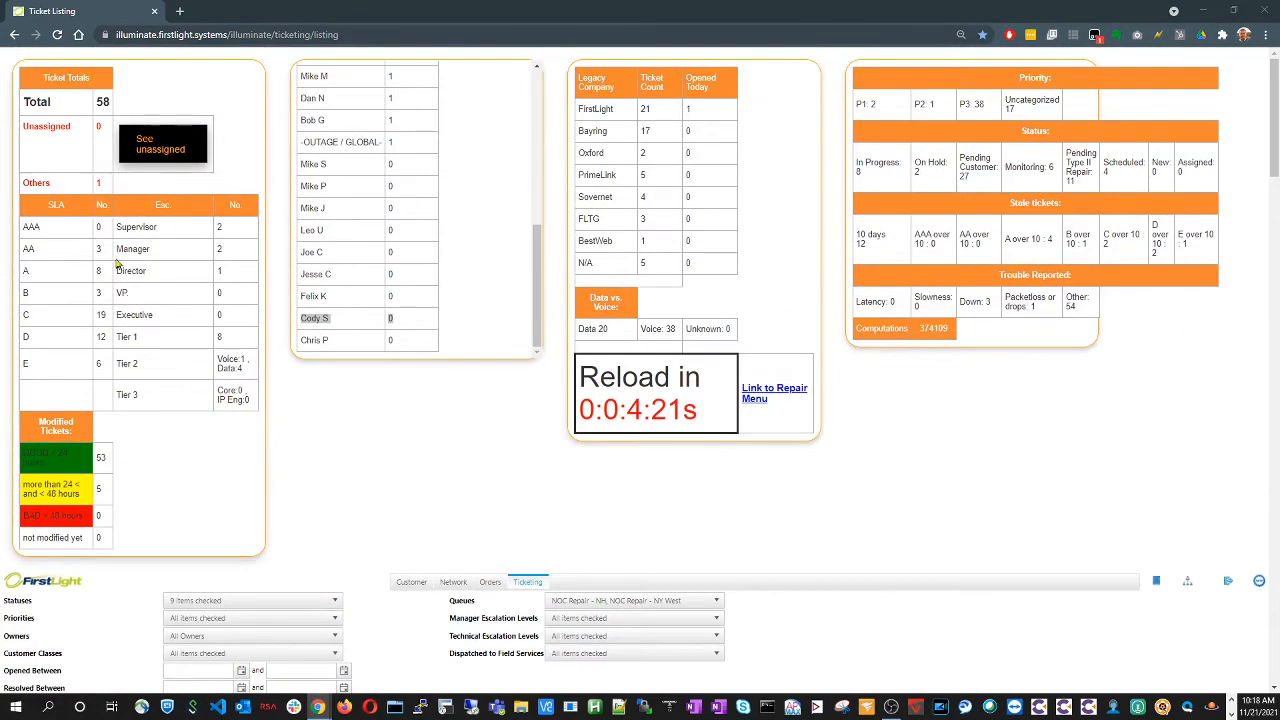
{"action": "mouse_move", "coordinate": [422, 82]}
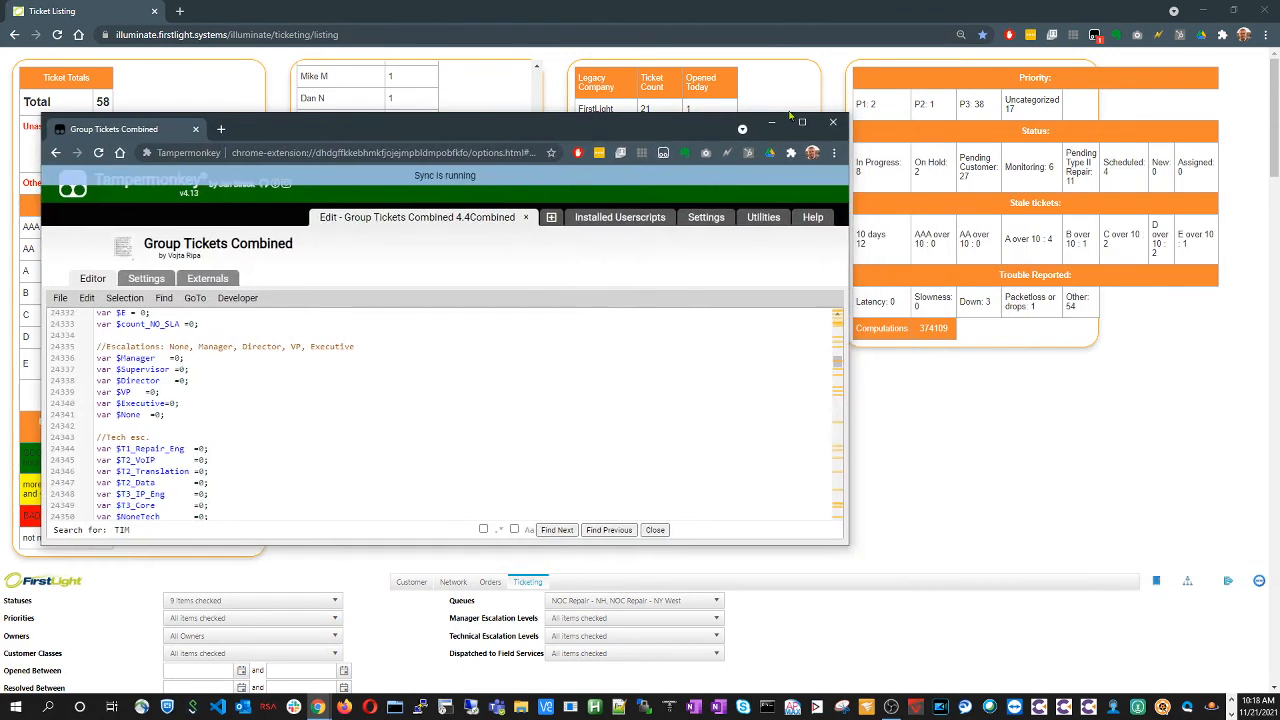
{"action": "left_click", "coordinate": [804, 122]}
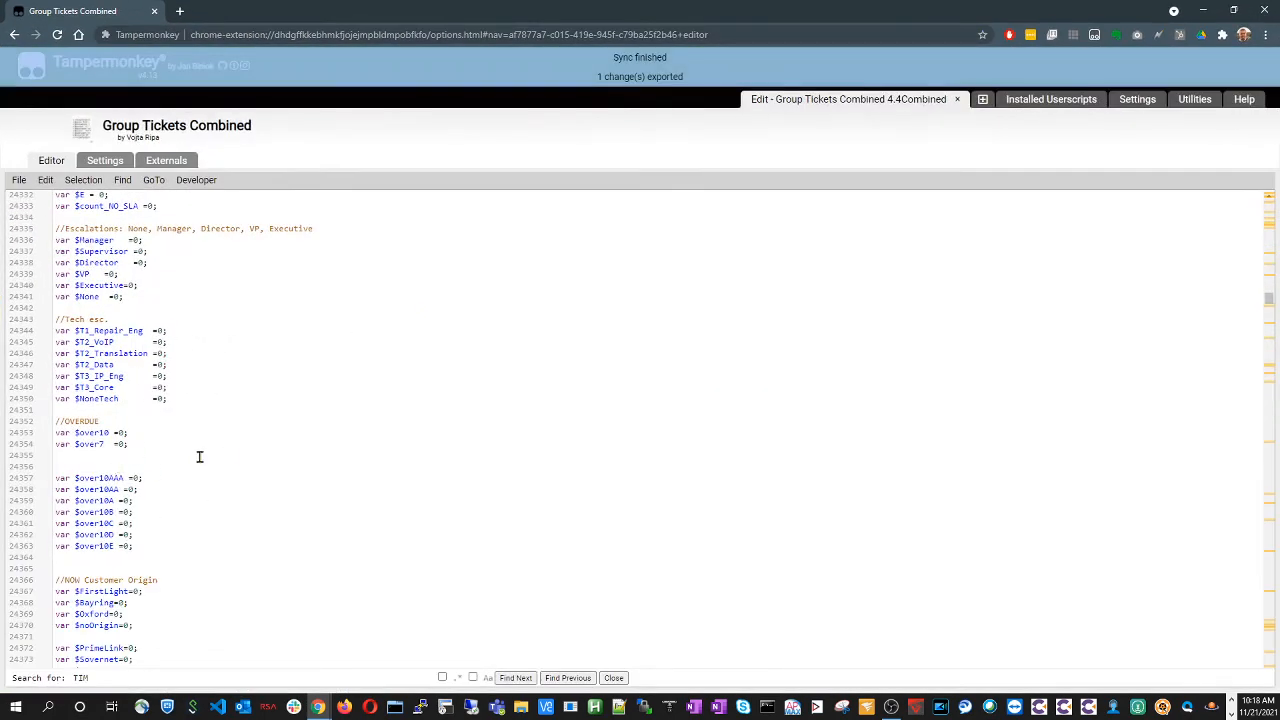
{"action": "scroll", "scroll_direction": "down", "scroll_amount": 3}
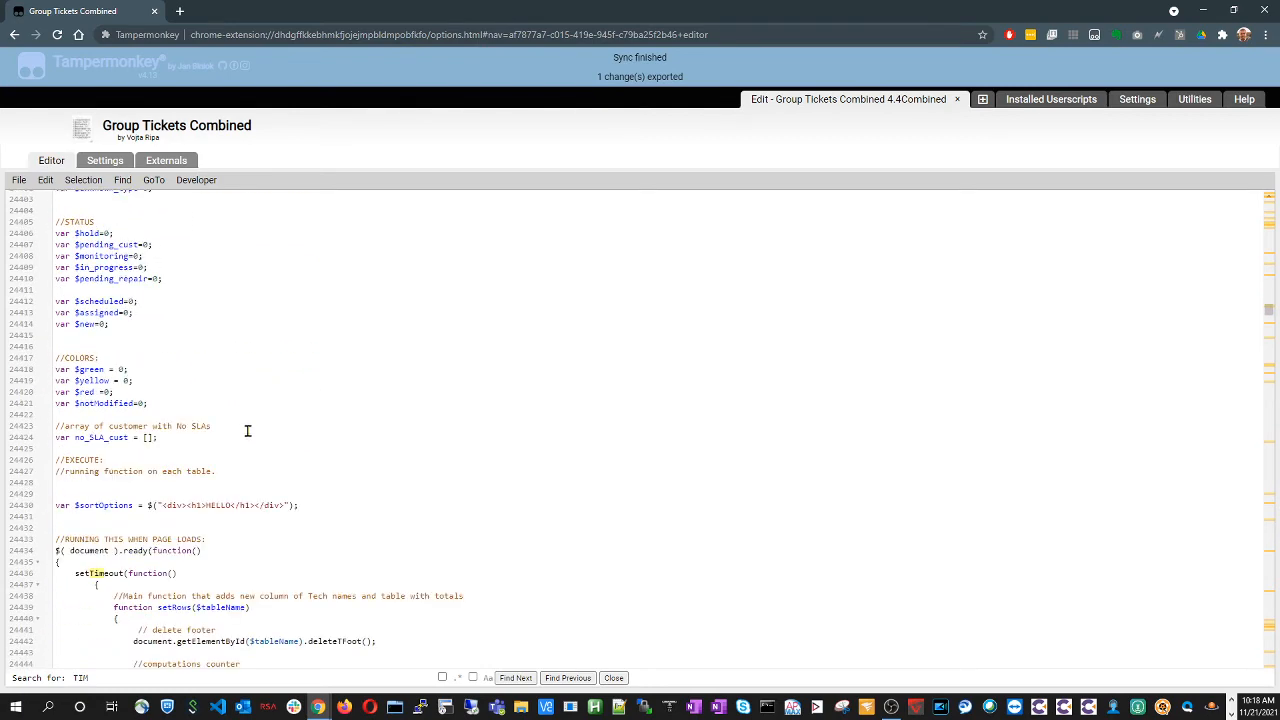
{"action": "scroll", "scroll_direction": "down", "scroll_amount": 3}
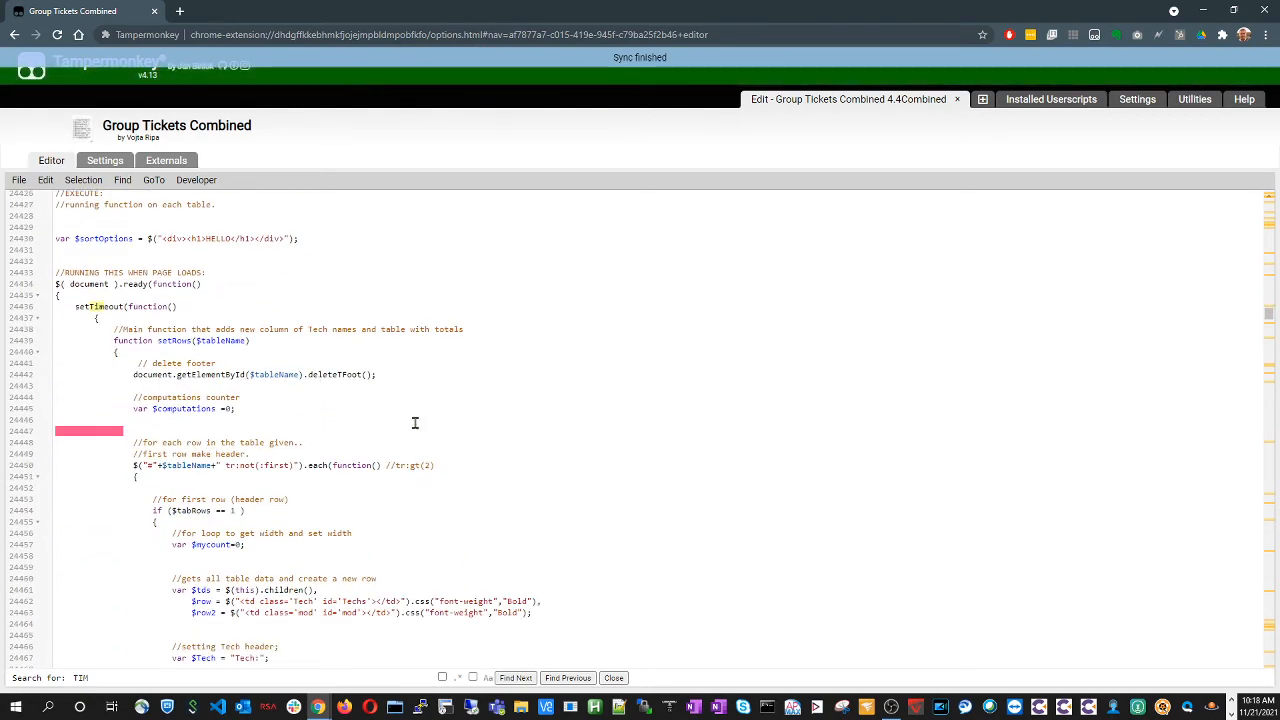
{"action": "scroll", "scroll_direction": "down", "scroll_amount": 3}
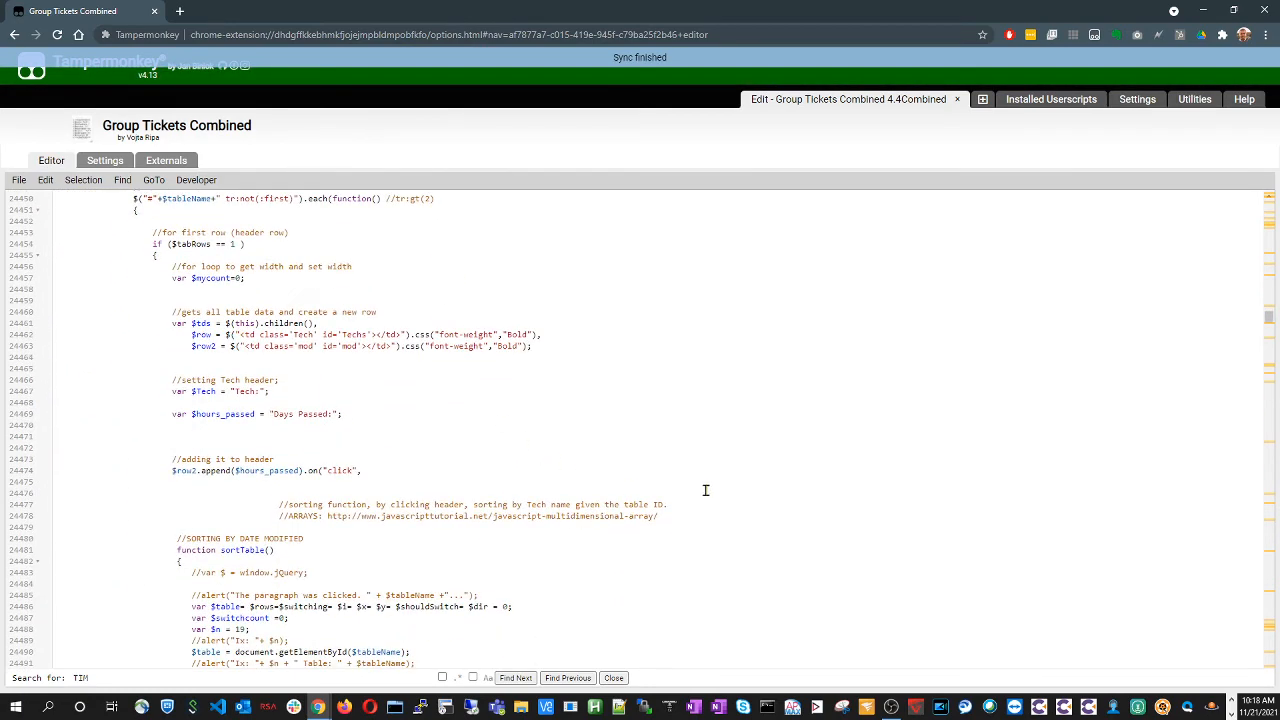
{"action": "scroll", "scroll_direction": "down", "scroll_amount": 3}
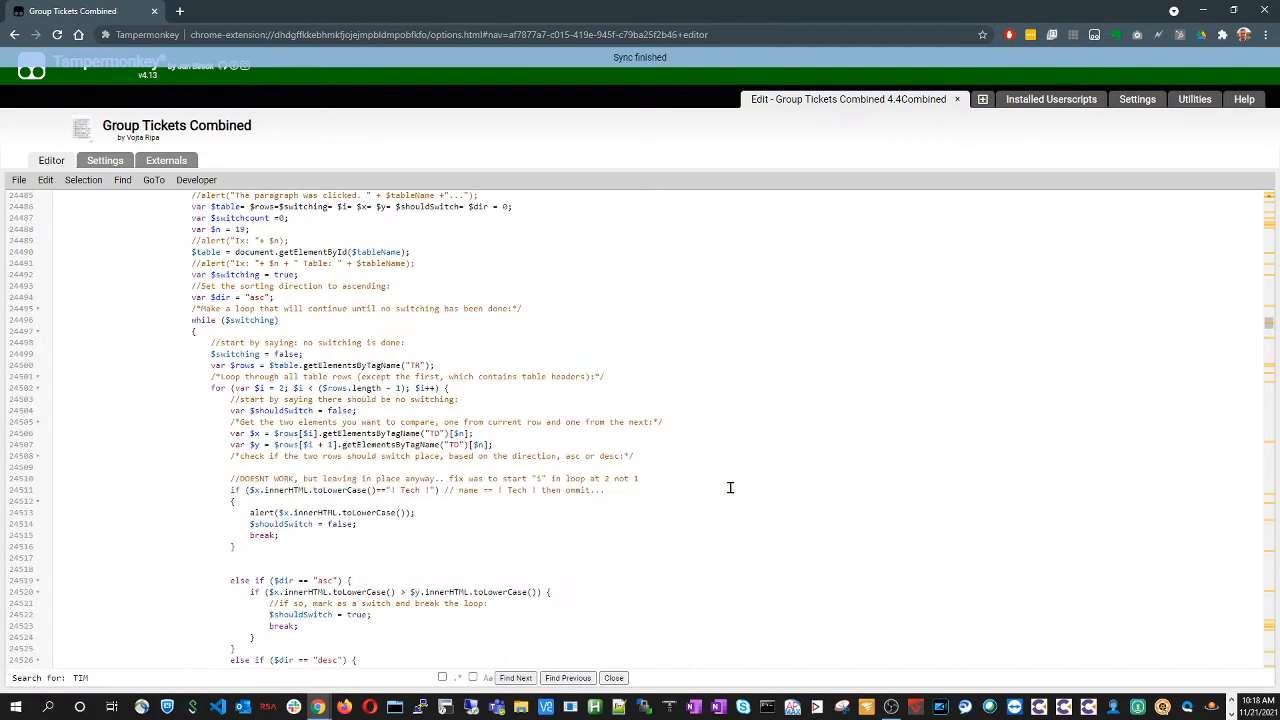
{"action": "scroll", "scroll_direction": "down", "scroll_amount": 3}
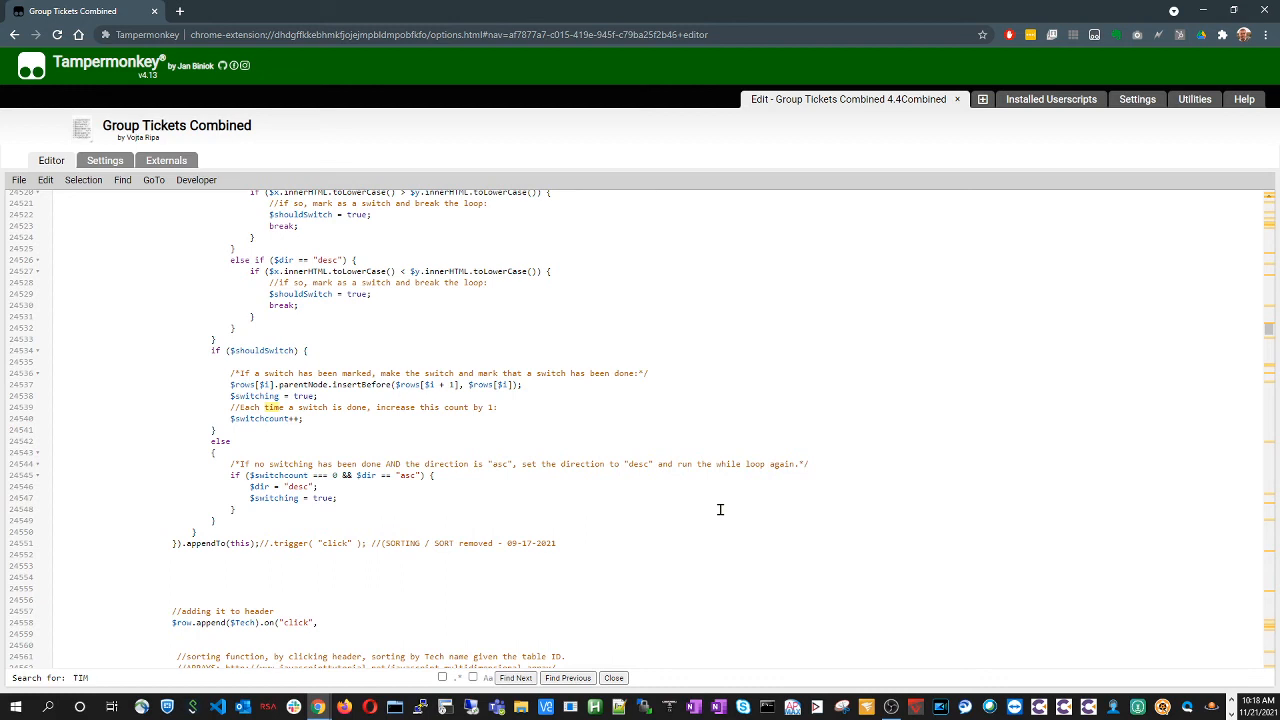
{"action": "mouse_move", "coordinate": [696, 512]}
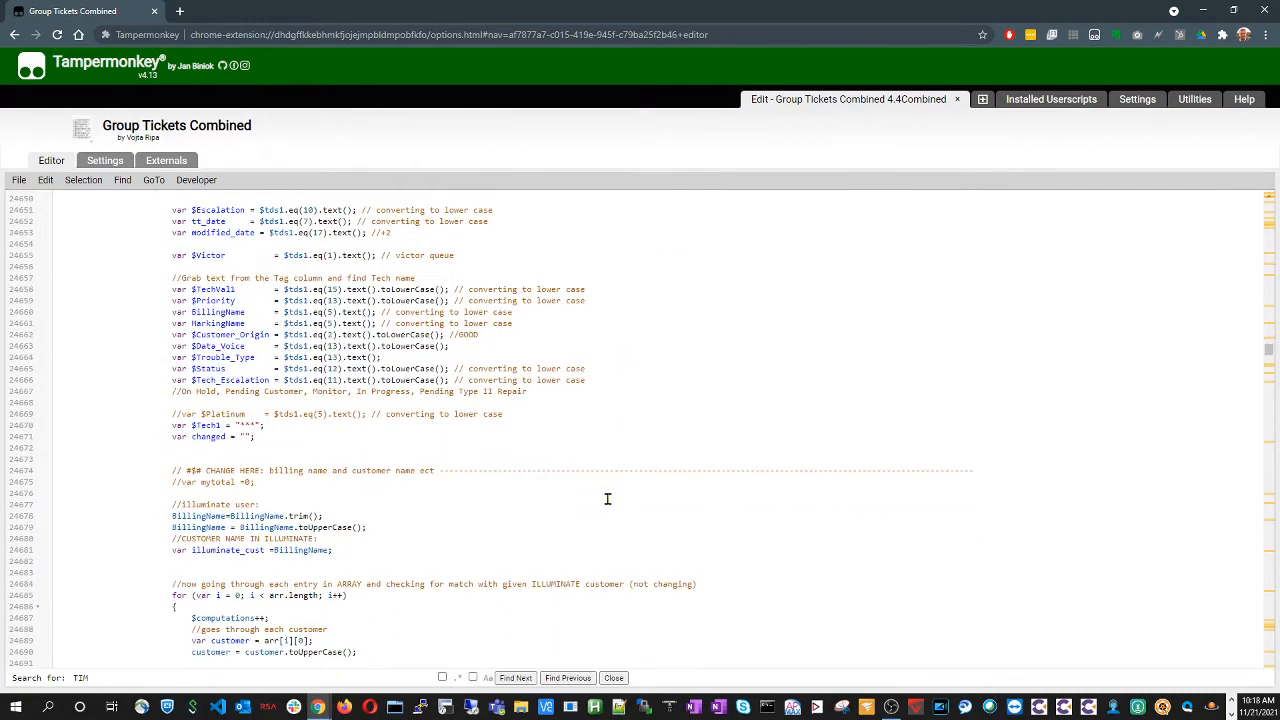
{"action": "scroll", "scroll_direction": "down", "scroll_amount": 3}
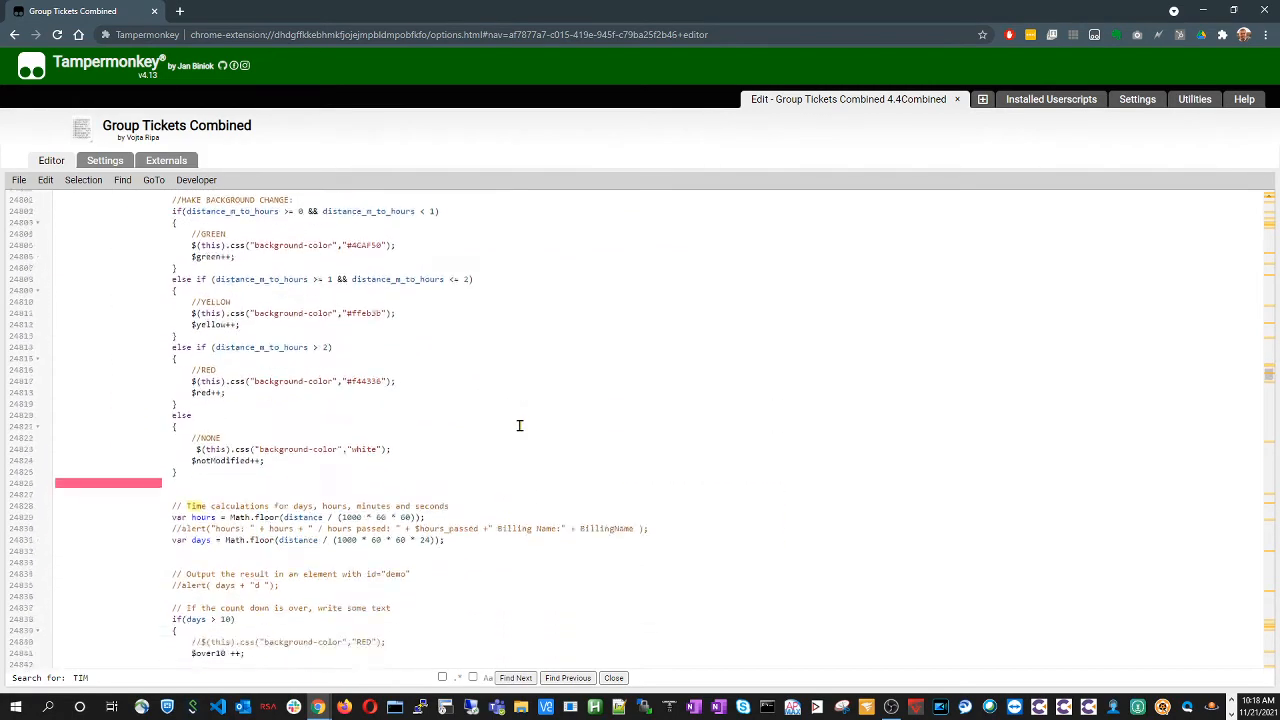
{"action": "scroll", "scroll_direction": "down", "scroll_amount": 3}
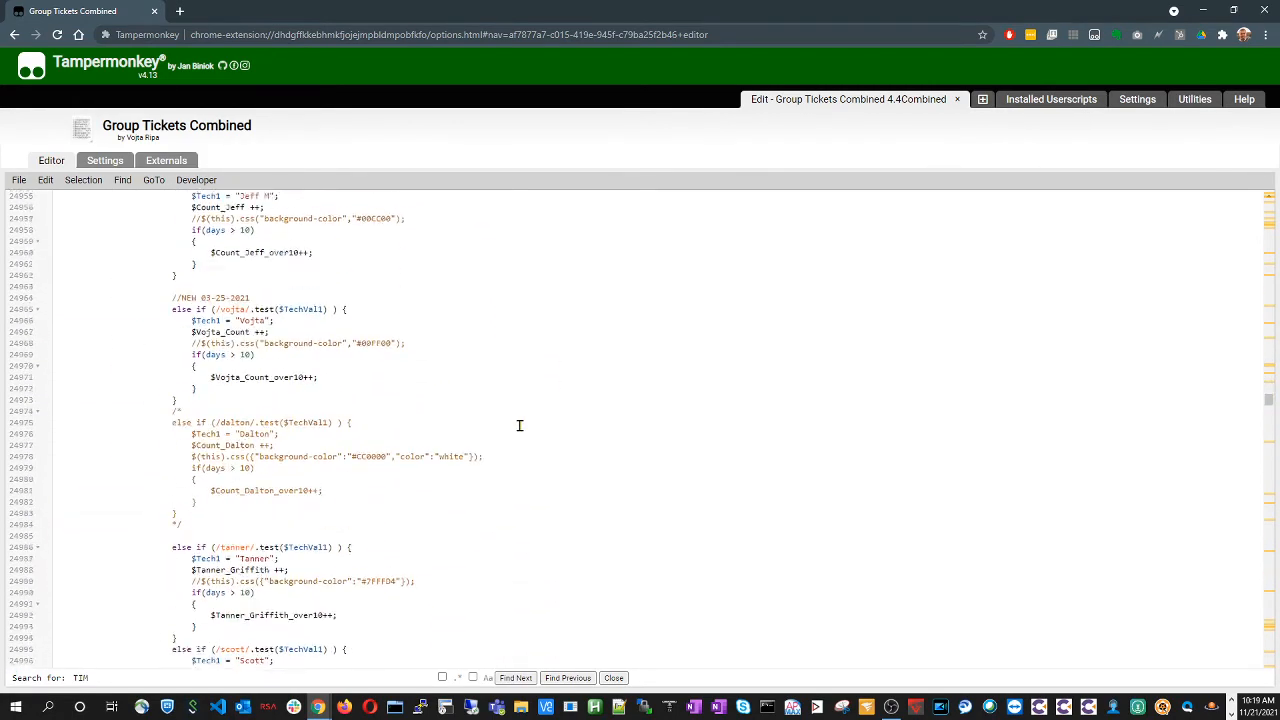
{"action": "left_click", "coordinate": [516, 678]}
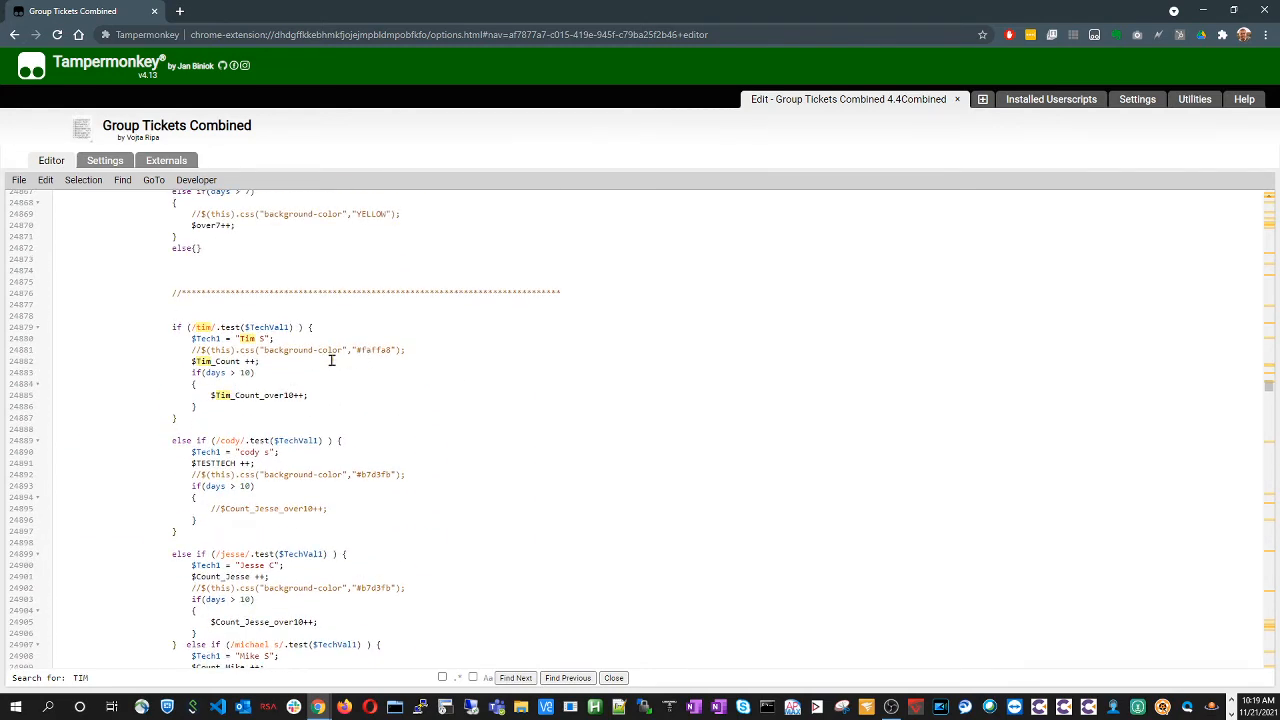
{"action": "mouse_move", "coordinate": [468, 468]}
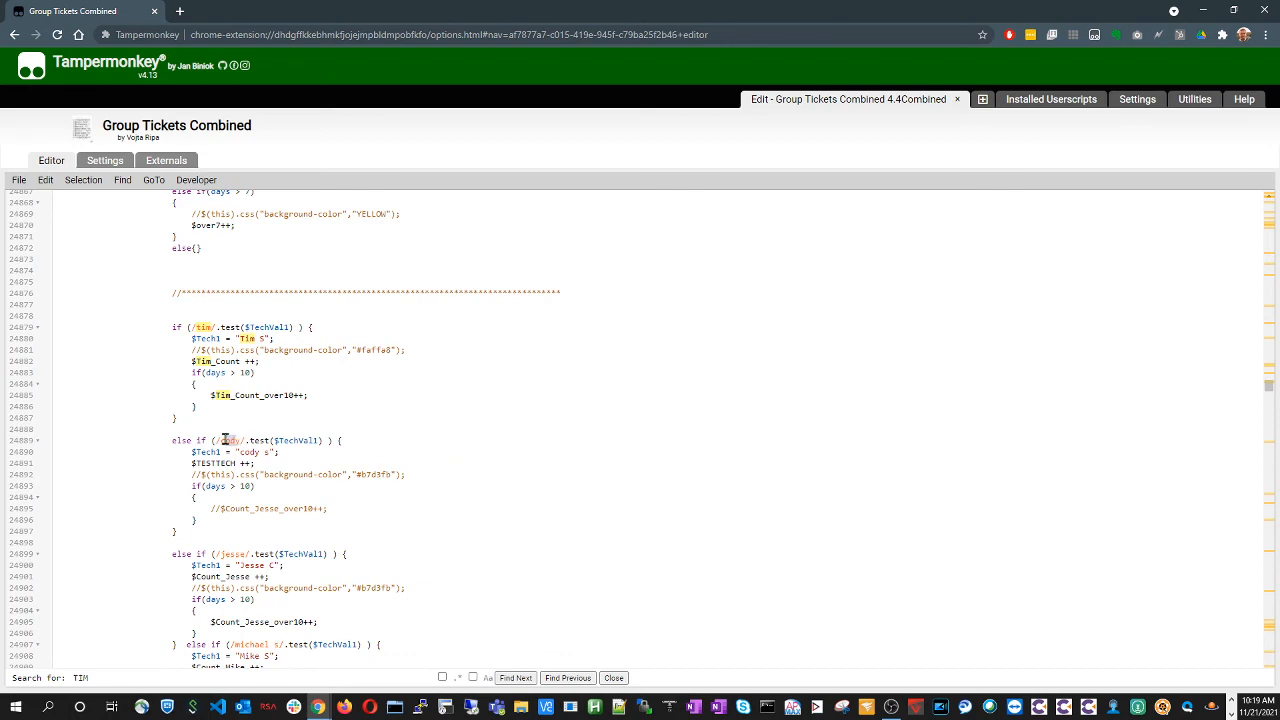
{"action": "scroll", "scroll_direction": "down", "scroll_amount": 3}
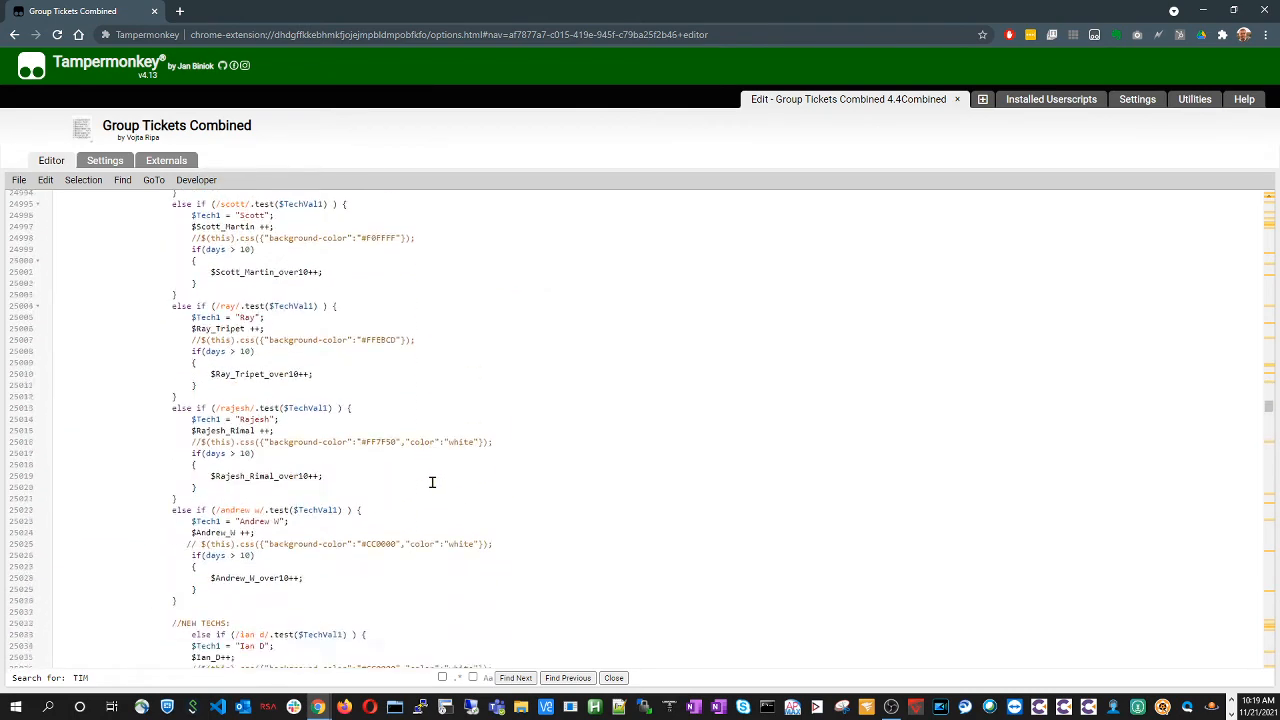
{"action": "scroll", "scroll_direction": "down", "scroll_amount": 3}
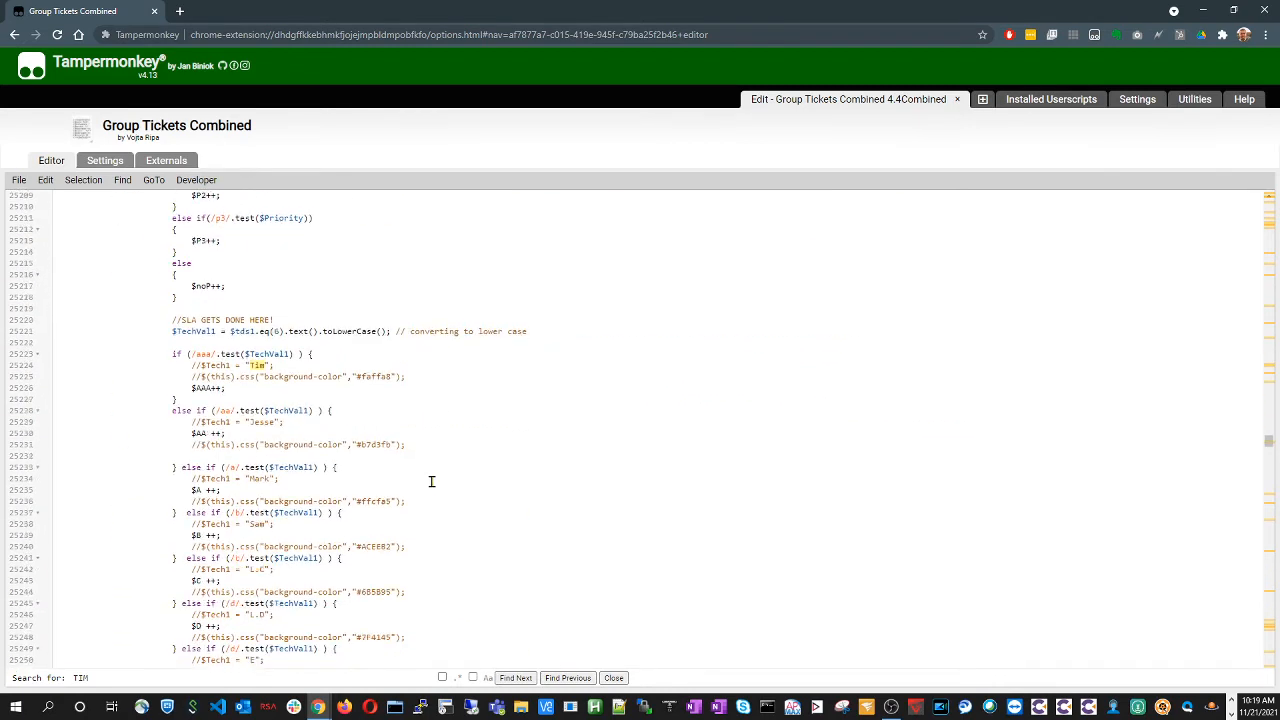
{"action": "scroll", "scroll_direction": "down", "scroll_amount": 3}
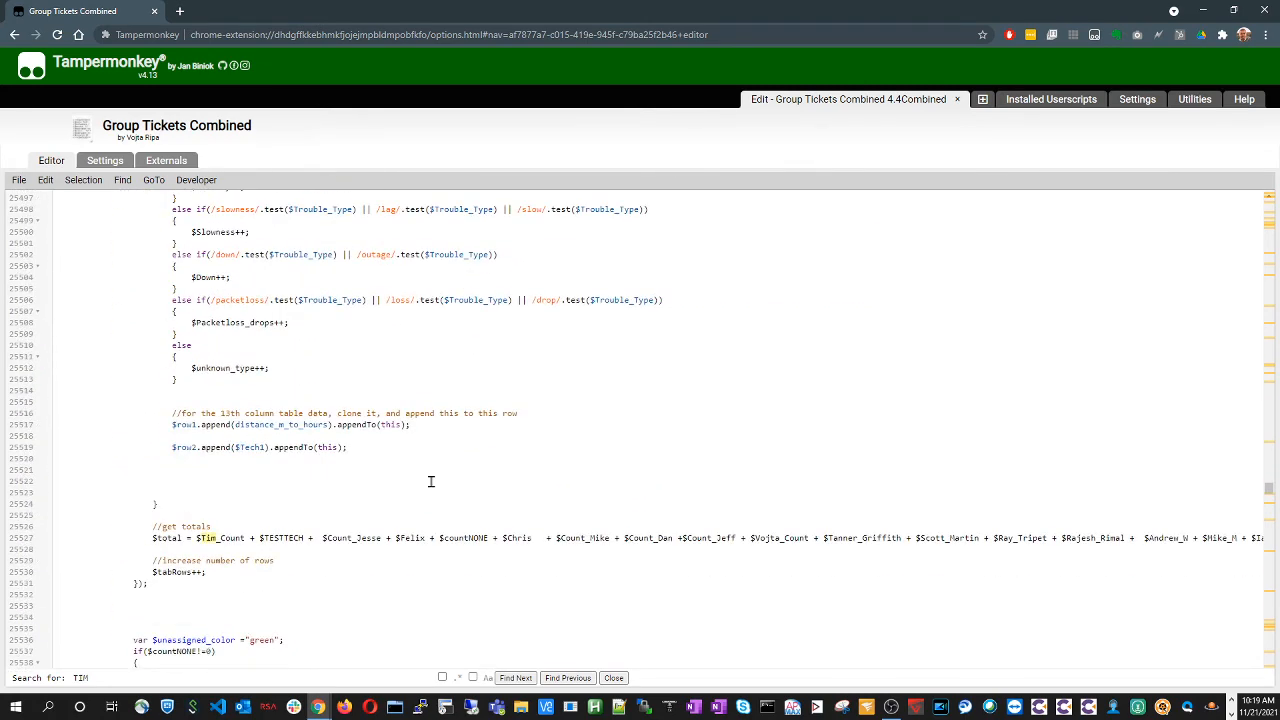
{"action": "scroll", "scroll_direction": "down", "scroll_amount": 3}
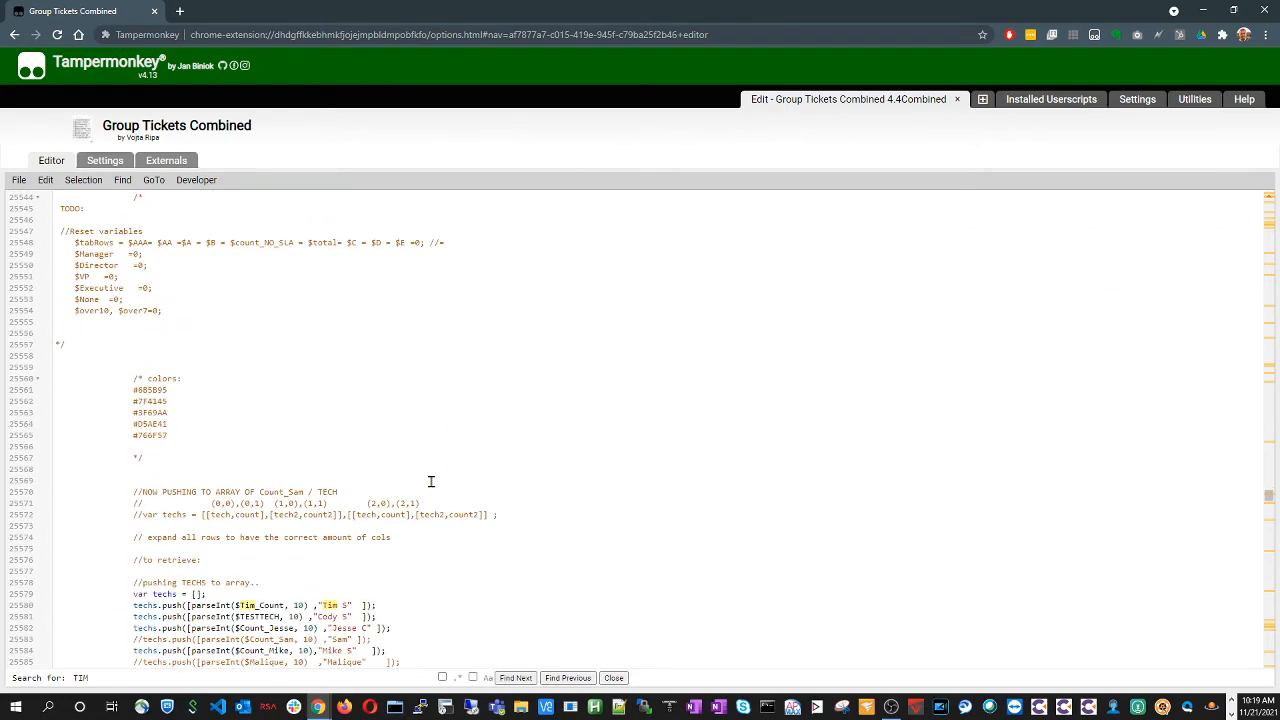
{"action": "scroll", "scroll_direction": "down", "scroll_amount": 3}
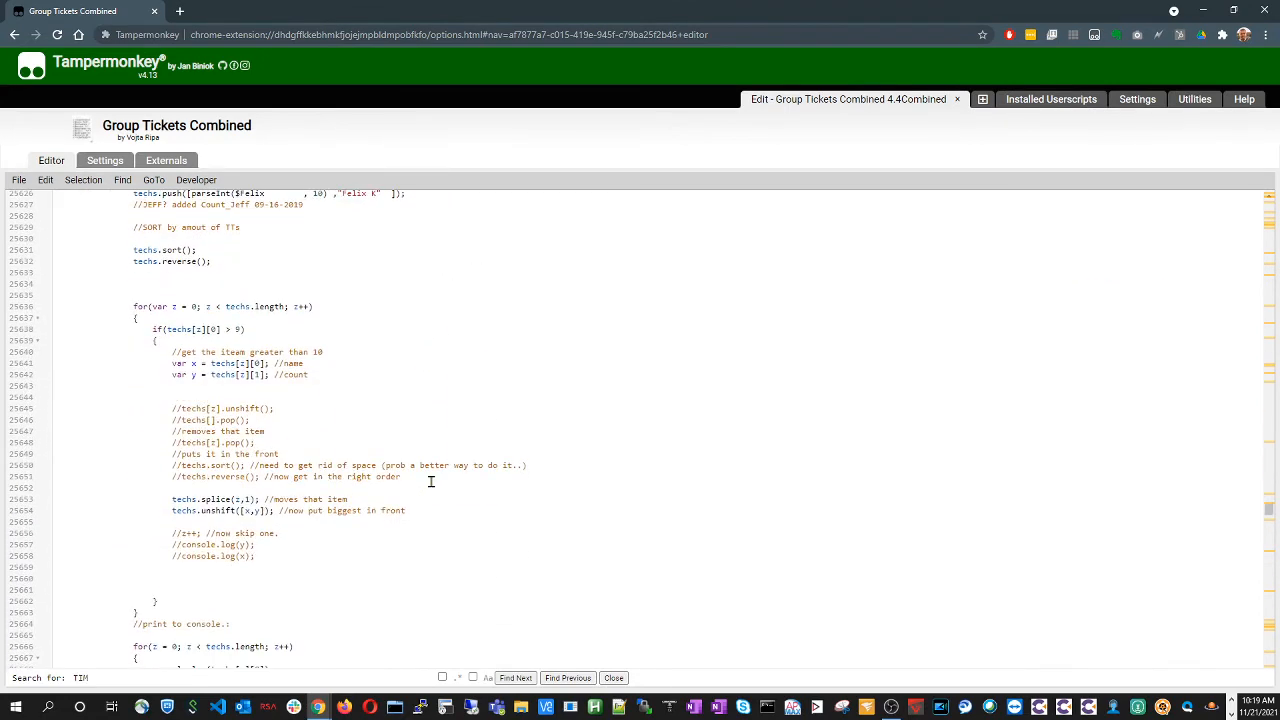
{"action": "scroll", "scroll_direction": "down", "scroll_amount": 3}
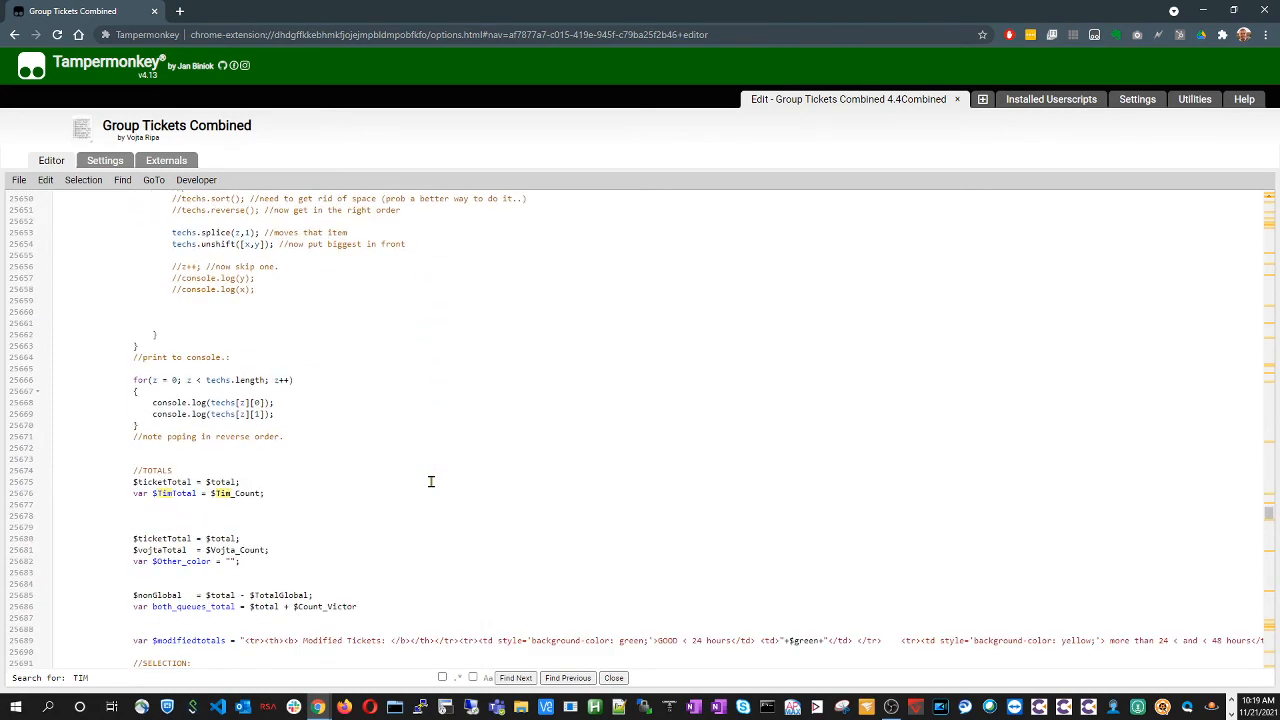
{"action": "scroll", "scroll_direction": "down", "scroll_amount": 3}
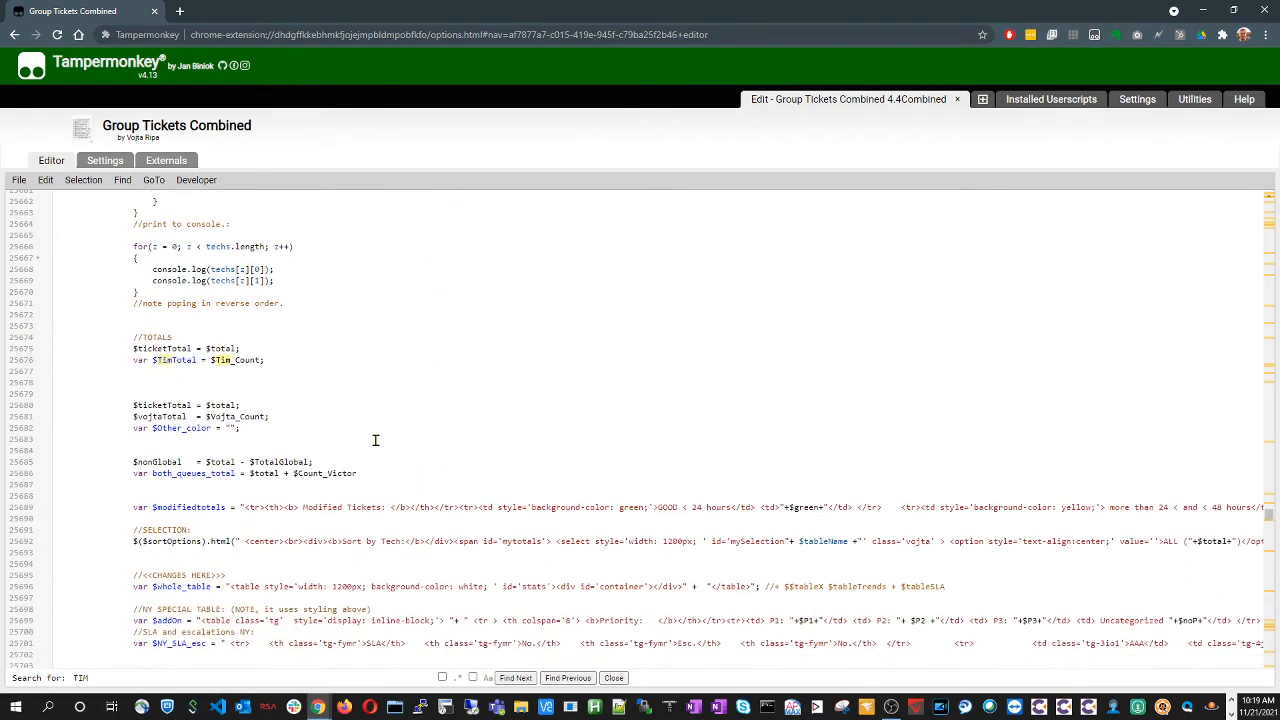
{"action": "mouse_move", "coordinate": [408, 360]}
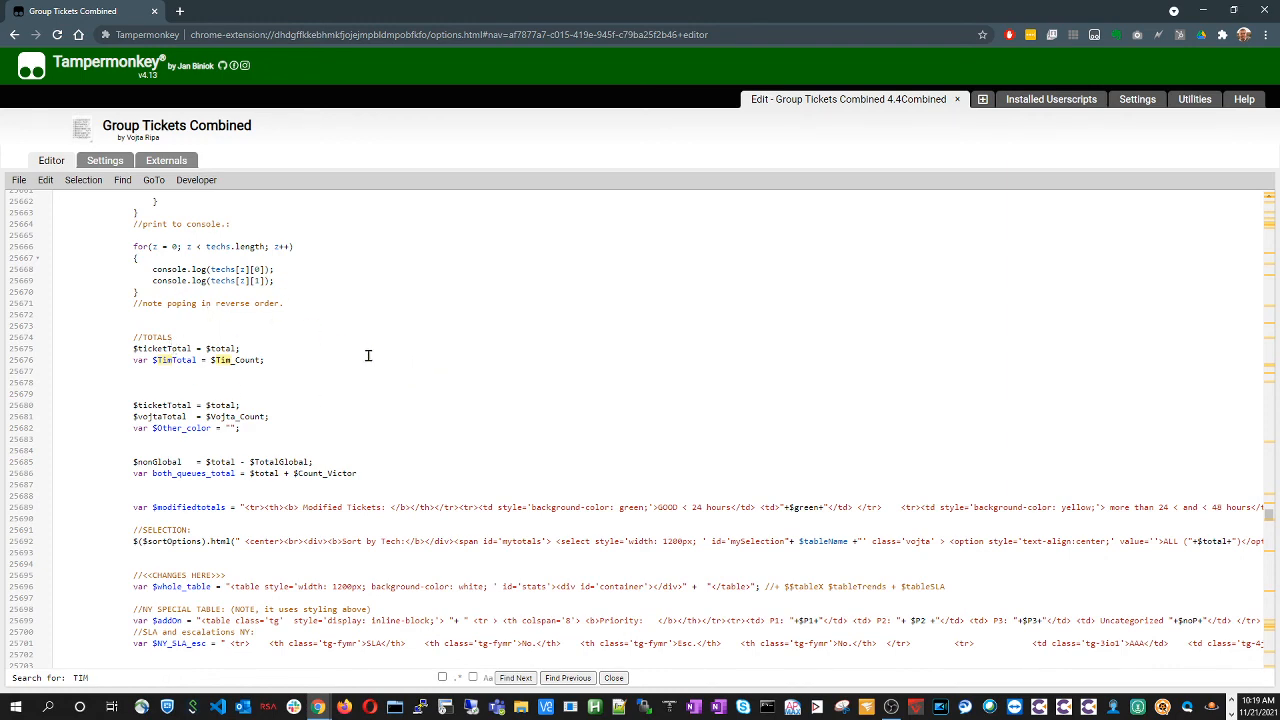
{"action": "scroll", "scroll_direction": "down", "scroll_amount": 3}
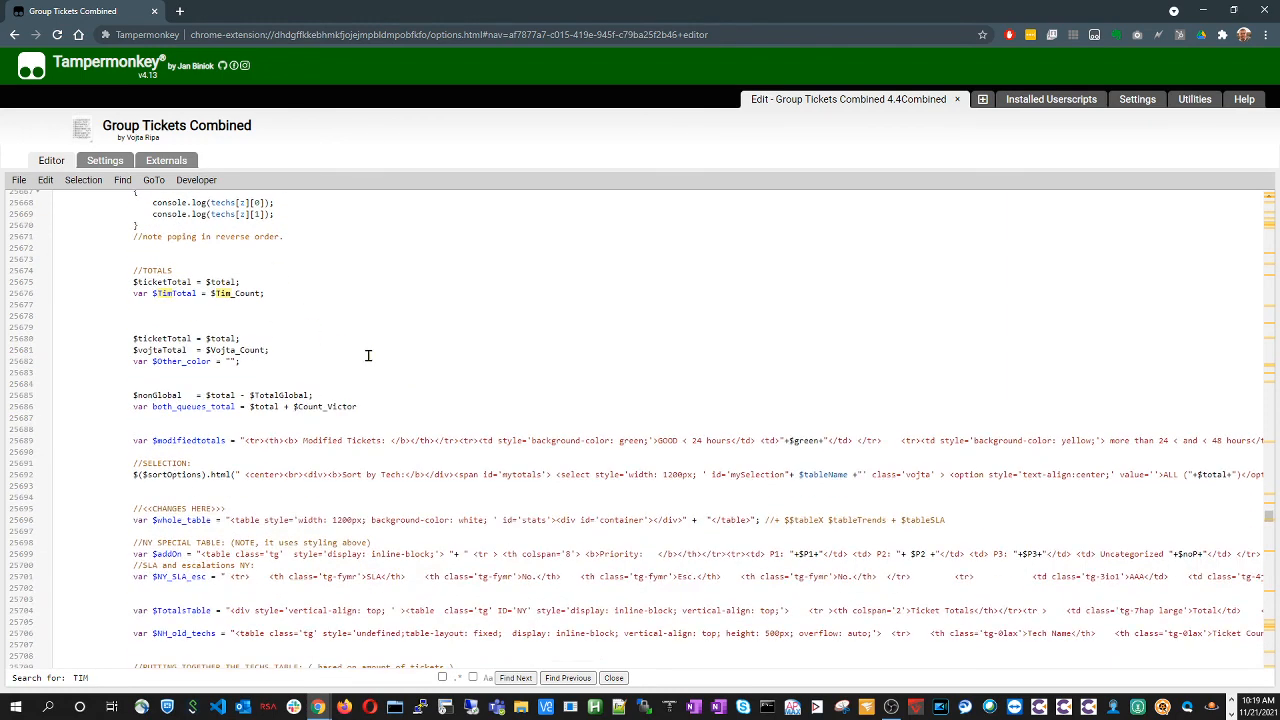
{"action": "scroll", "scroll_direction": "down", "scroll_amount": 3}
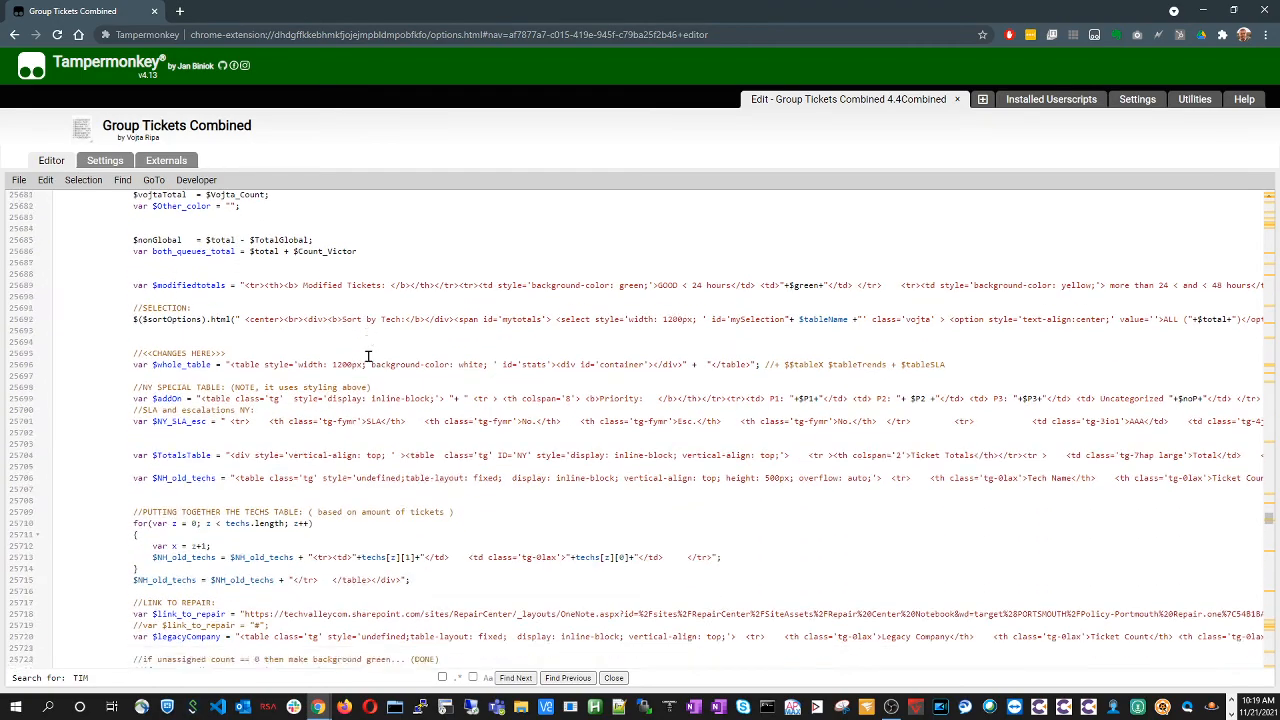
{"action": "scroll", "scroll_direction": "down", "scroll_amount": 3}
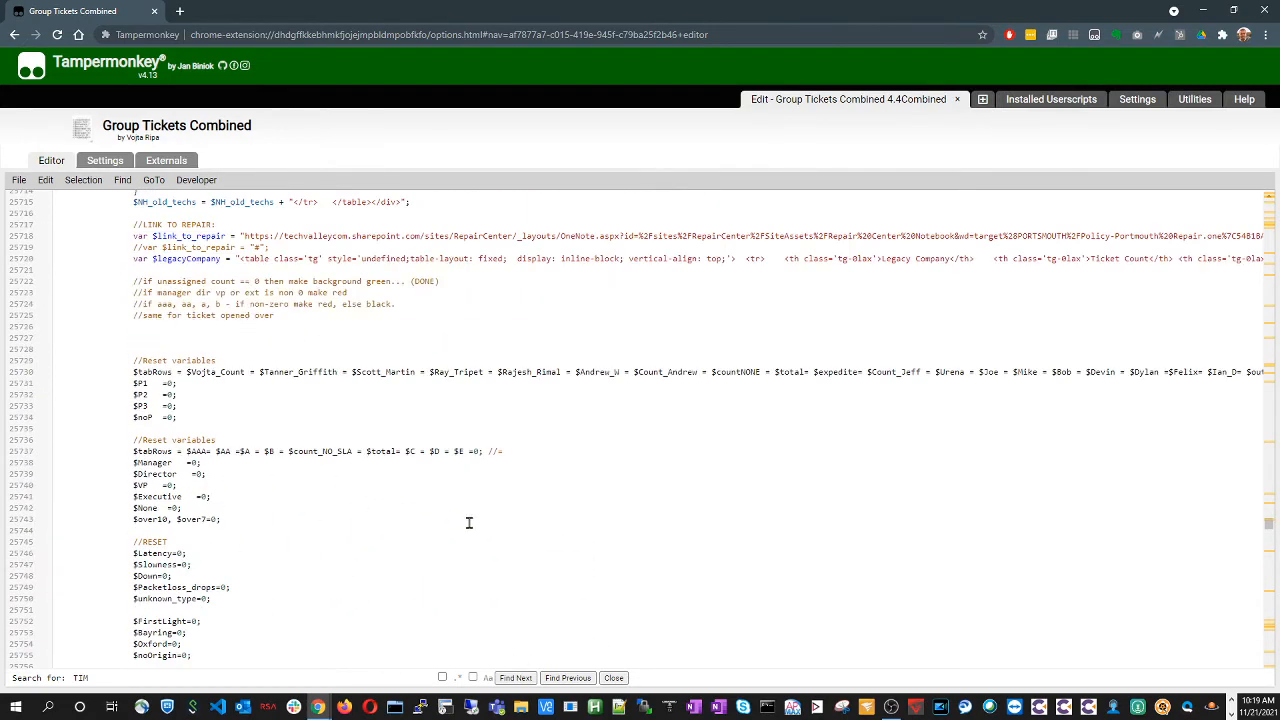
{"action": "scroll", "scroll_direction": "down", "scroll_amount": 3}
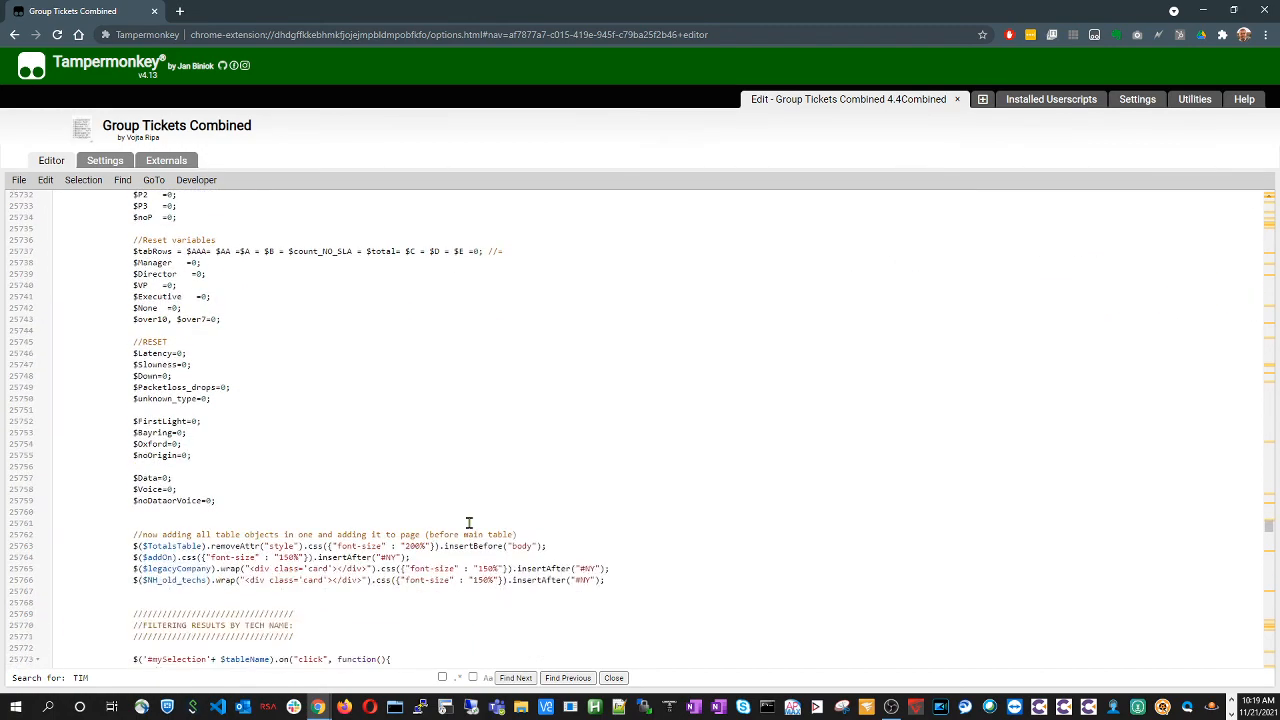
{"action": "scroll", "scroll_direction": "down", "scroll_amount": 3}
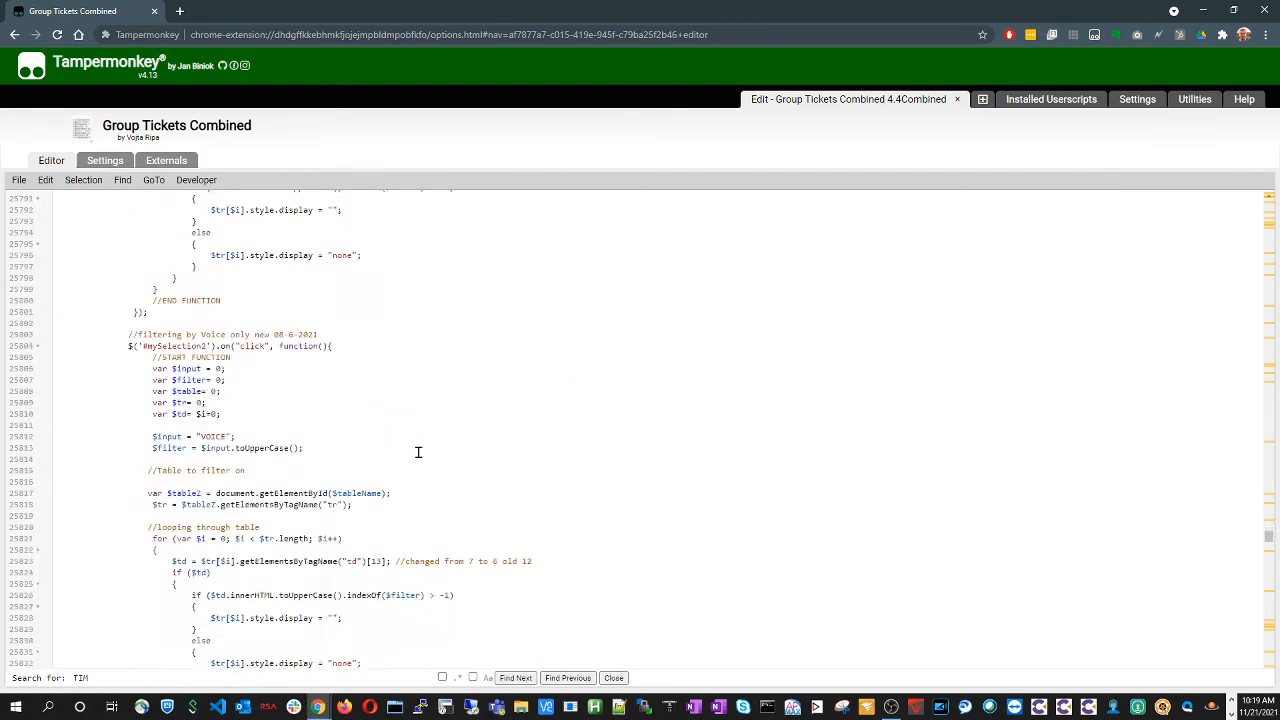
{"action": "scroll", "scroll_direction": "down", "scroll_amount": 3}
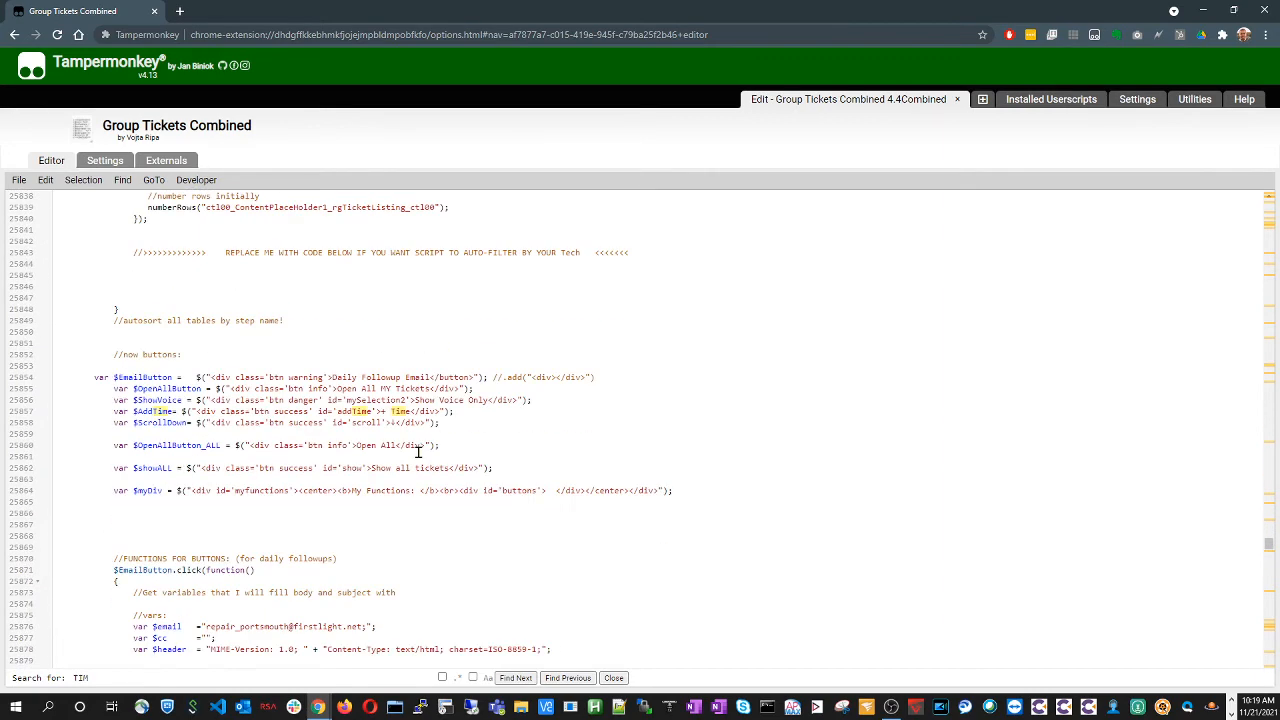
{"action": "scroll", "scroll_direction": "down", "scroll_amount": 3}
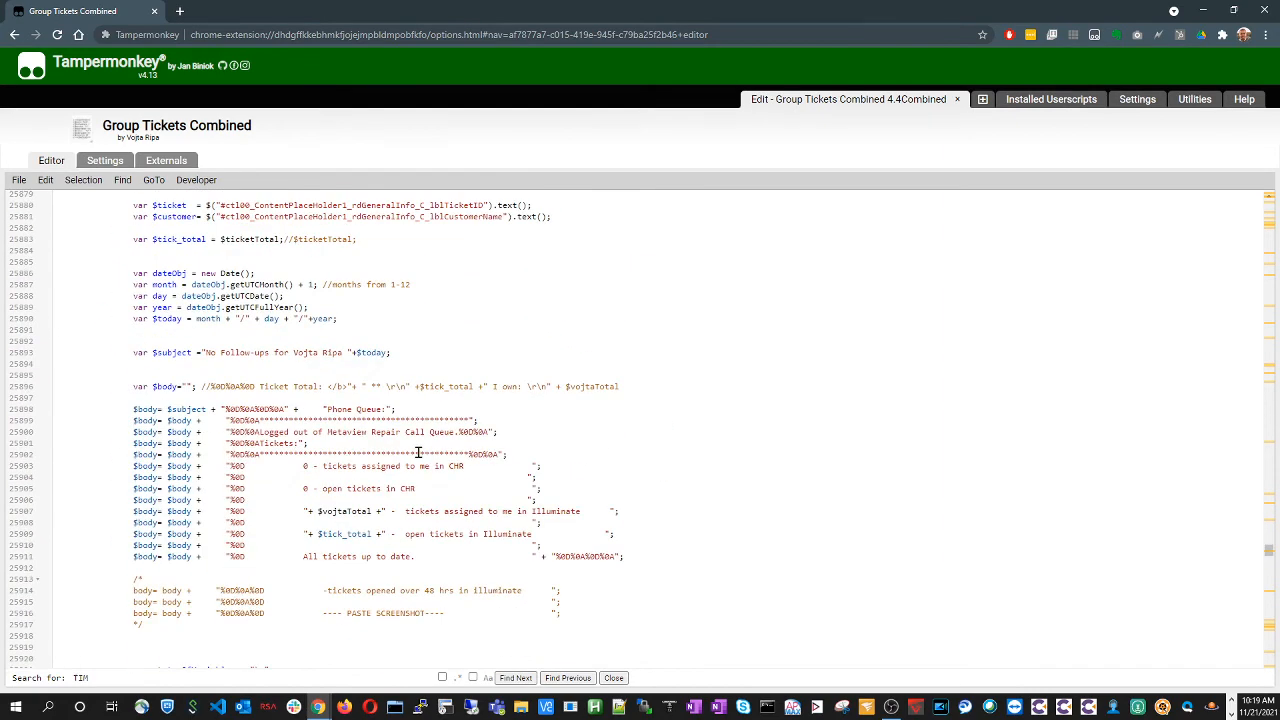
{"action": "scroll", "scroll_direction": "down", "scroll_amount": 3}
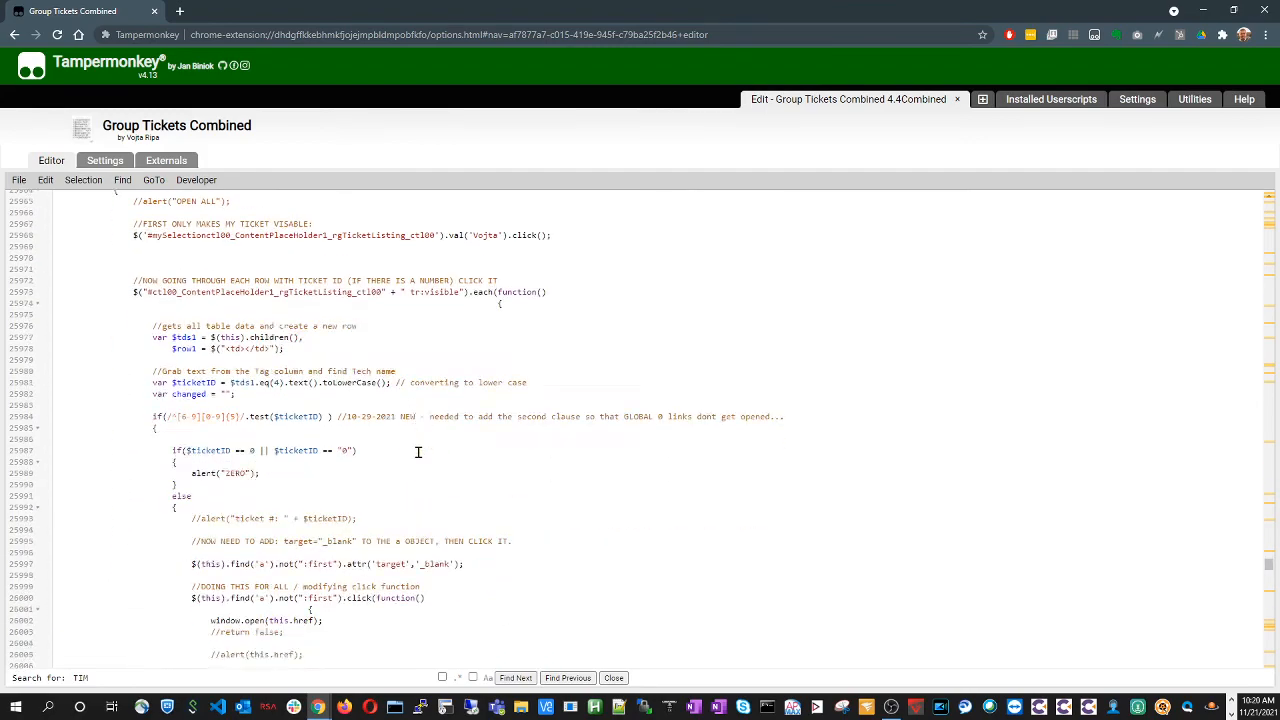
{"action": "scroll", "scroll_direction": "down", "scroll_amount": 3}
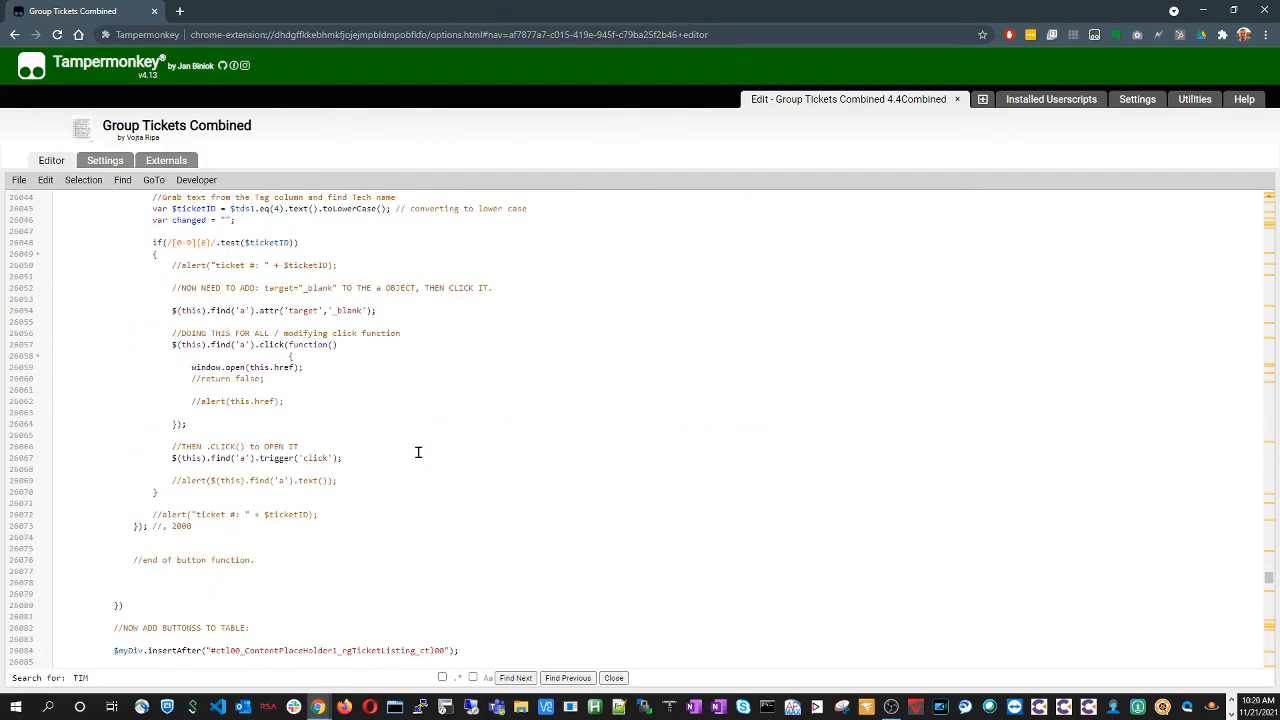
{"action": "scroll", "scroll_direction": "down", "scroll_amount": 3}
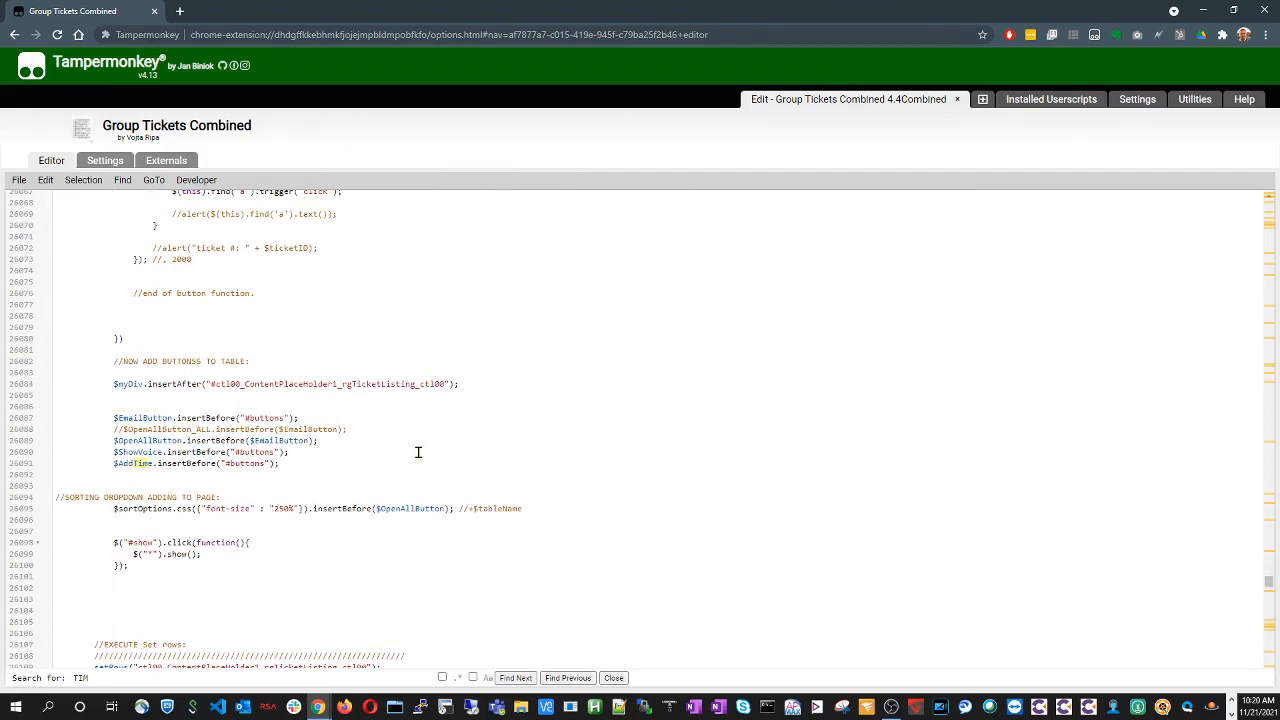
{"action": "scroll", "scroll_direction": "down", "scroll_amount": 3}
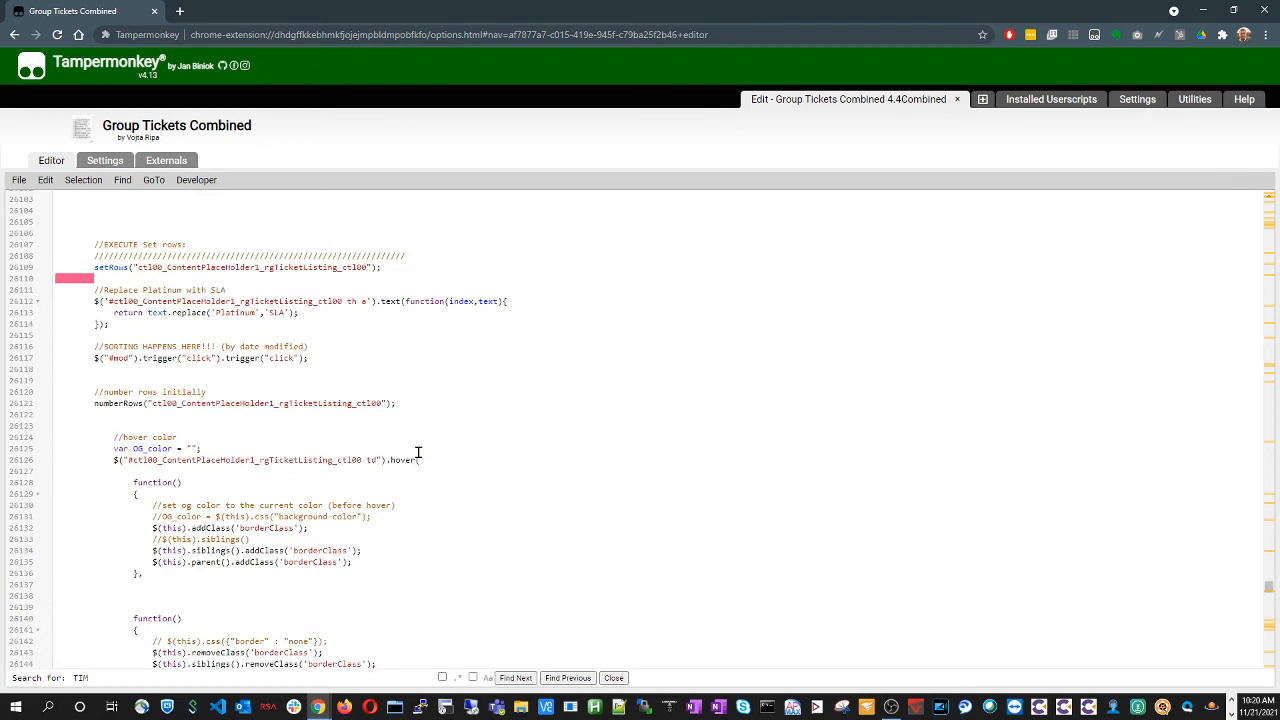
{"action": "scroll", "scroll_direction": "down", "scroll_amount": 3}
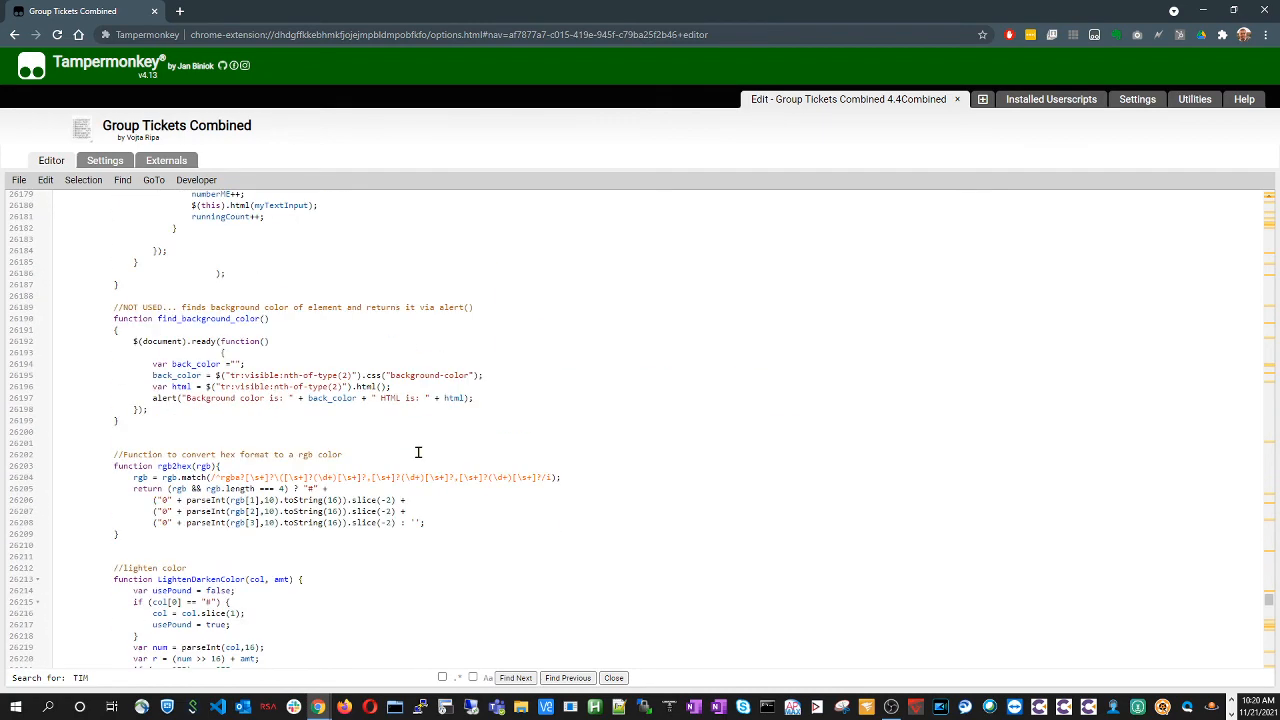
{"action": "scroll", "scroll_direction": "down", "scroll_amount": 3}
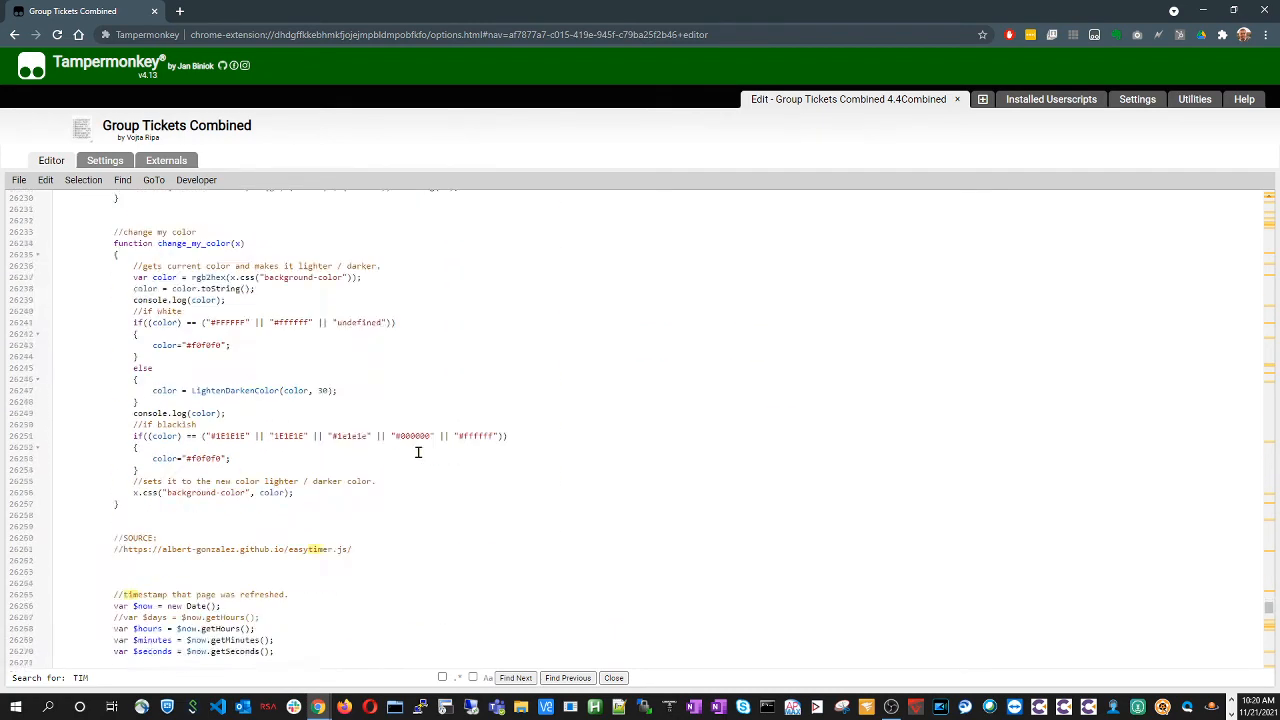
{"action": "scroll", "scroll_direction": "down", "scroll_amount": 3}
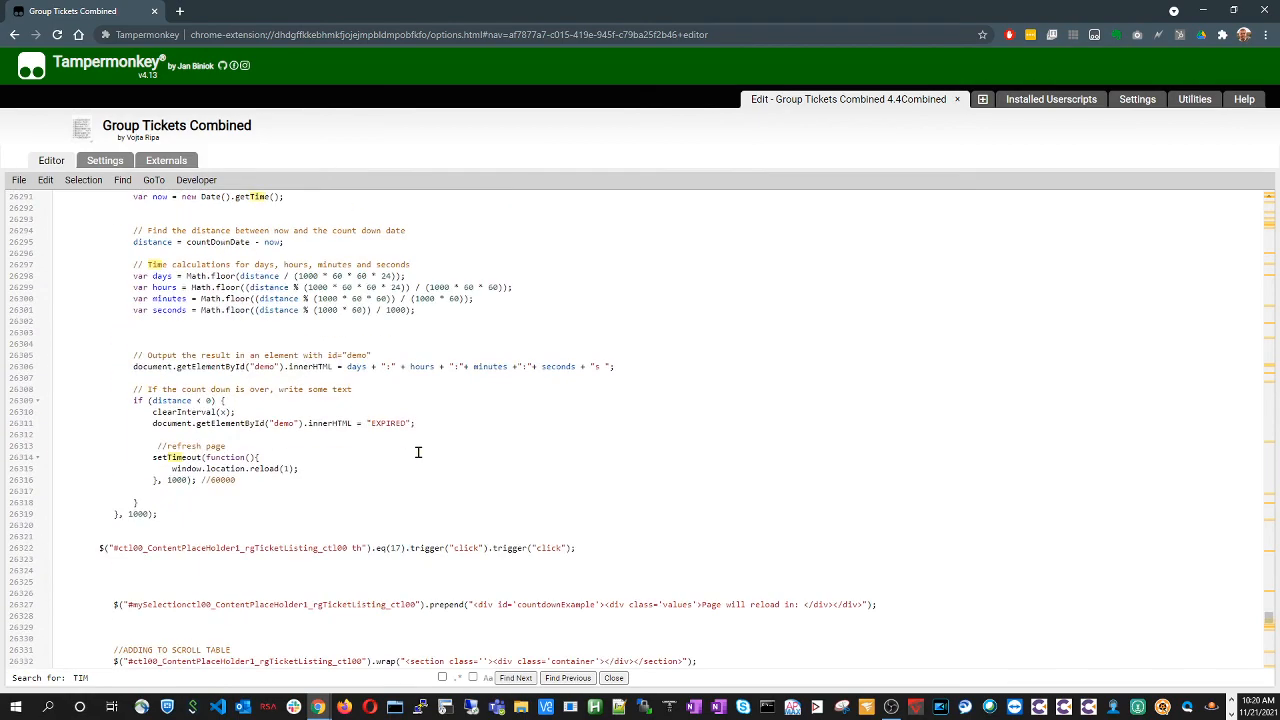
{"action": "scroll", "scroll_direction": "down", "scroll_amount": 3}
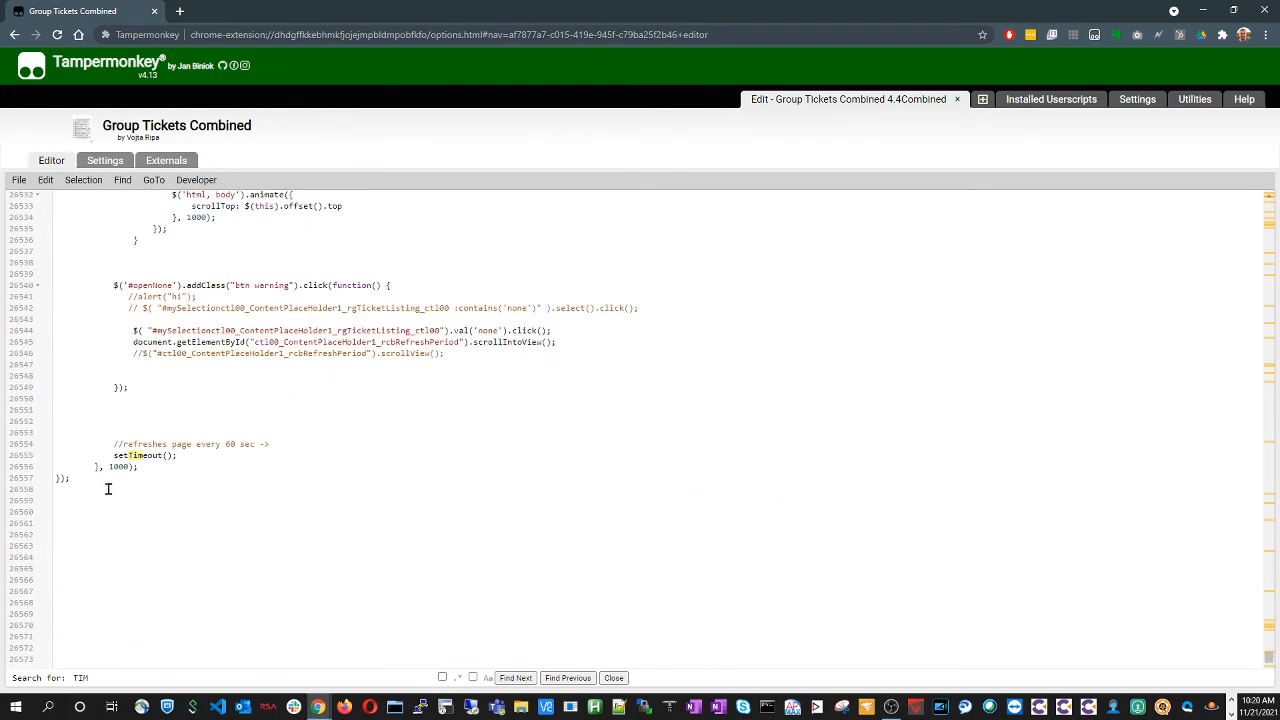
{"action": "mouse_move", "coordinate": [218, 530]}
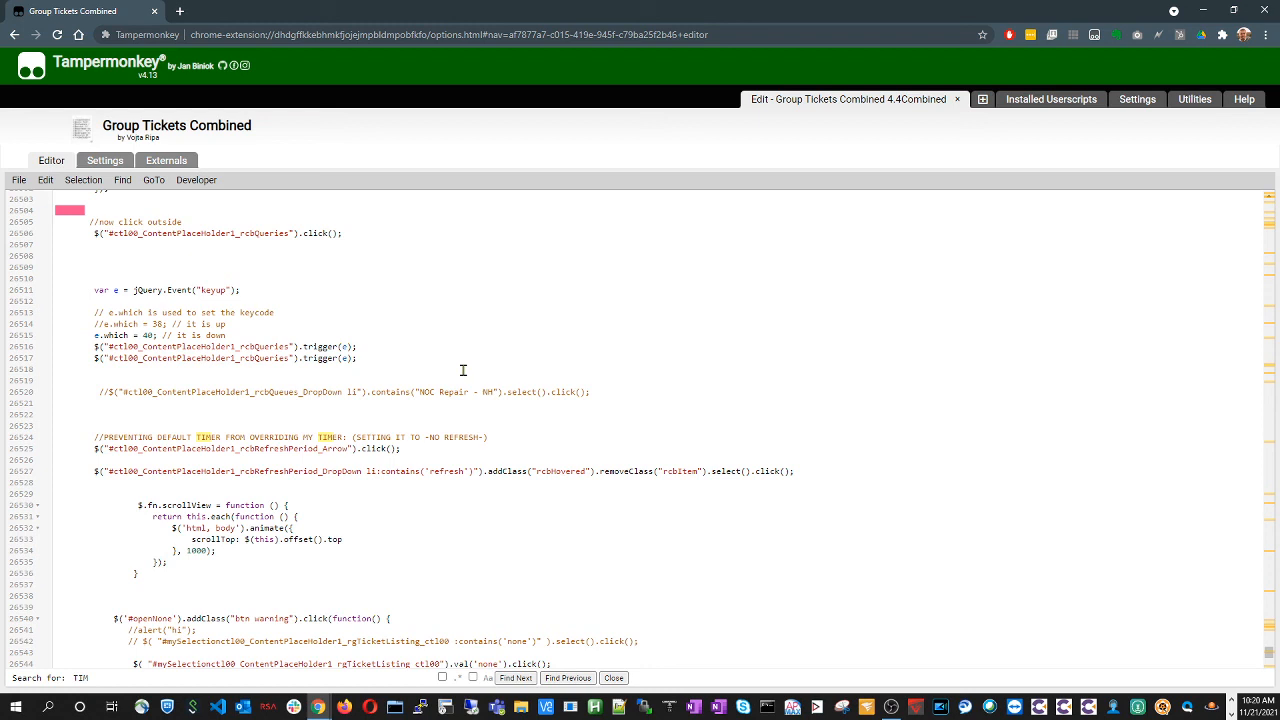
{"action": "mouse_move", "coordinate": [456, 366]}
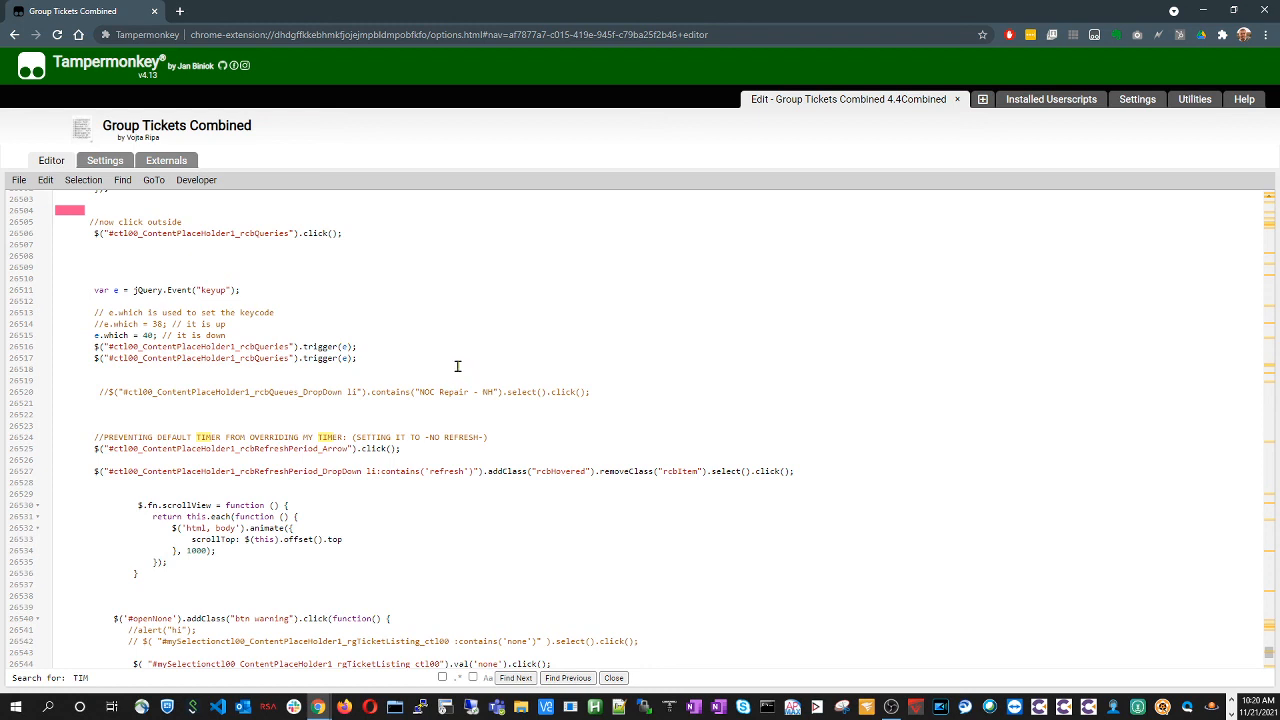
{"action": "mouse_move", "coordinate": [468, 426]}
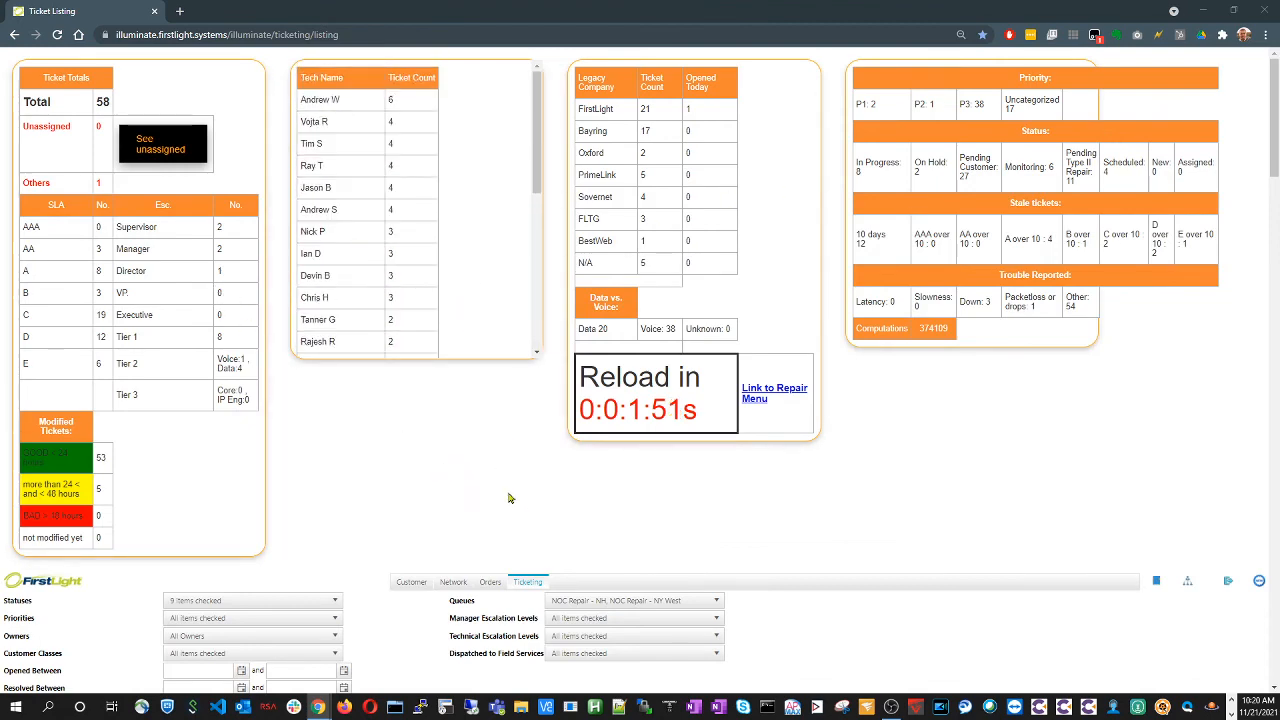
{"action": "scroll", "scroll_direction": "down", "scroll_amount": 3}
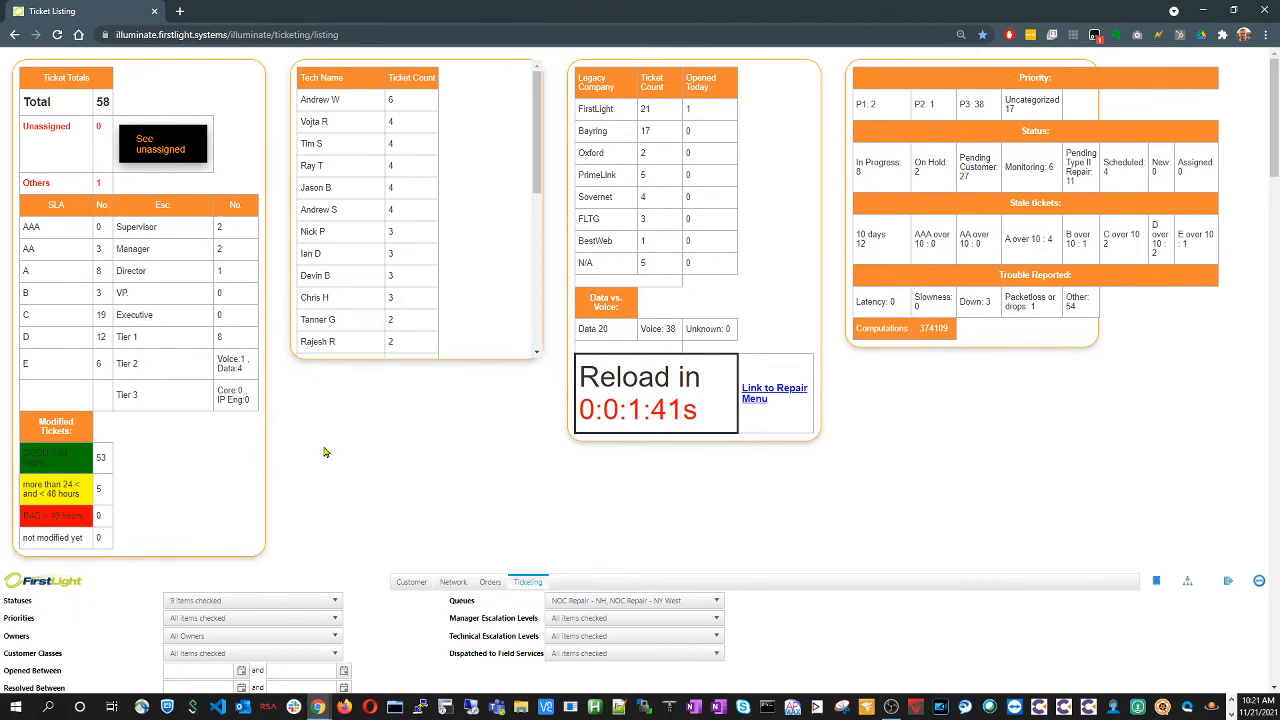
{"action": "mouse_move", "coordinate": [358, 428]}
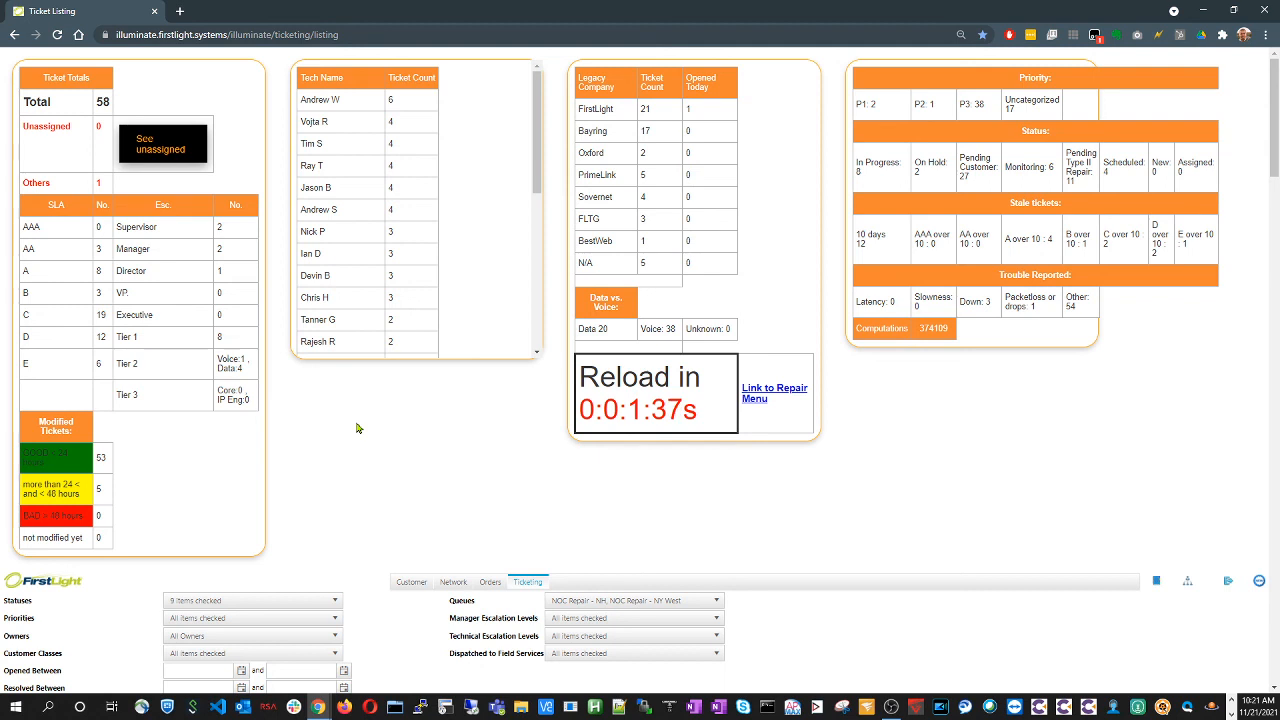
{"action": "mouse_move", "coordinate": [904, 400]}
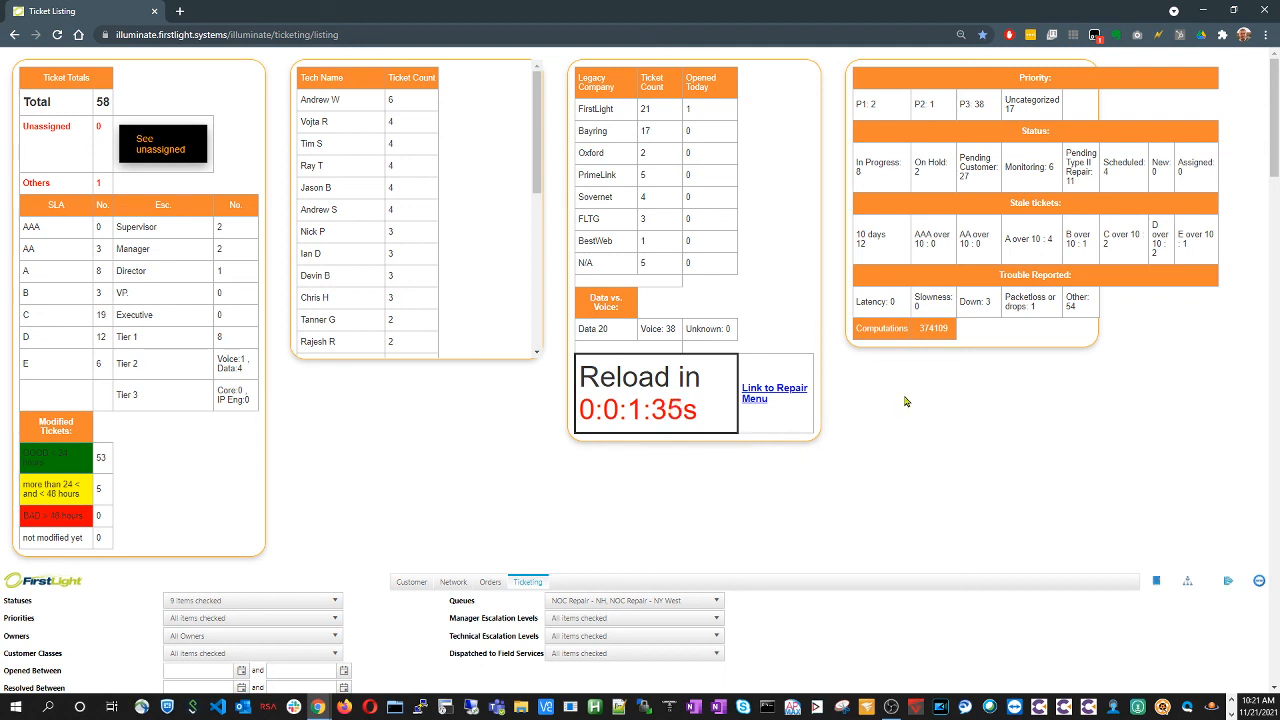